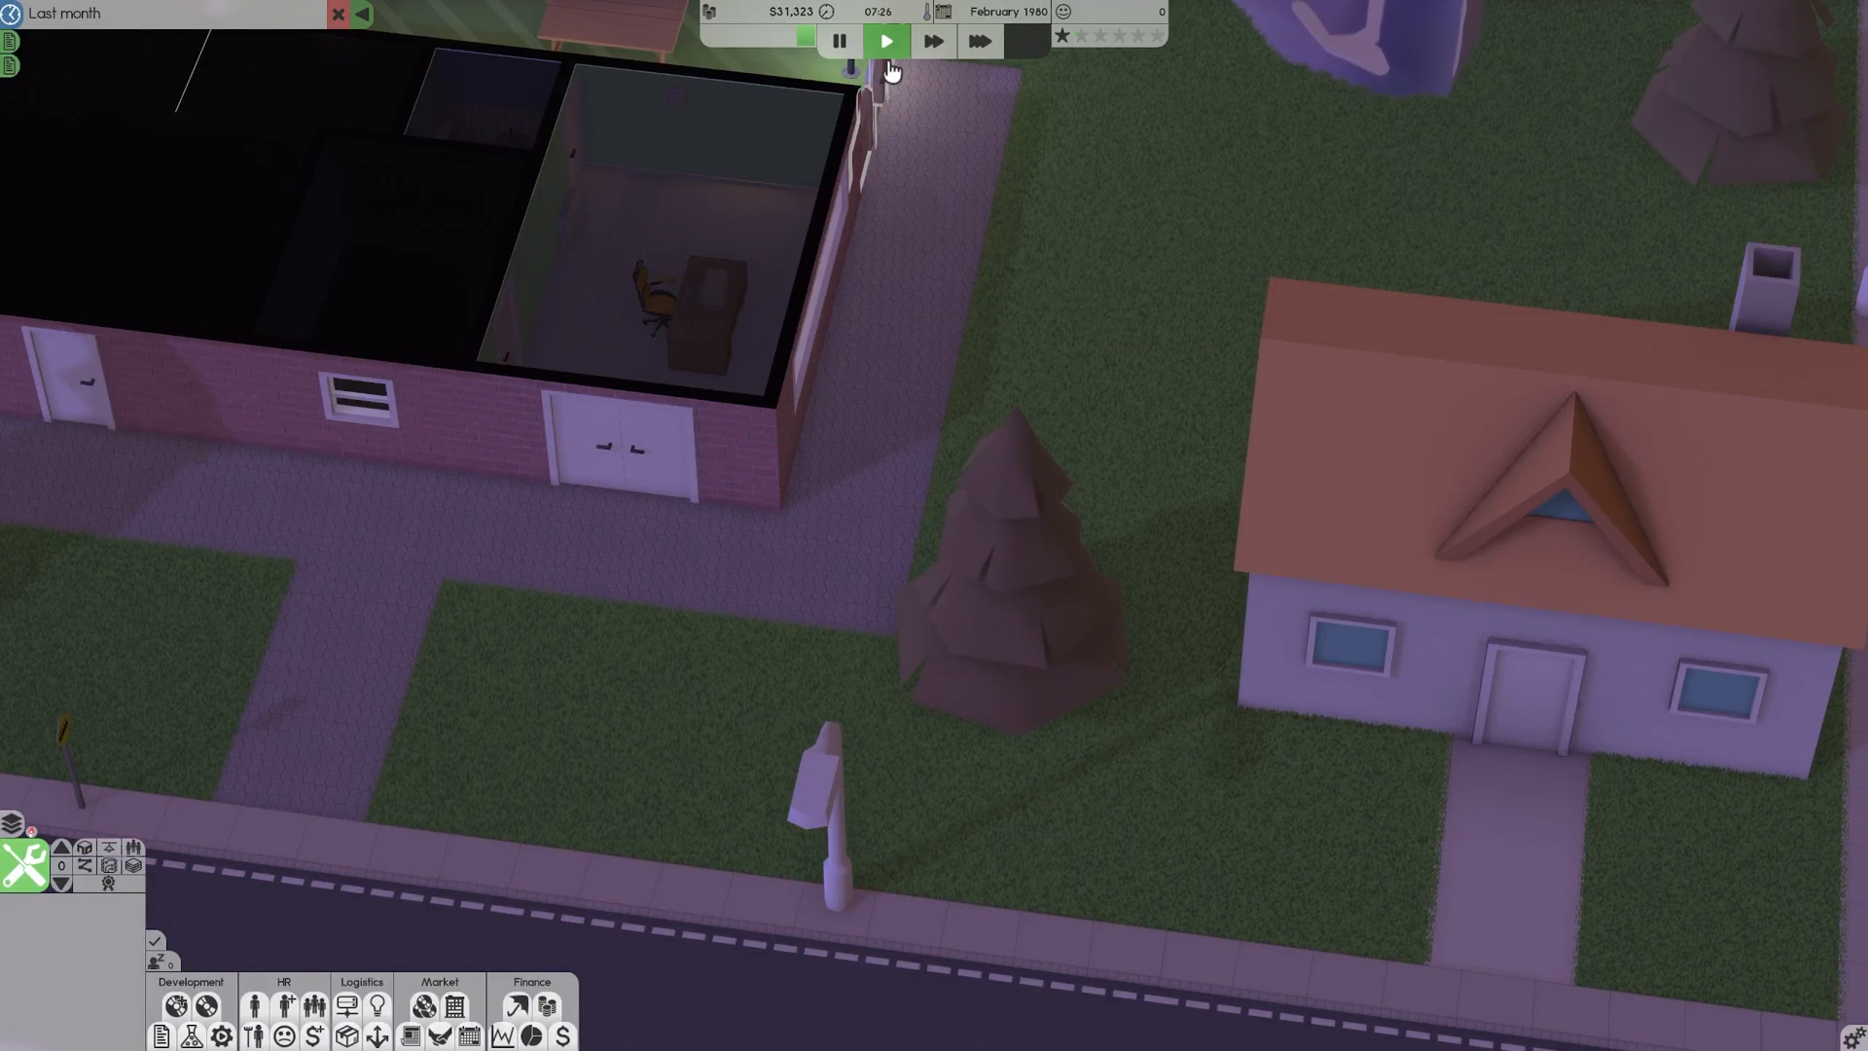
mouse_move(908, 379)
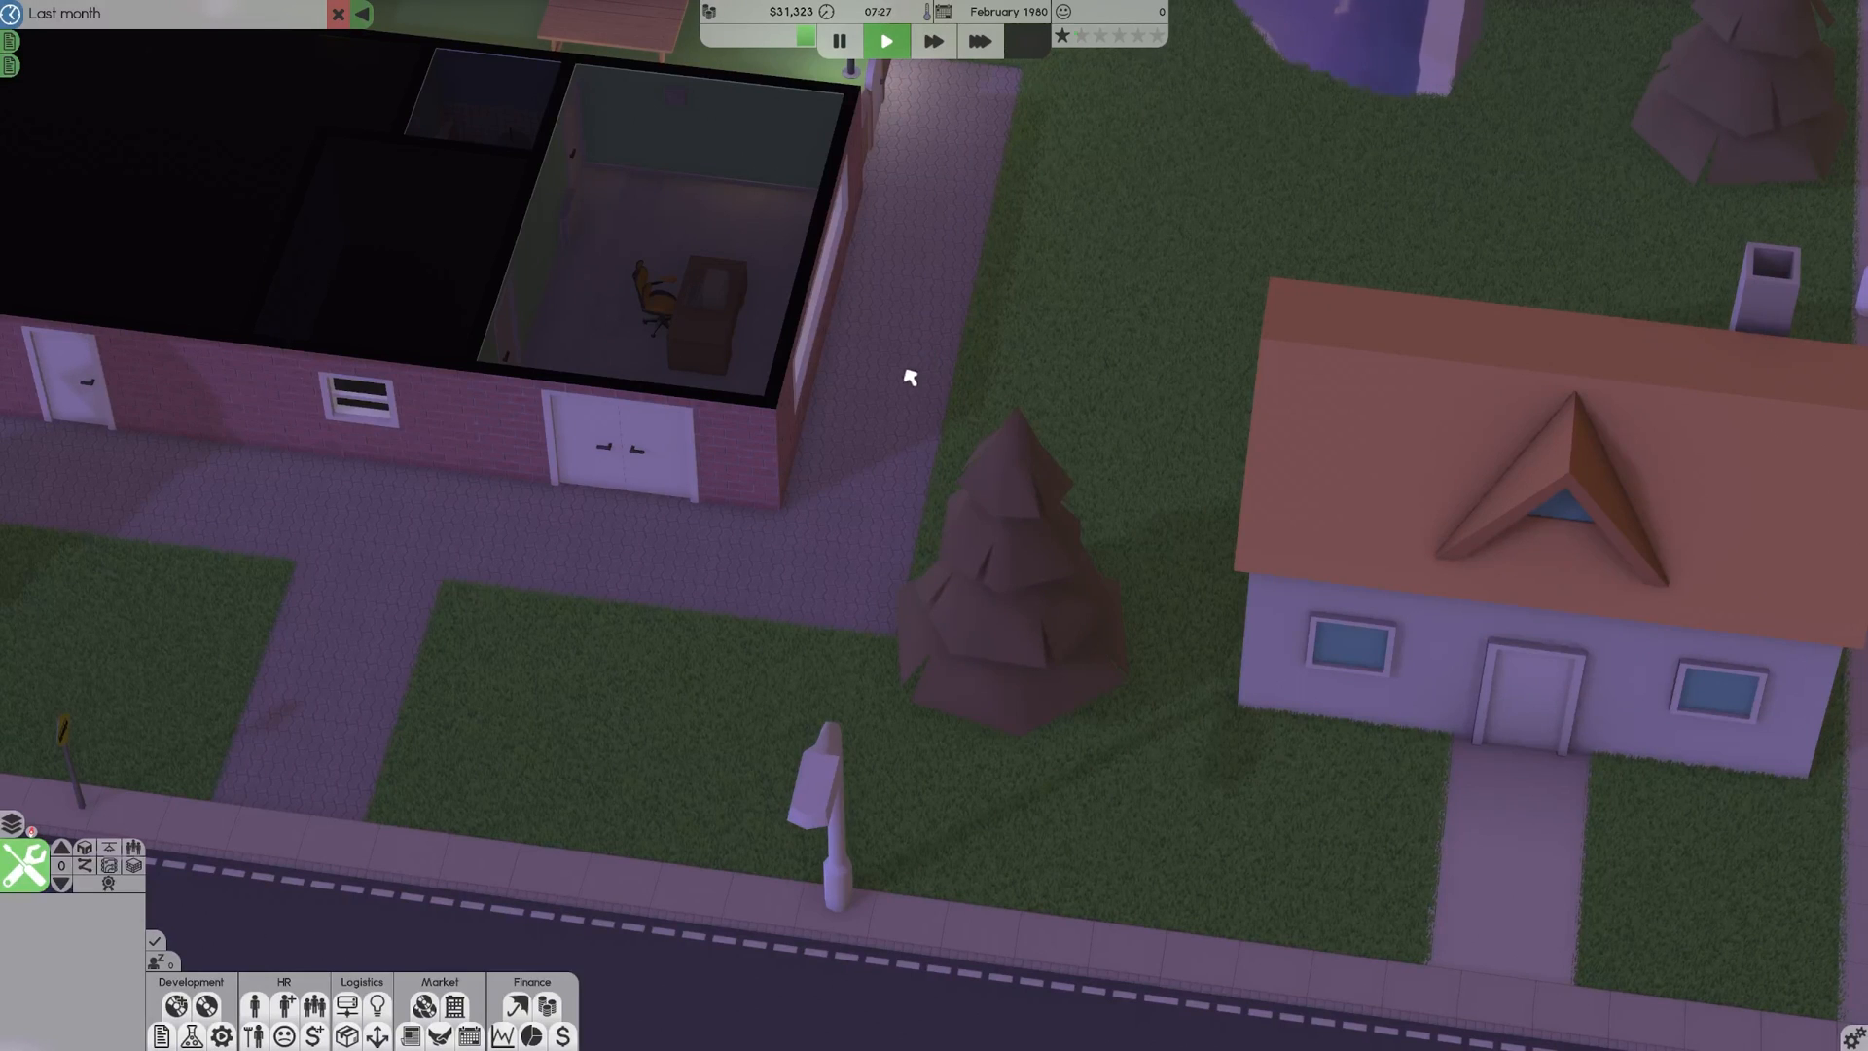
mouse_move(224, 919)
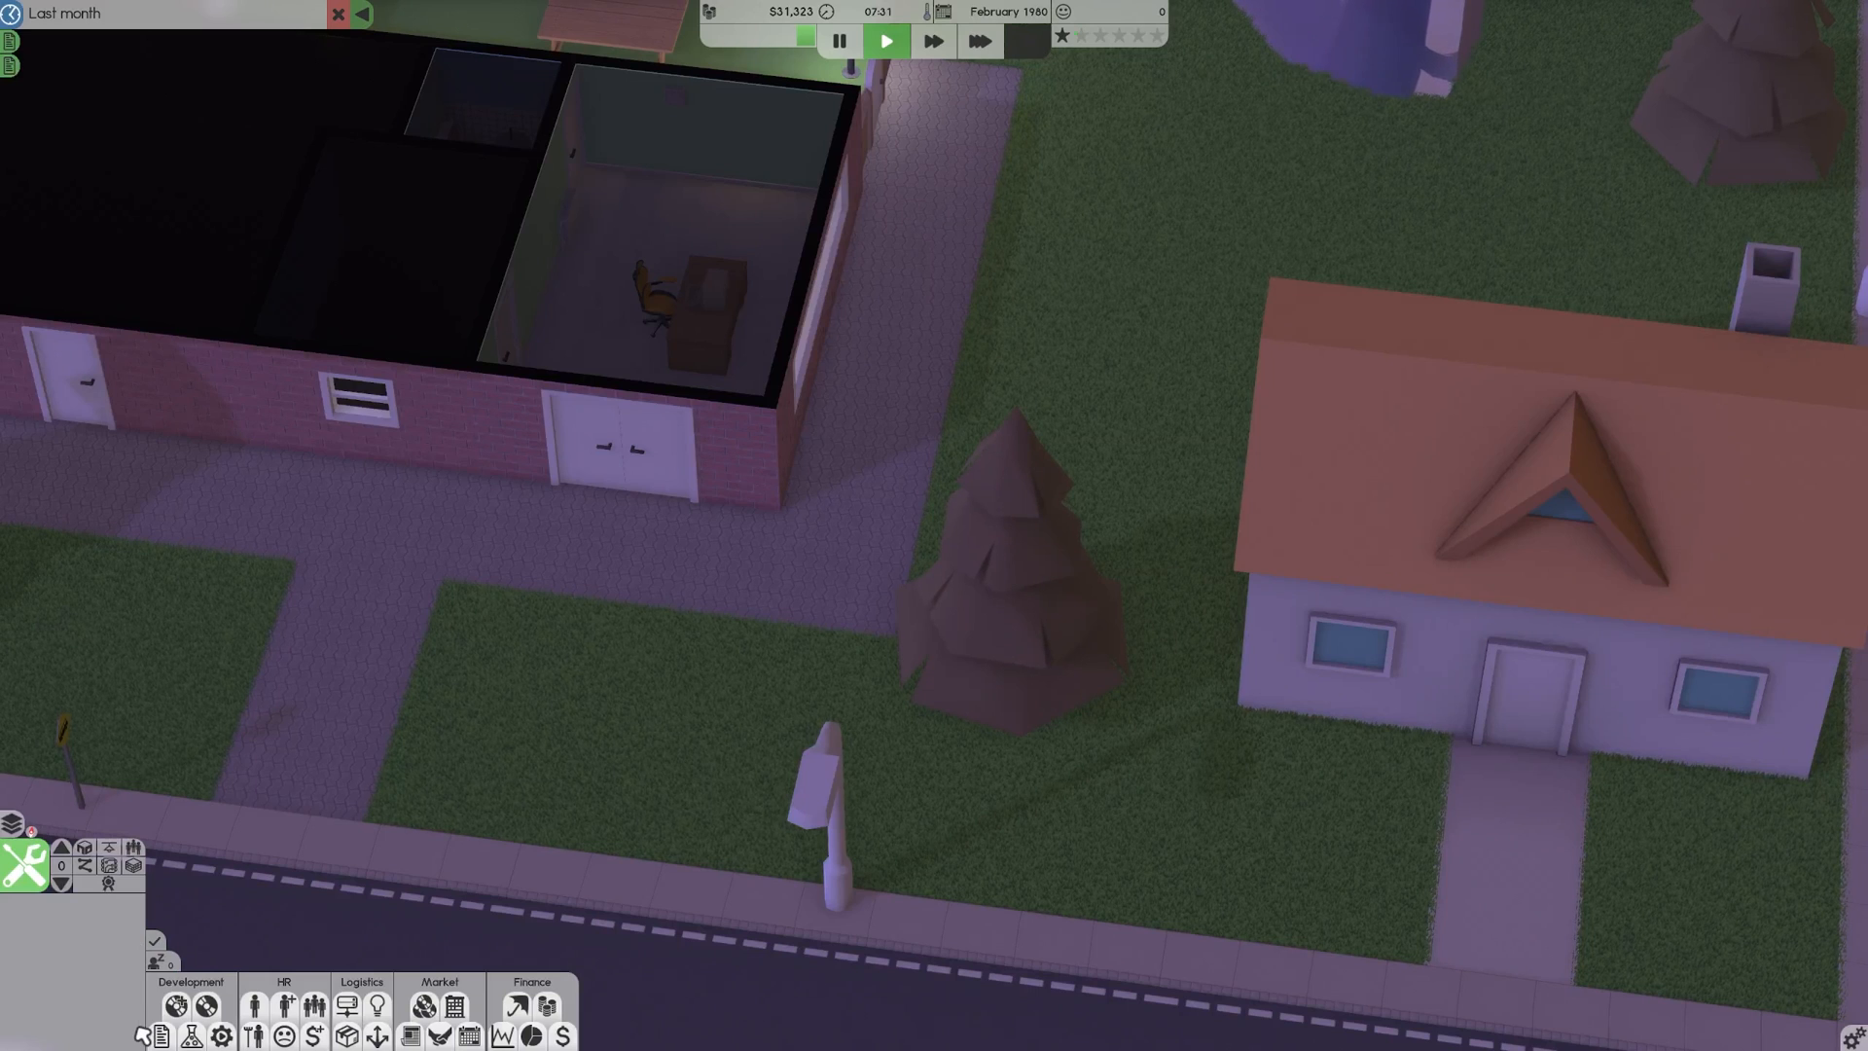
mouse_move(156, 1034)
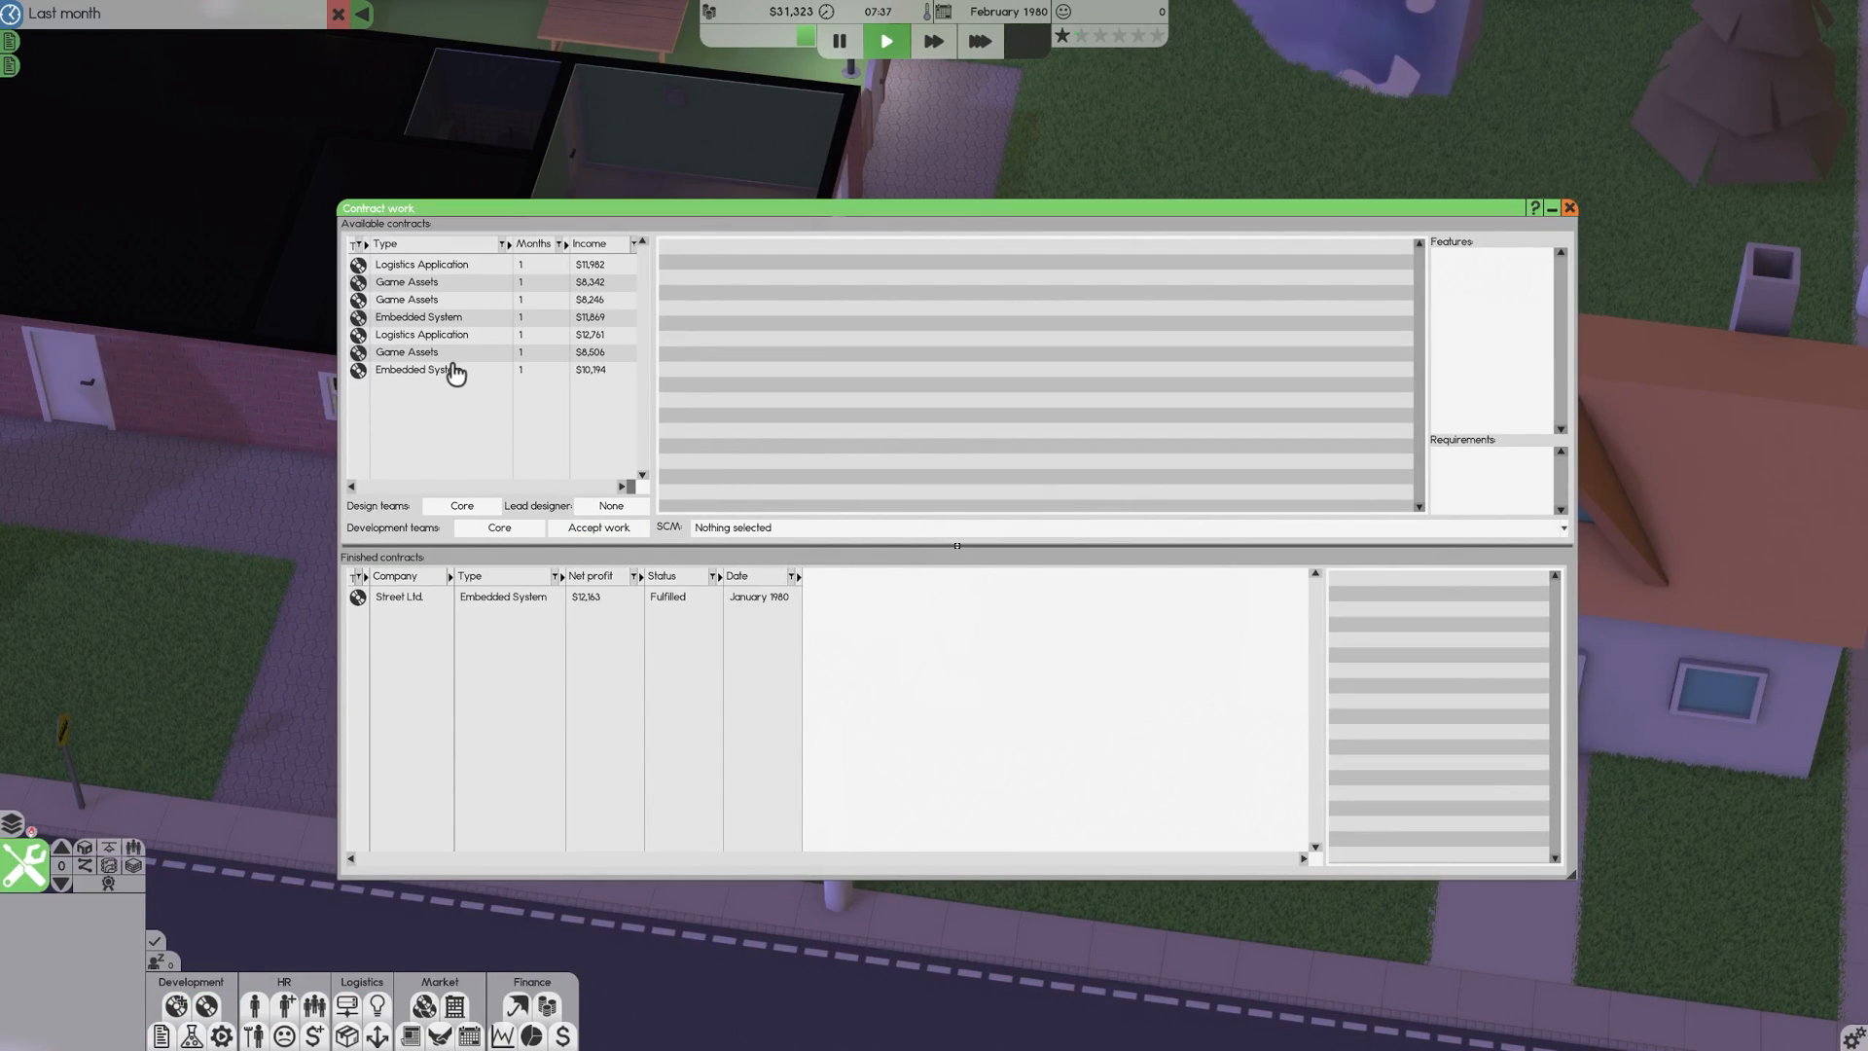
mouse_move(439, 301)
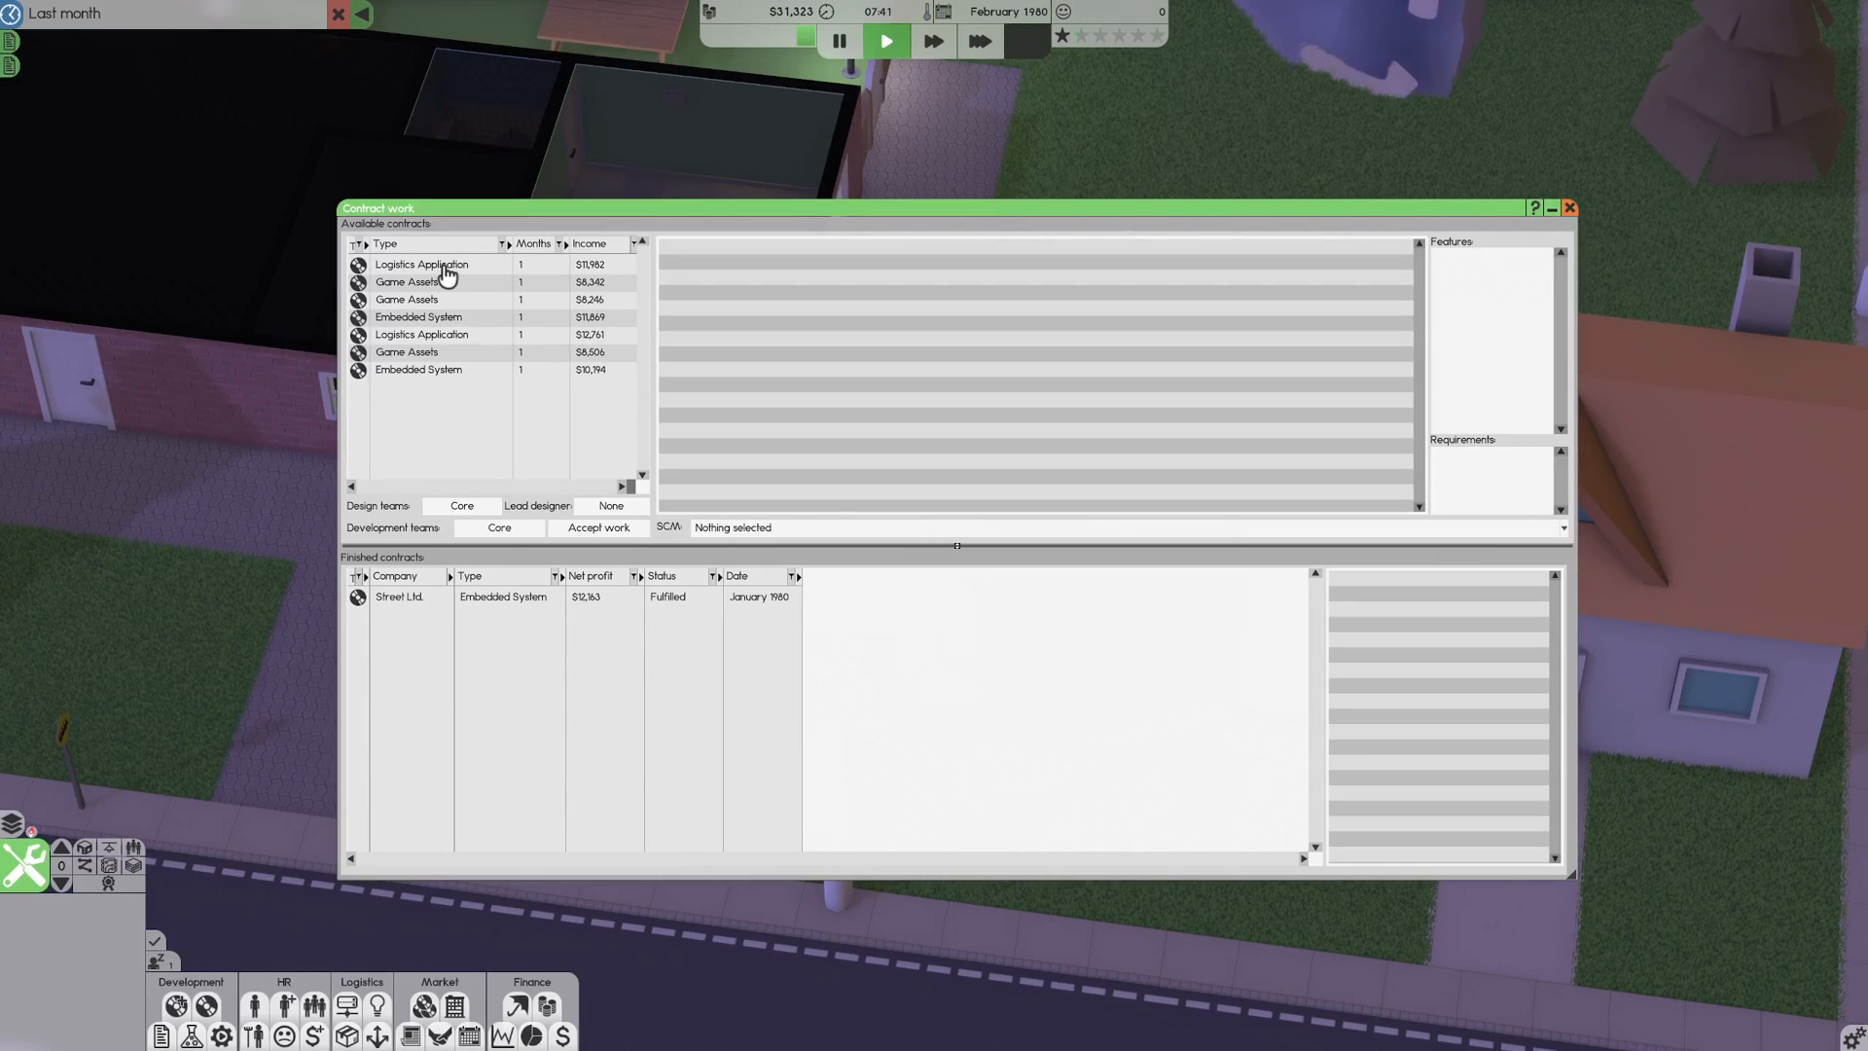
Compare PitPatch To Go, McOwl Dinner and game assets contracts, then reselect PitPatch To Go.
left_click(422, 264)
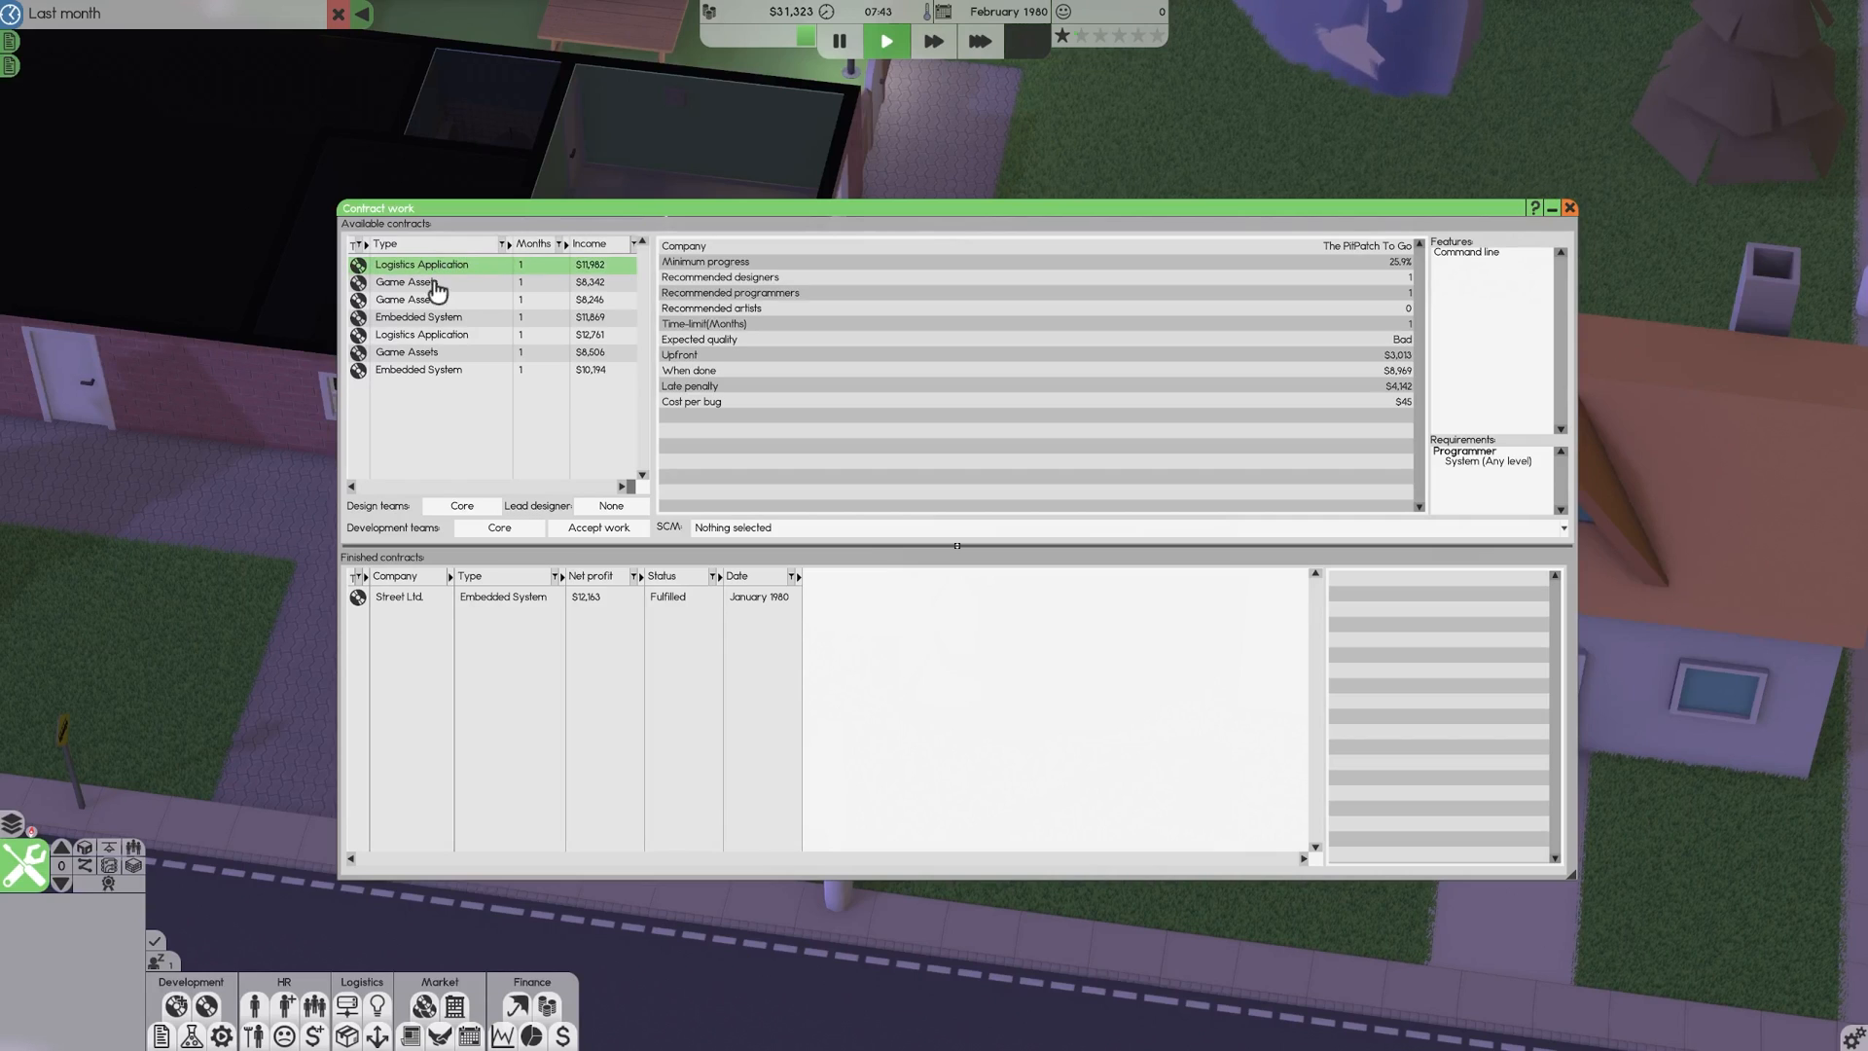
mouse_move(425, 325)
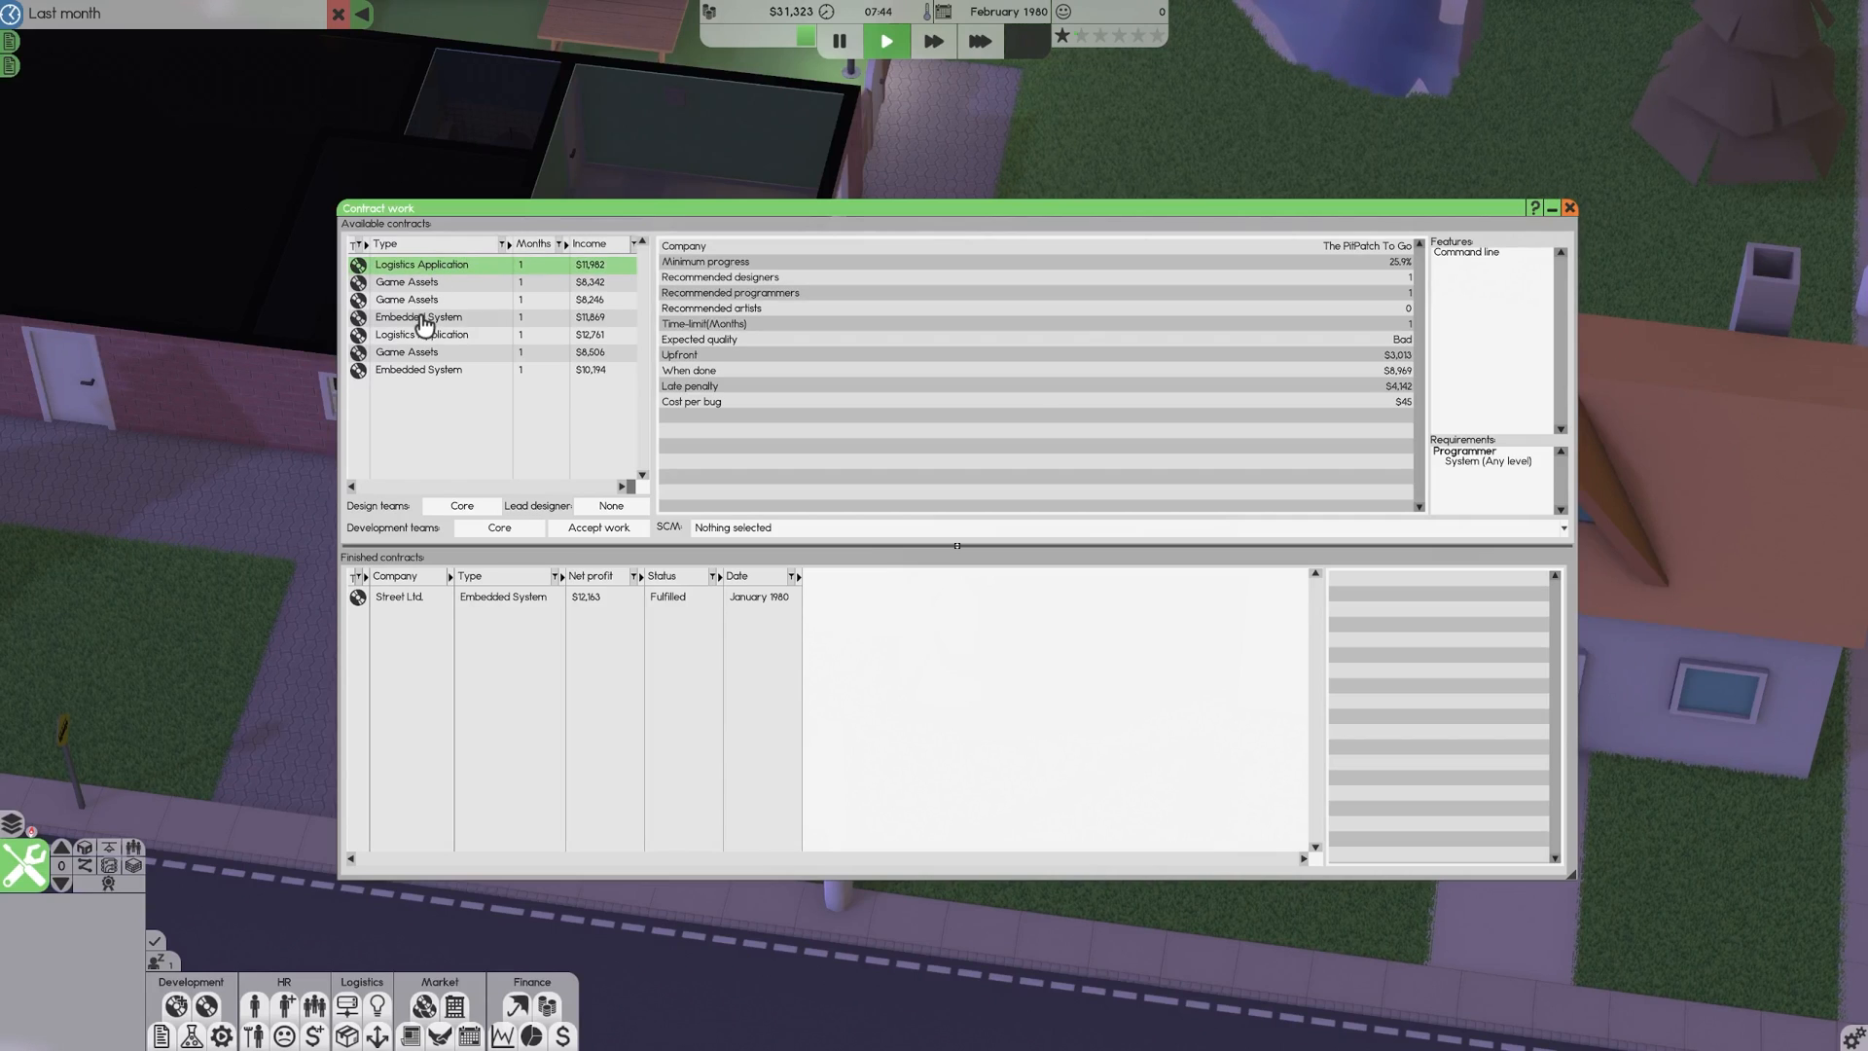
left_click(417, 317)
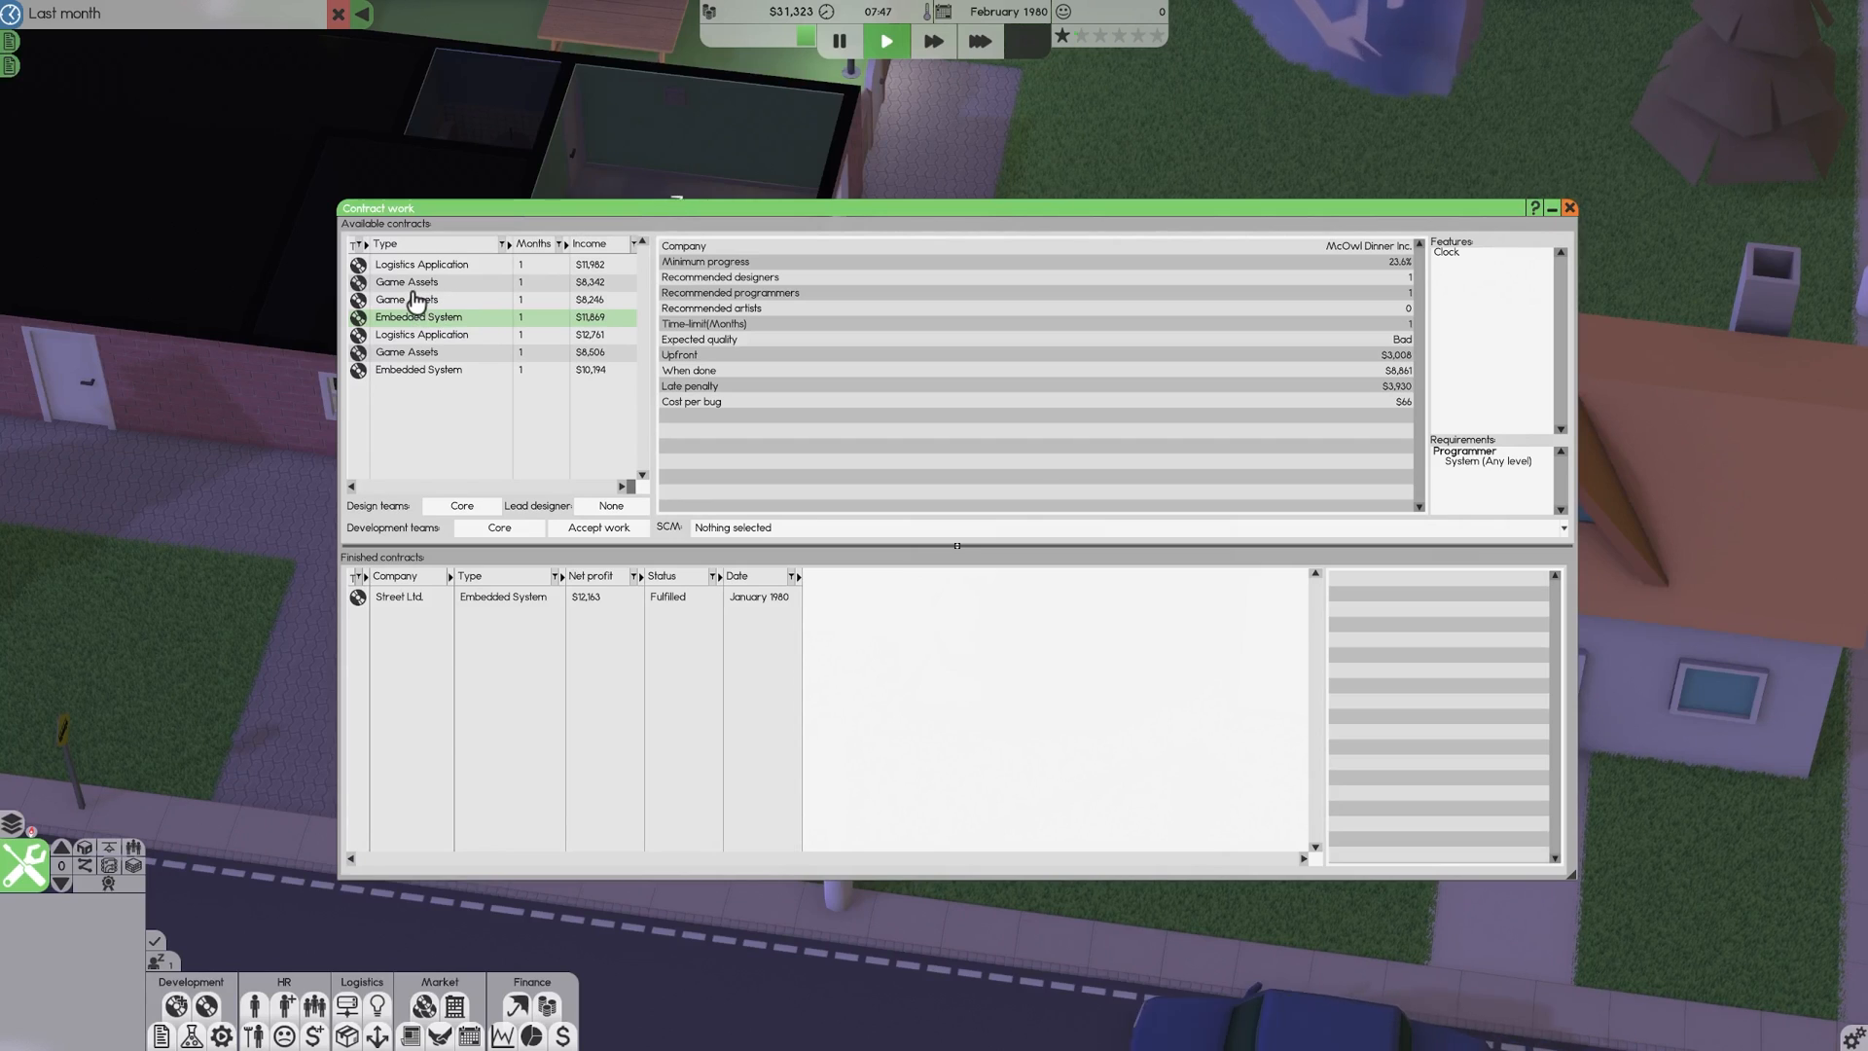
left_click(405, 299)
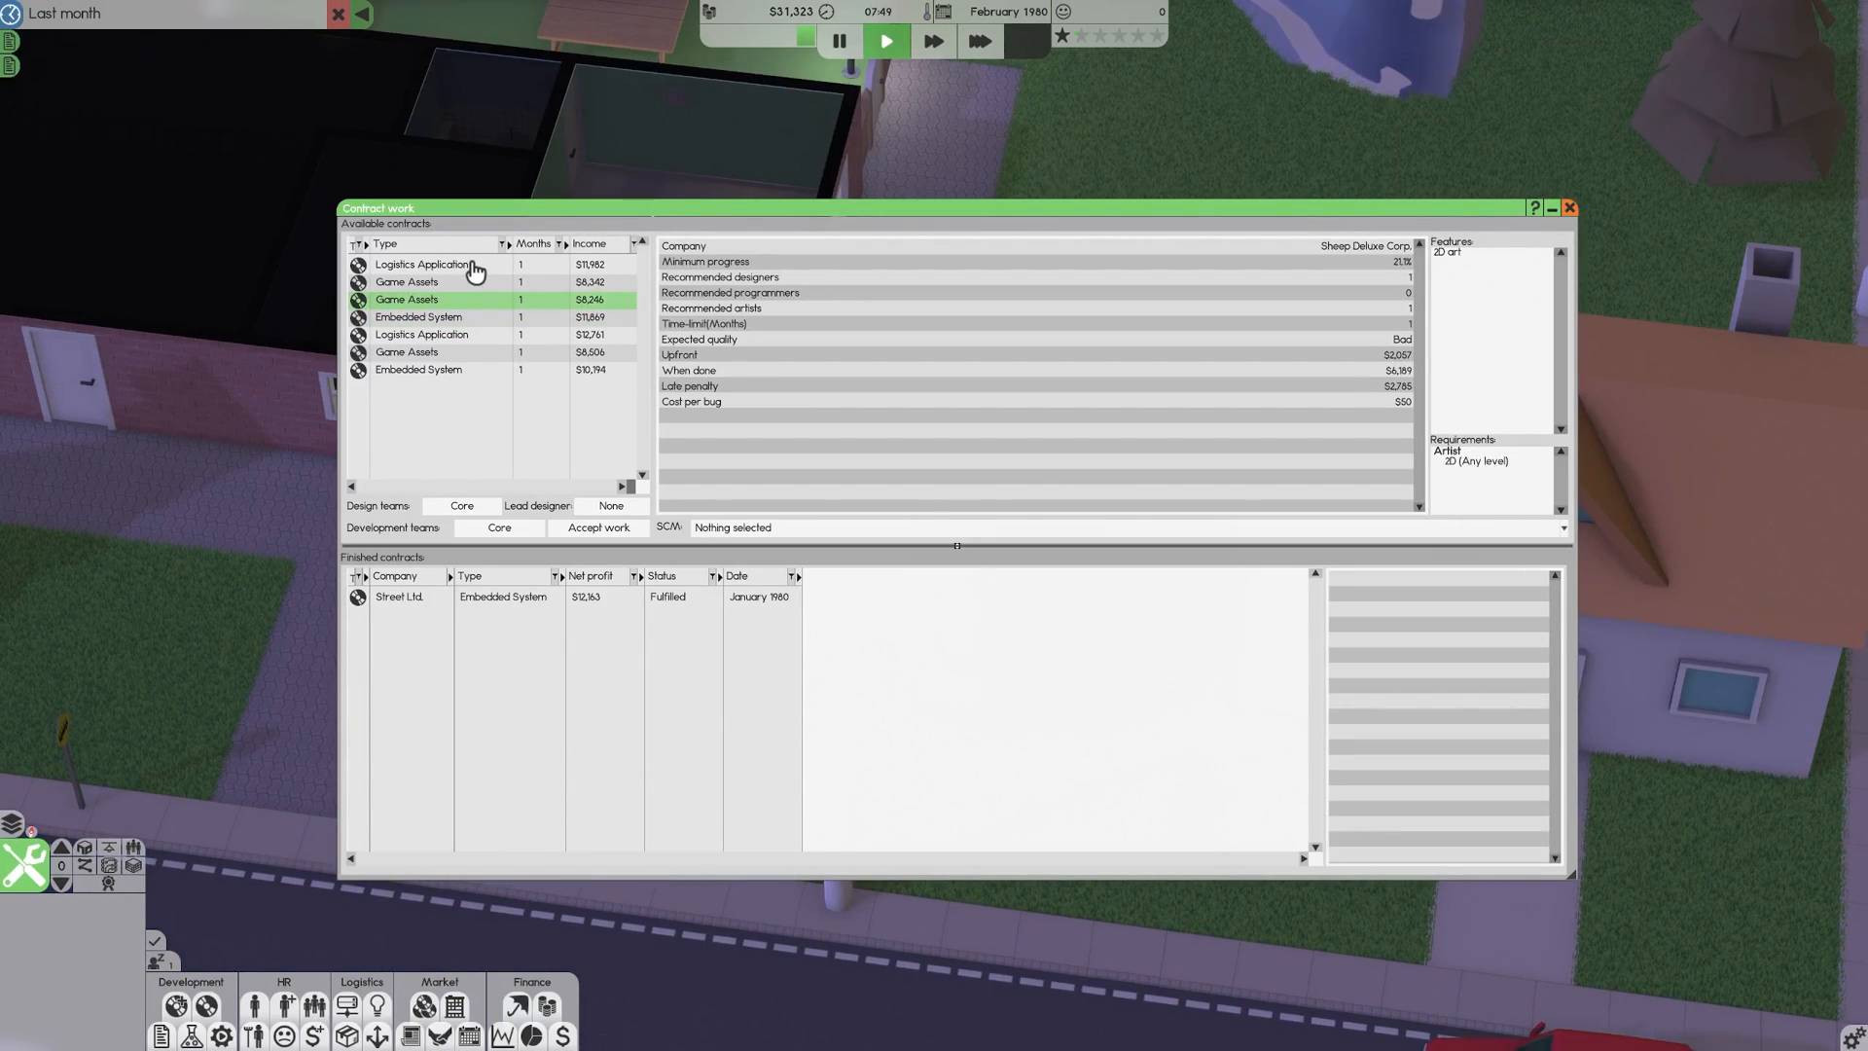
left_click(422, 263)
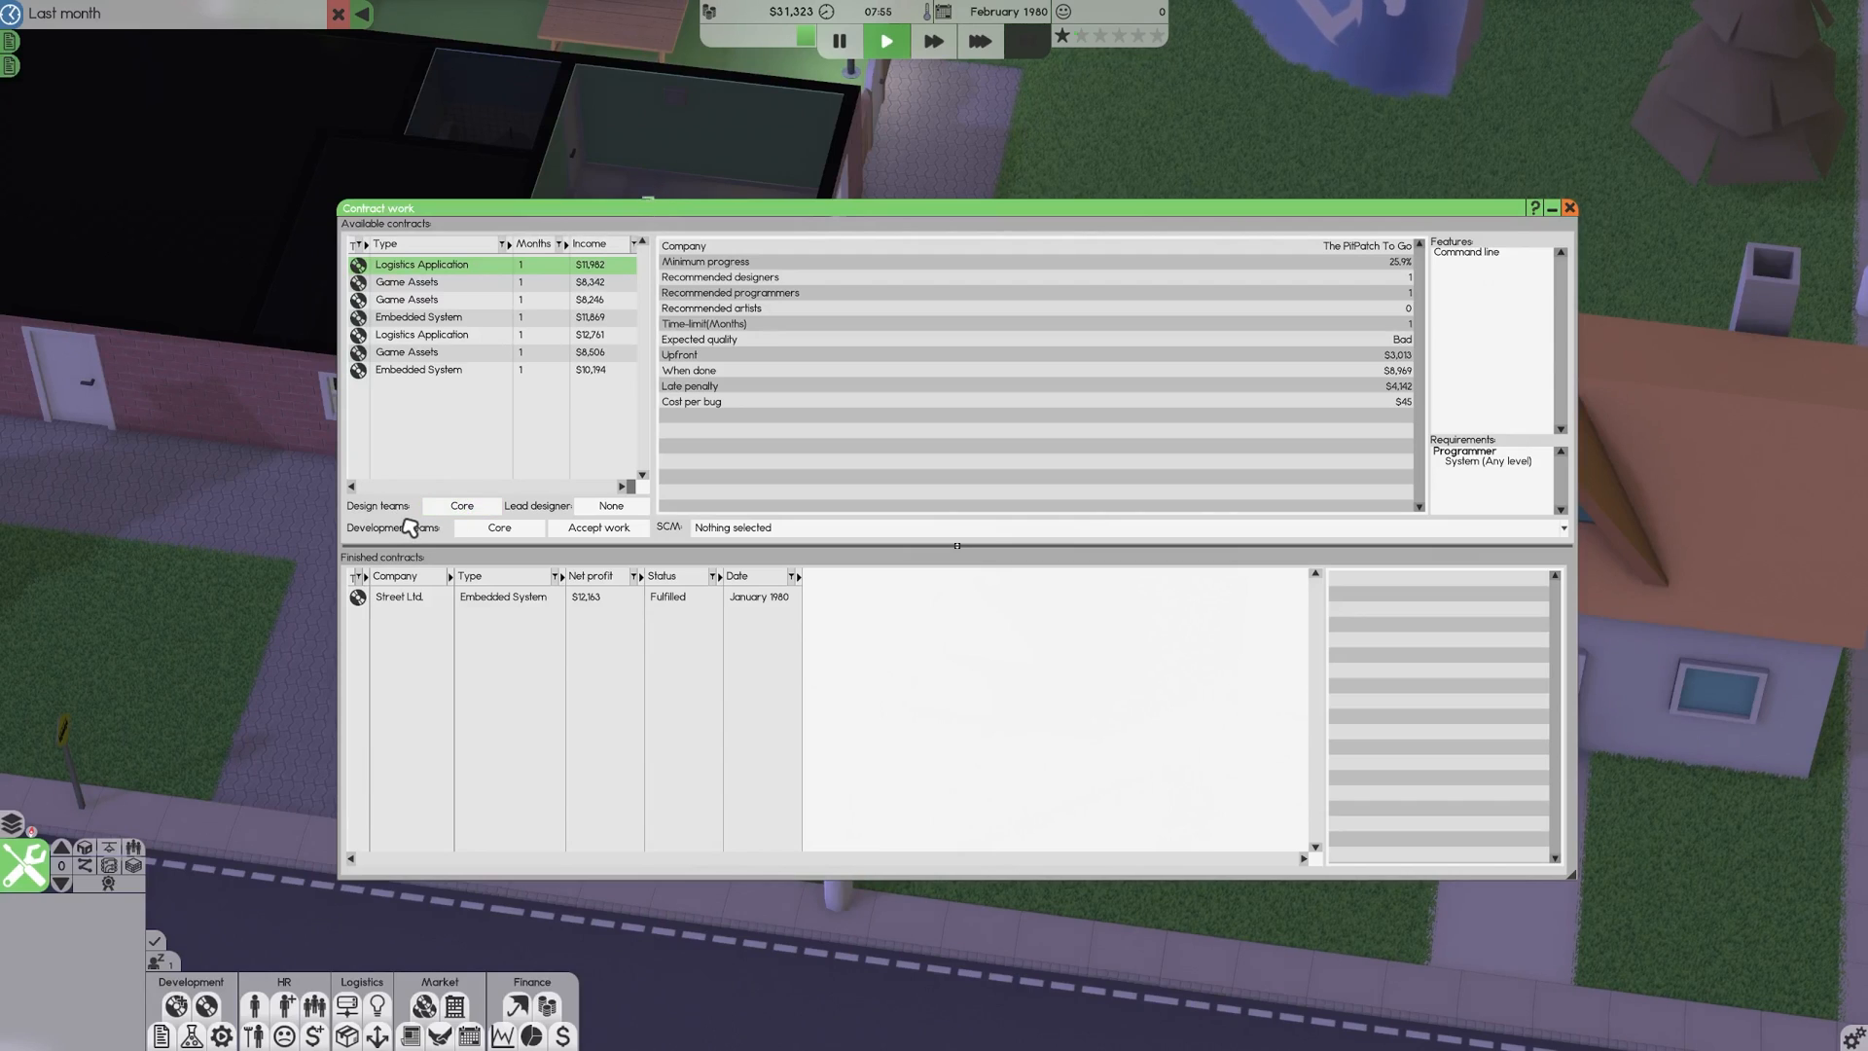
mouse_move(568, 517)
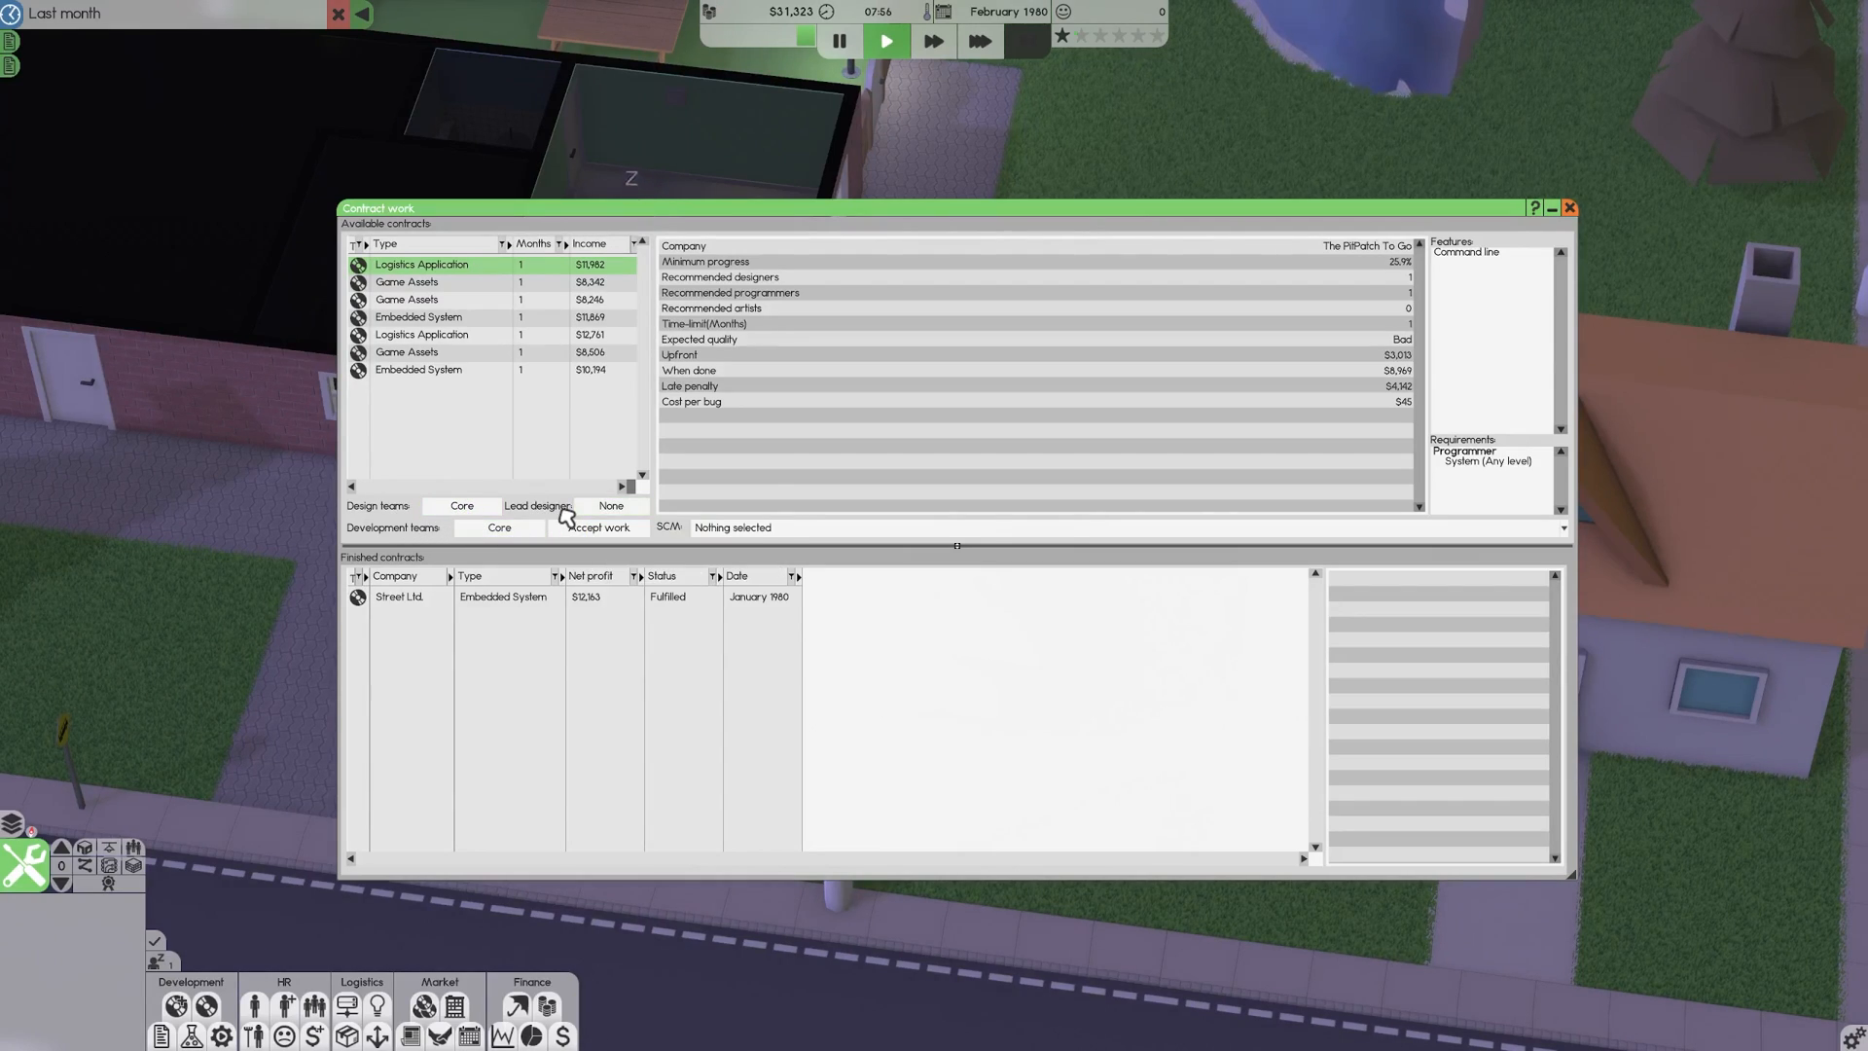
mouse_move(584, 515)
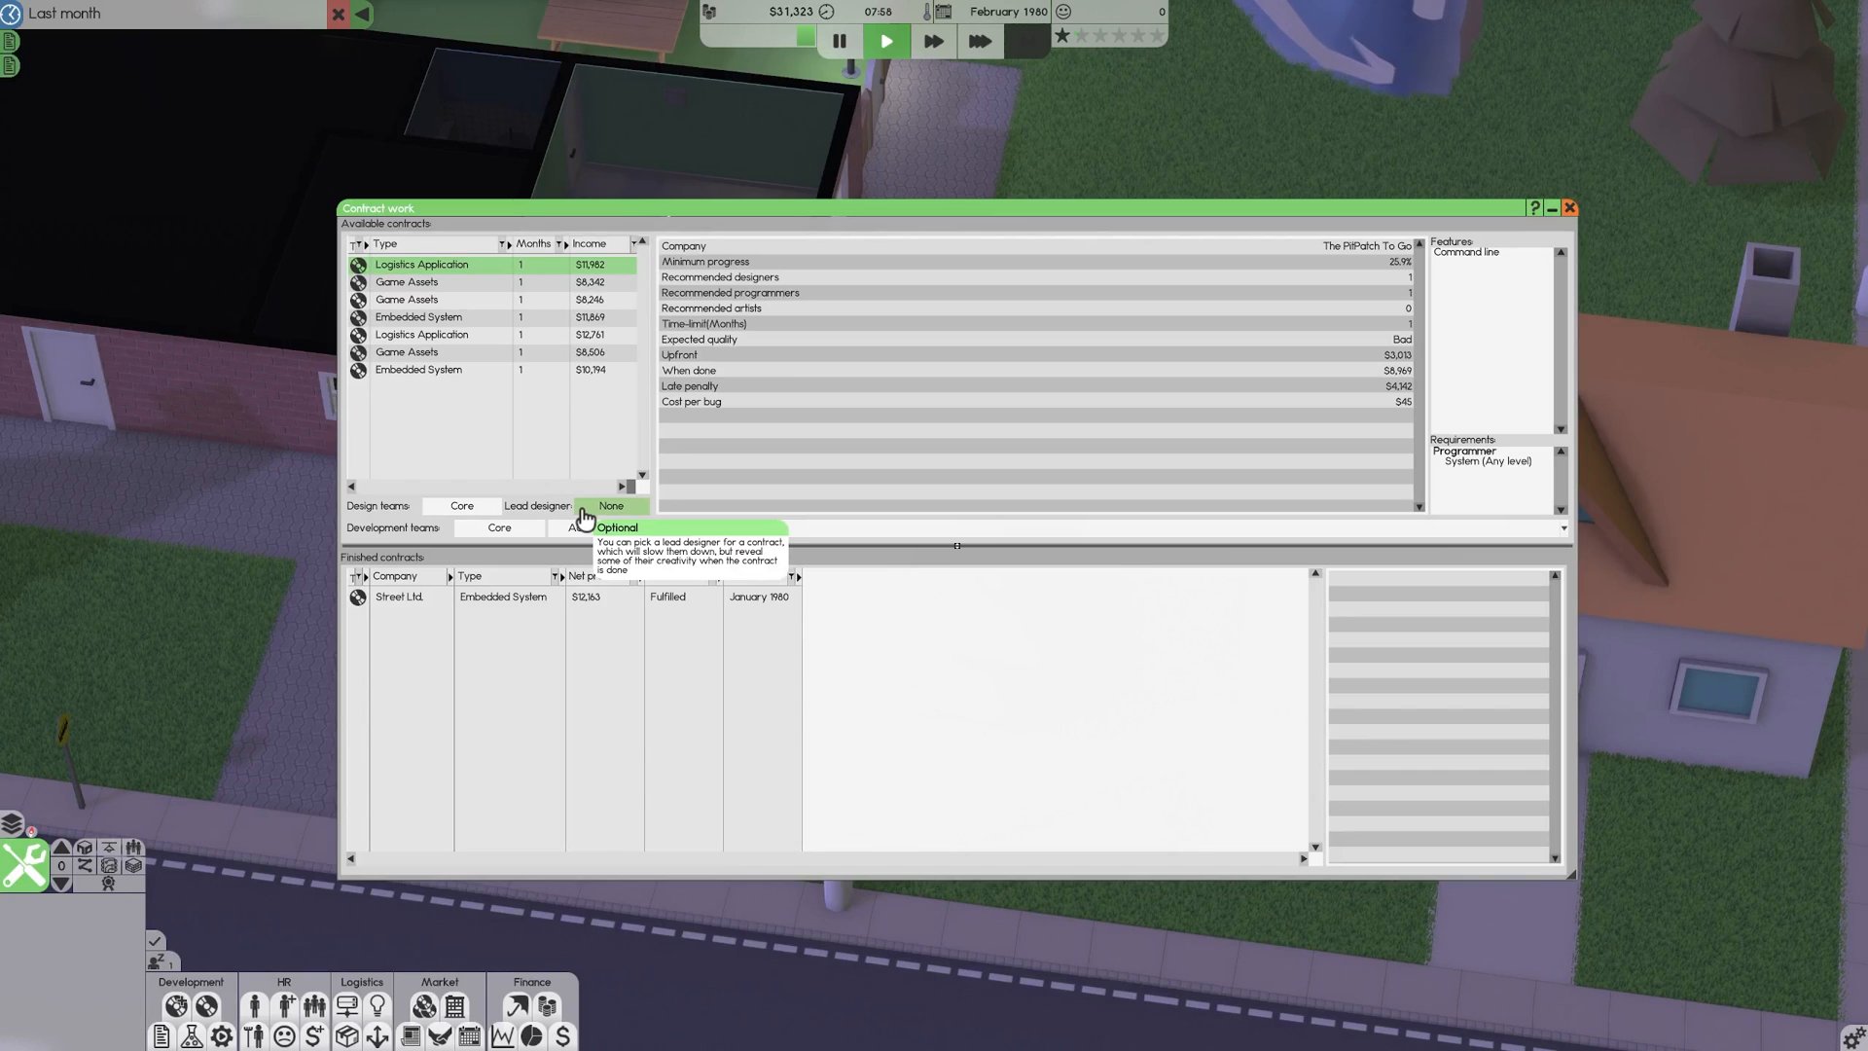
left_click(609, 505)
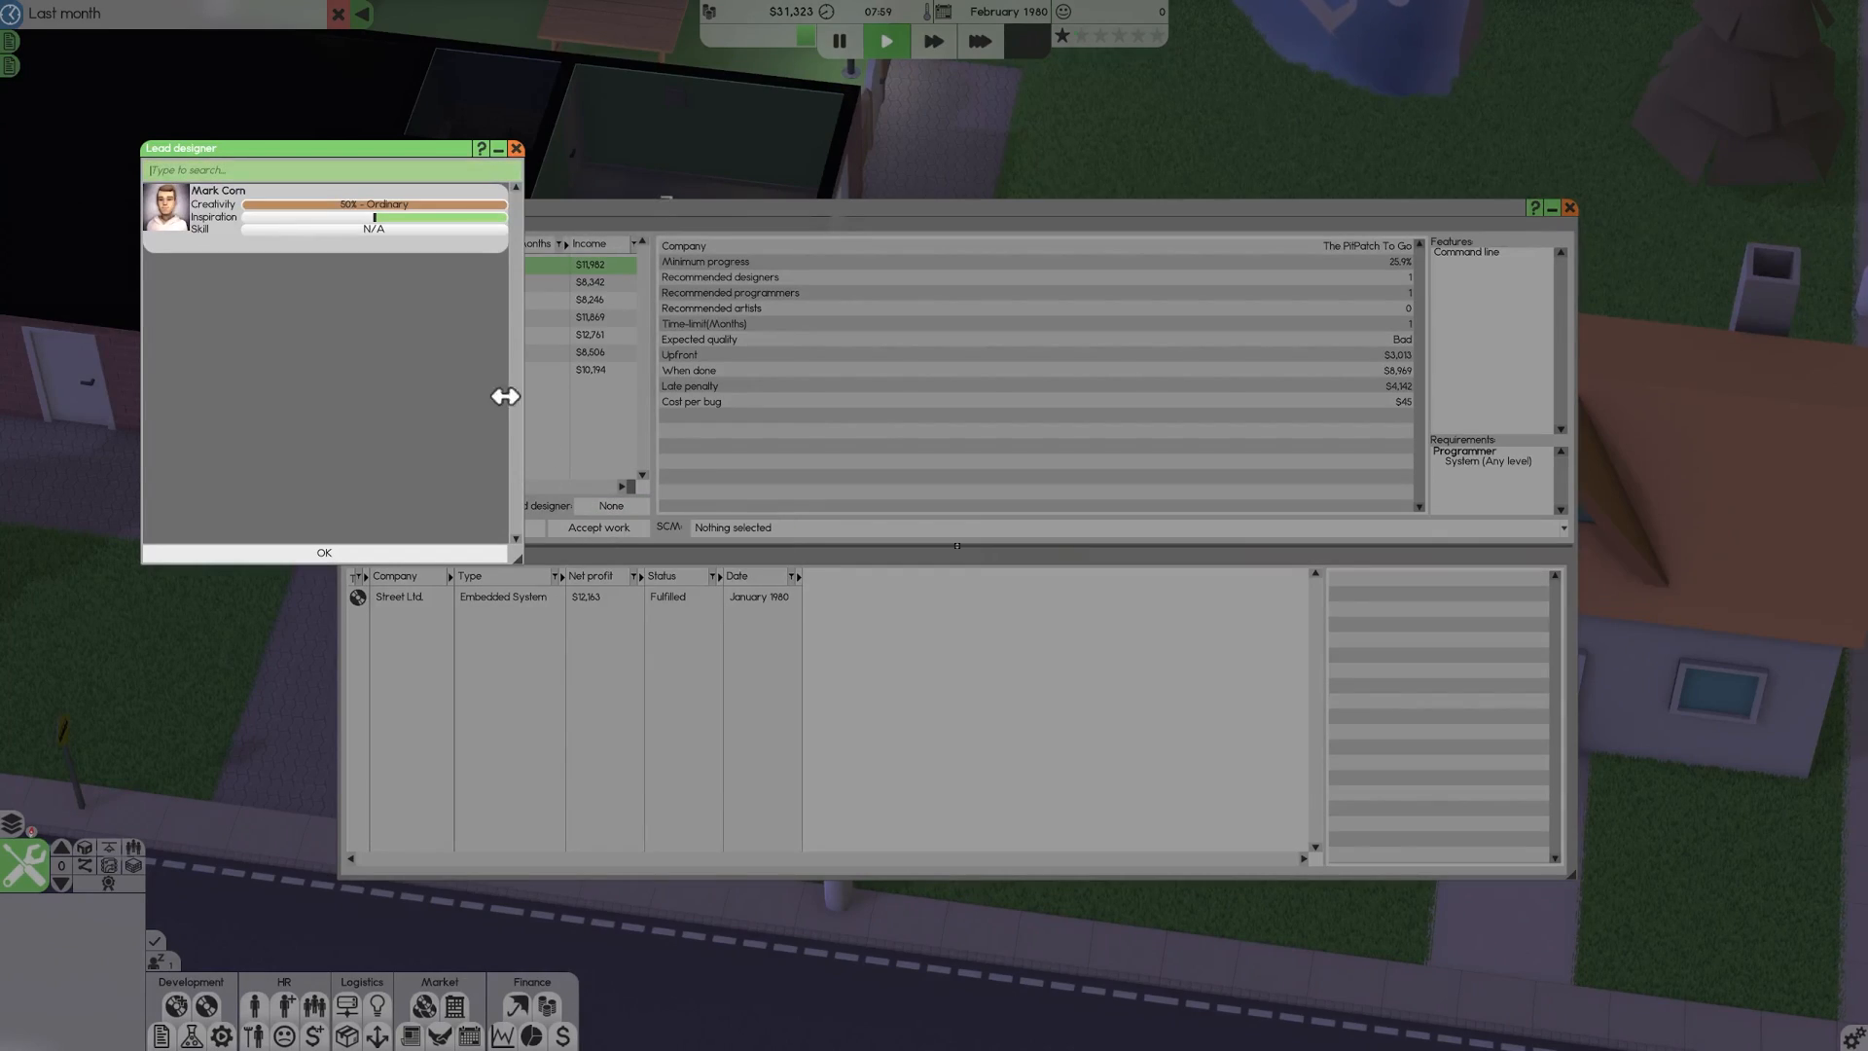
mouse_move(339, 224)
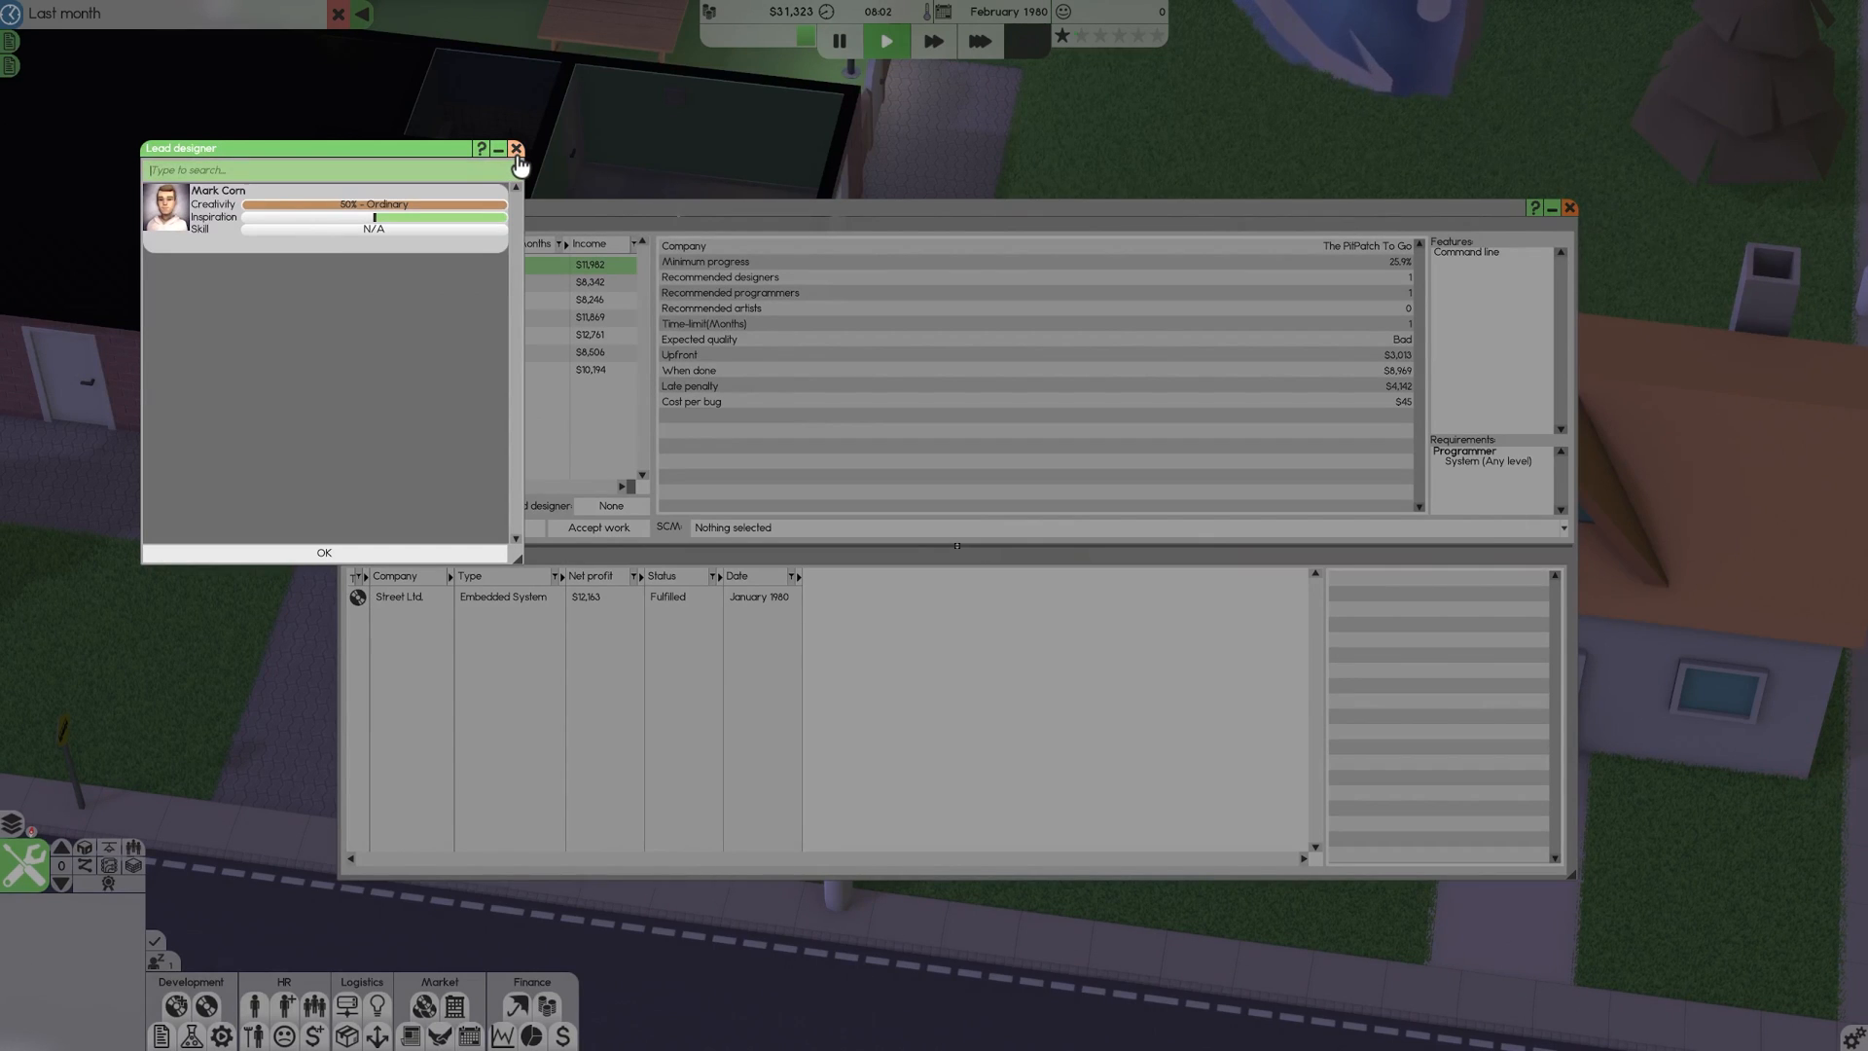
left_click(516, 148)
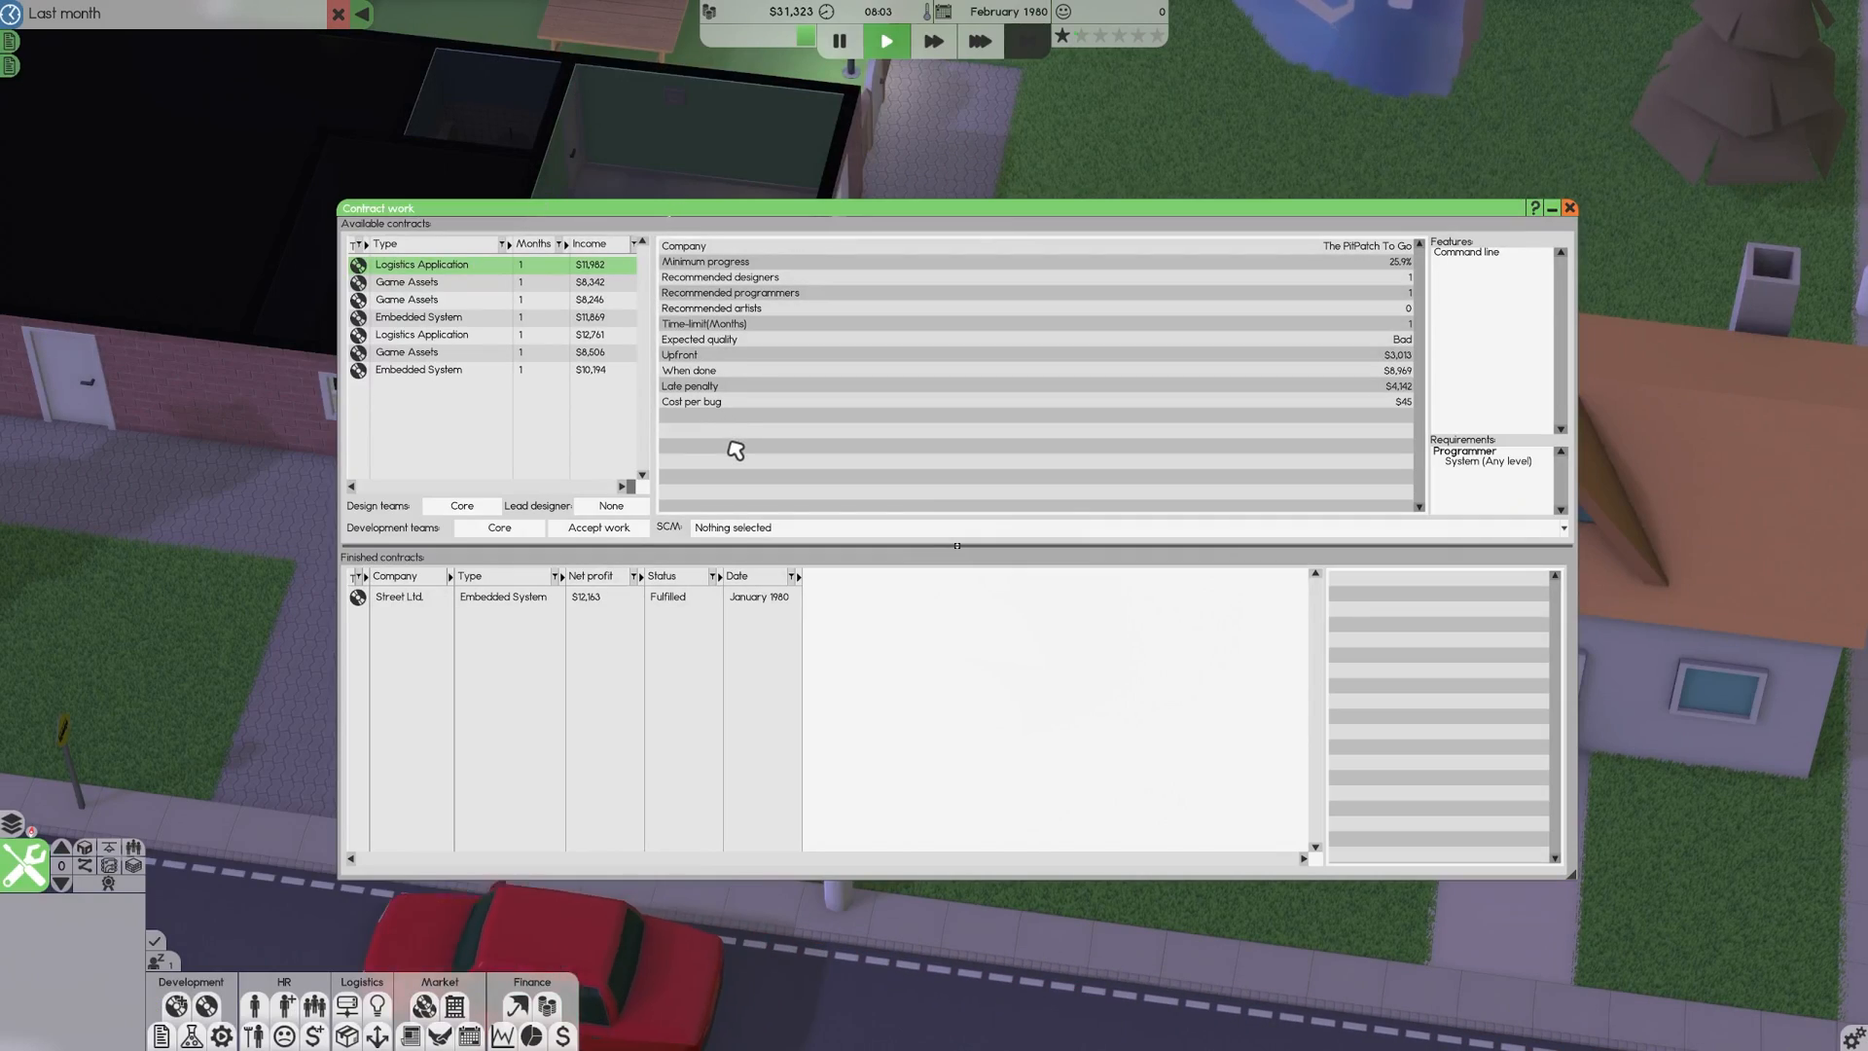
mouse_move(701, 498)
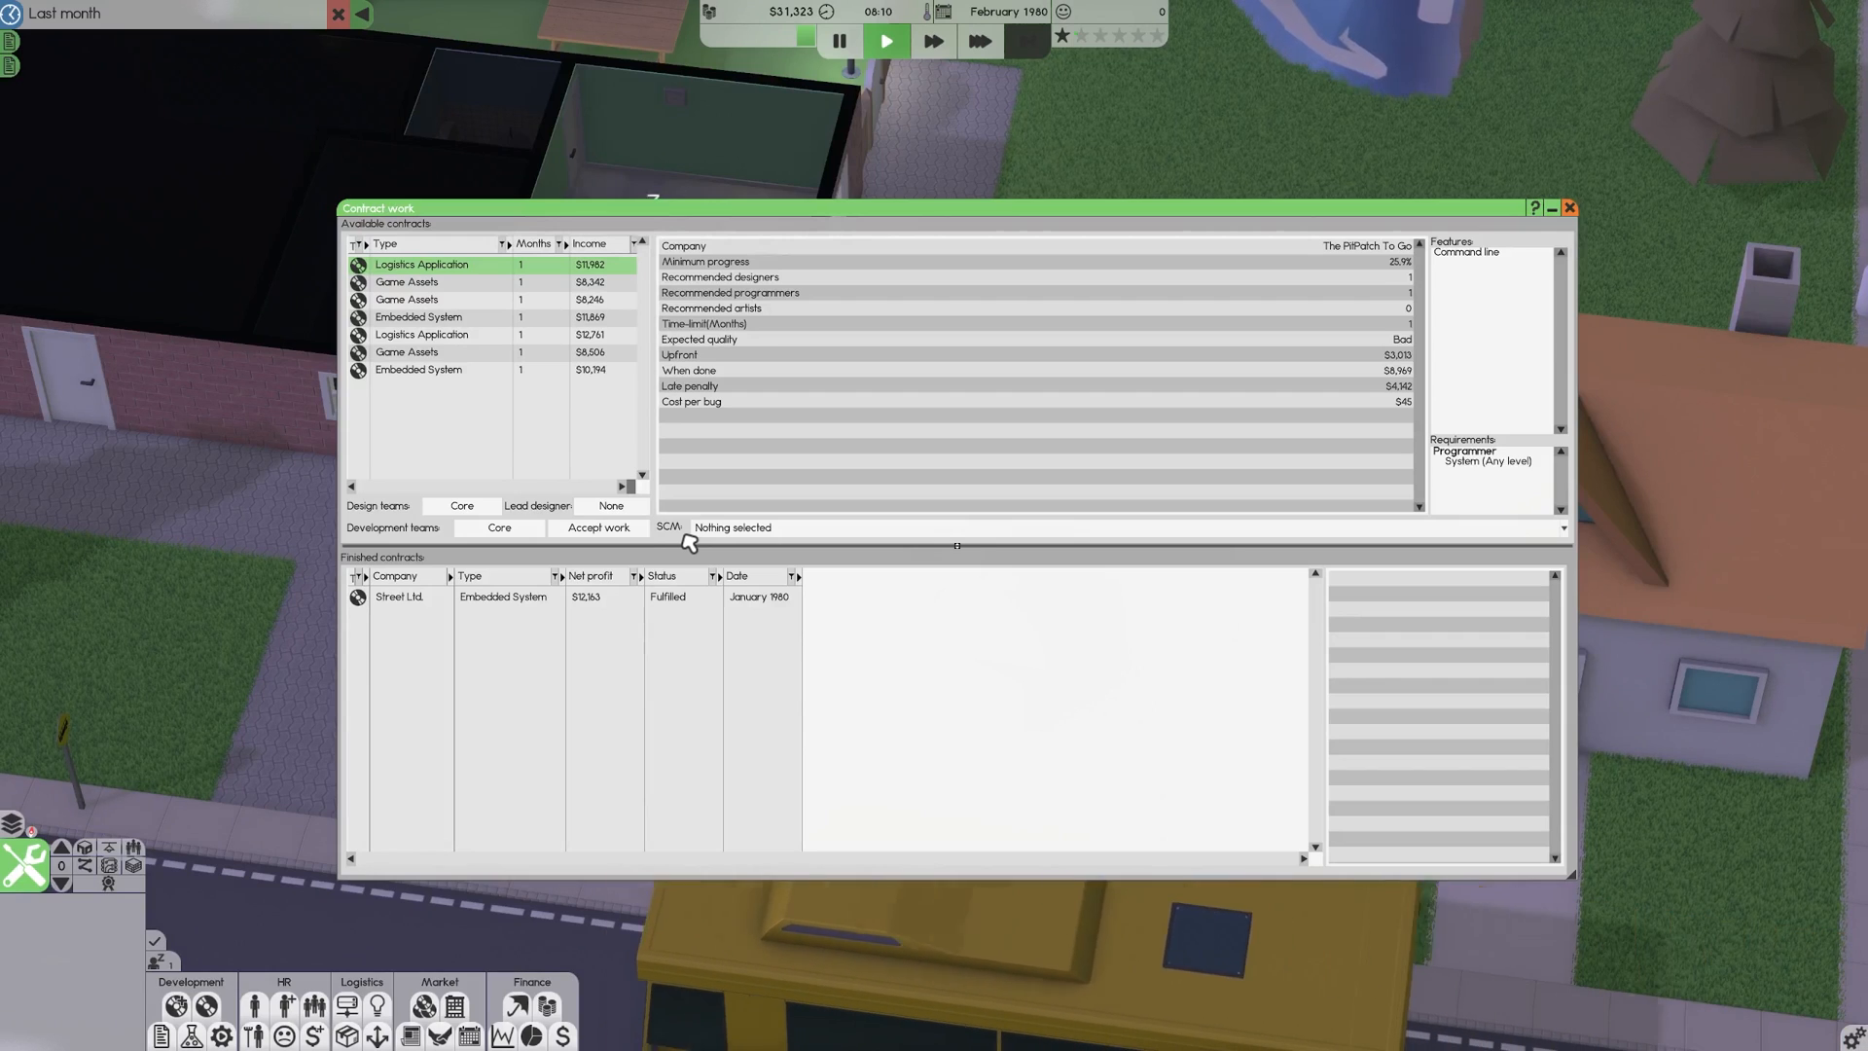
mouse_move(712, 534)
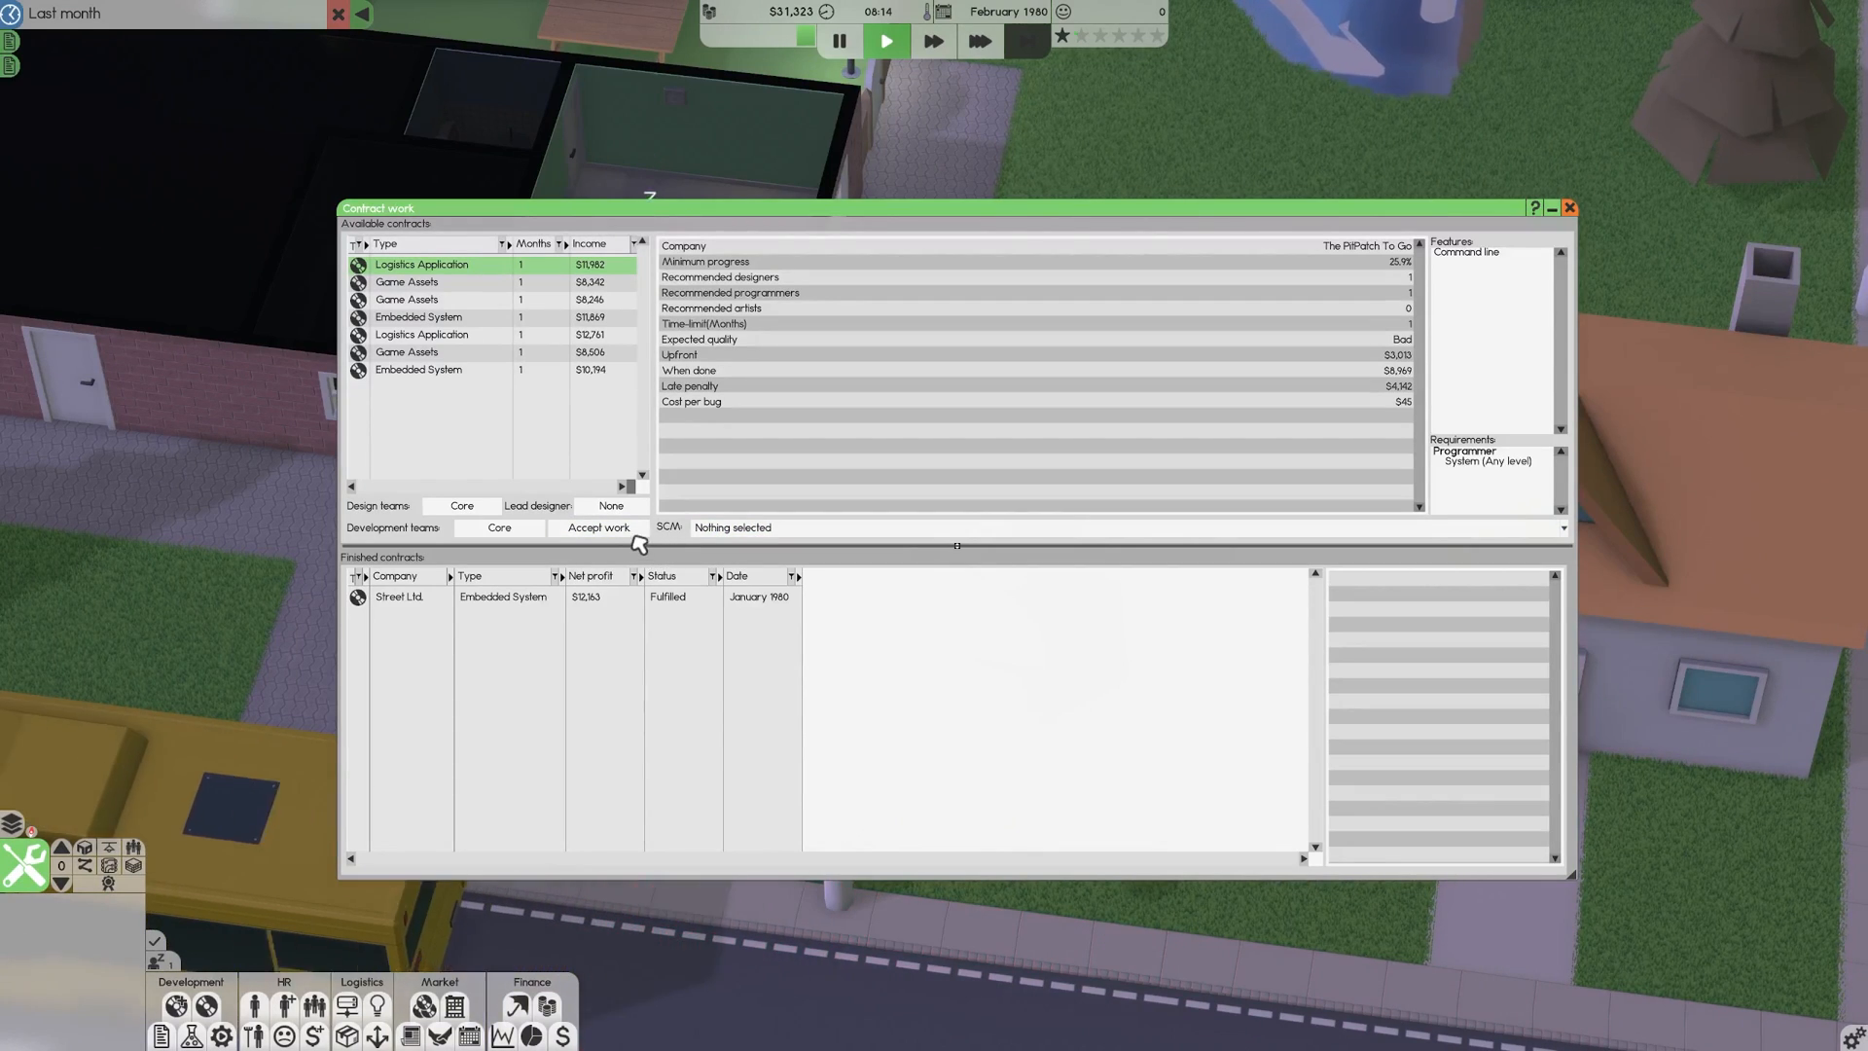
Accept The PitPatch To Go contract and speed up the game clock.
left_click(598, 526)
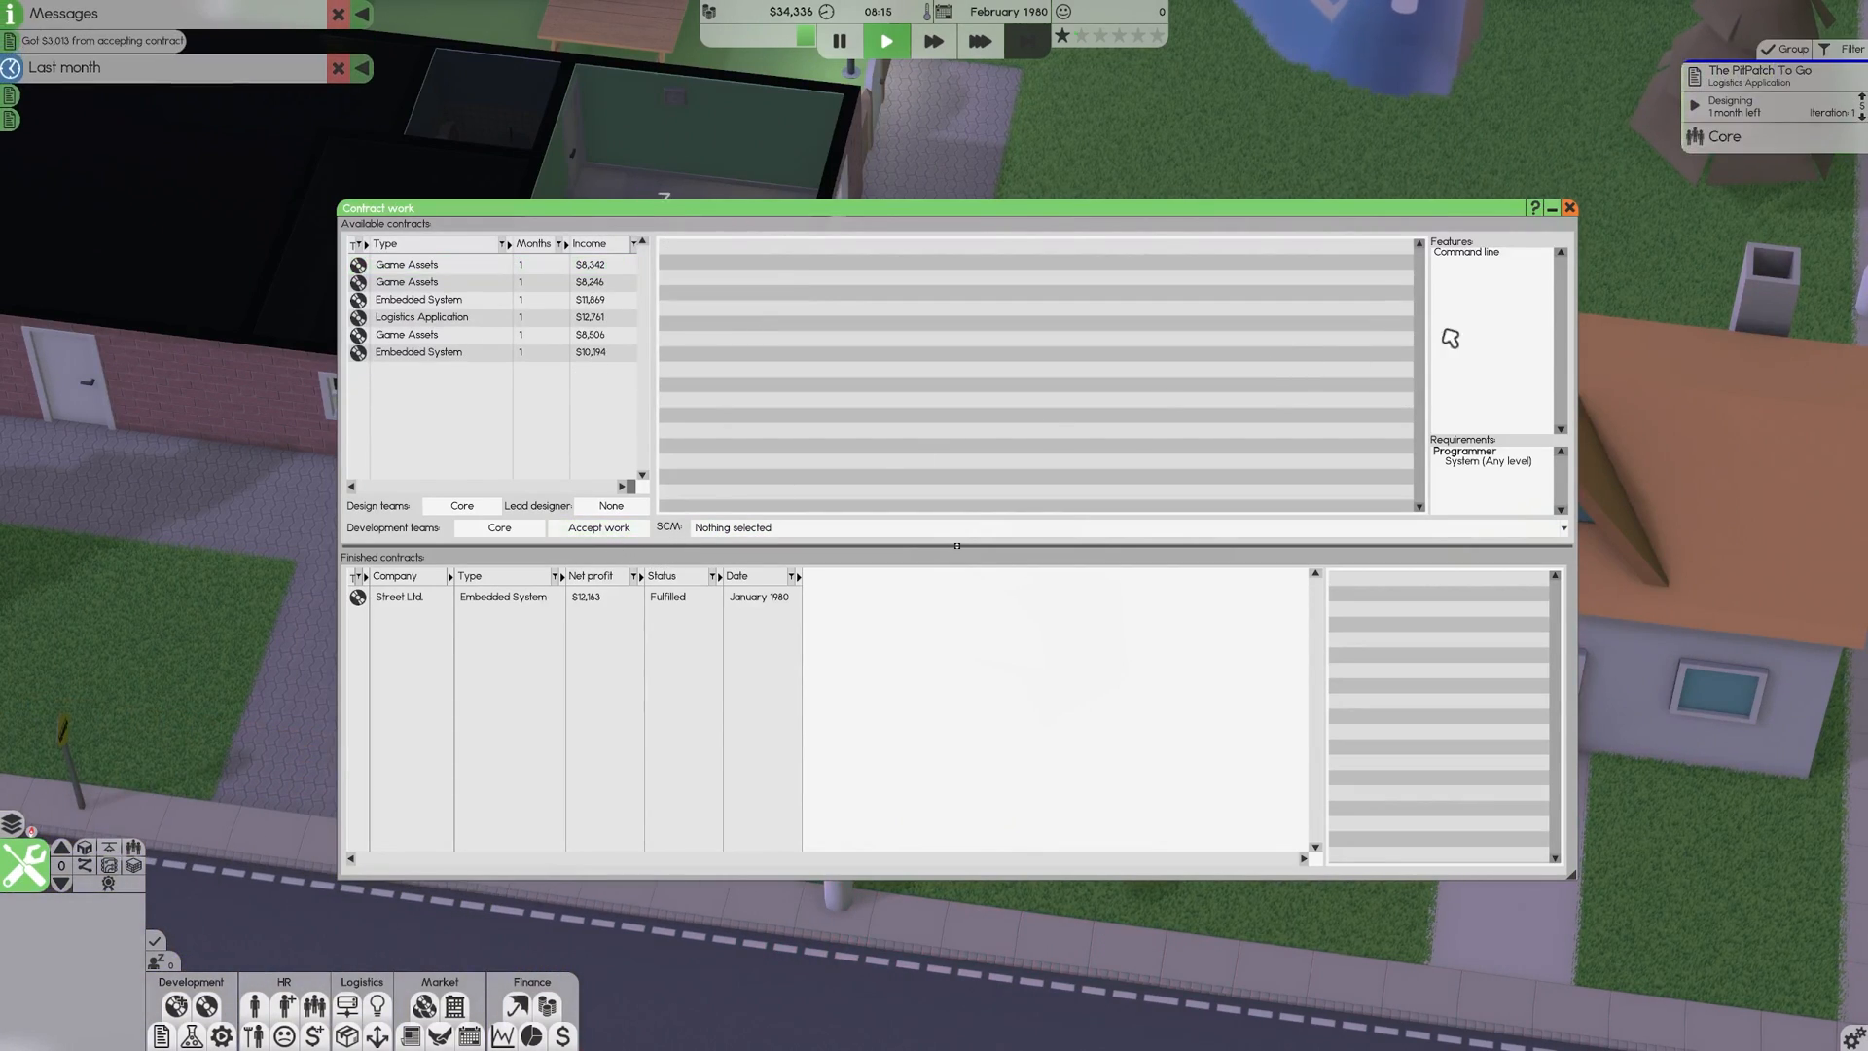
left_click(1569, 207)
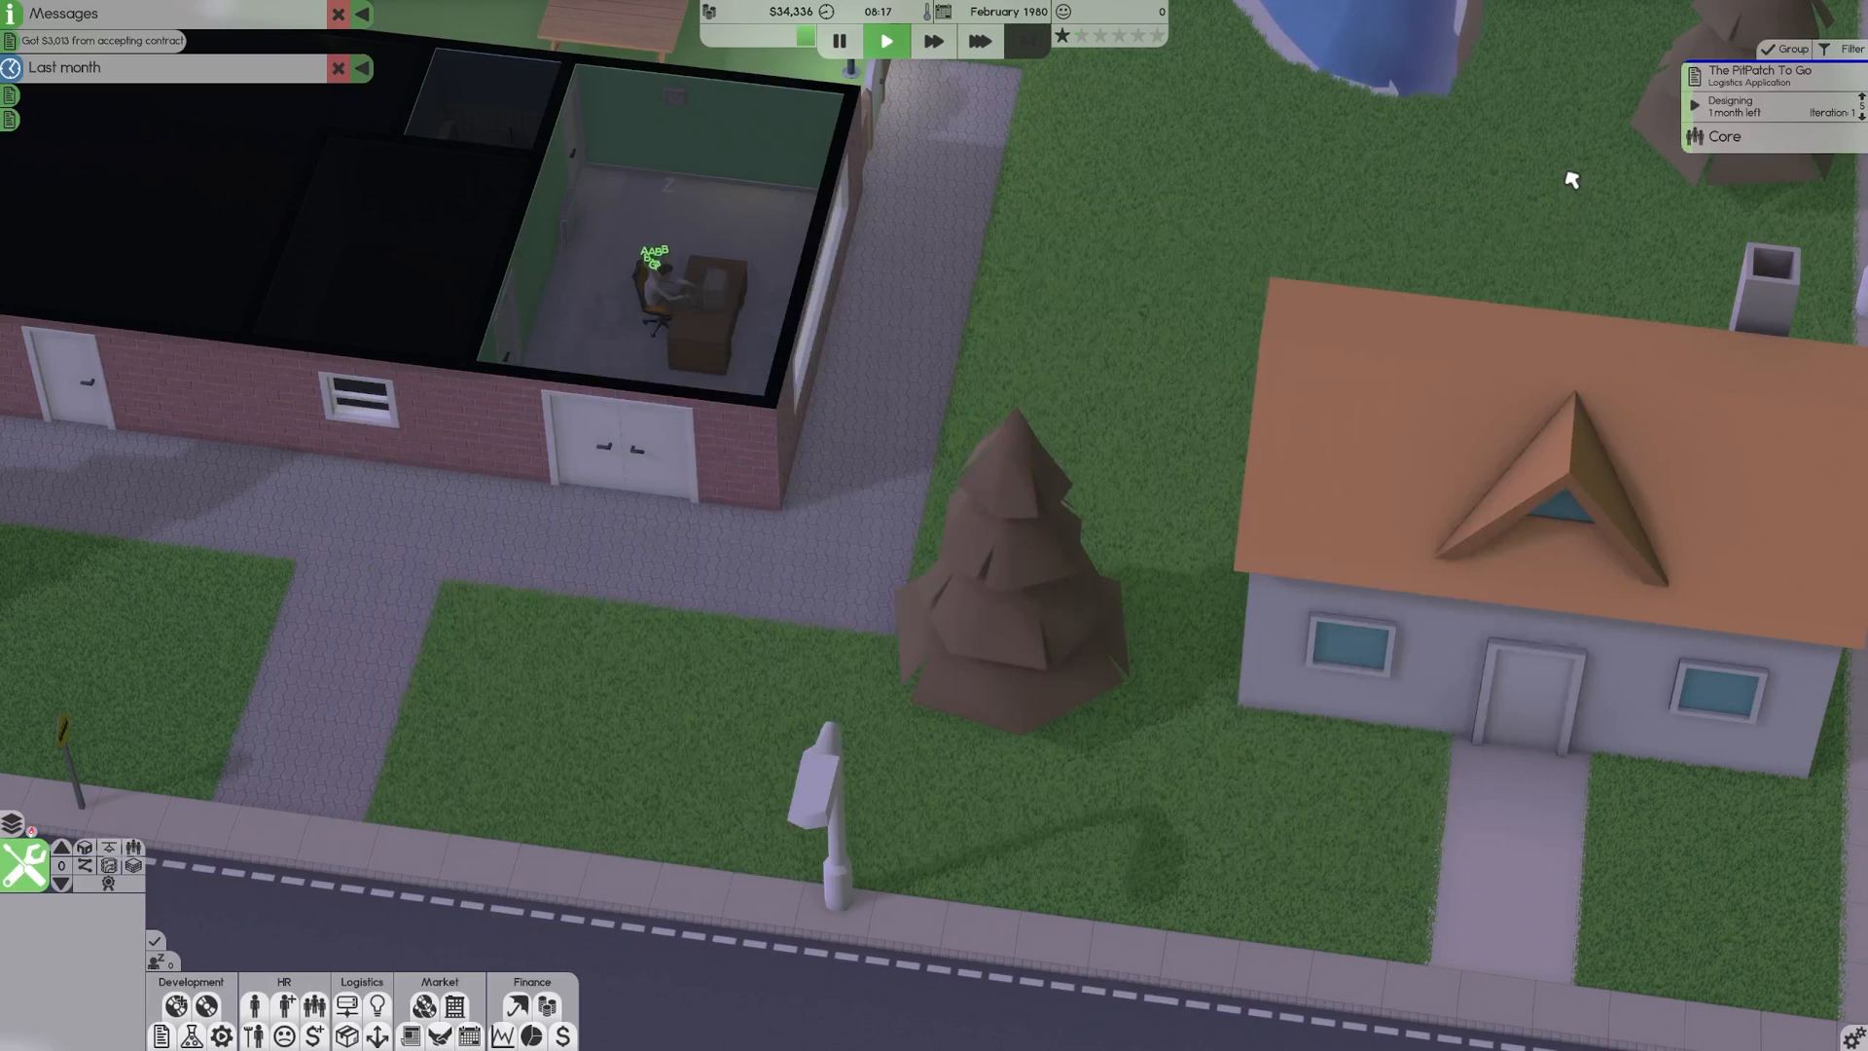
left_click(933, 40)
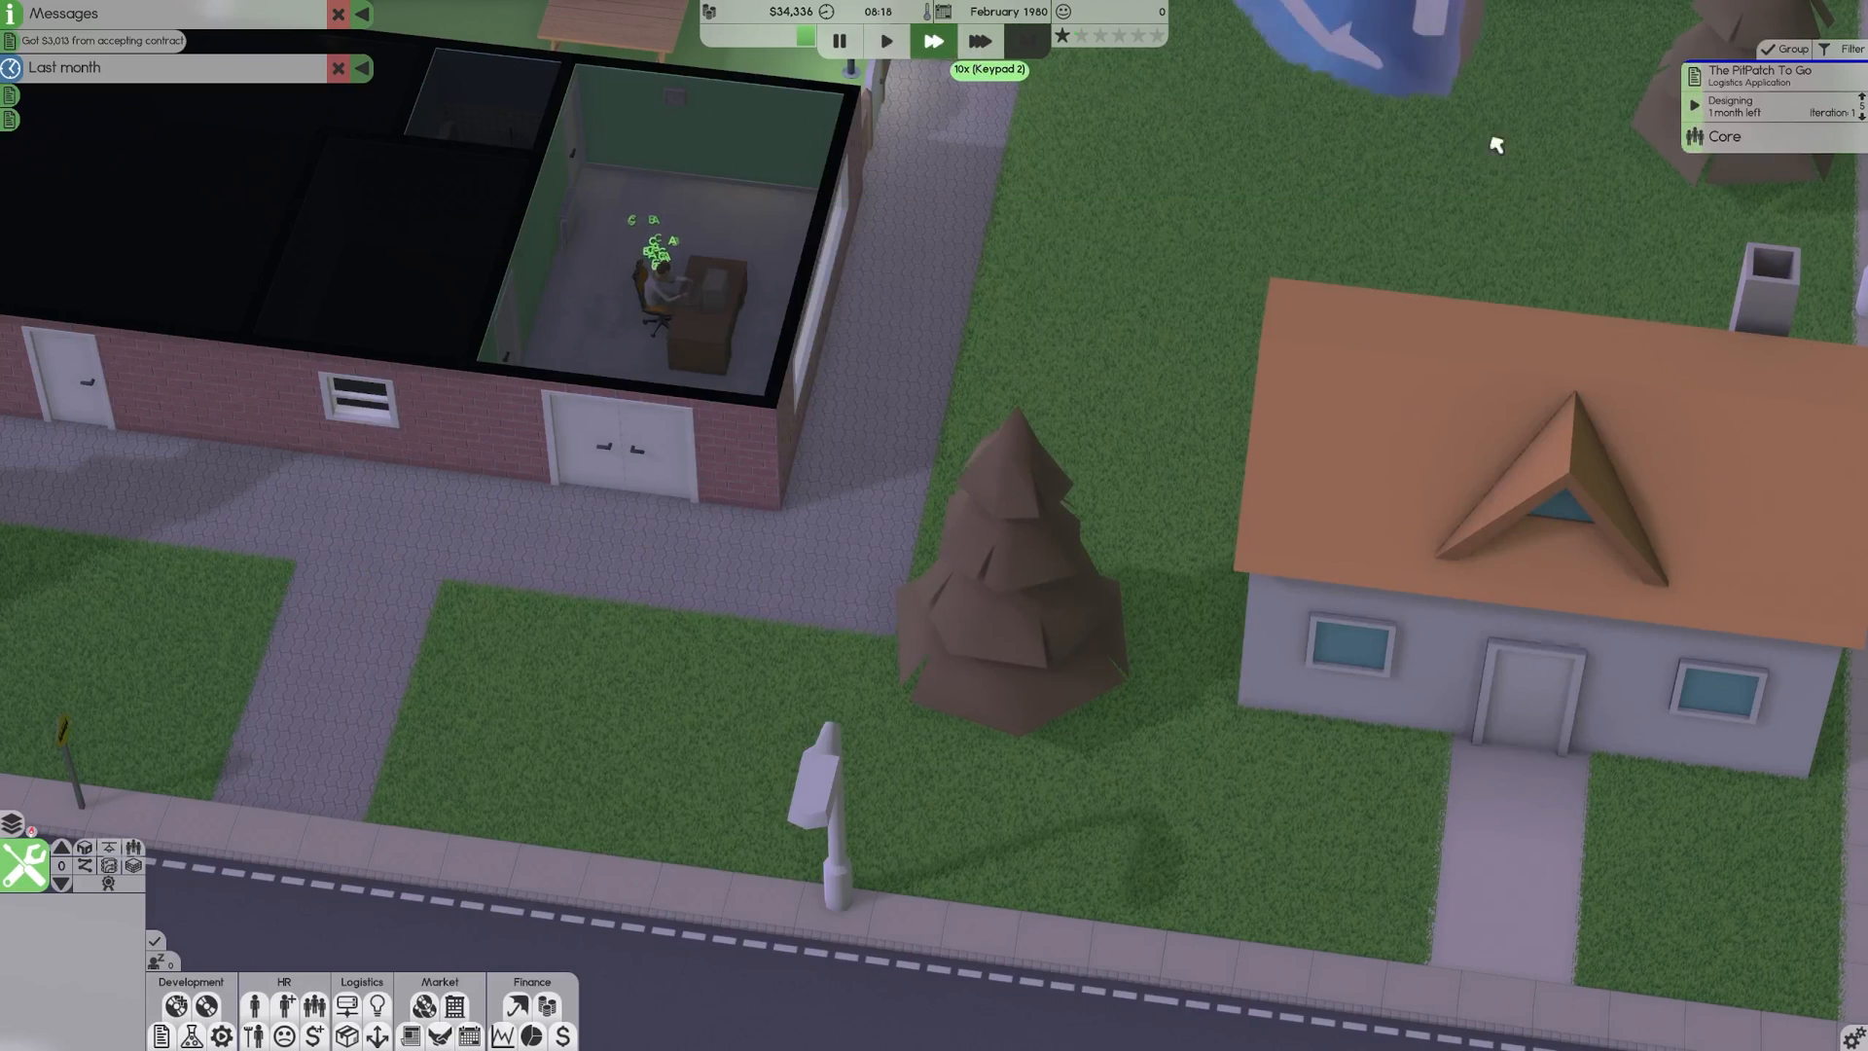
Promote the PitPatch project from alpha to beta and release it.
left_click(1757, 78)
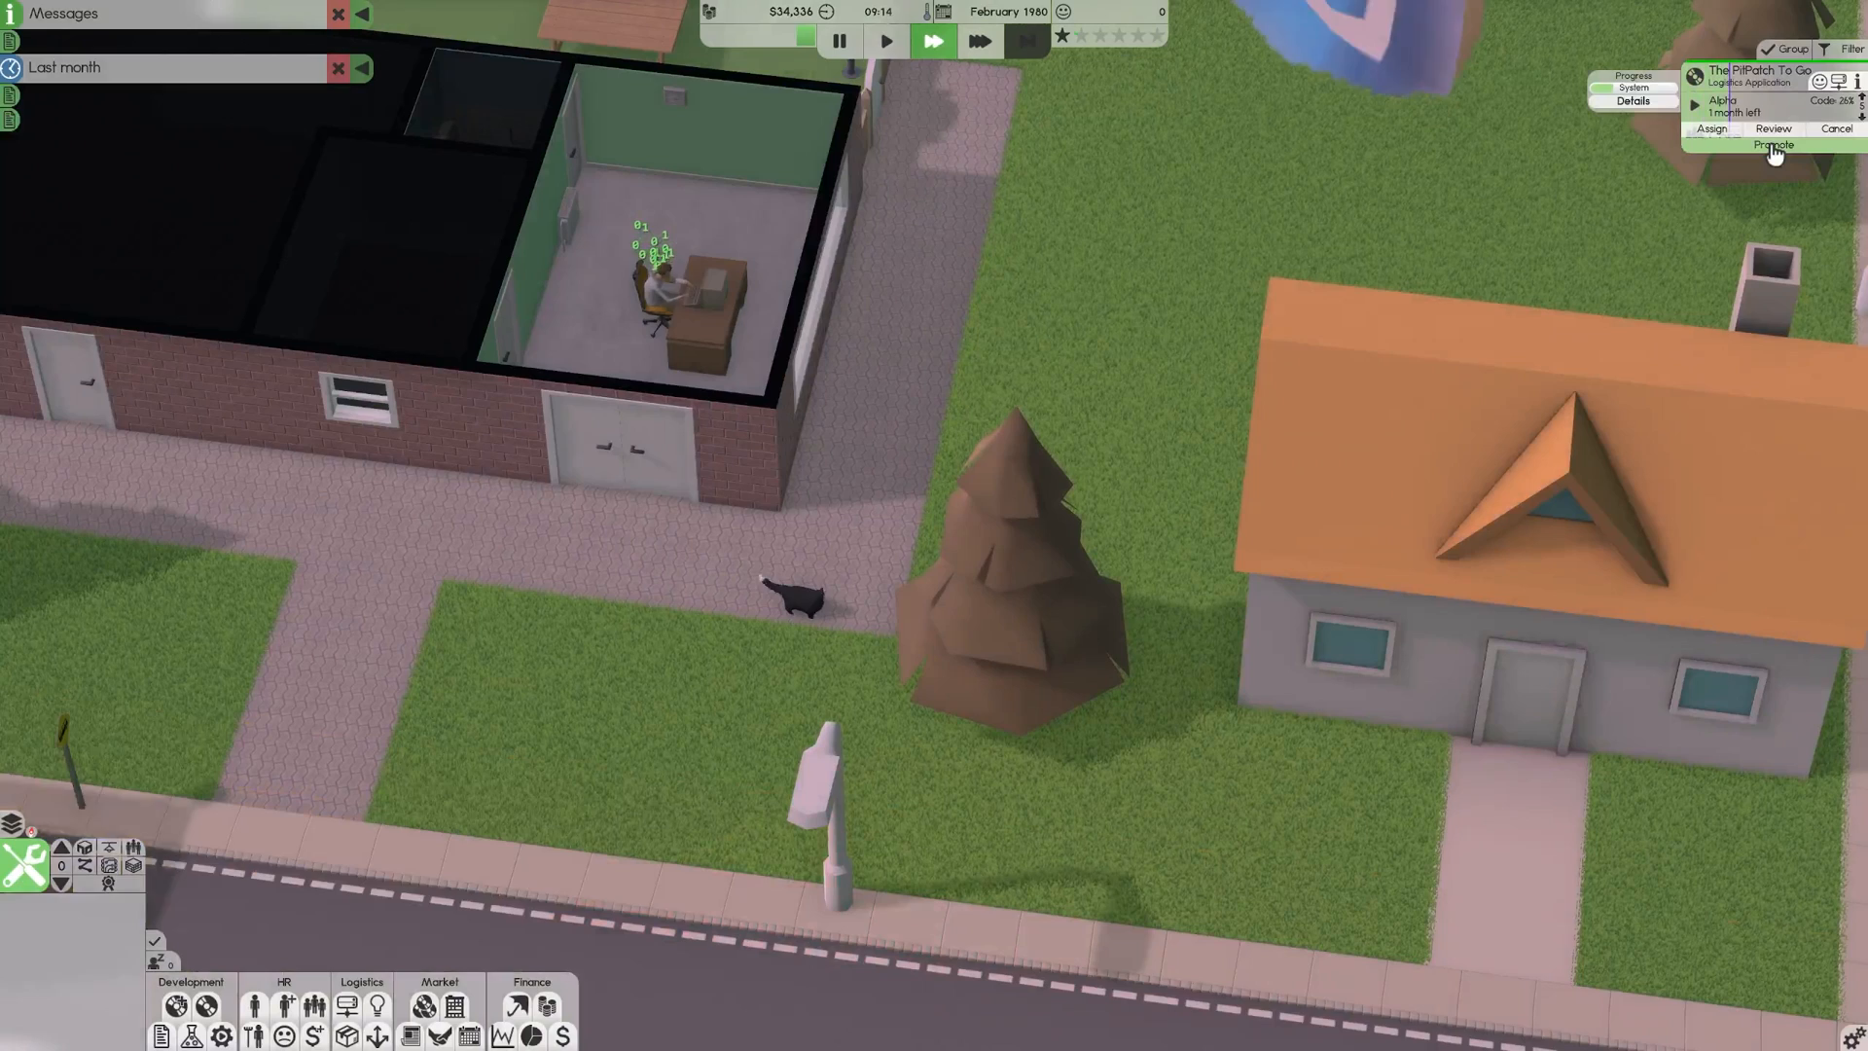
left_click(1773, 128)
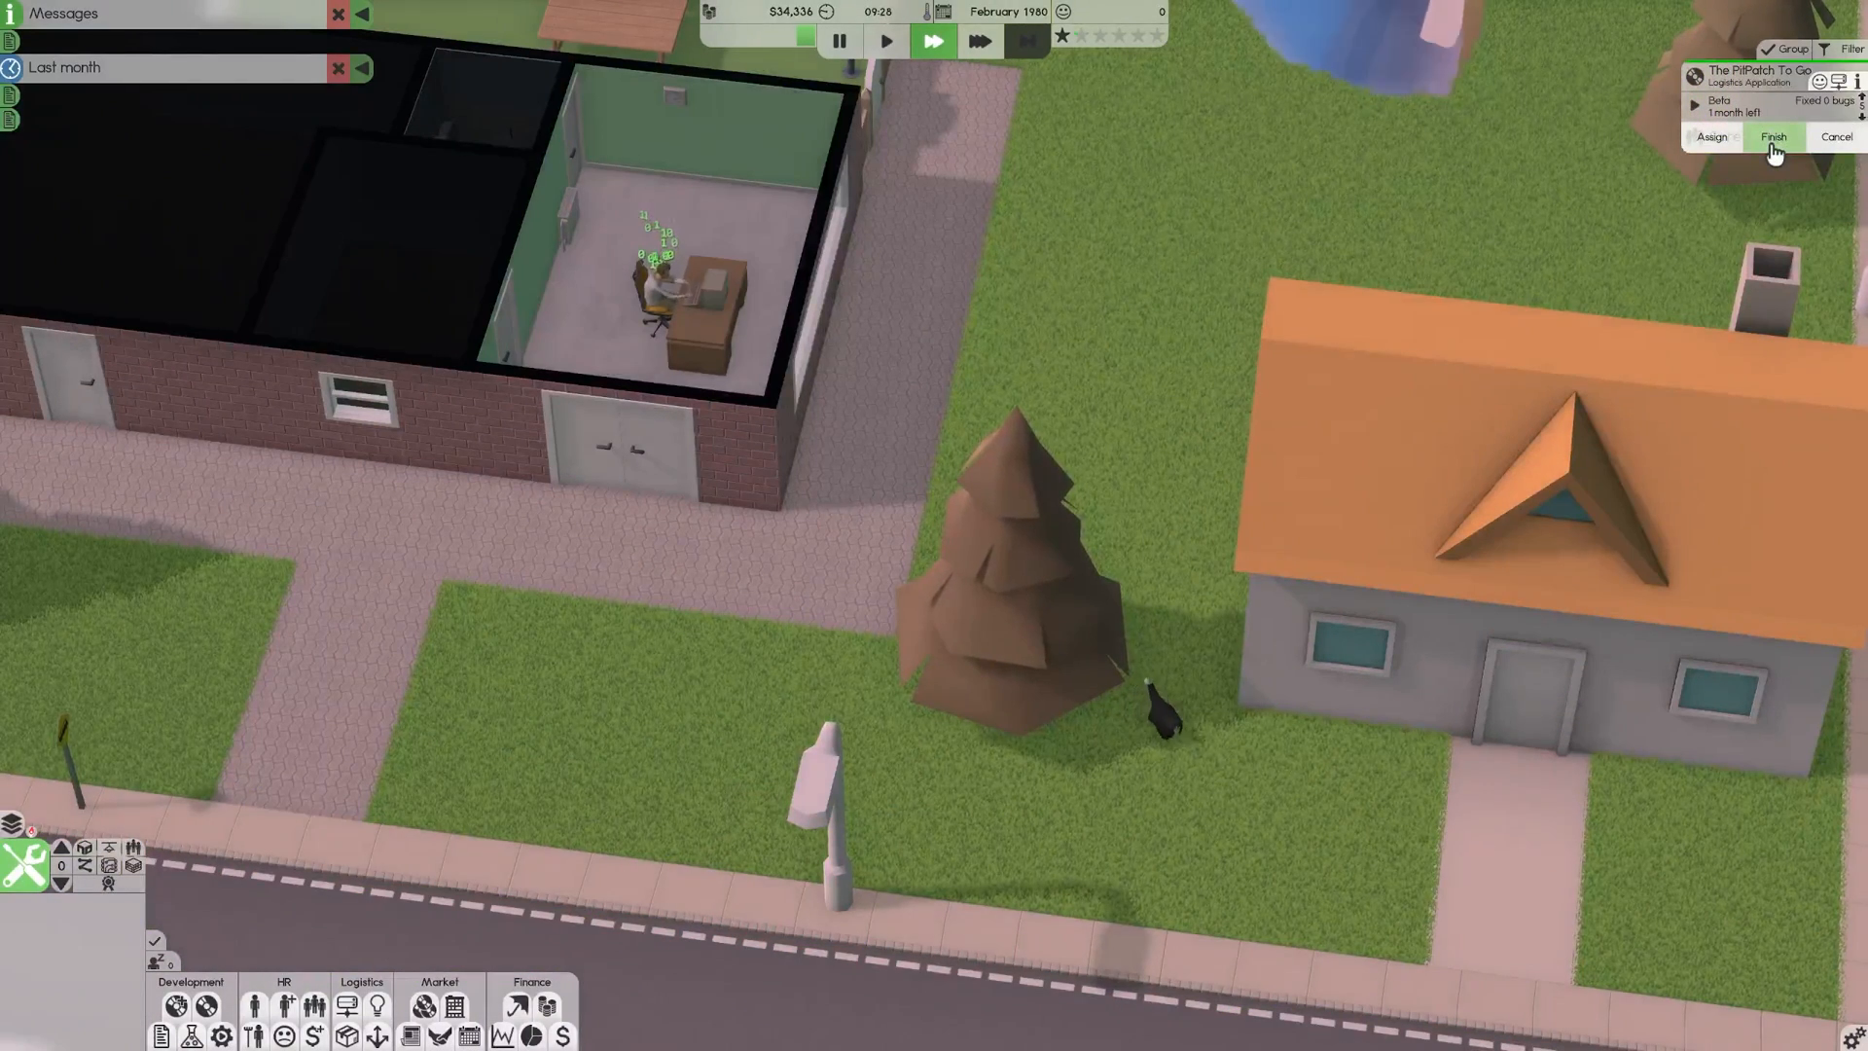
left_click(1774, 136)
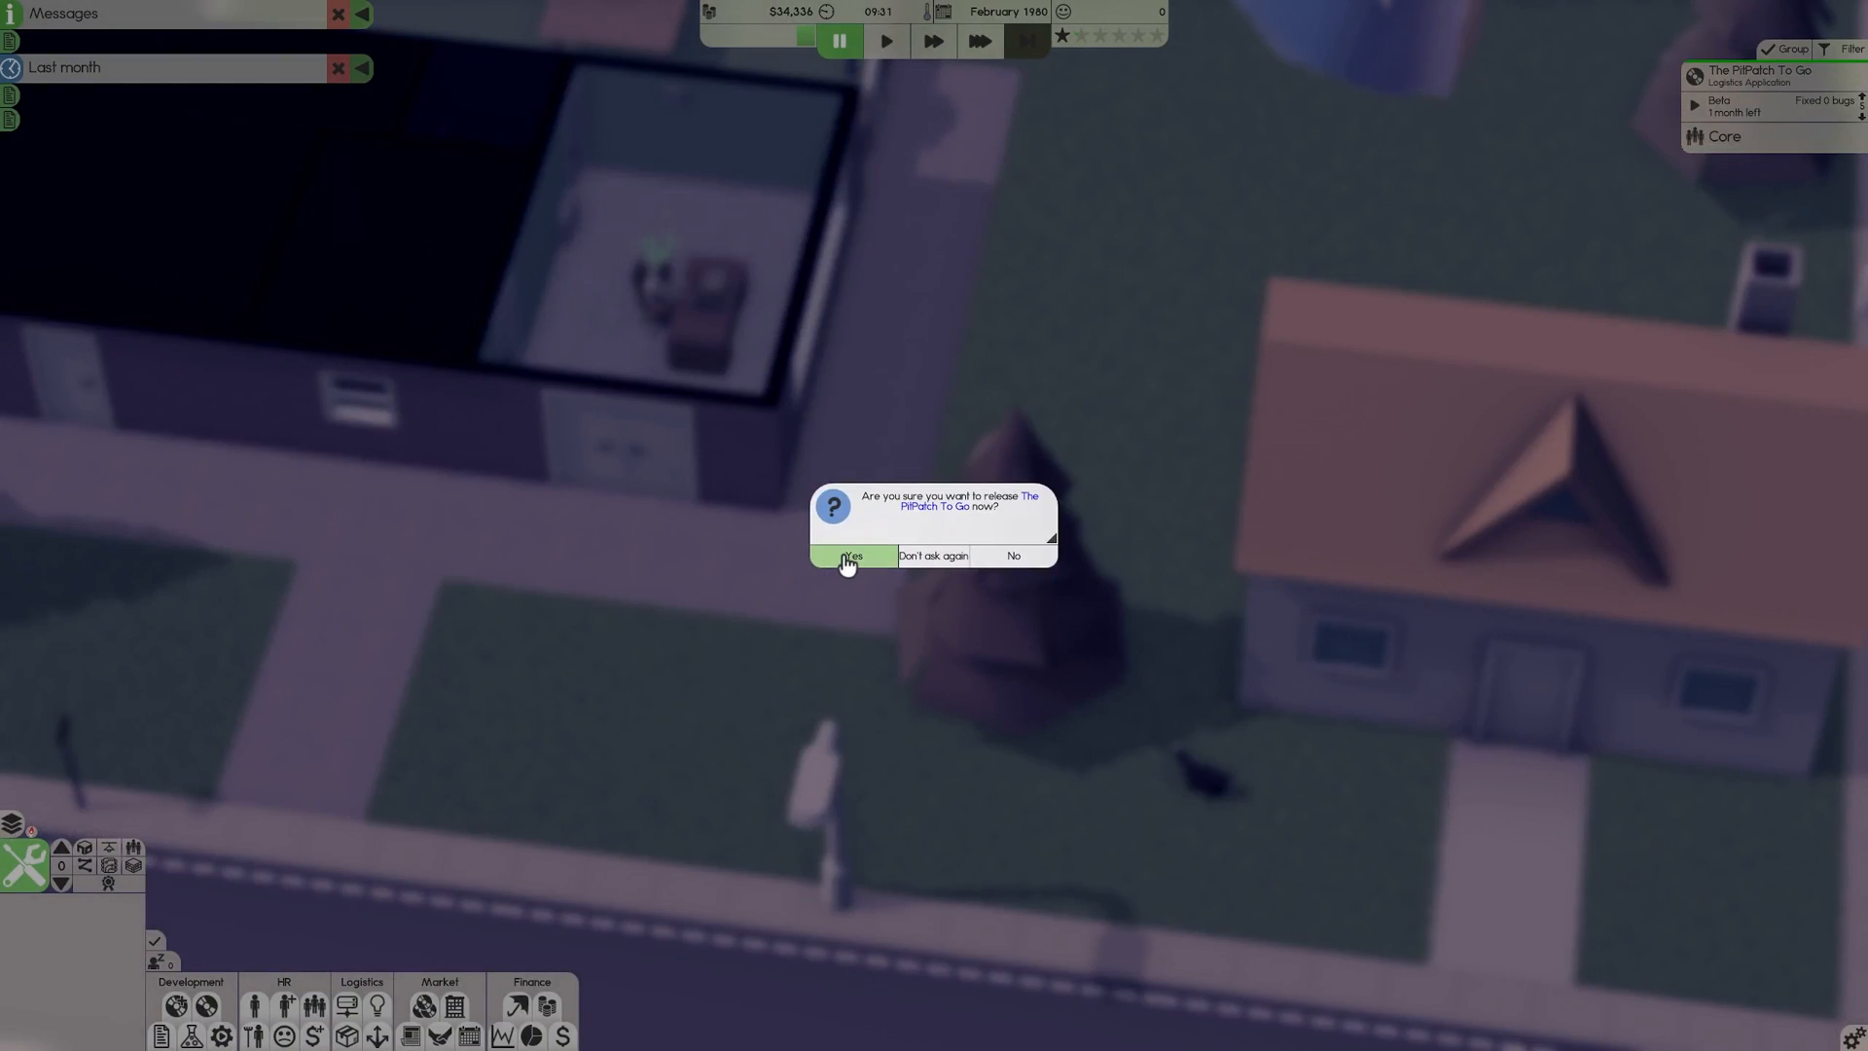
left_click(849, 555)
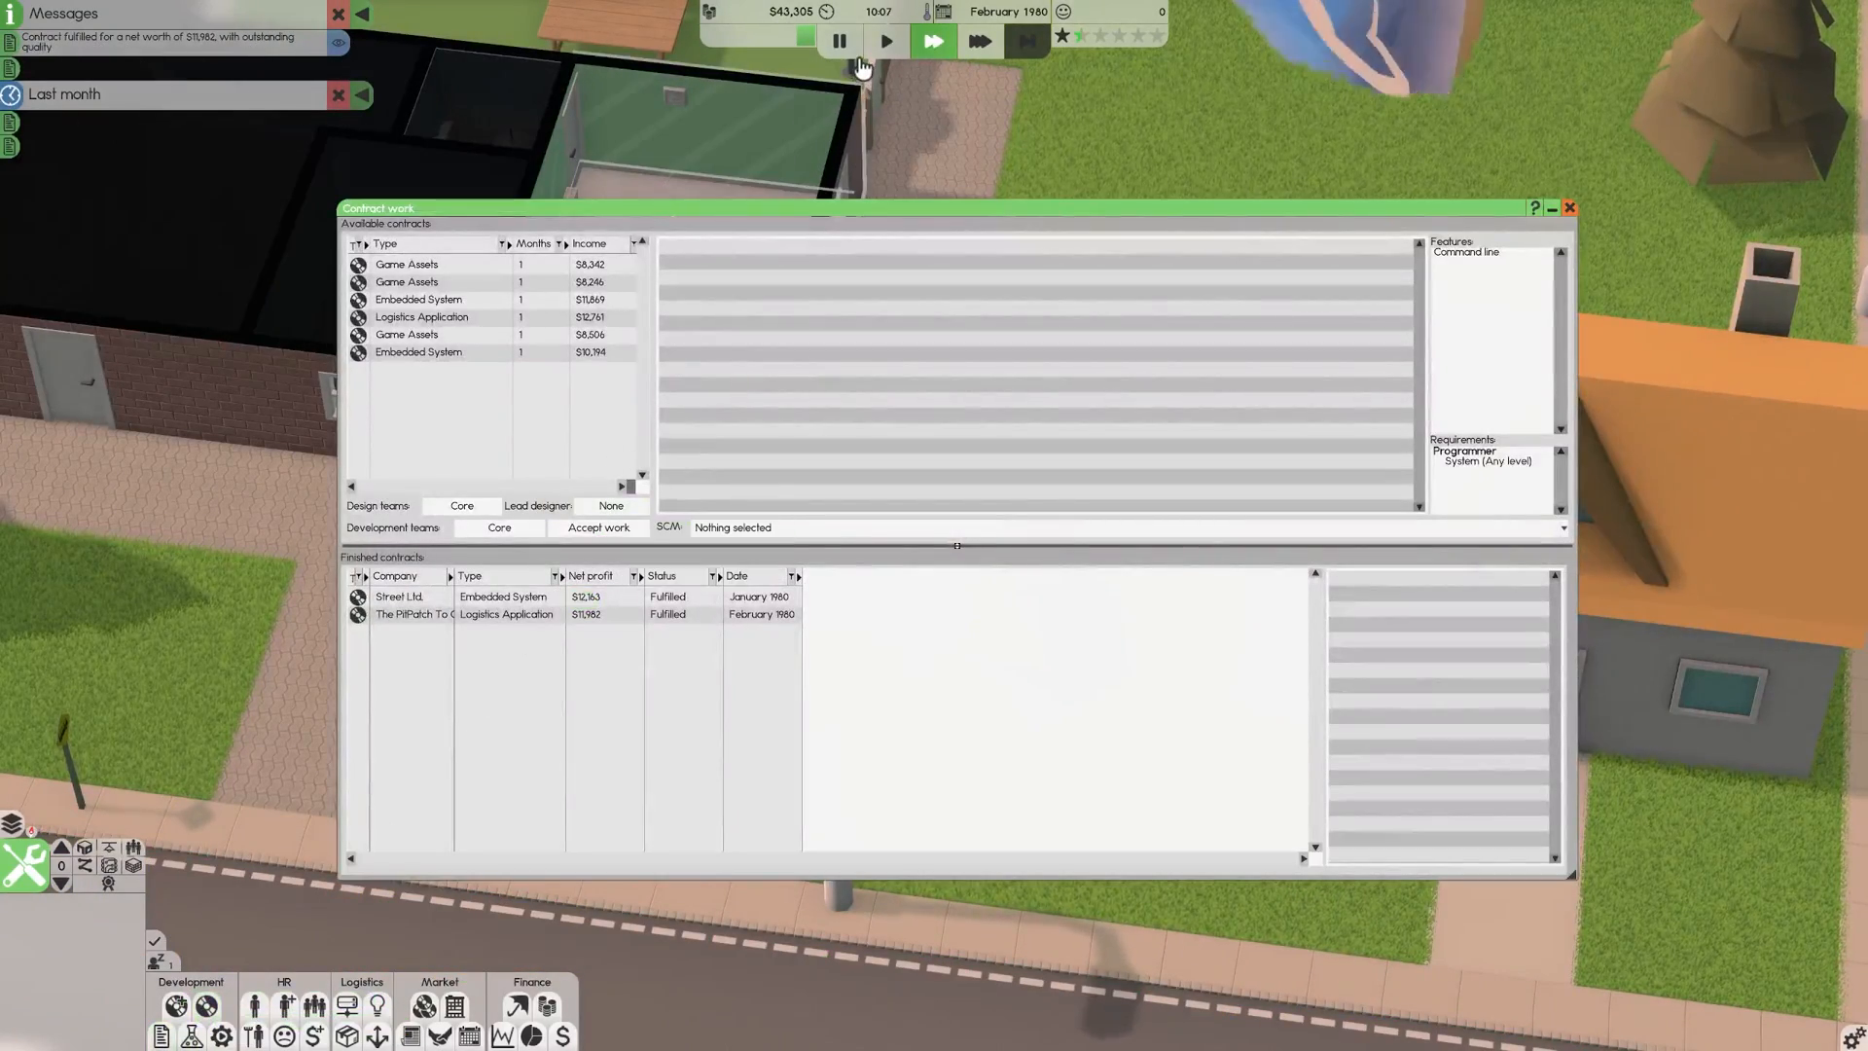
Accept the McOwl Dinner and McChickenPack embedded system contracts plus FluteNight logistics.
left_click(418, 298)
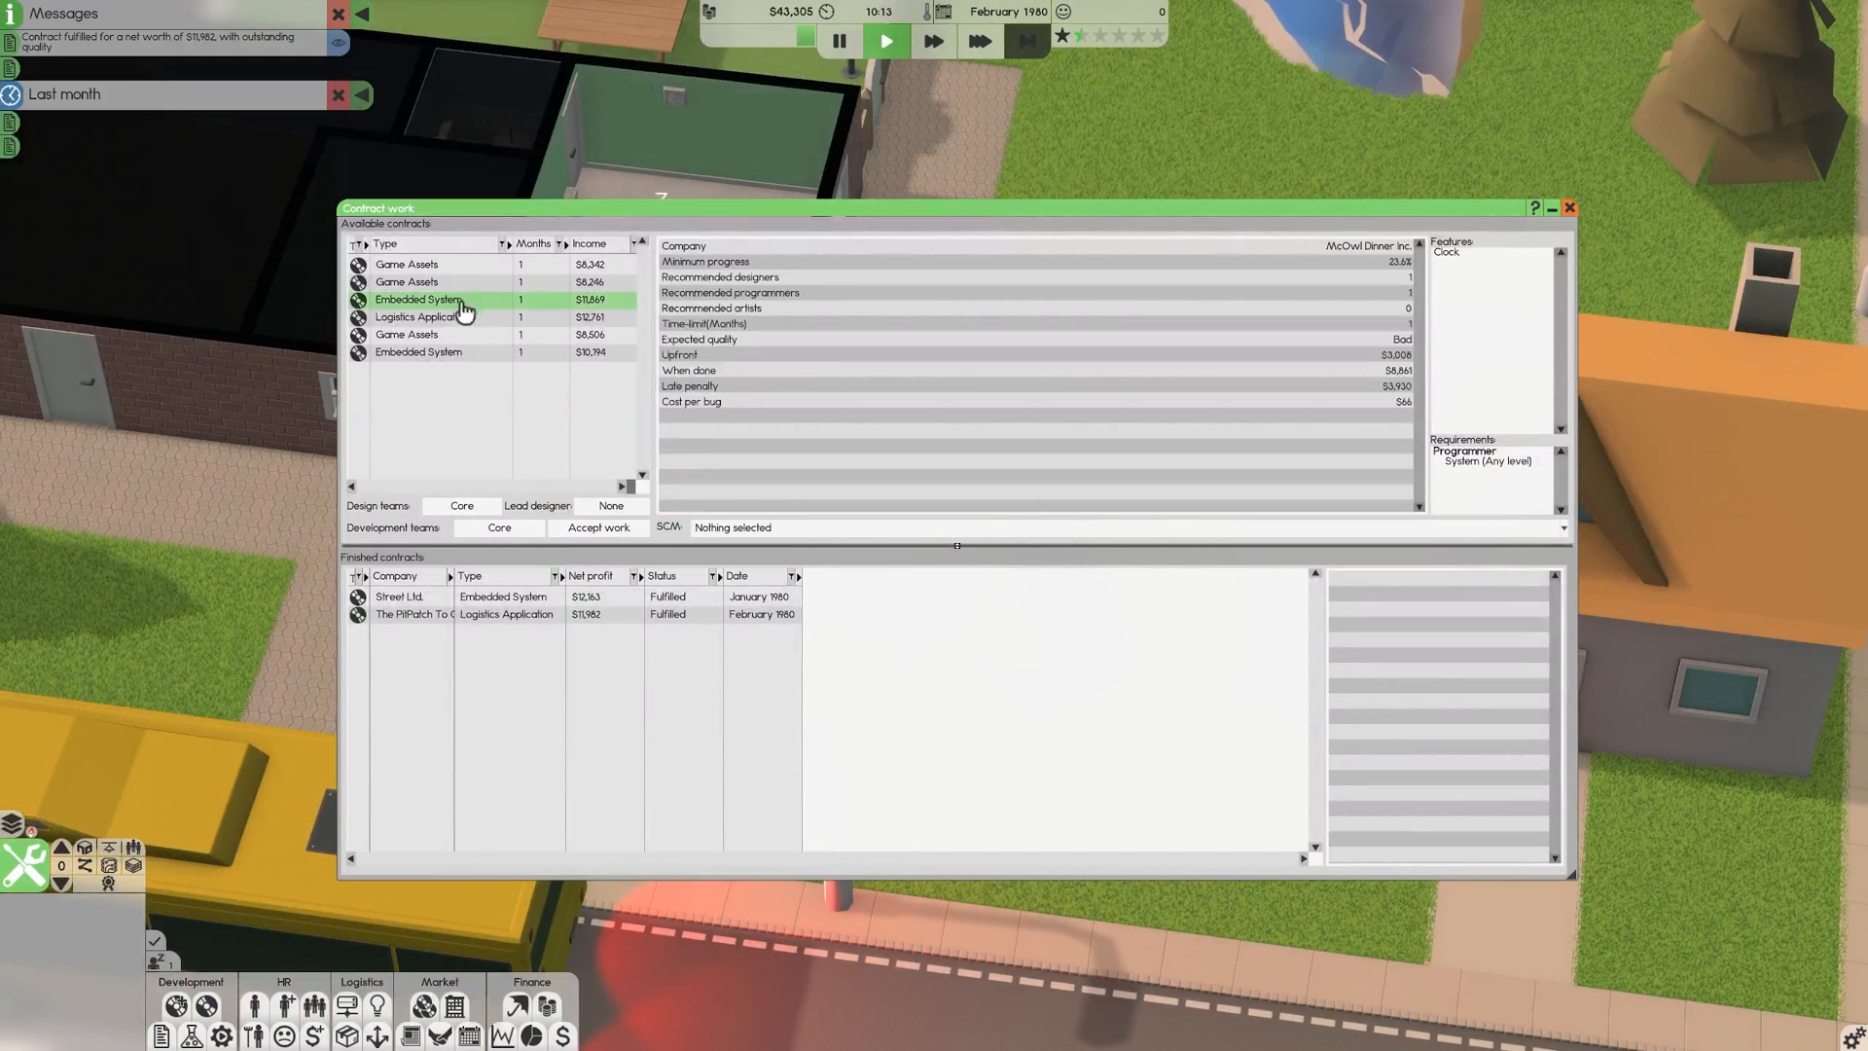
left_click(598, 526)
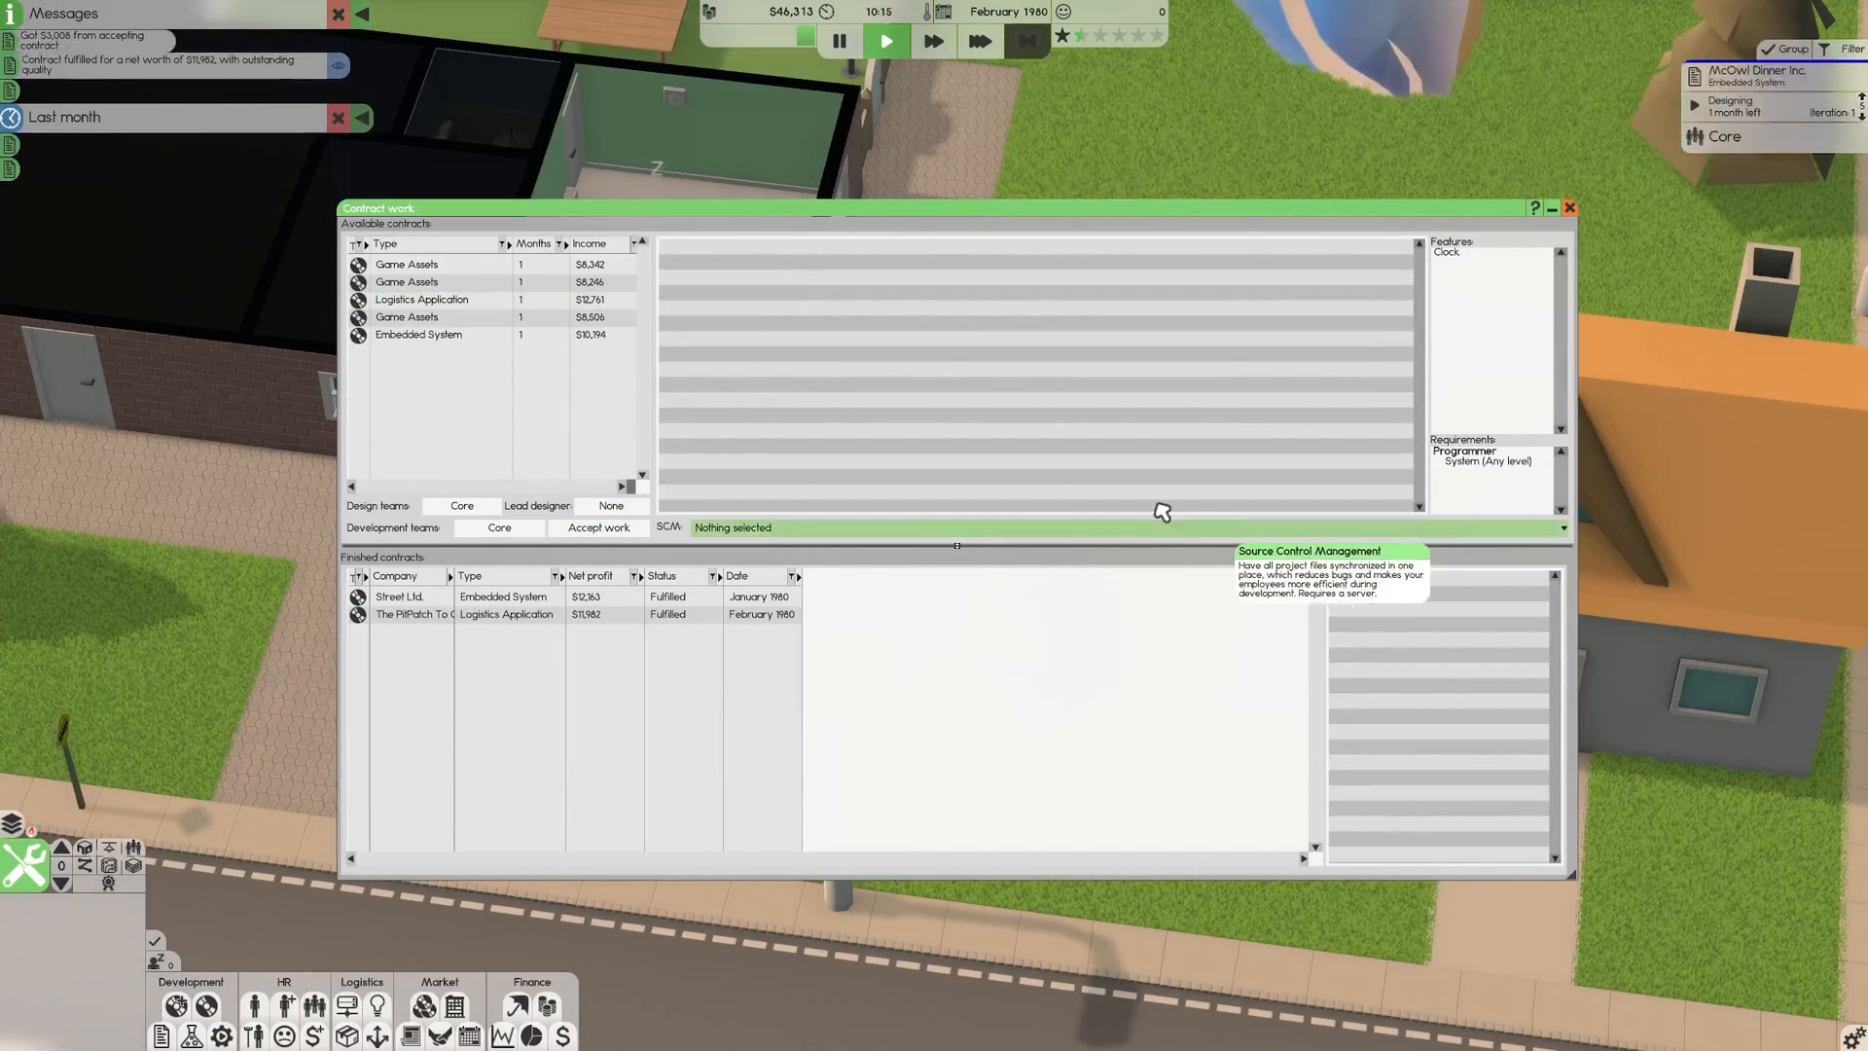
left_click(418, 335)
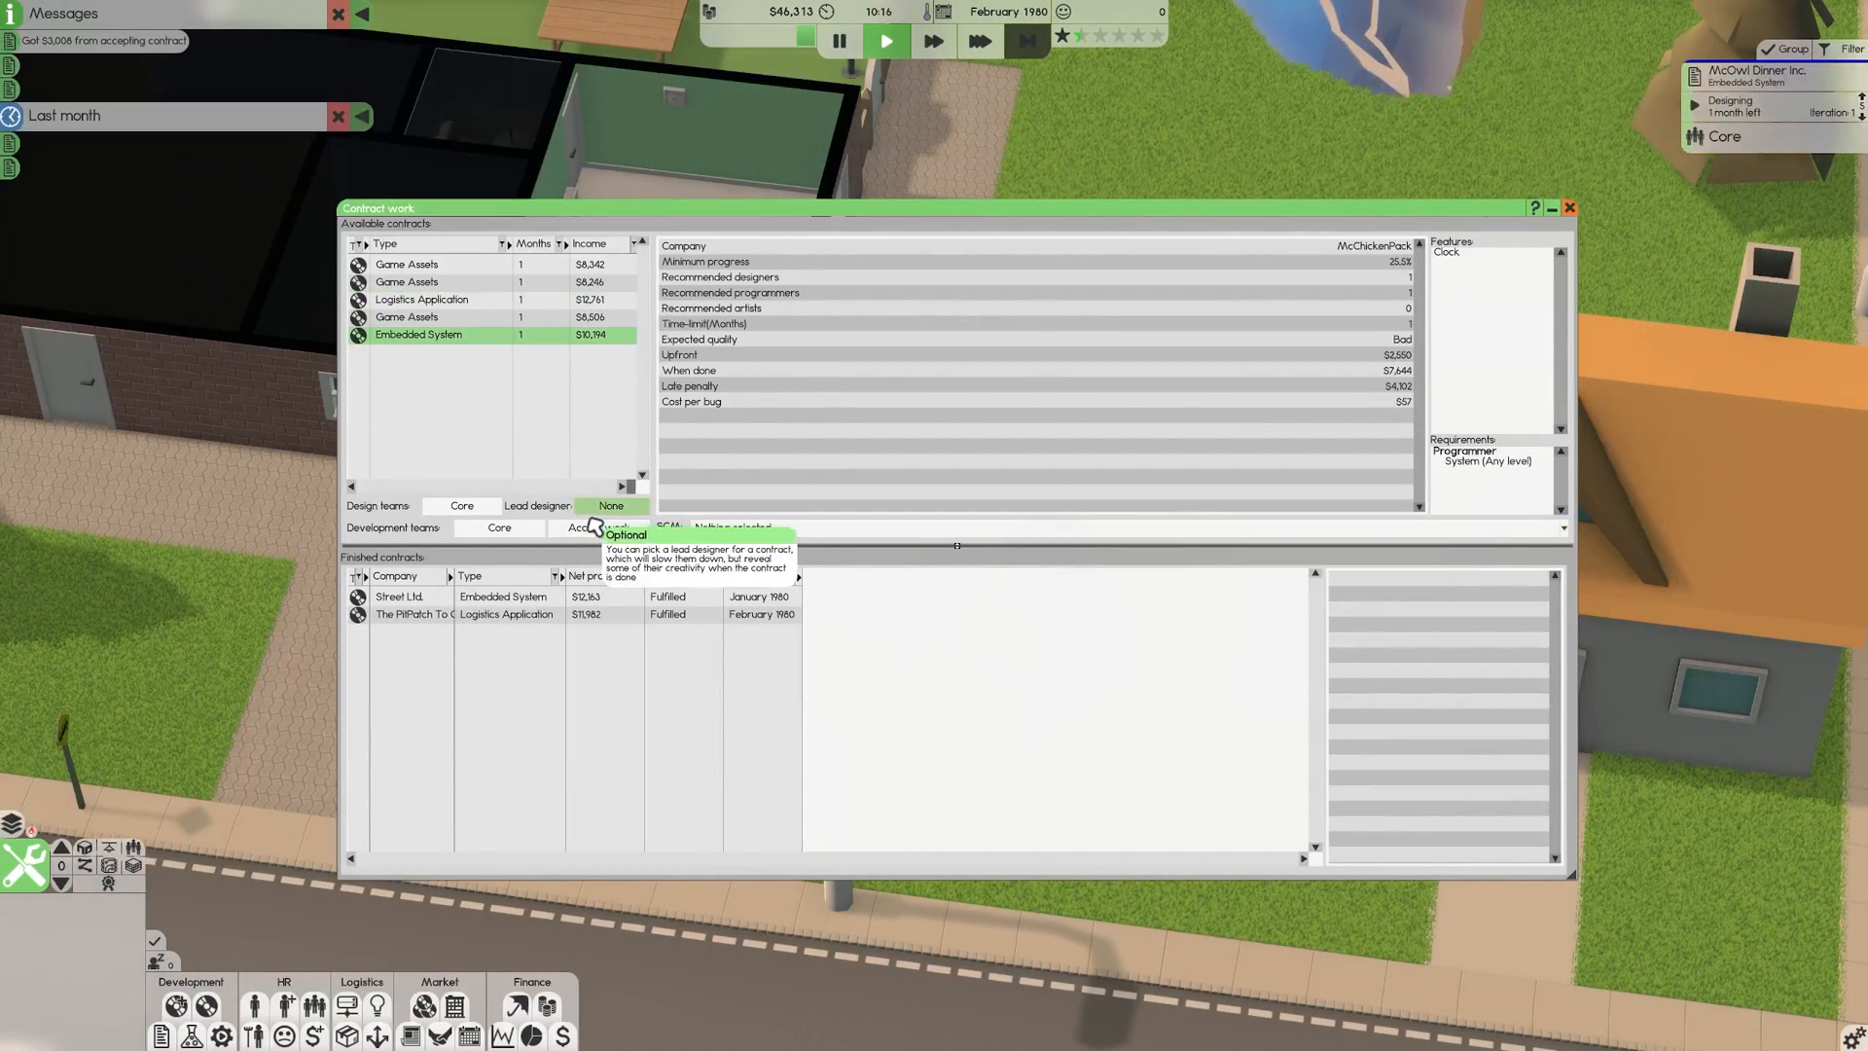
left_click(598, 527)
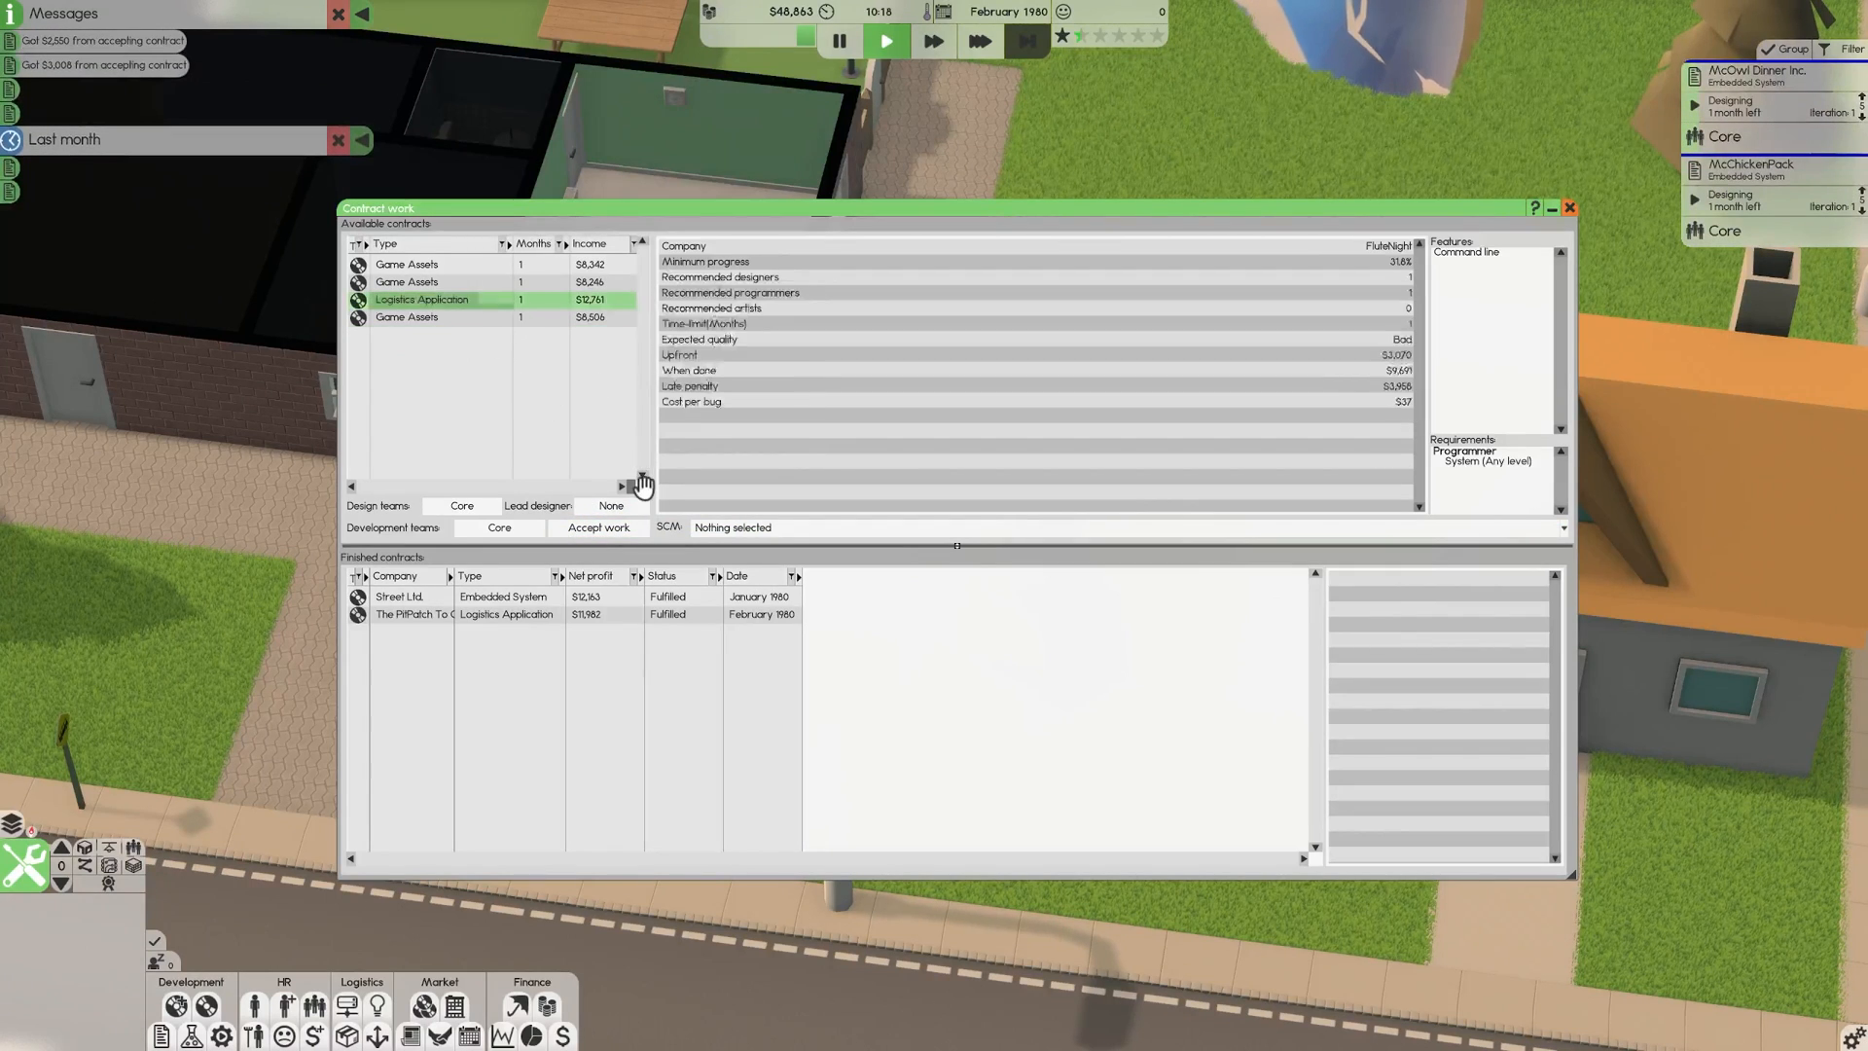
left_click(598, 527)
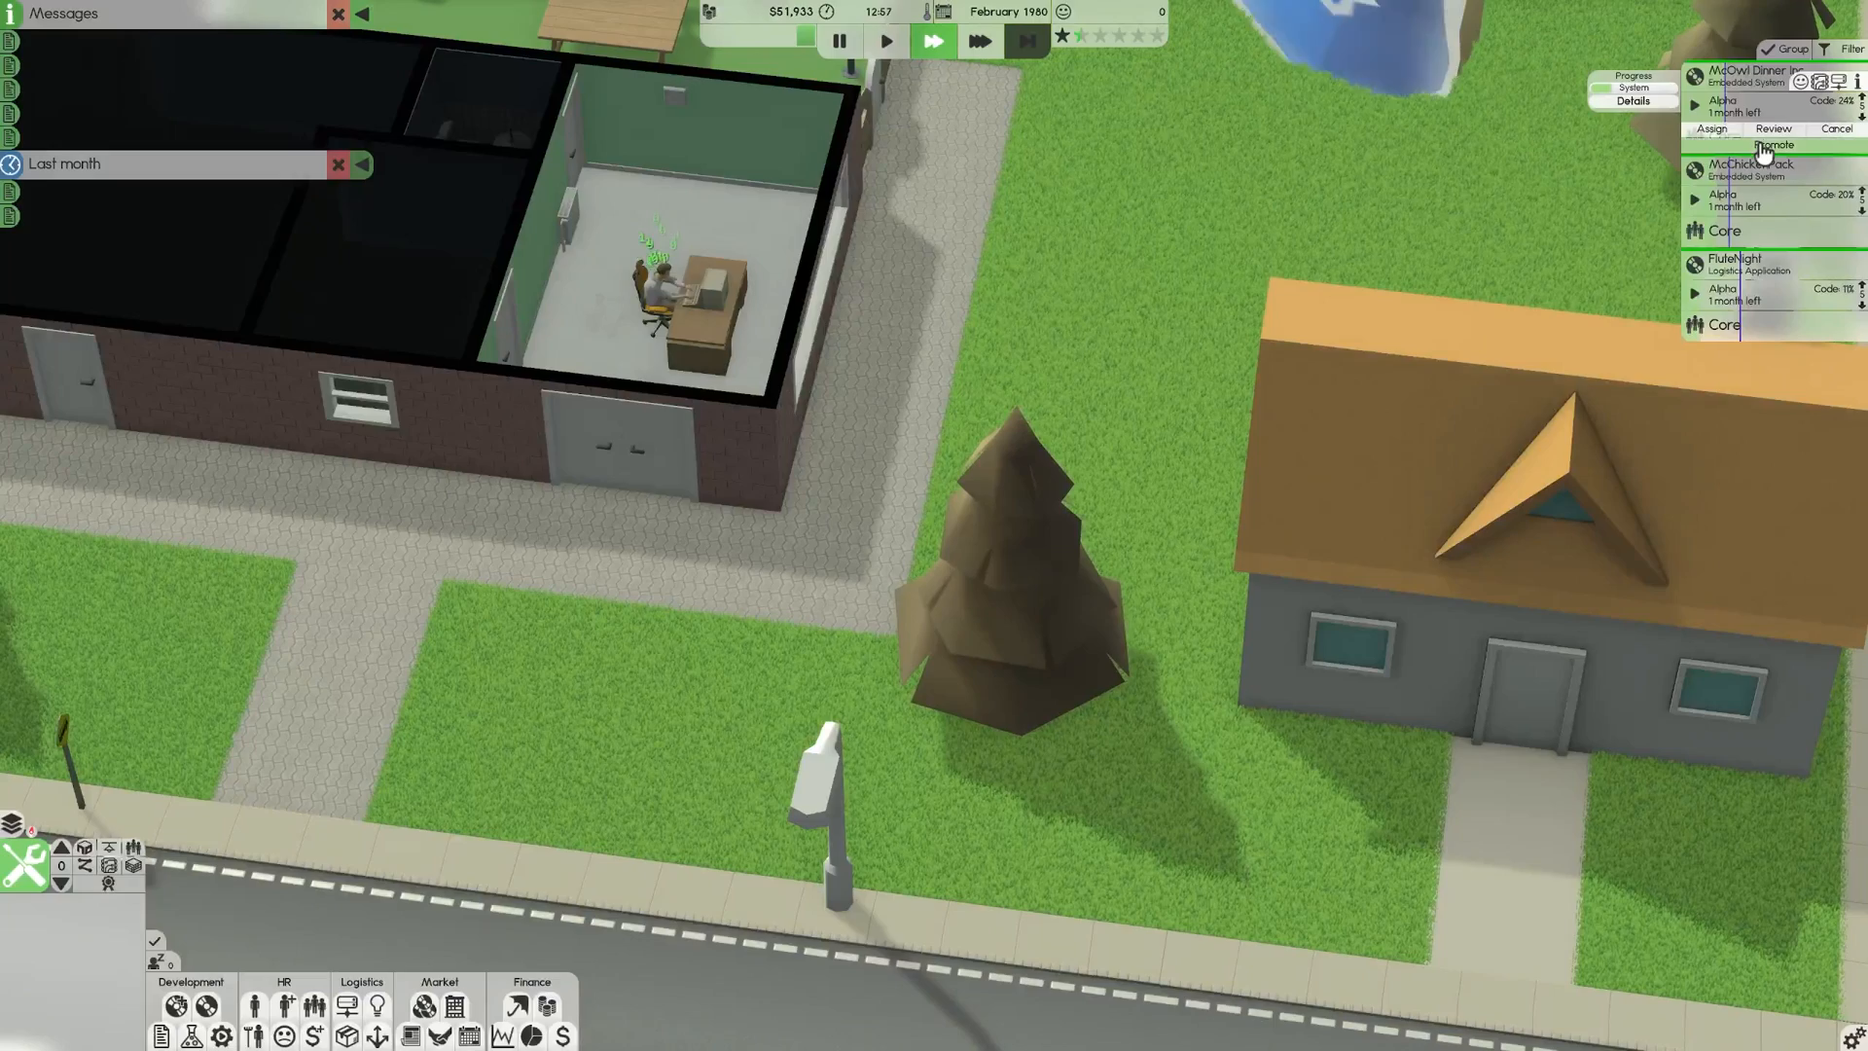
Promote McOwl Dinner and McChickenPack to beta, then release McOwl Dinner.
left_click(1774, 143)
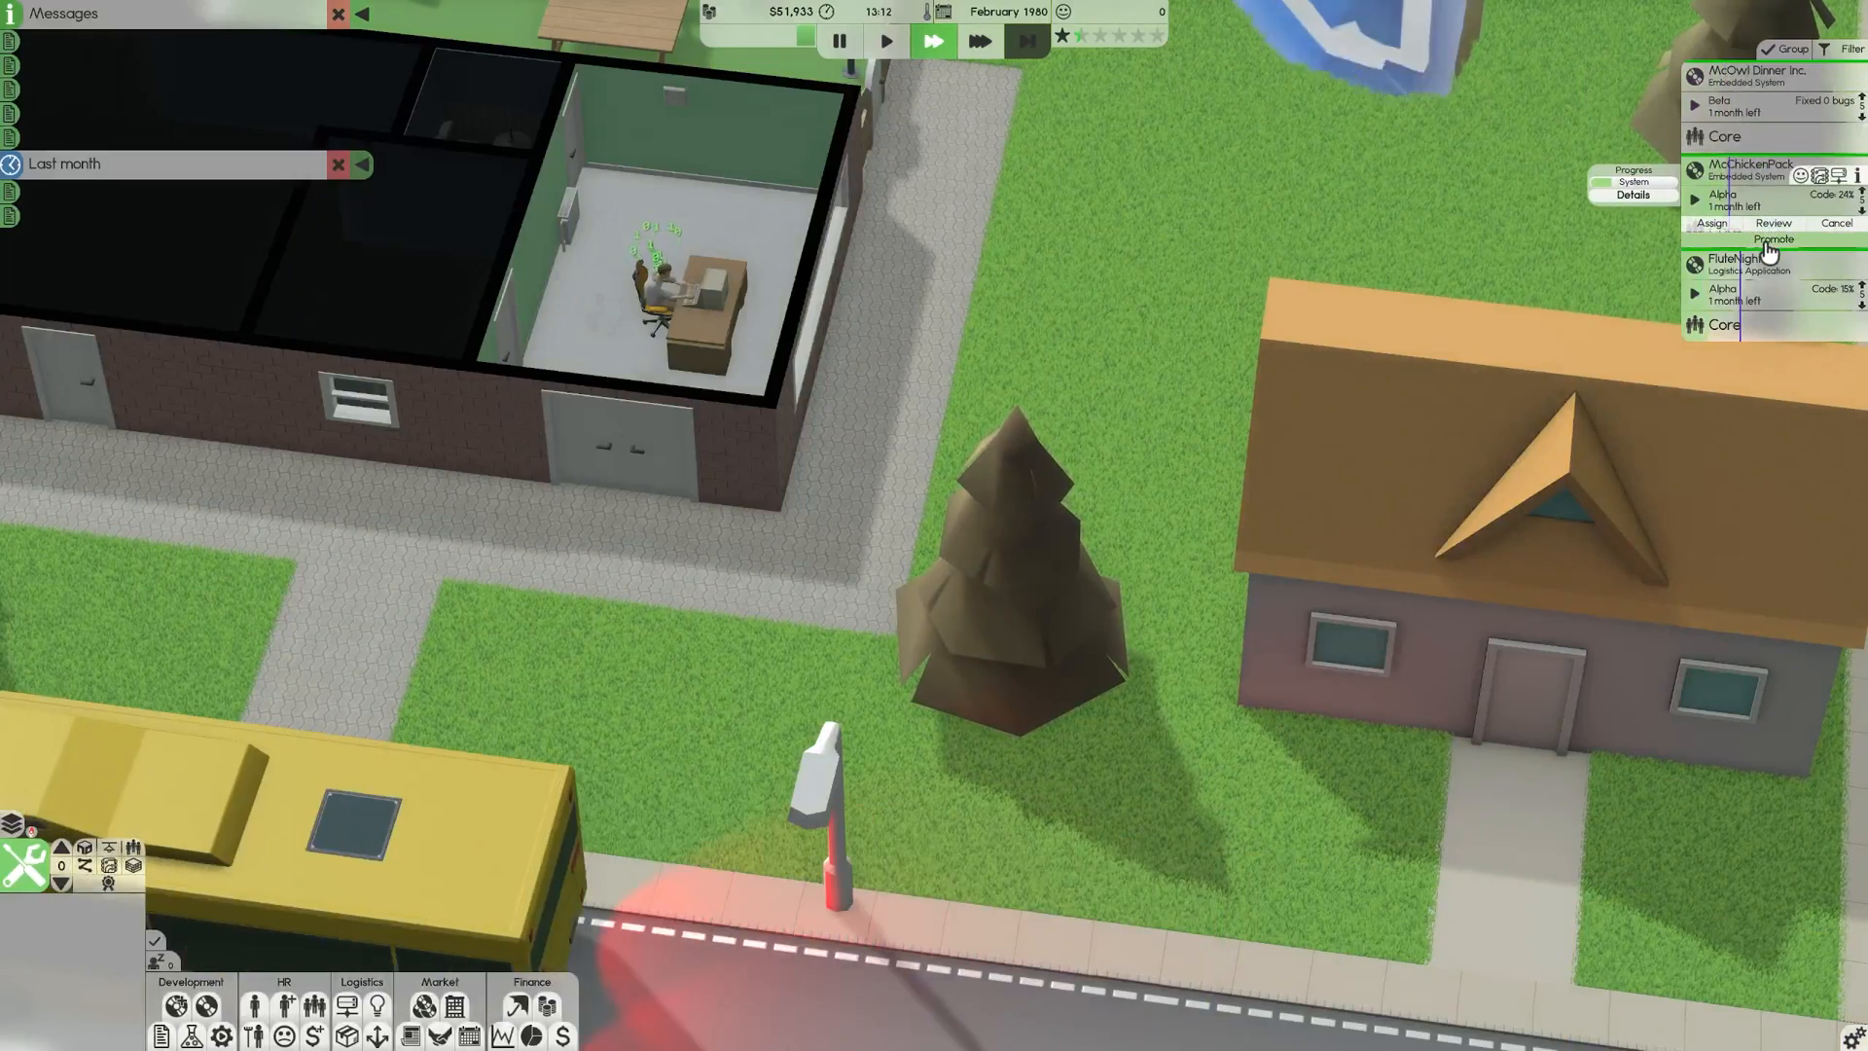
left_click(1771, 239)
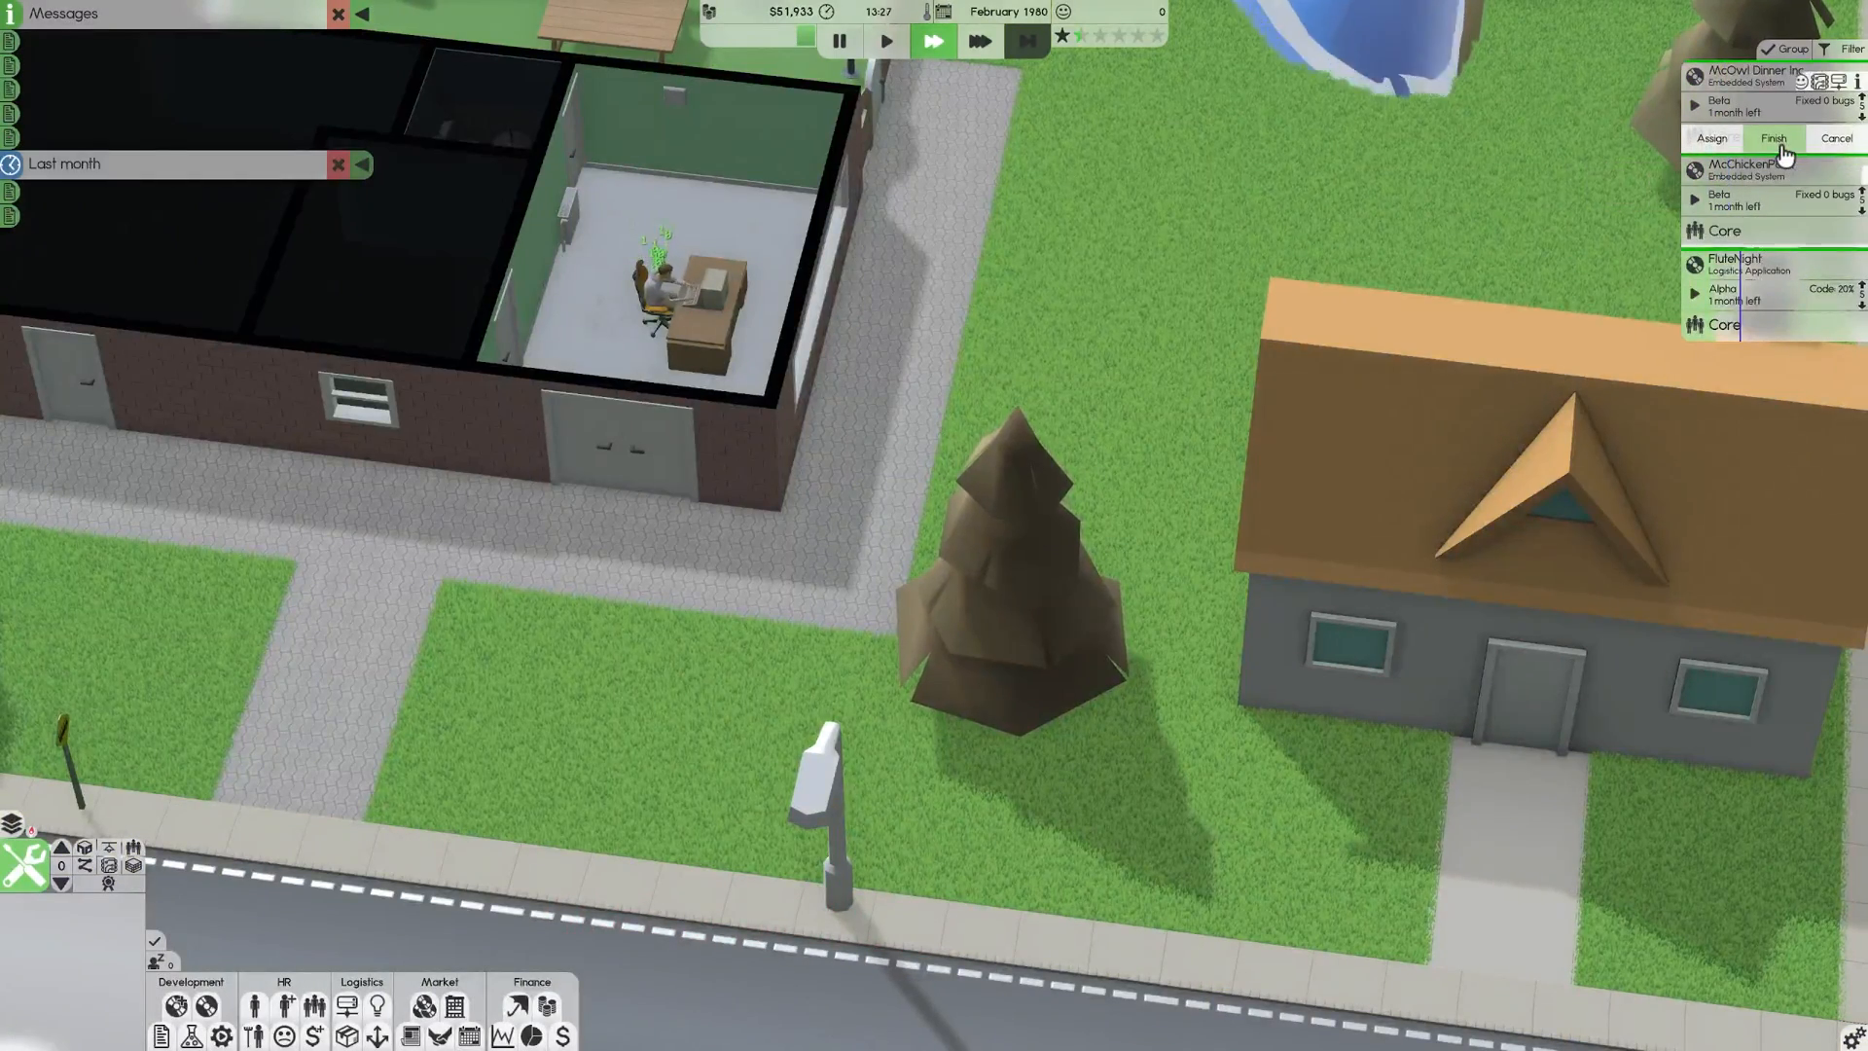
left_click(1771, 138)
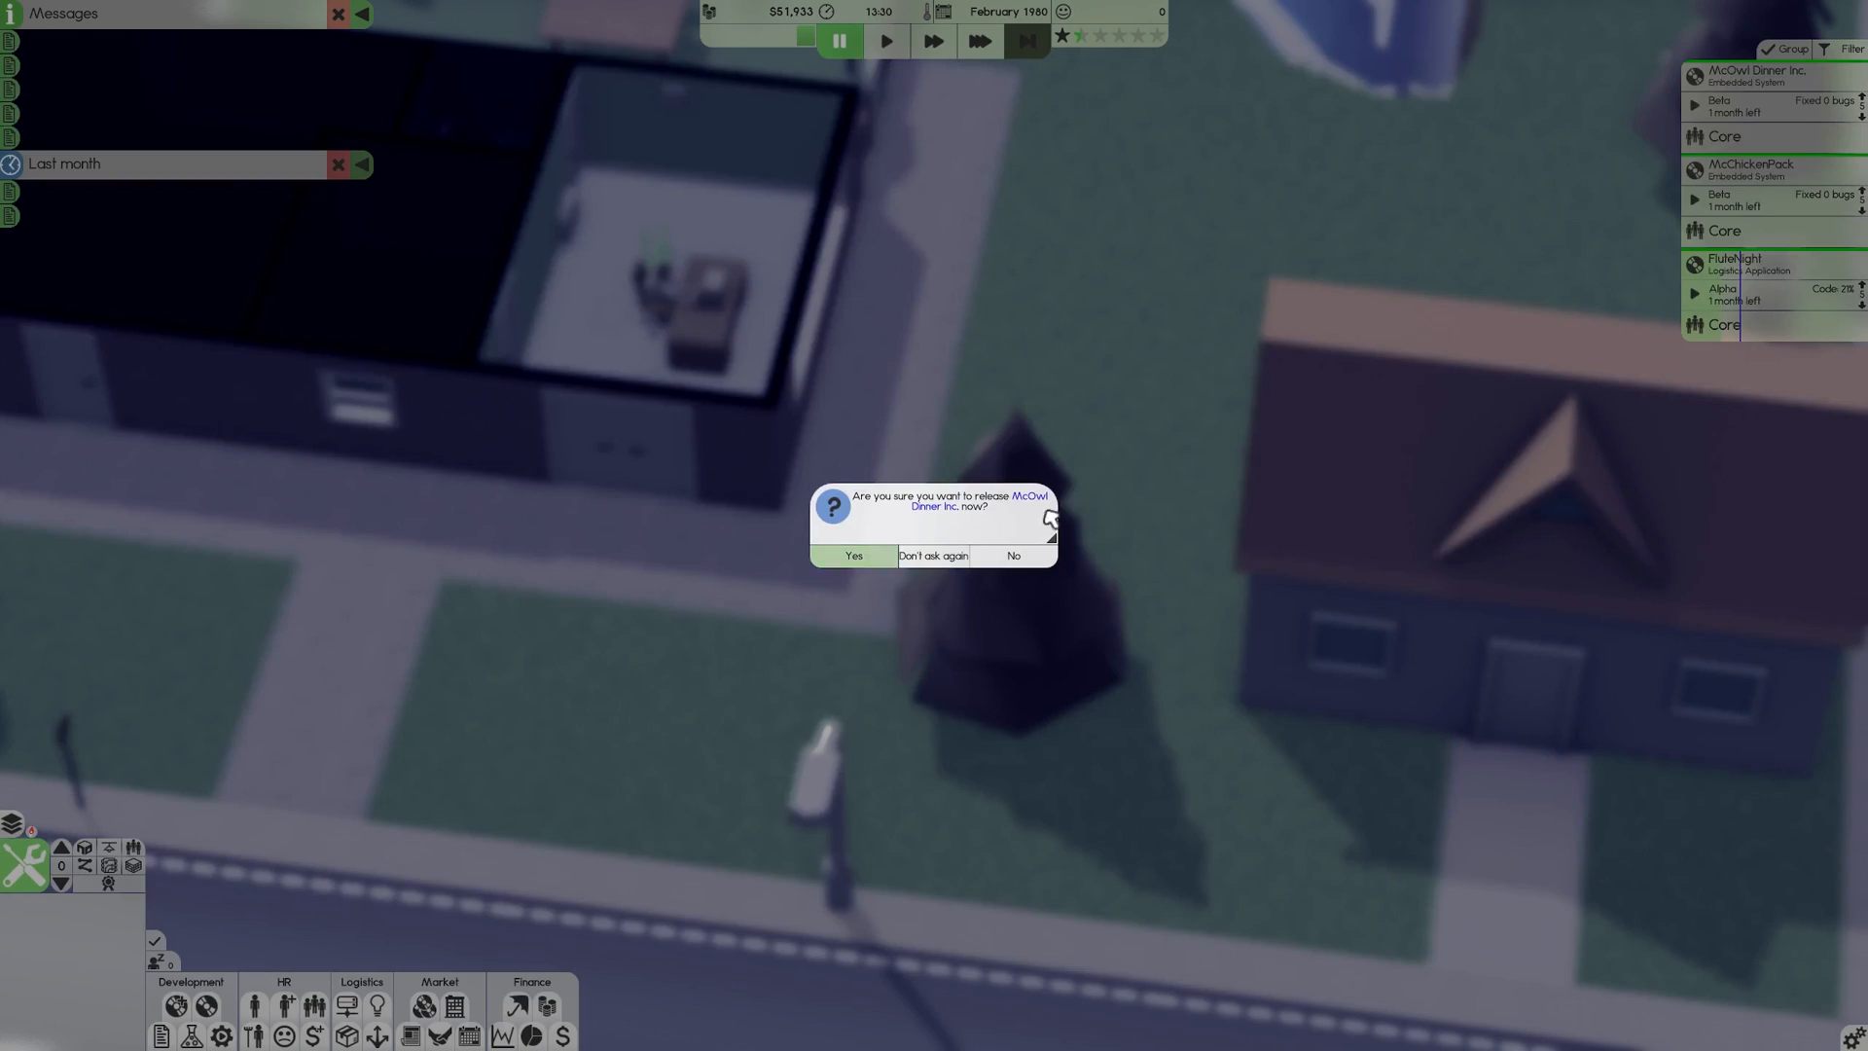
left_click(853, 556)
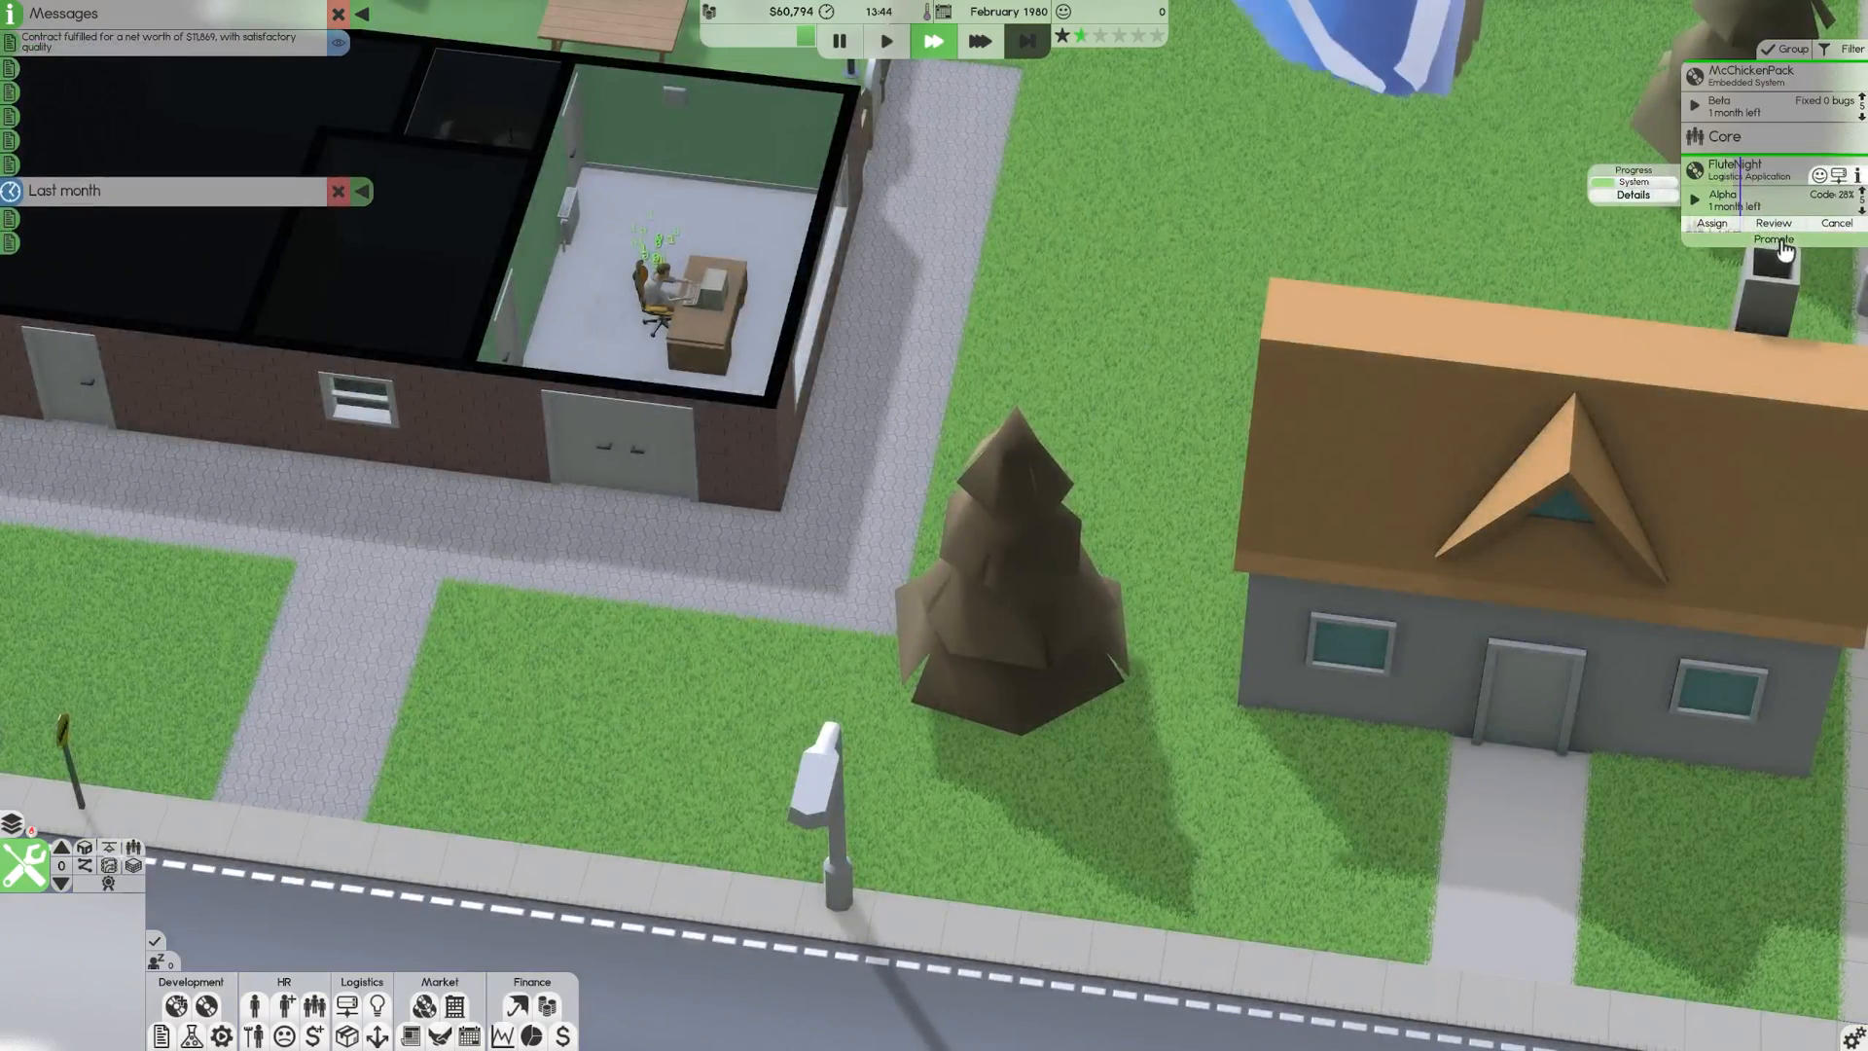
Promote FluteNight to beta, then release FluteNight and McChickenPack.
left_click(1774, 241)
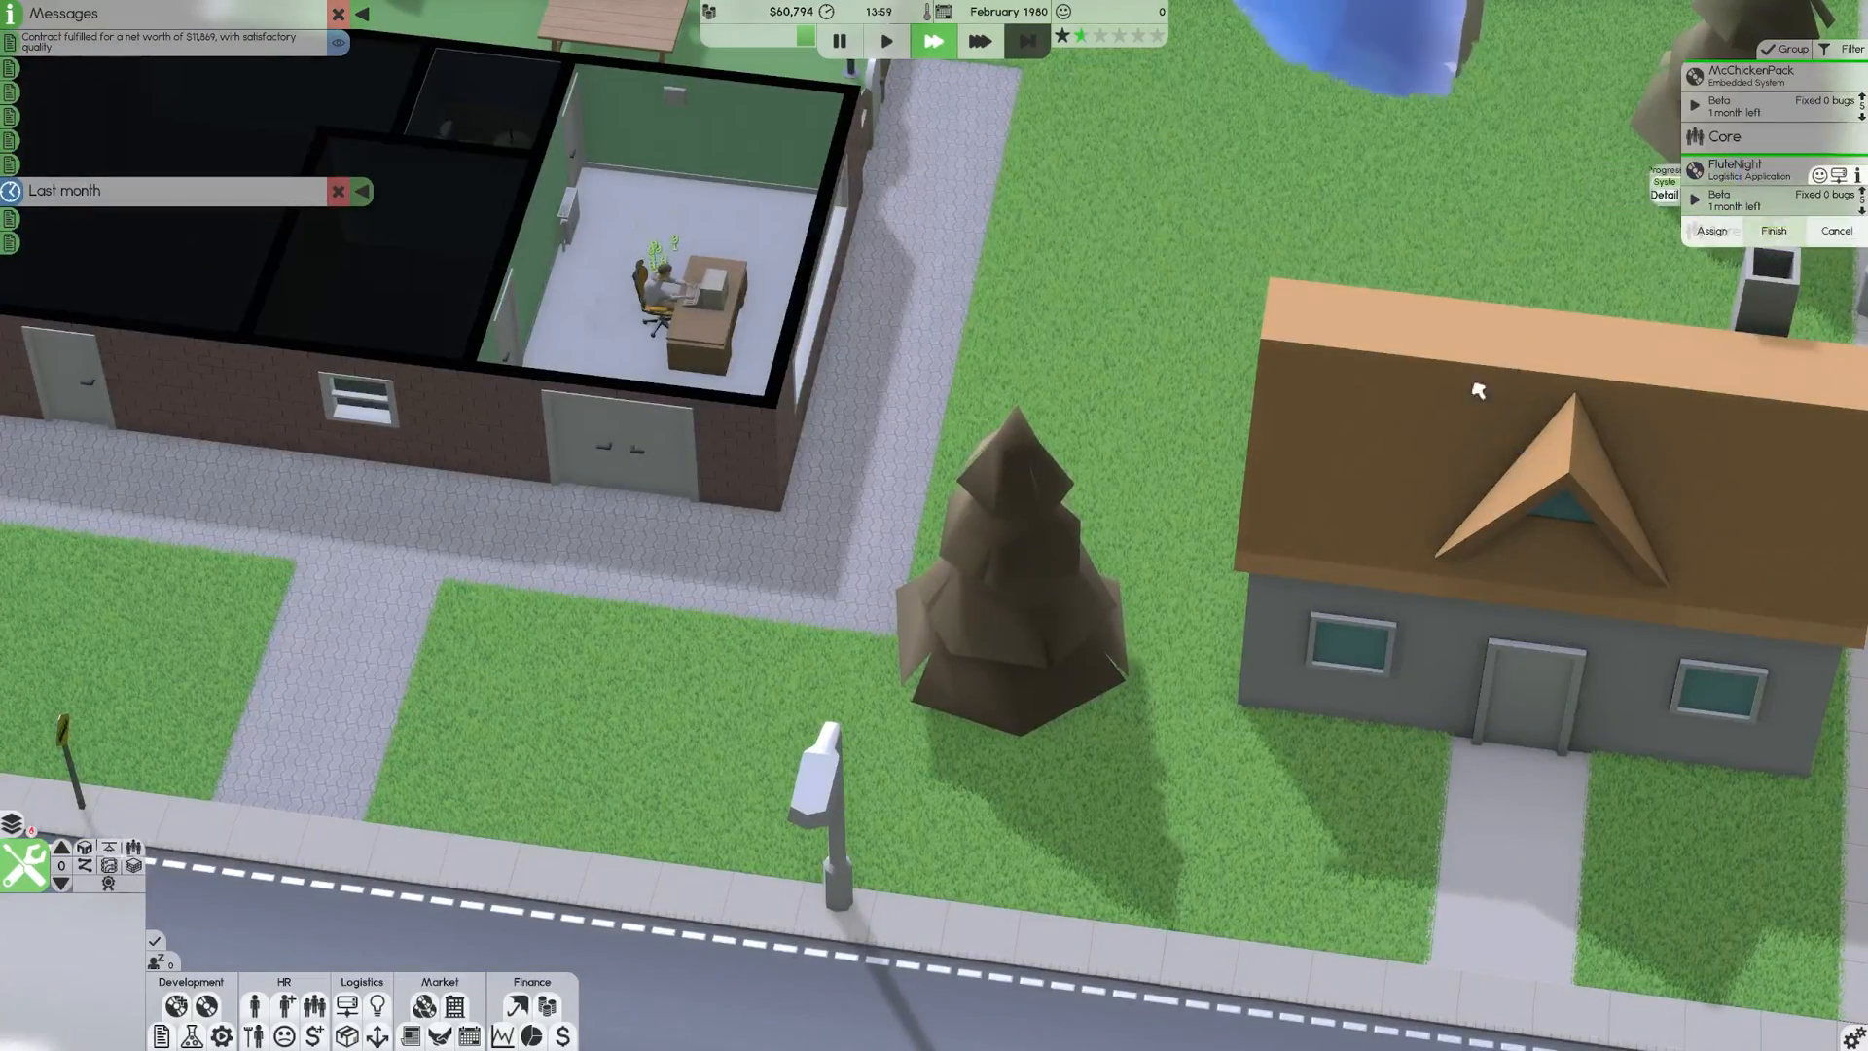
left_click(1772, 231)
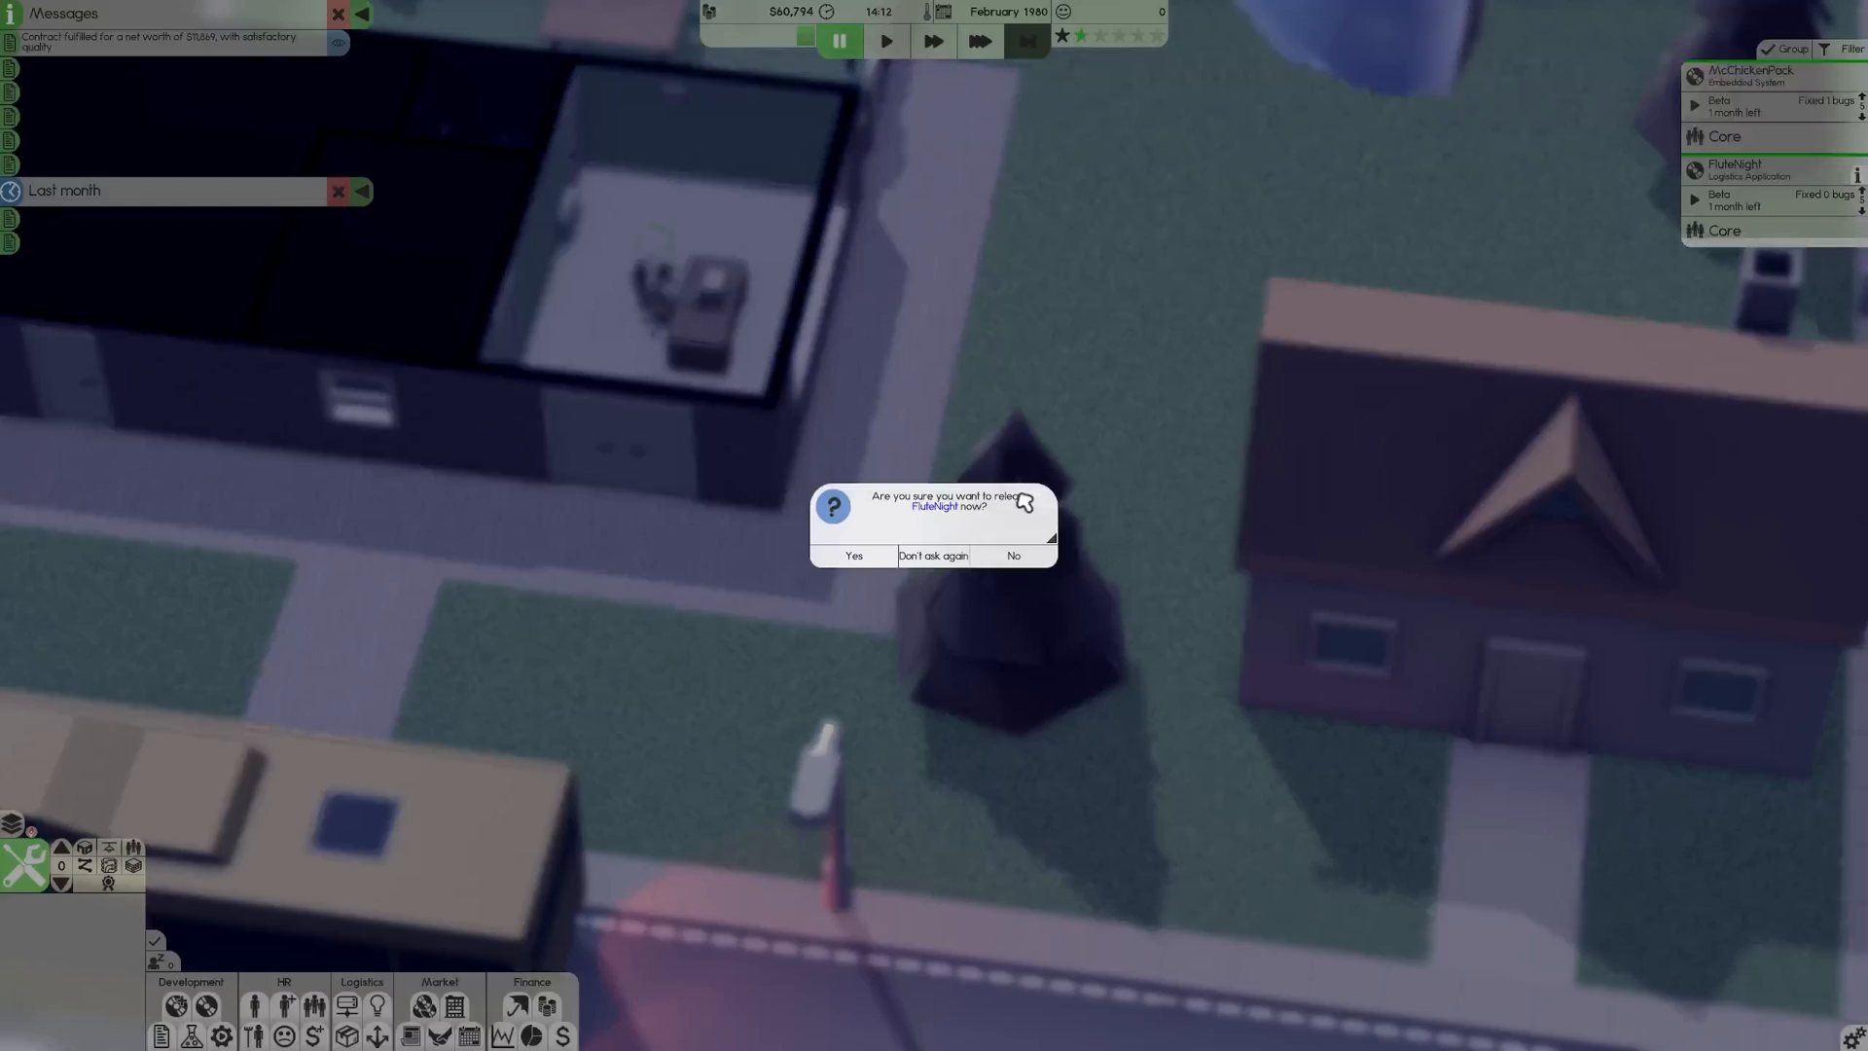
left_click(853, 555)
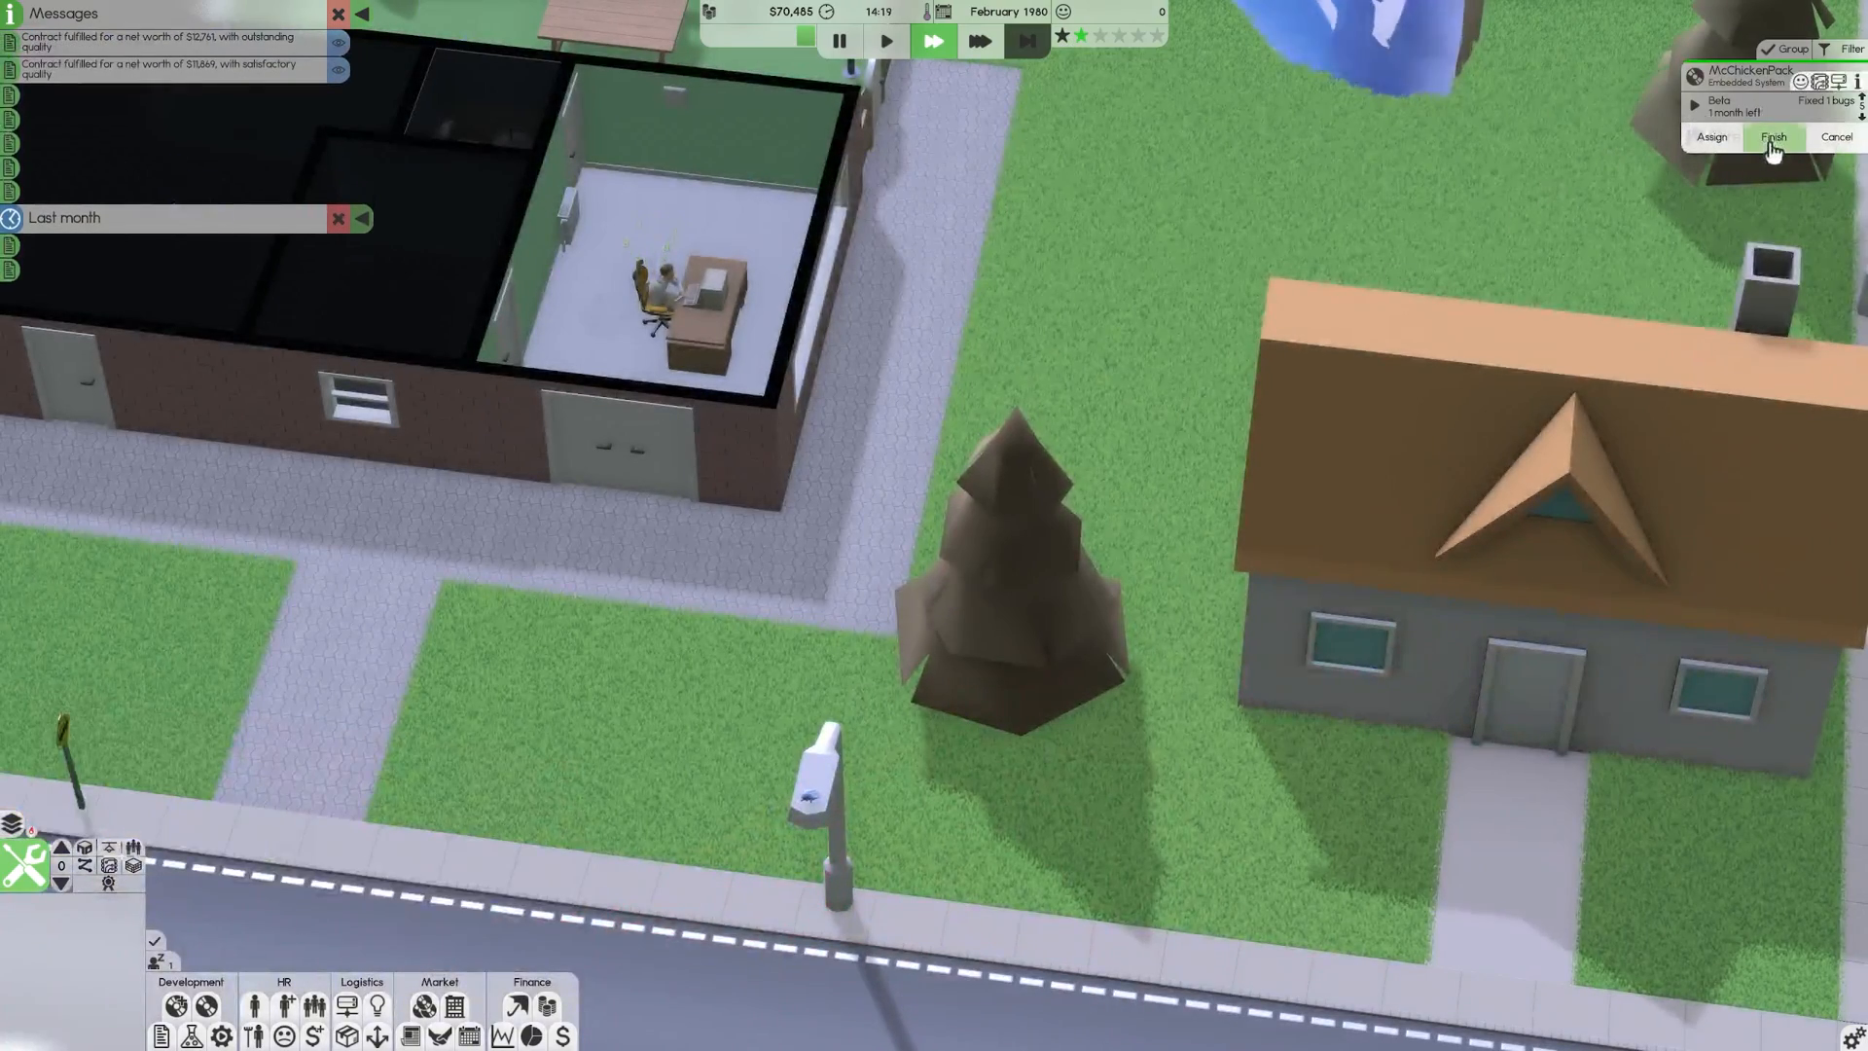
left_click(1773, 137)
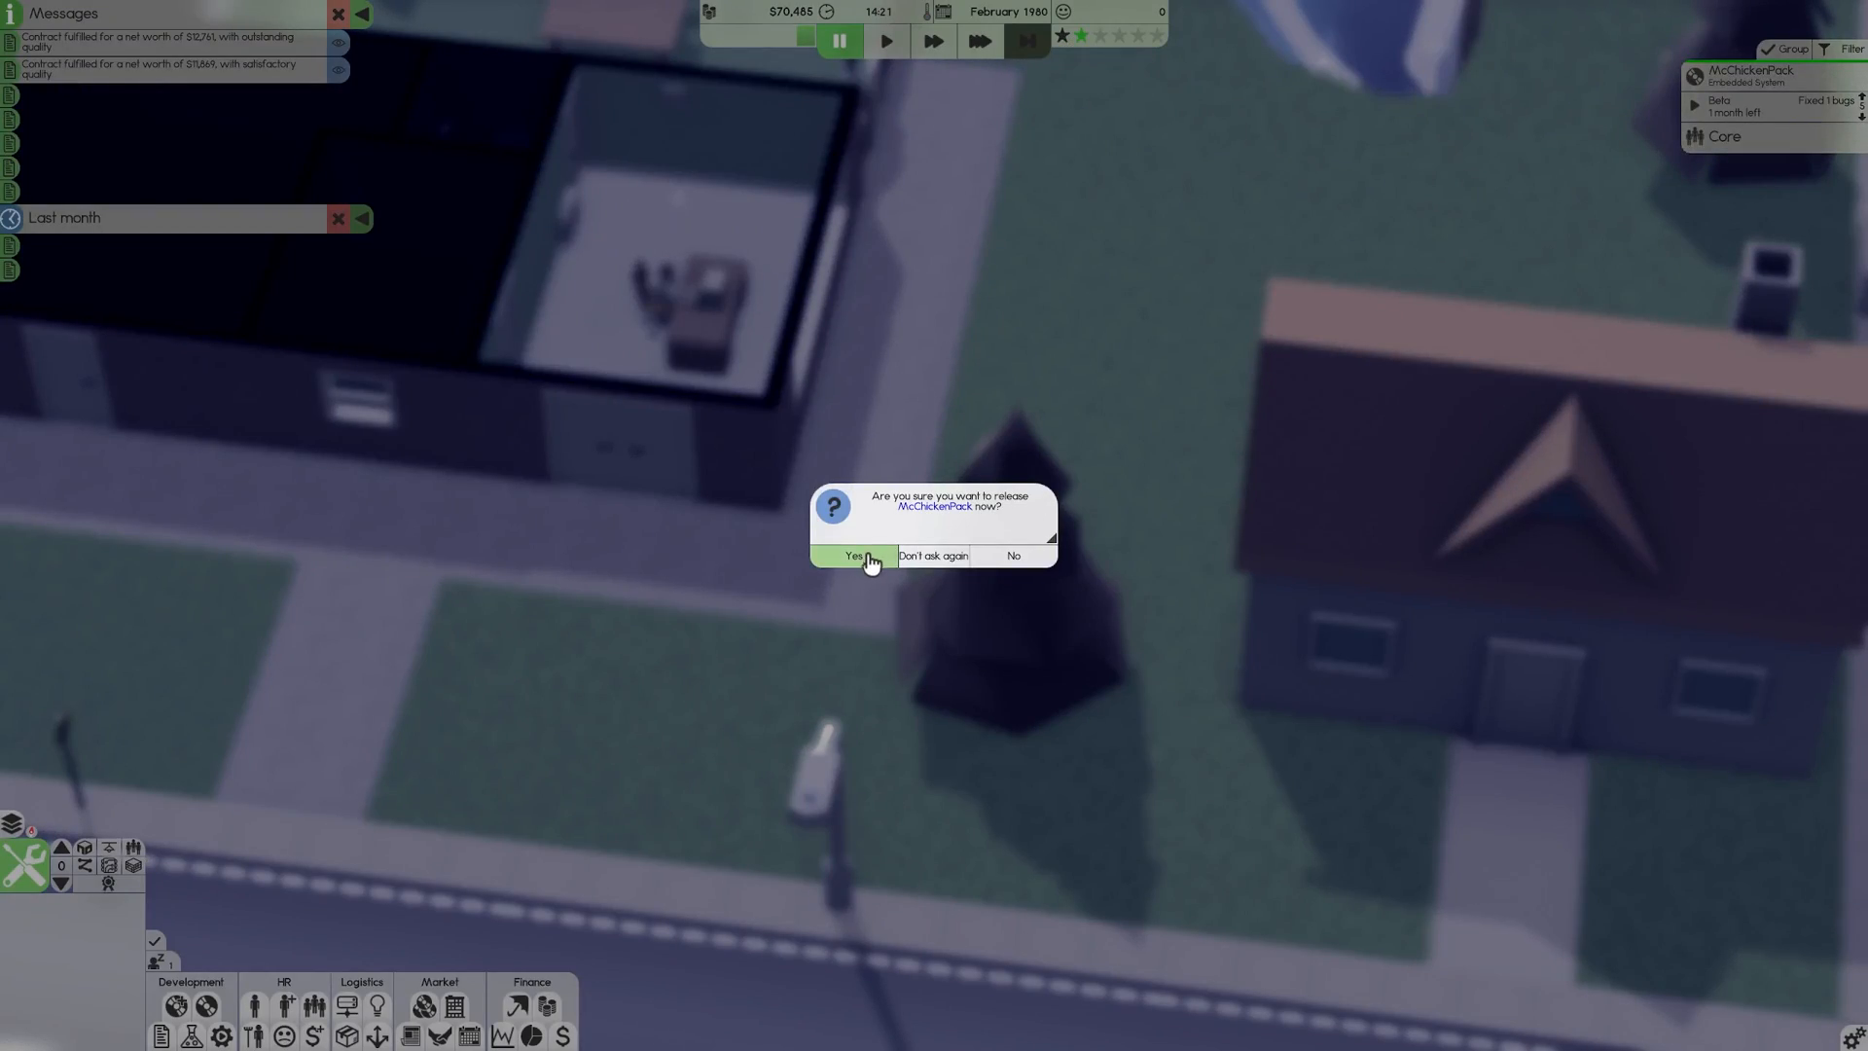
left_click(853, 555)
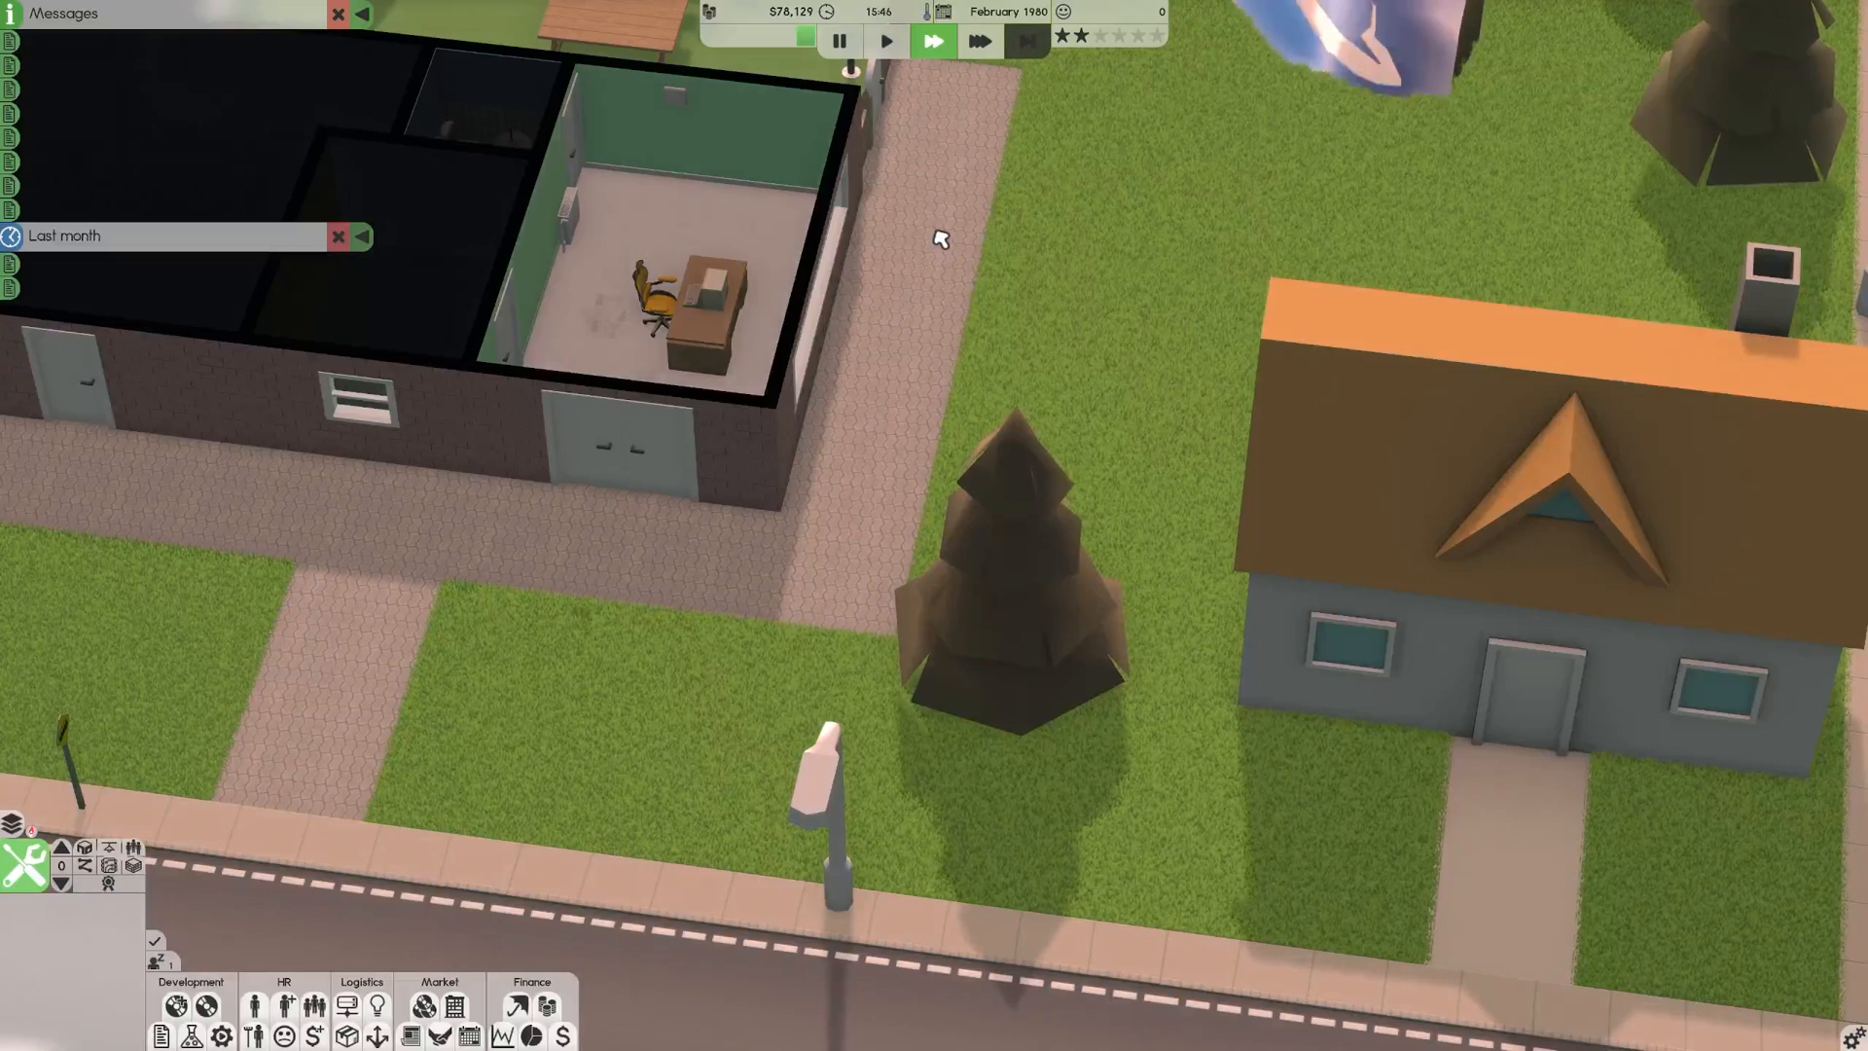
left_click(934, 41)
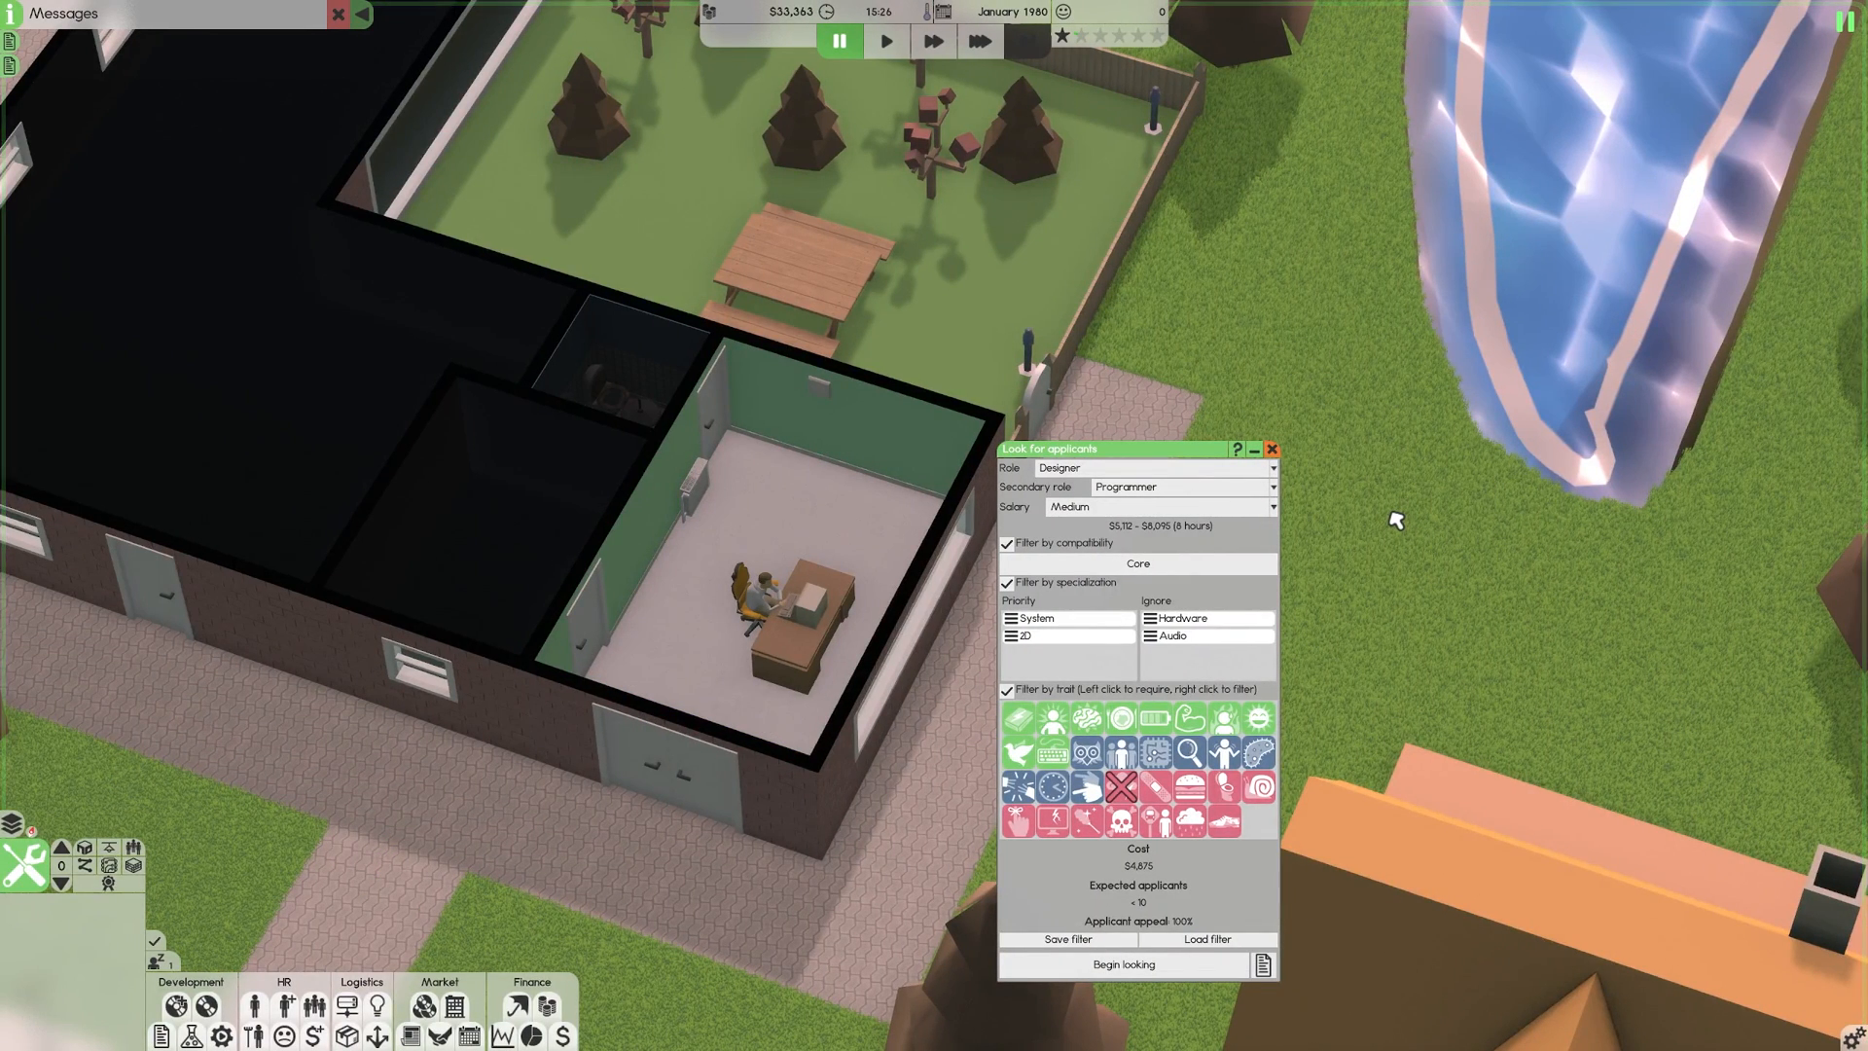
mouse_move(1030, 486)
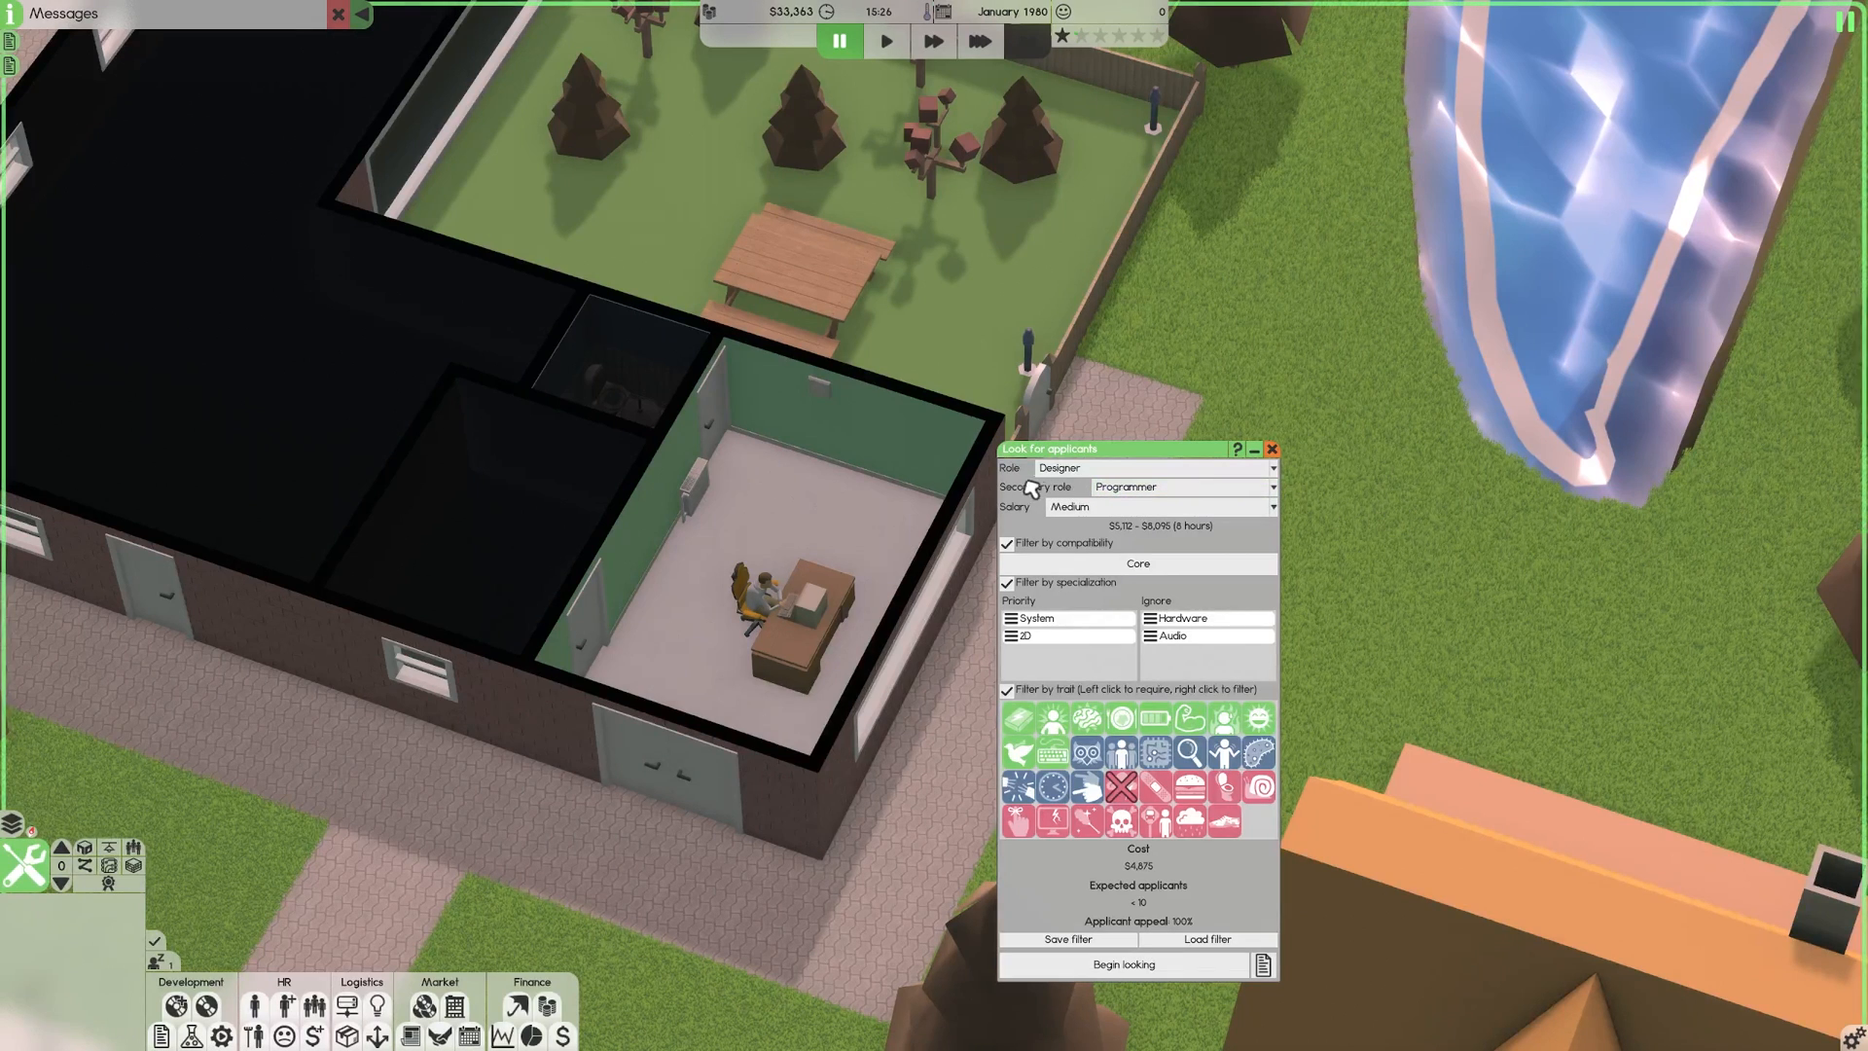
mouse_move(1025, 490)
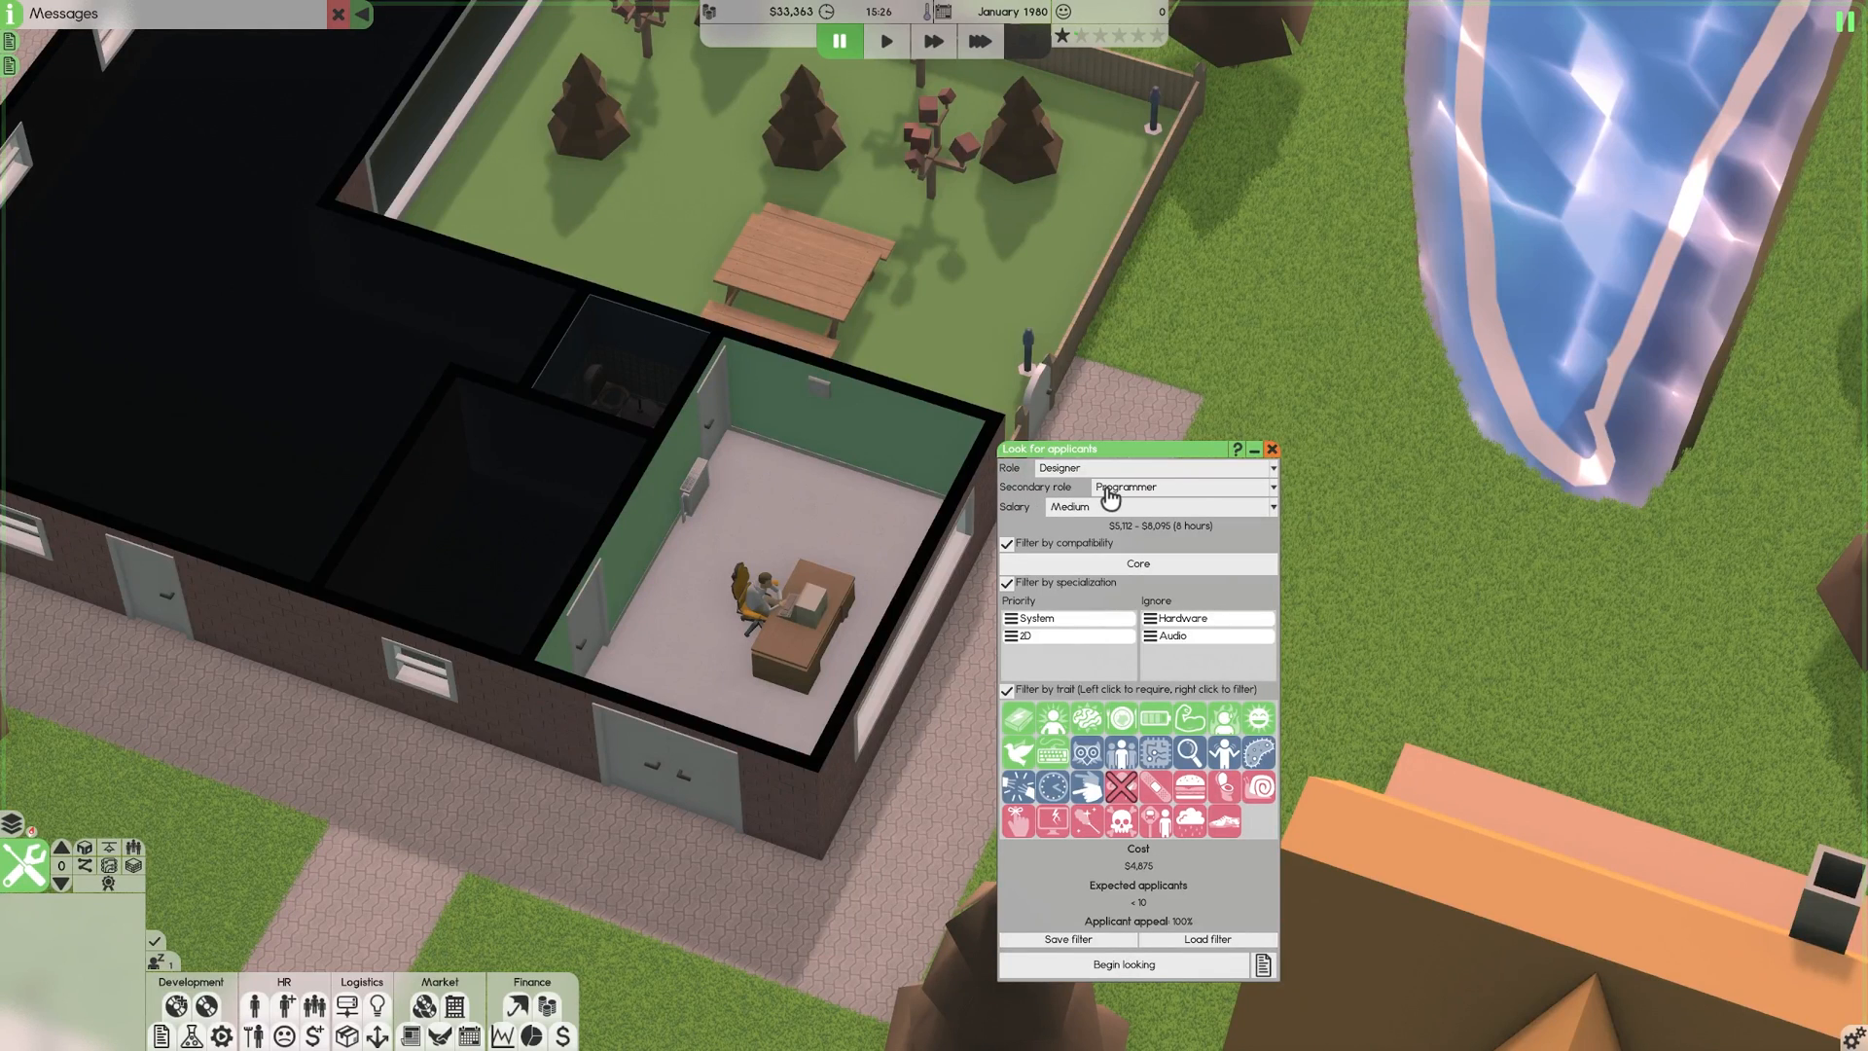
left_click(1179, 486)
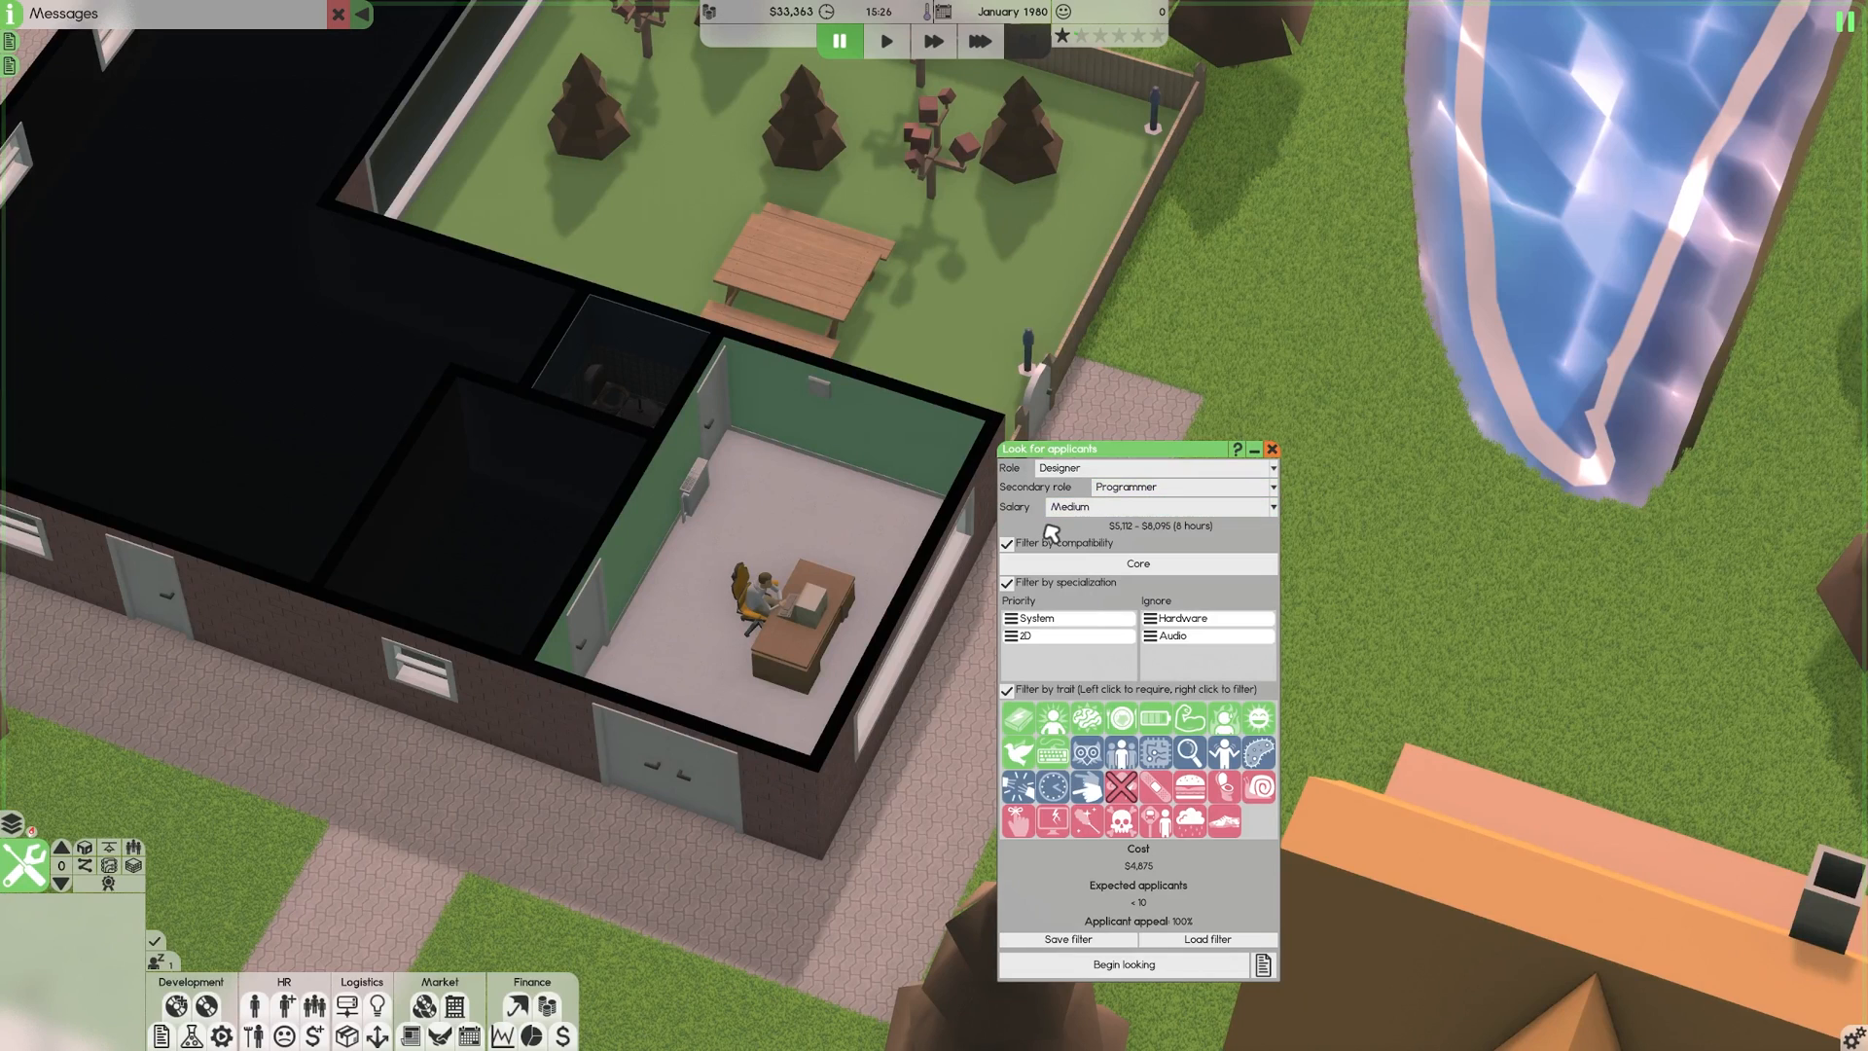
mouse_move(1039, 545)
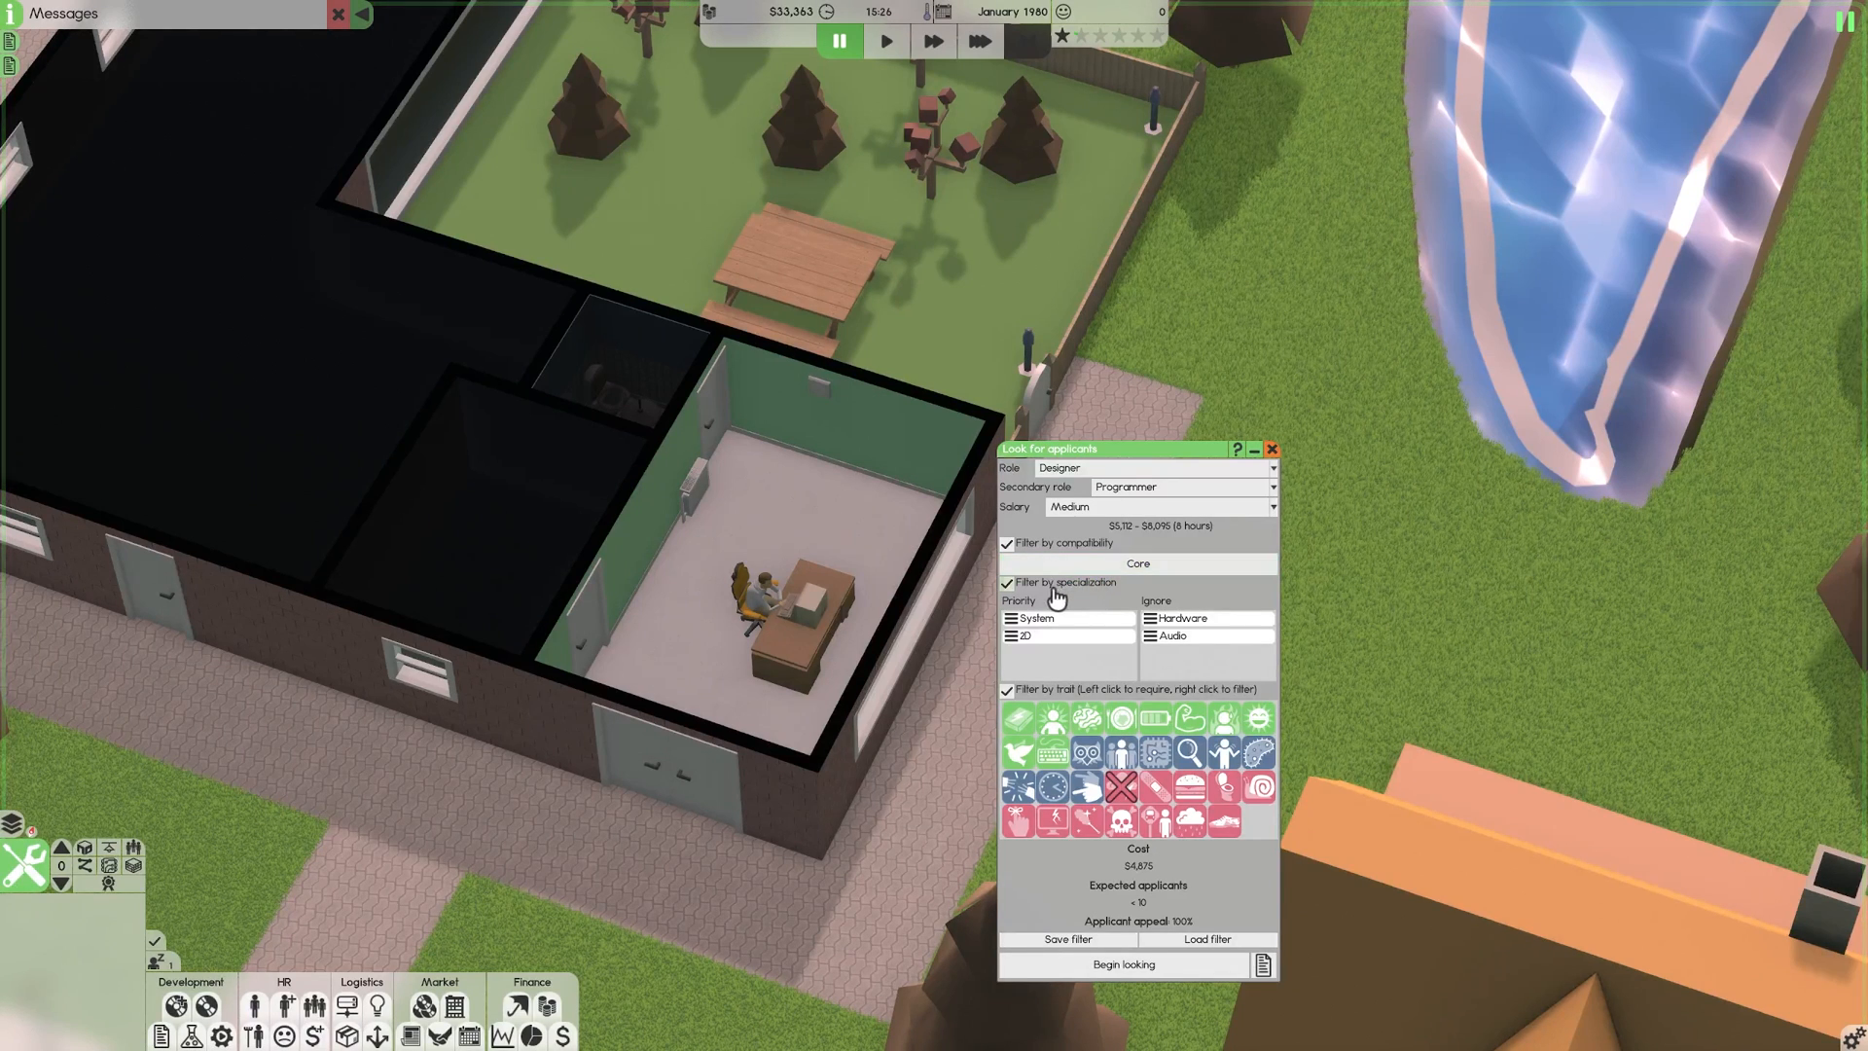
mouse_move(1082, 600)
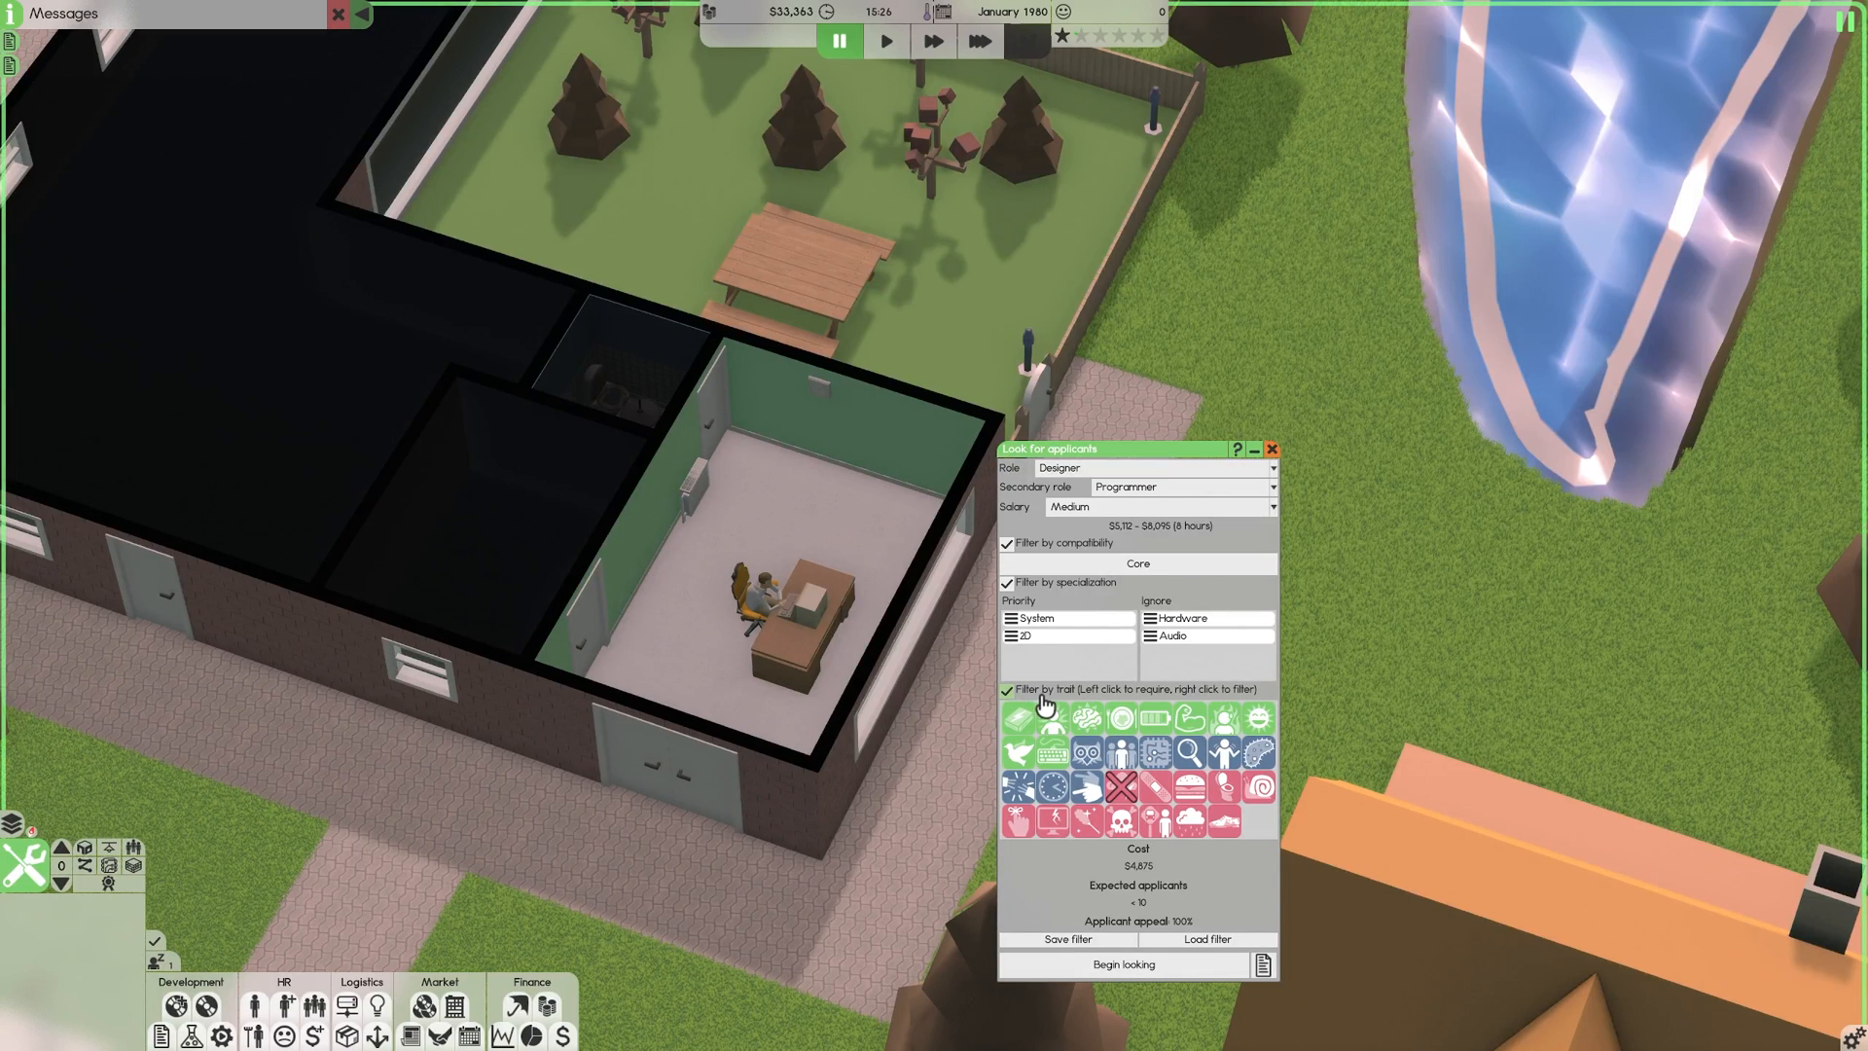
mouse_move(1087, 716)
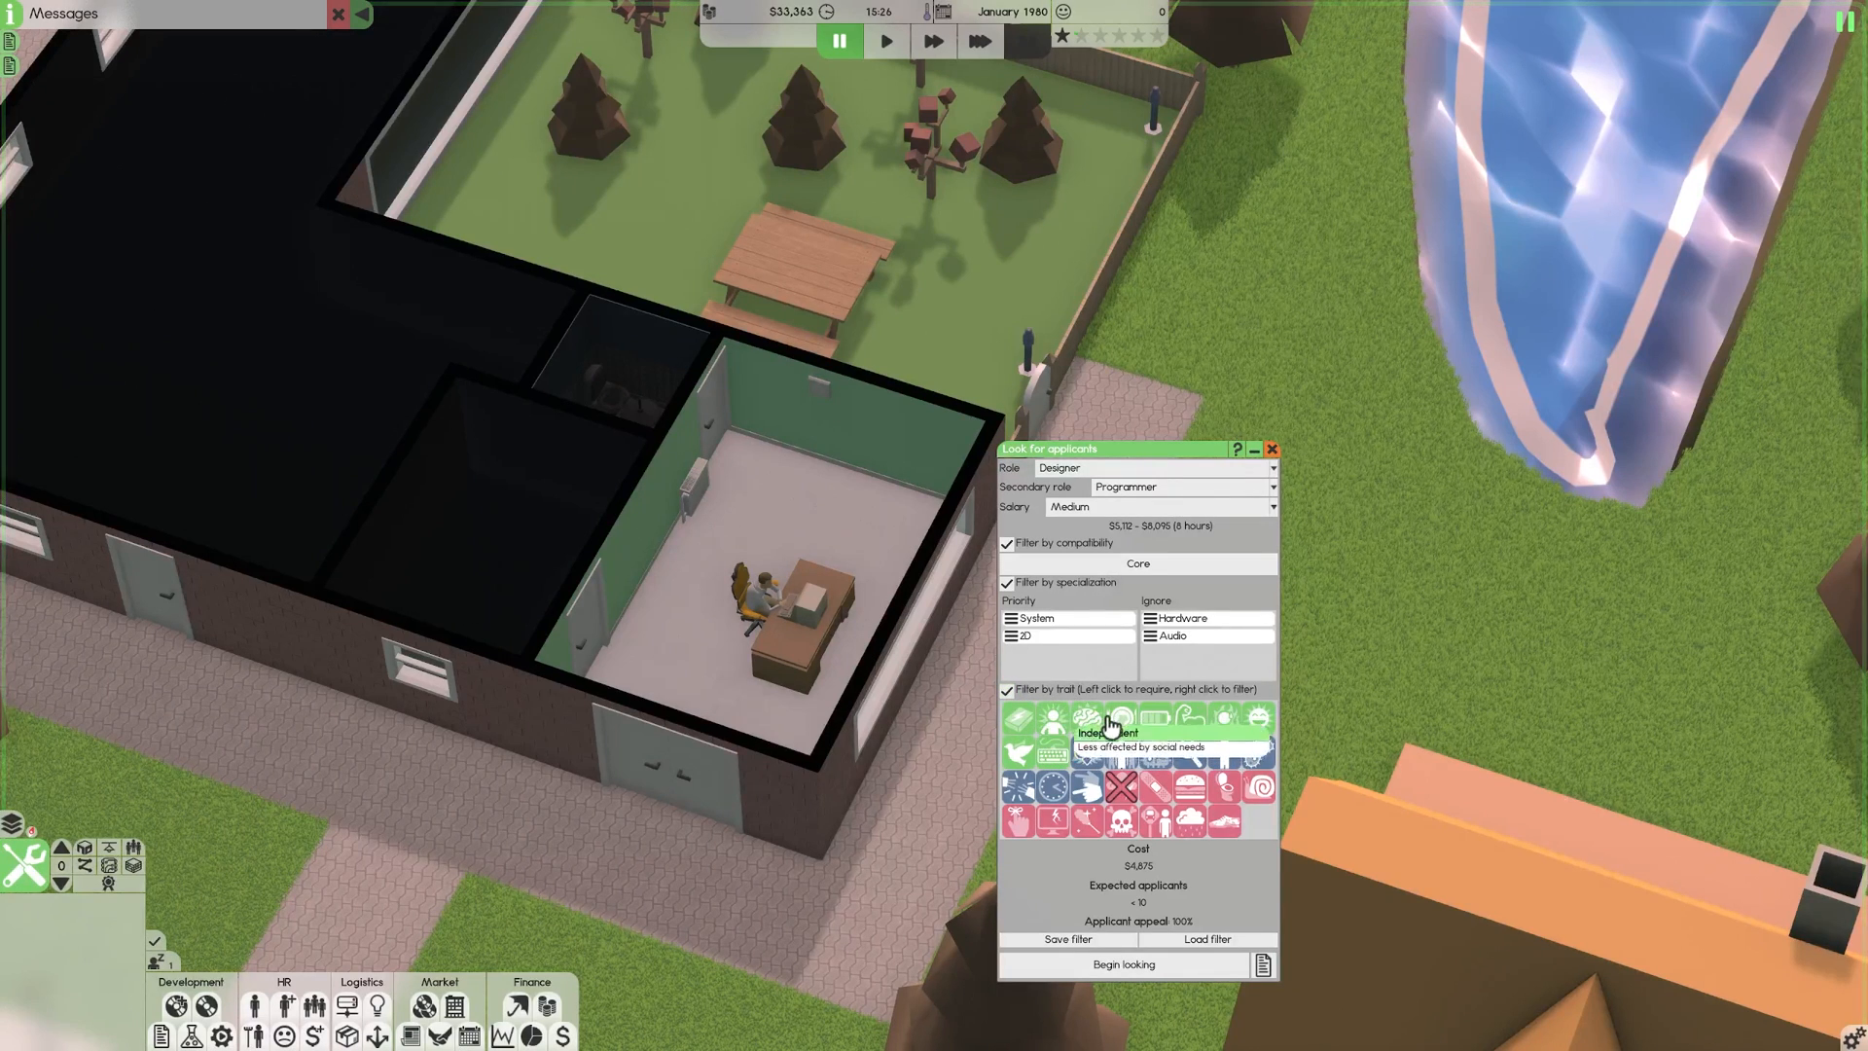
mouse_move(1120, 789)
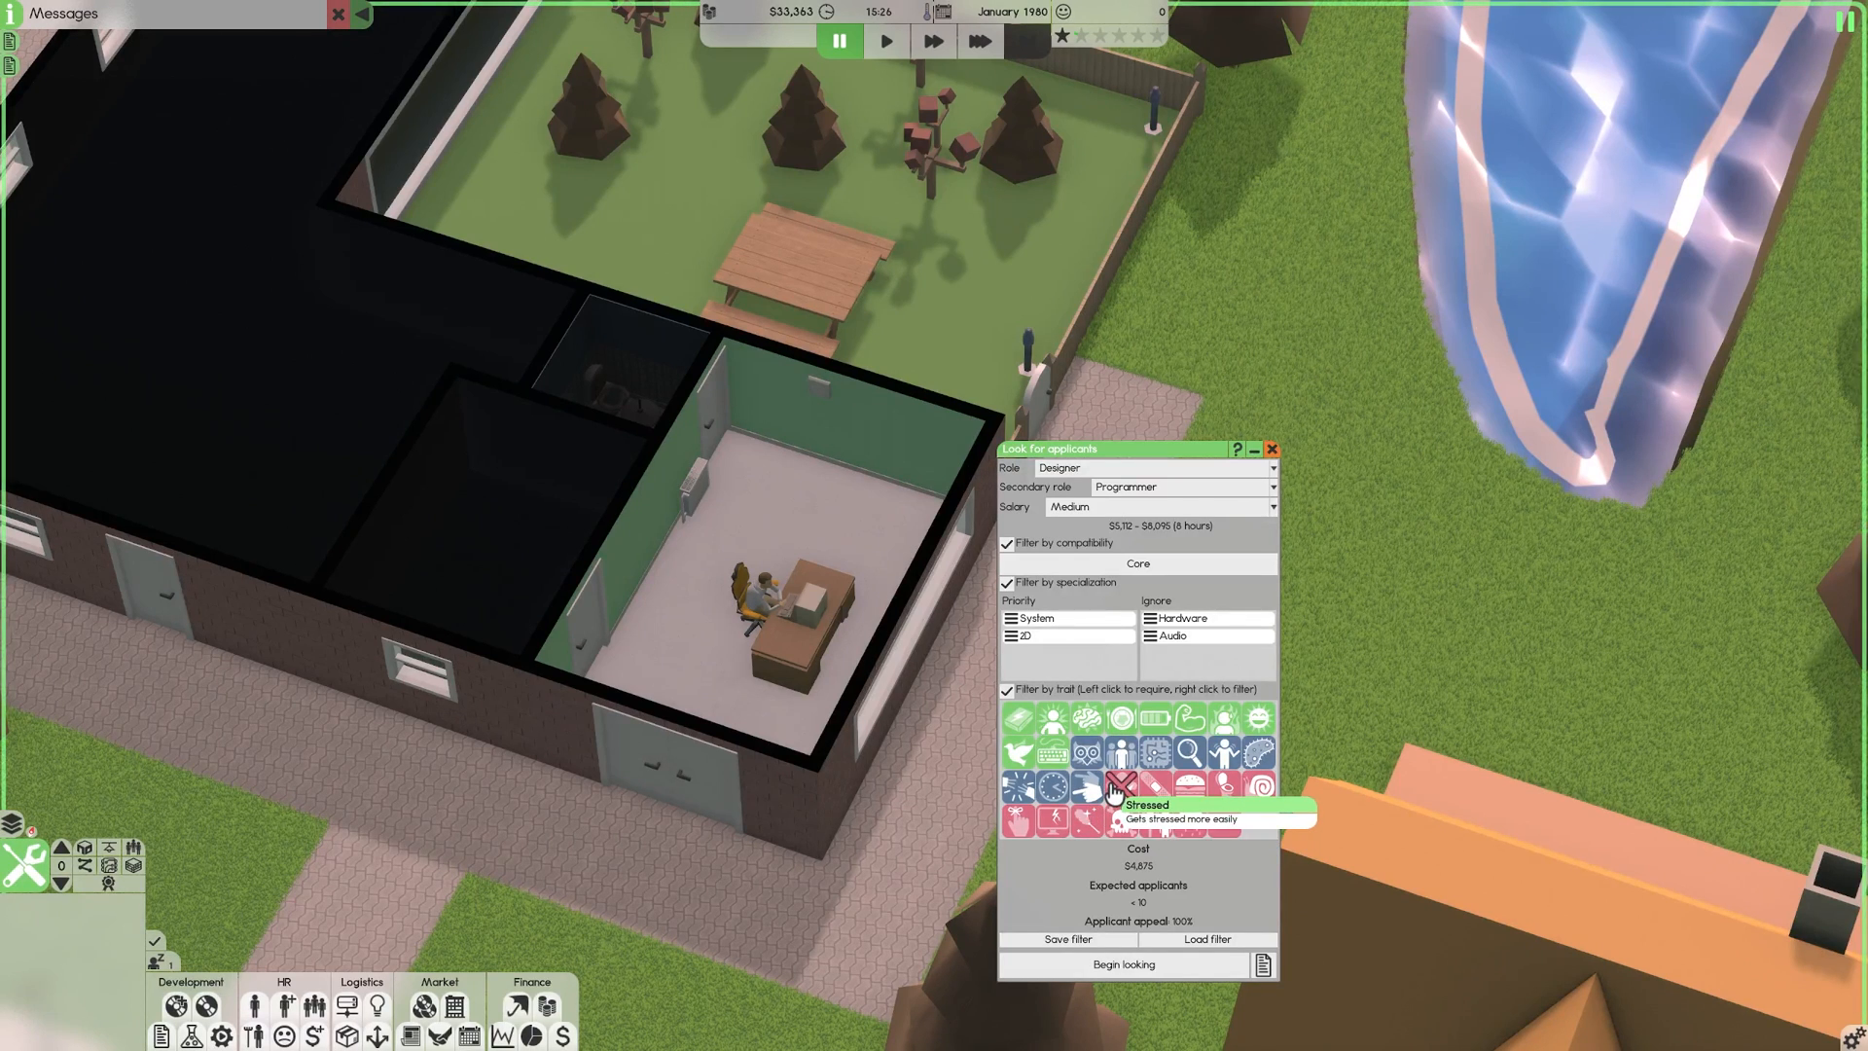
mouse_move(1120, 750)
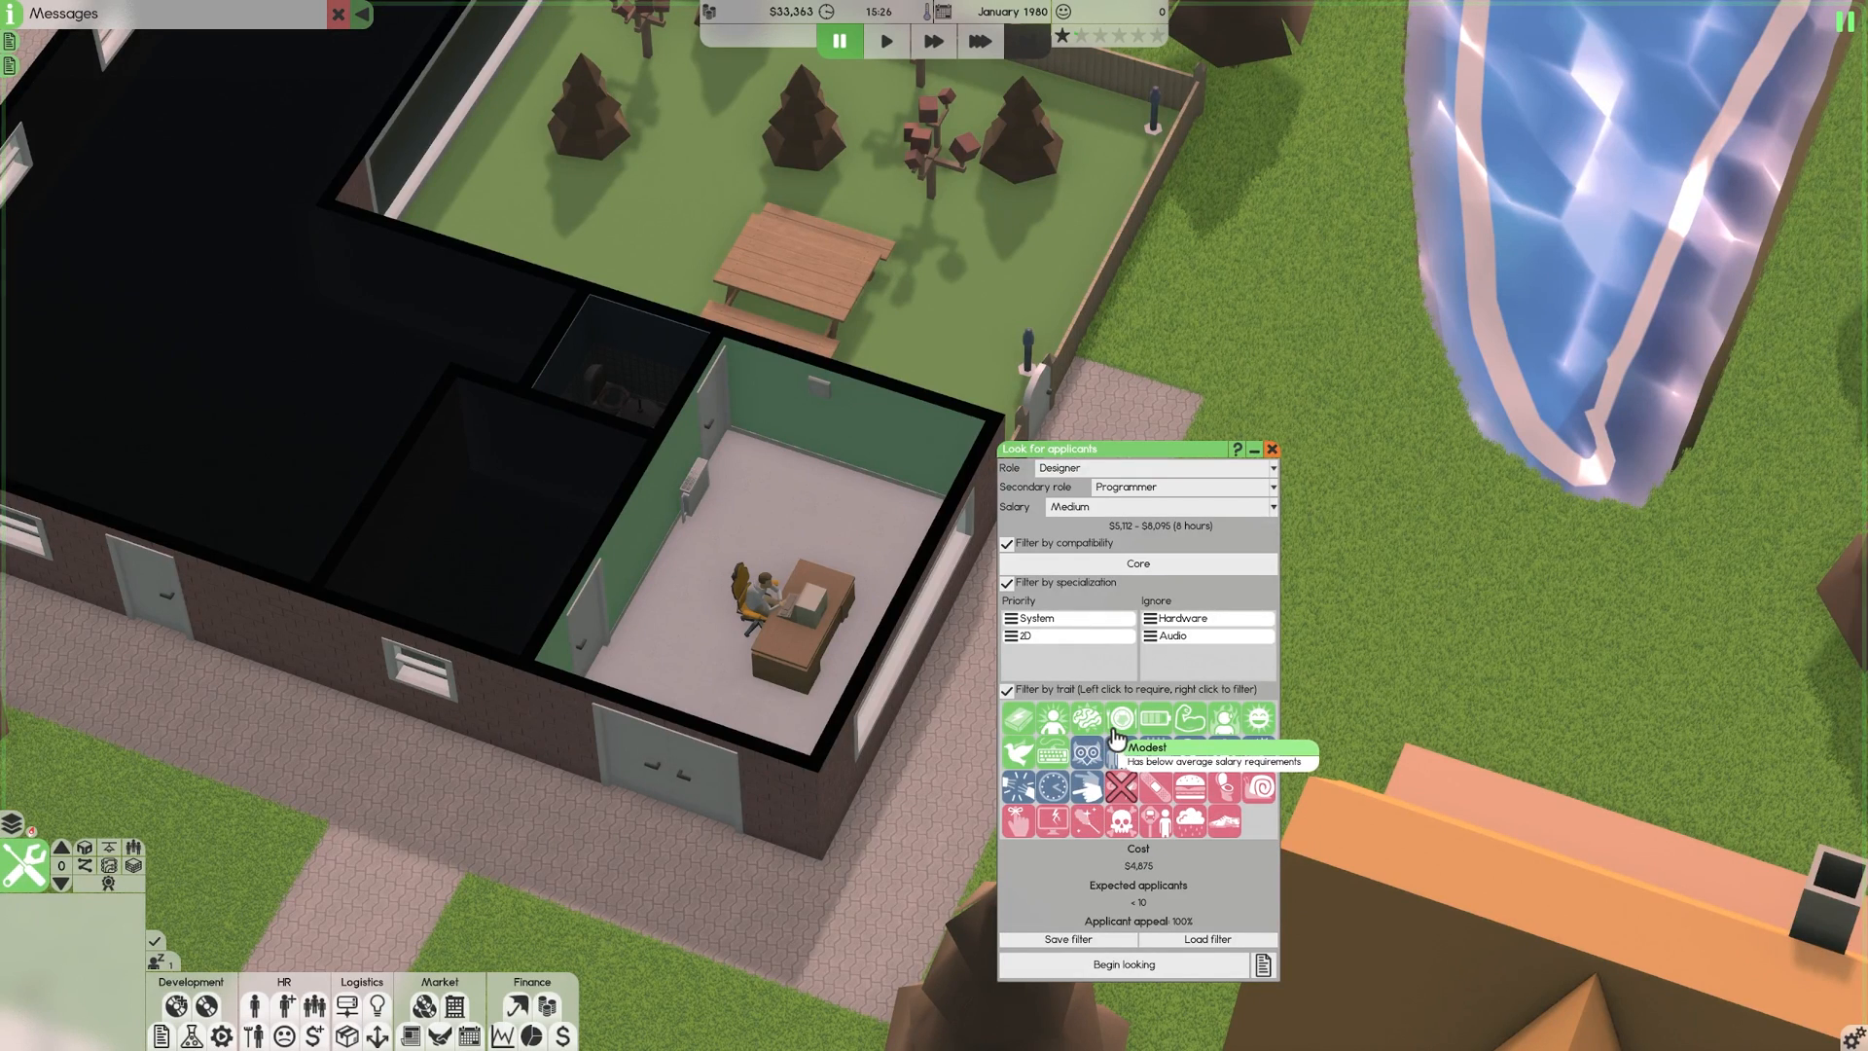
Set the applicant trait filter to require Modest.
left_click(1119, 718)
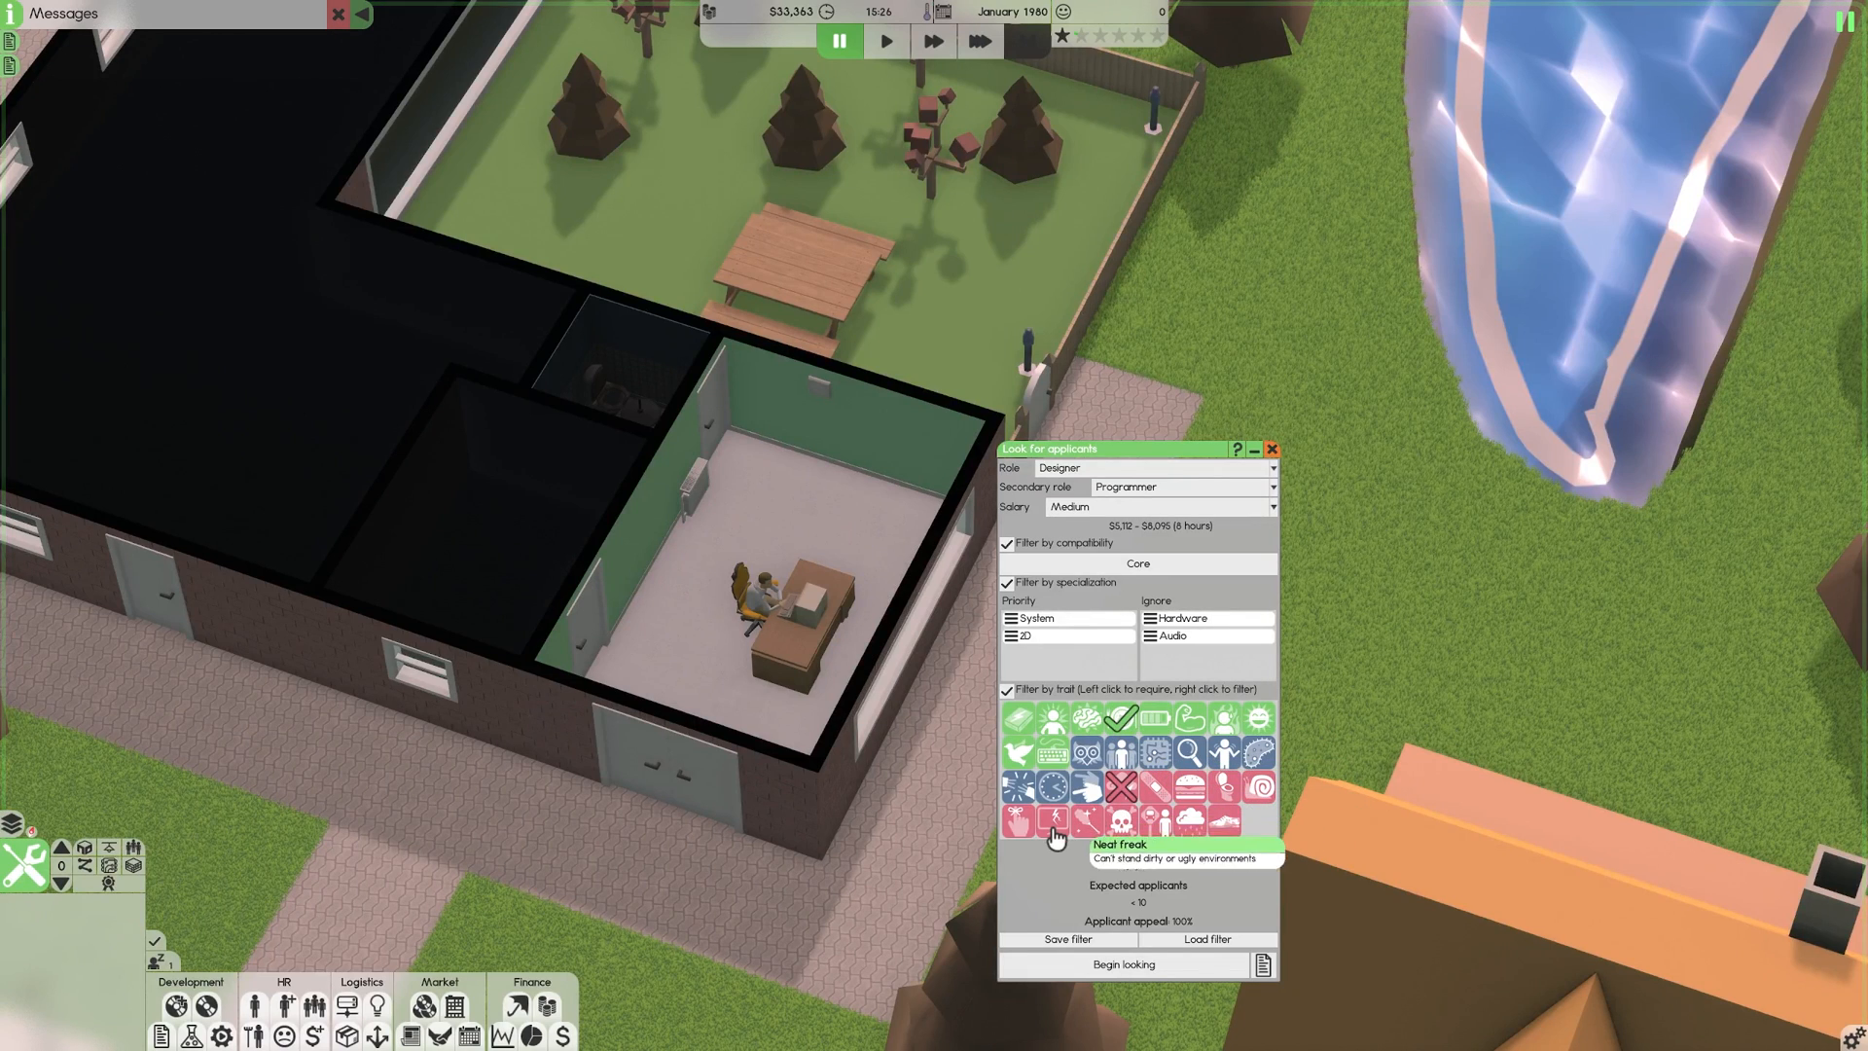
mouse_move(1020, 826)
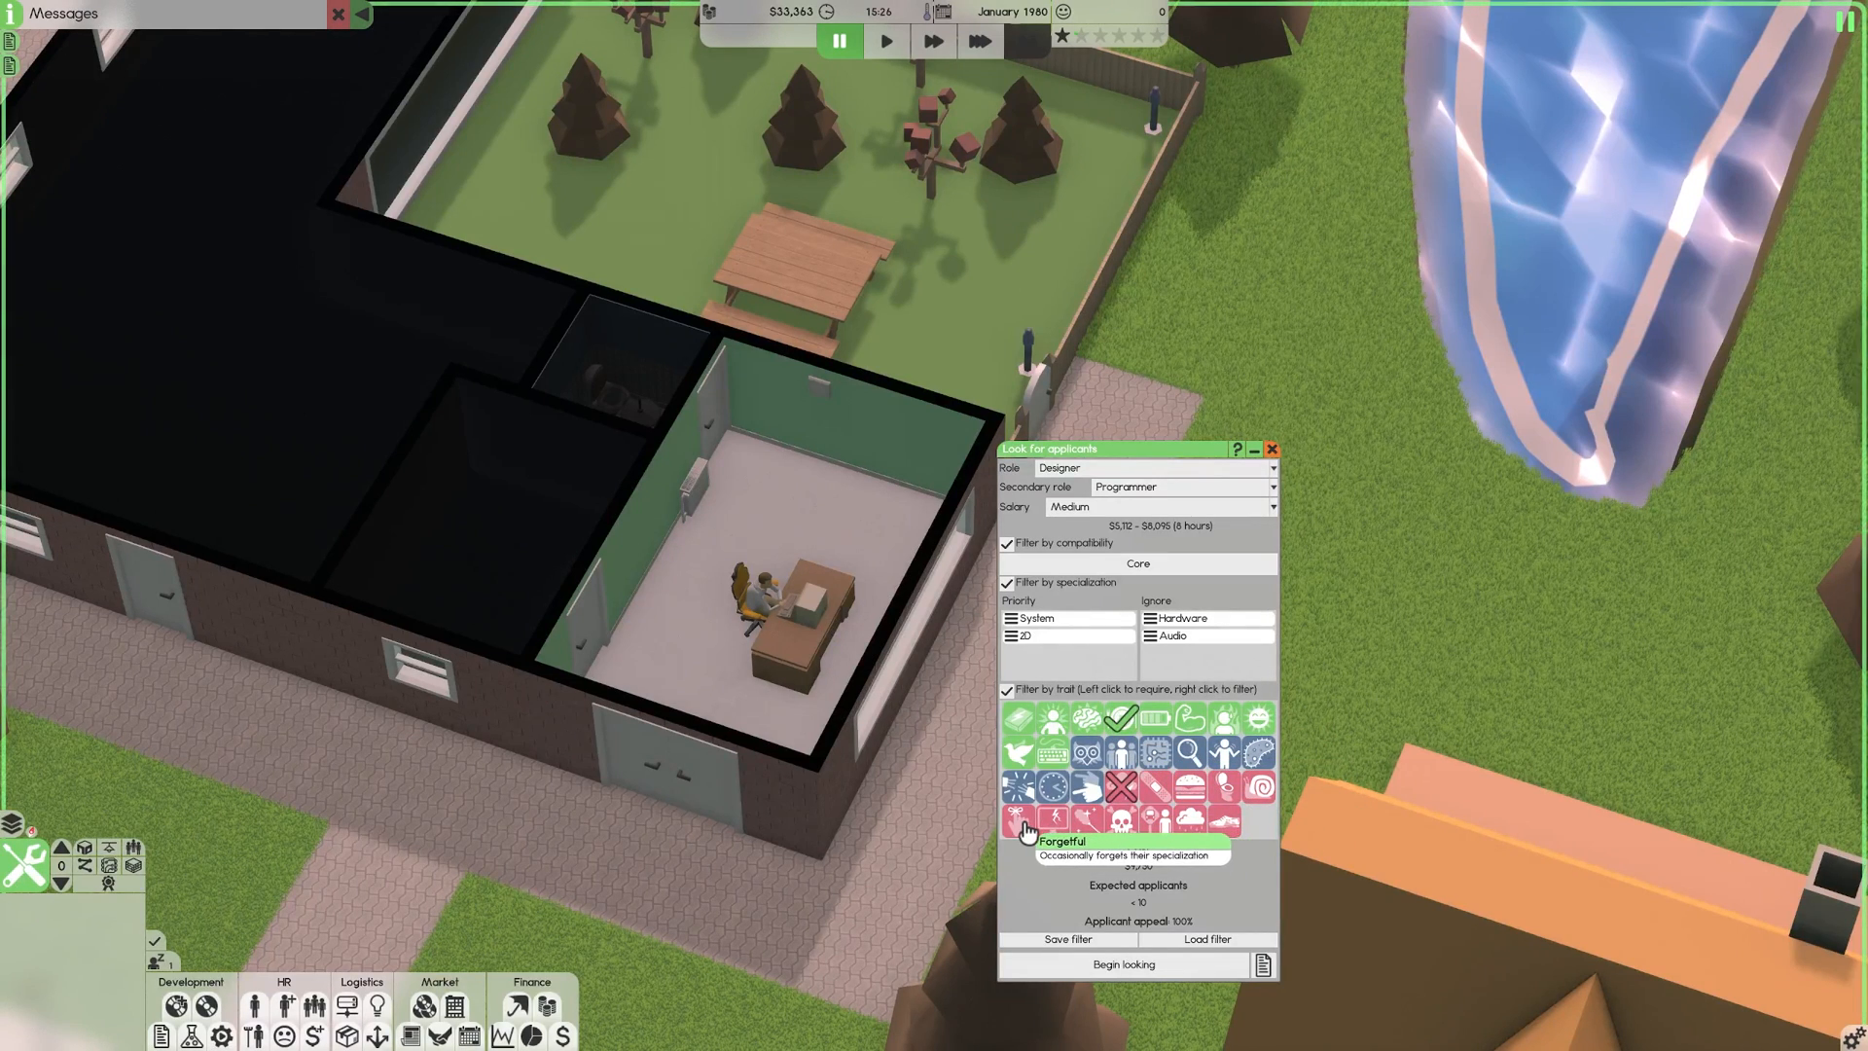
left_click(1019, 816)
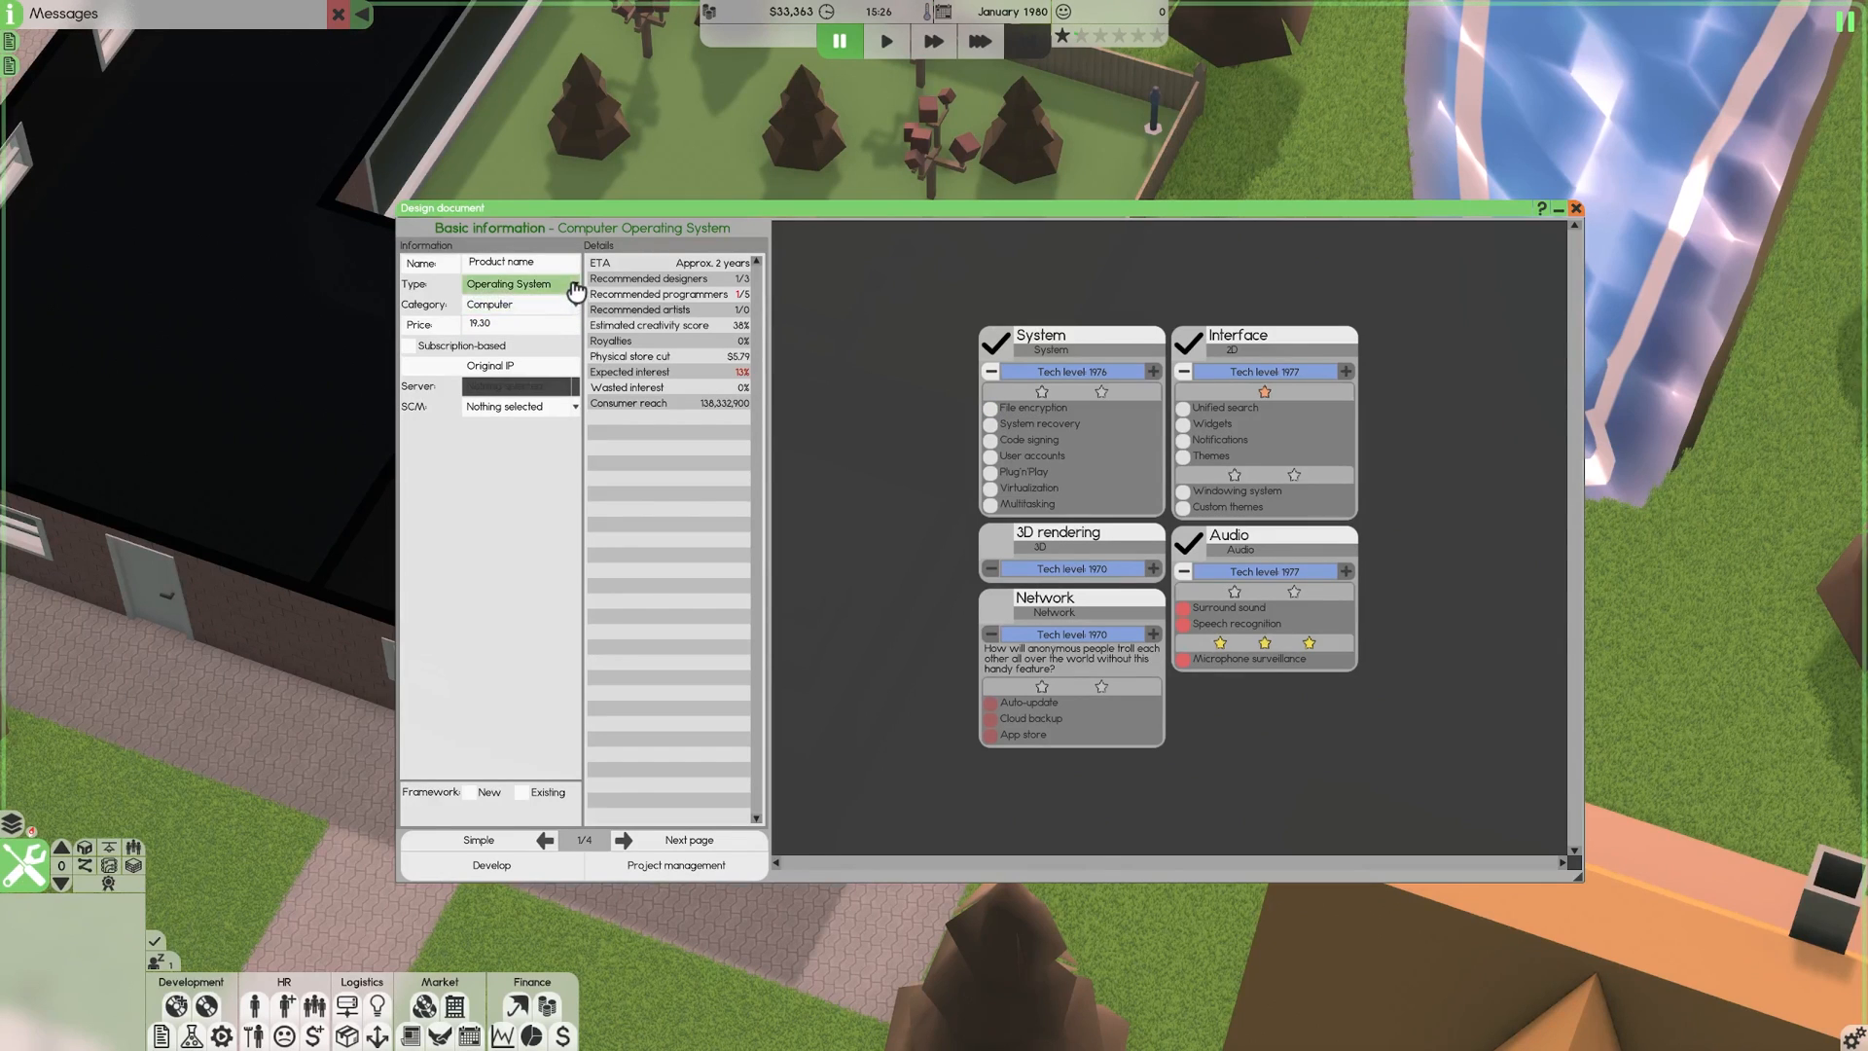
Set the design to an RPG game and add the Branching story feature.
left_click(518, 283)
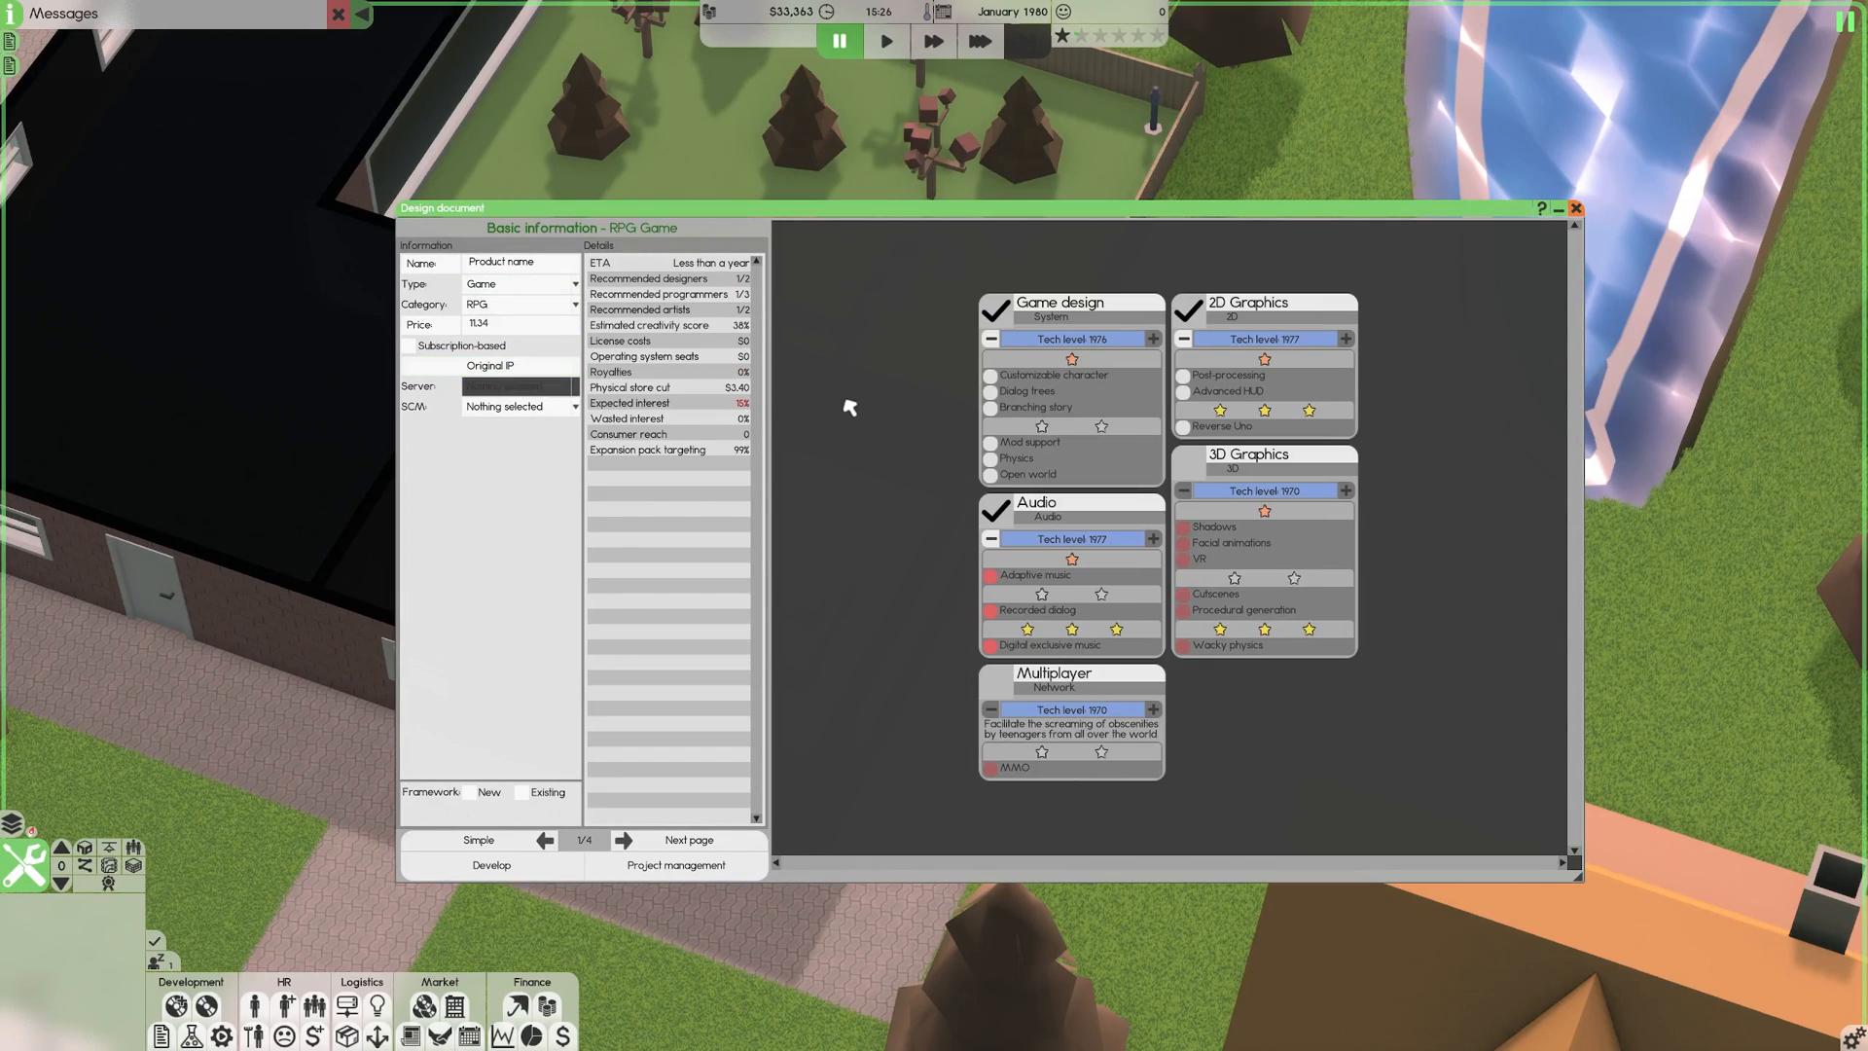
mouse_move(867, 396)
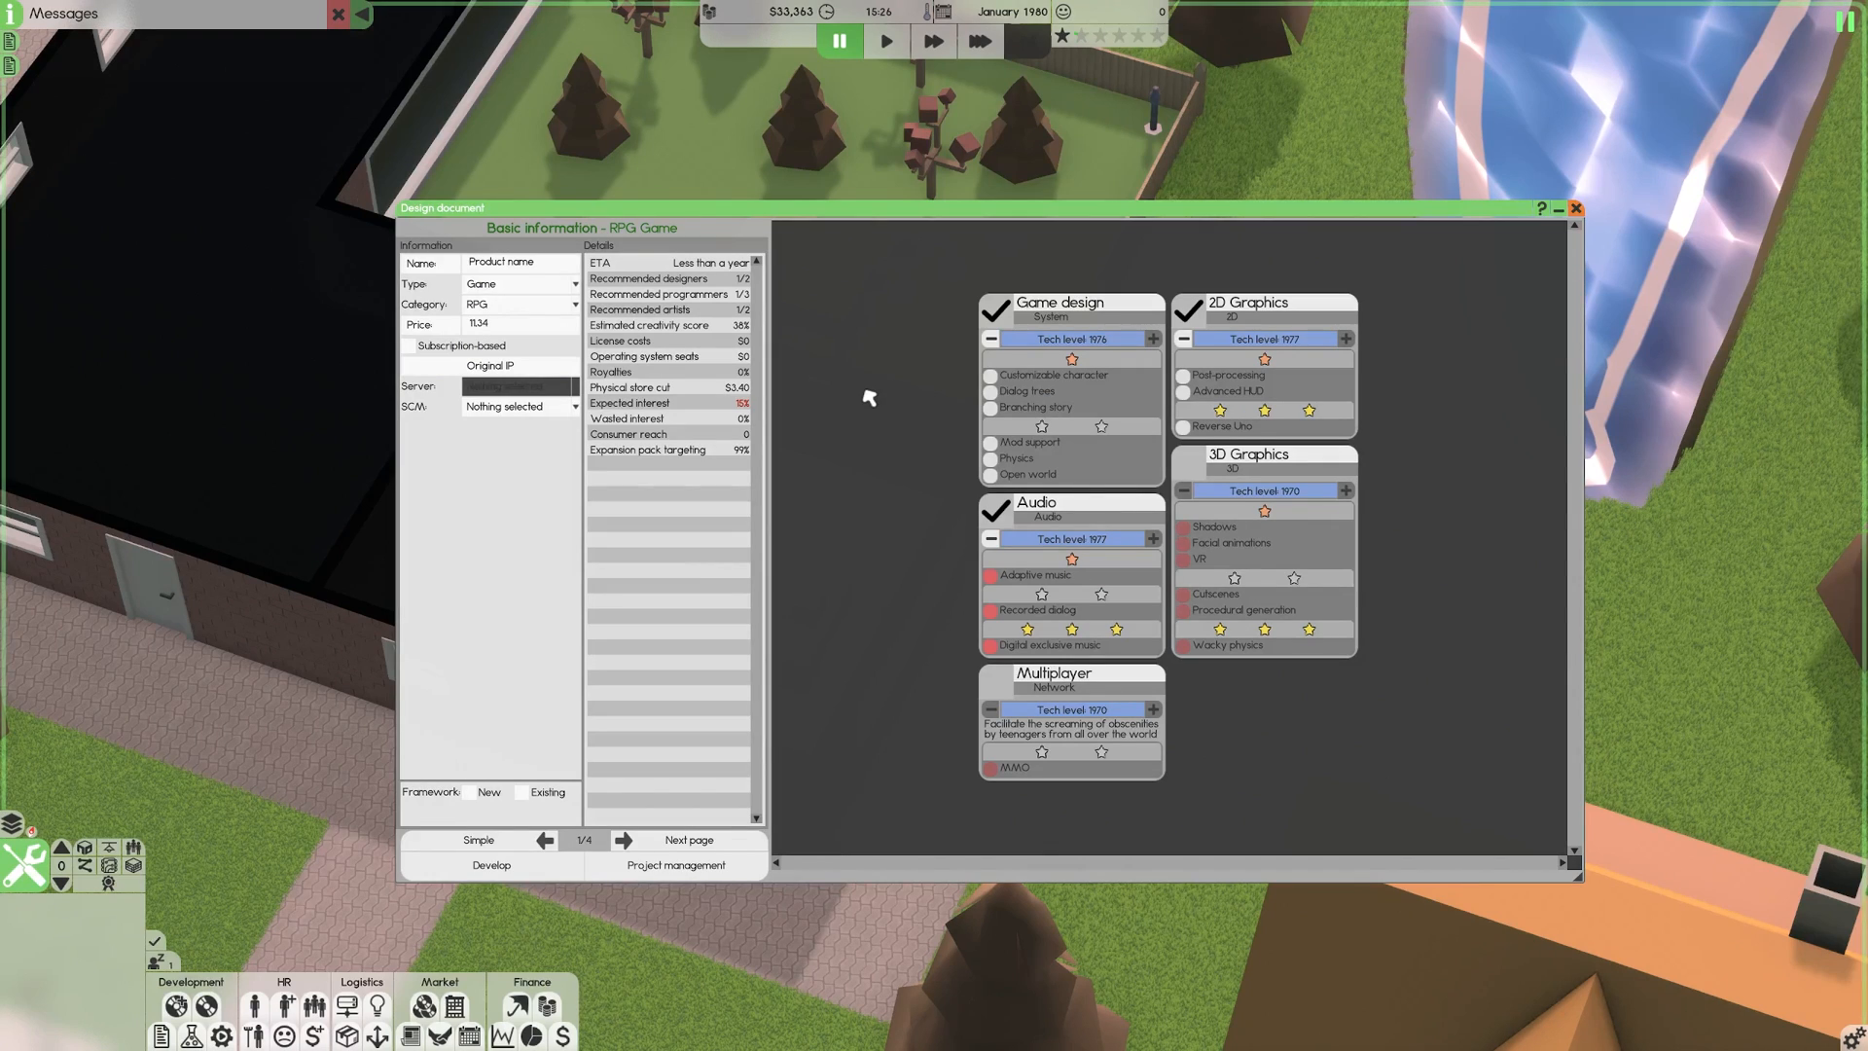
mouse_move(949, 325)
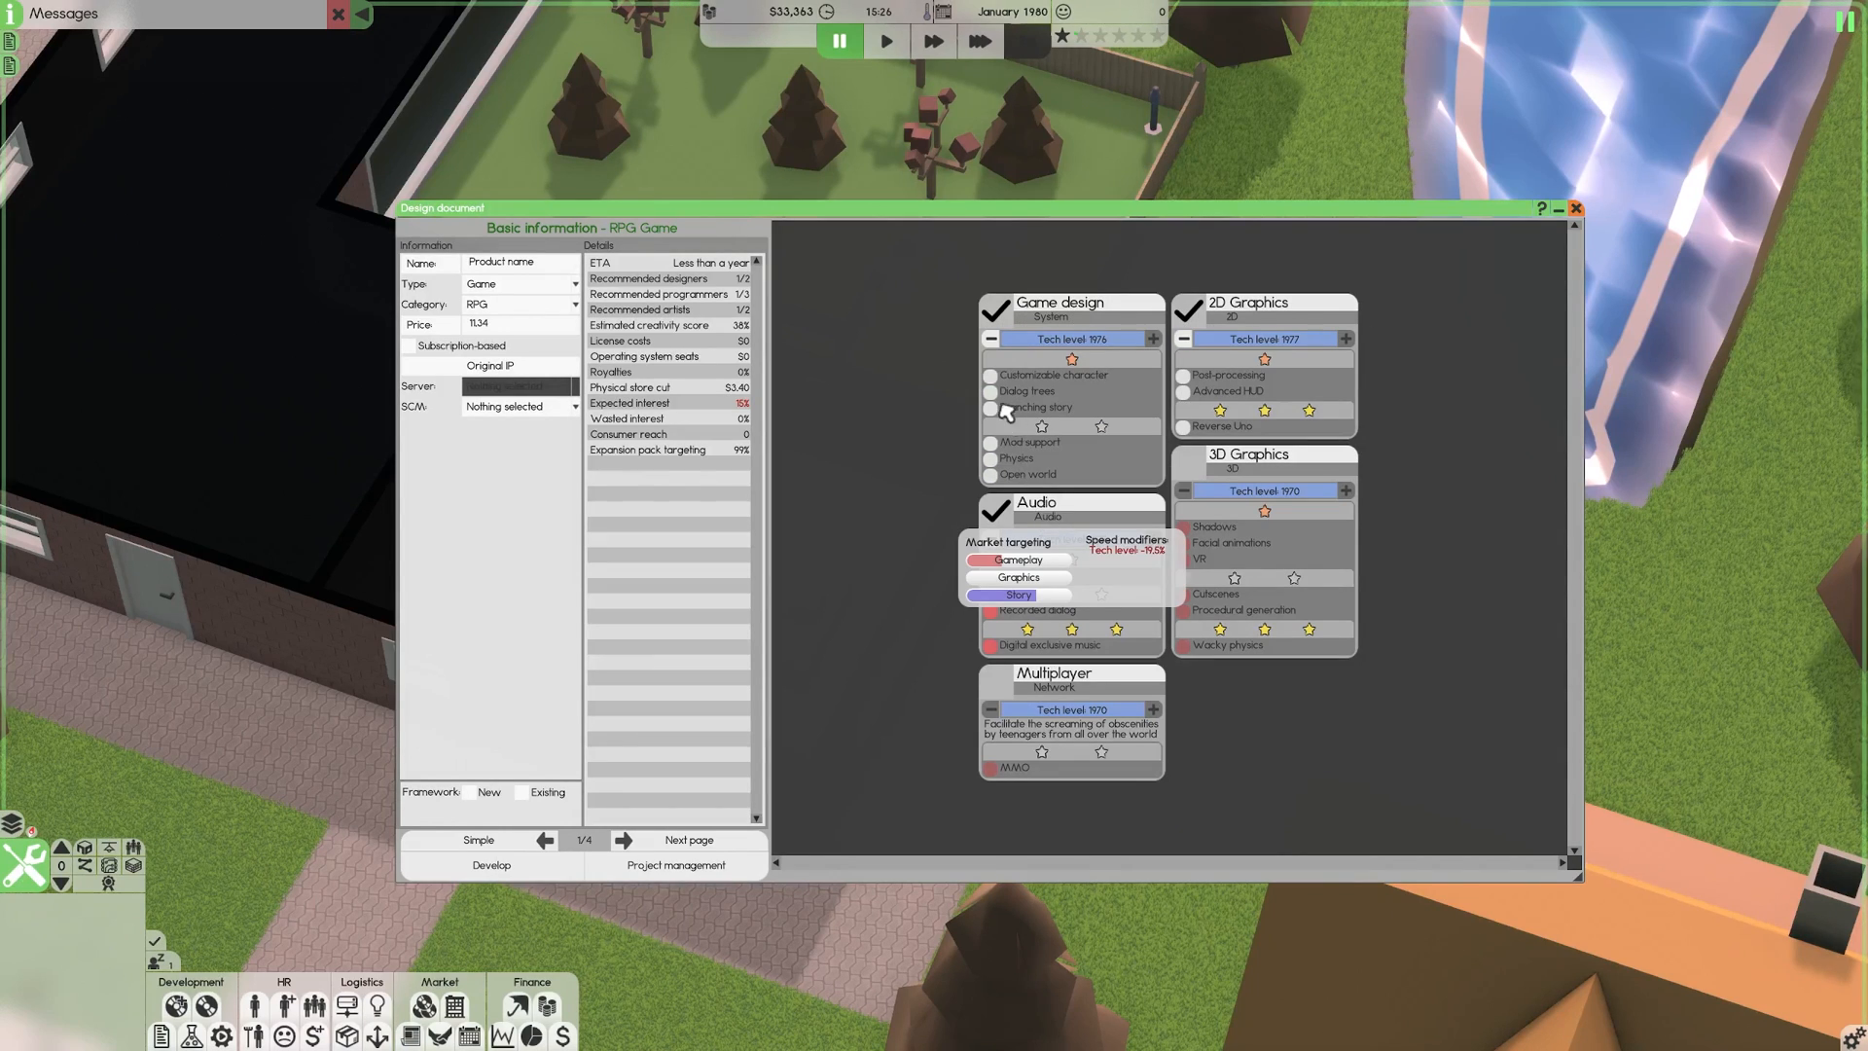
left_click(991, 375)
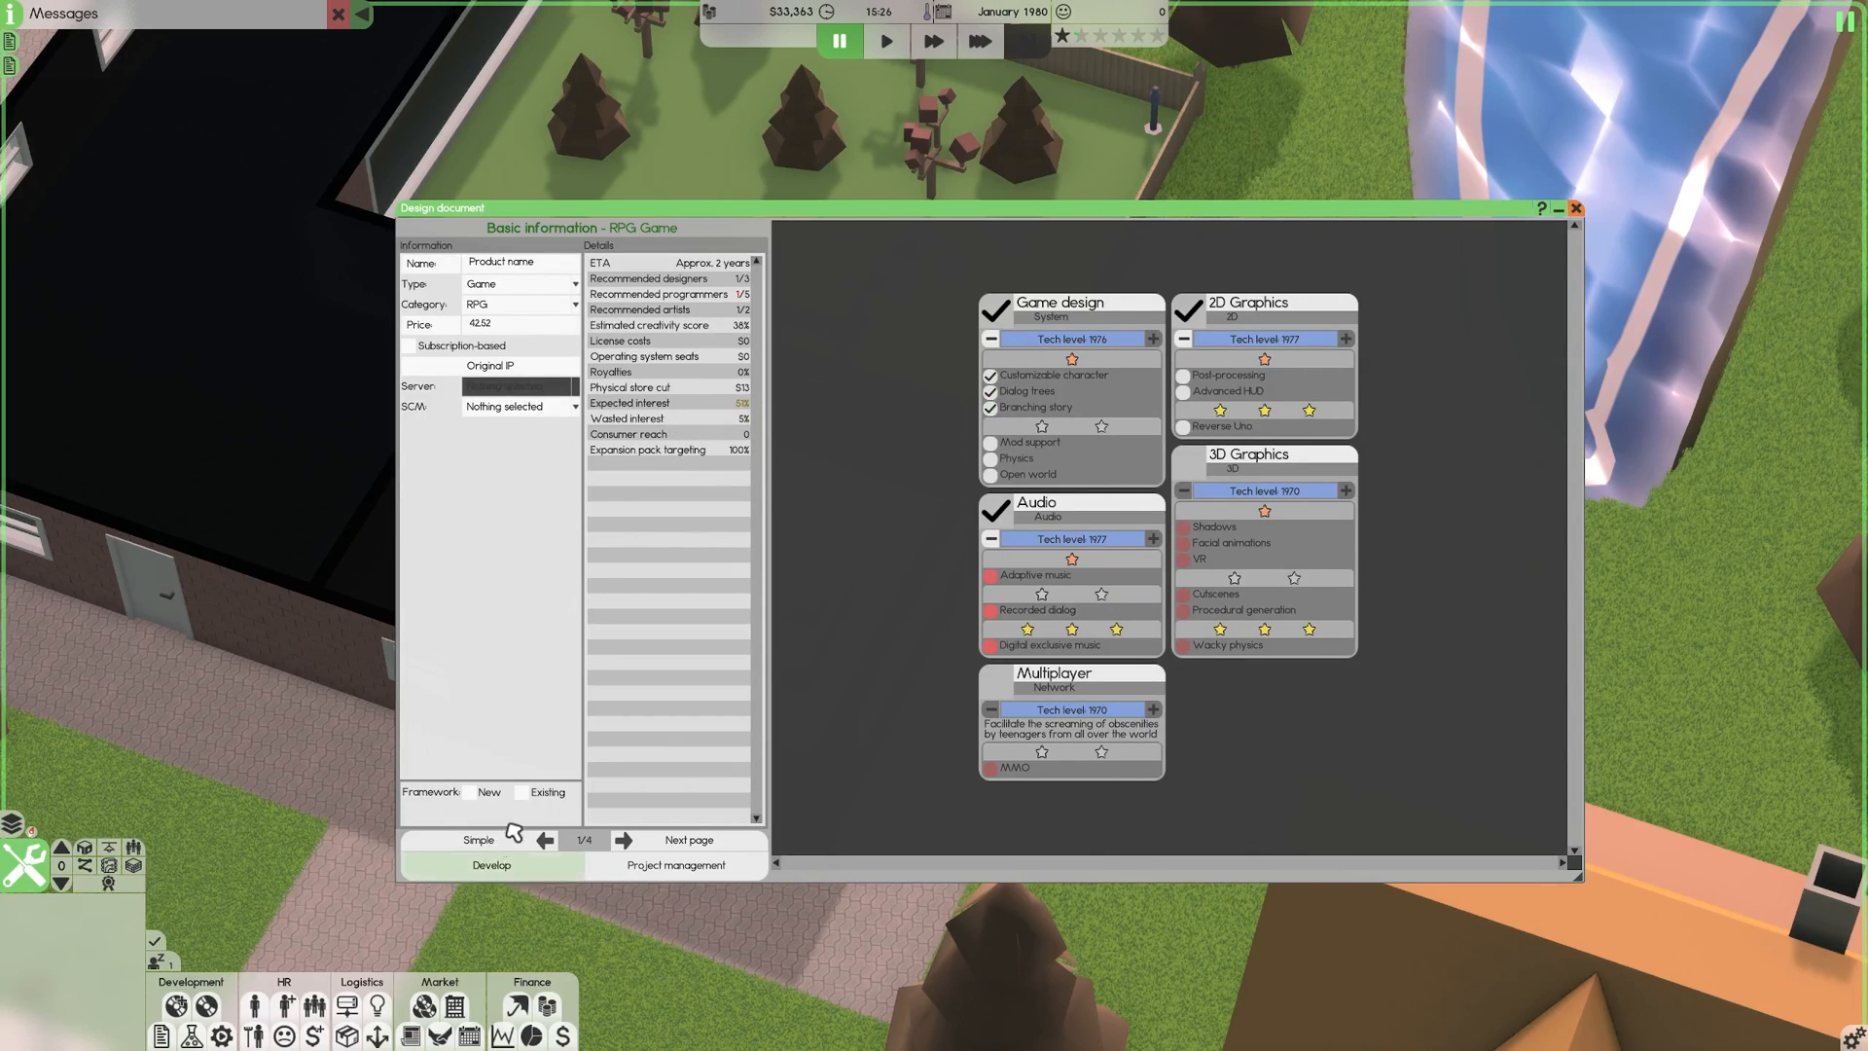
mouse_move(822, 577)
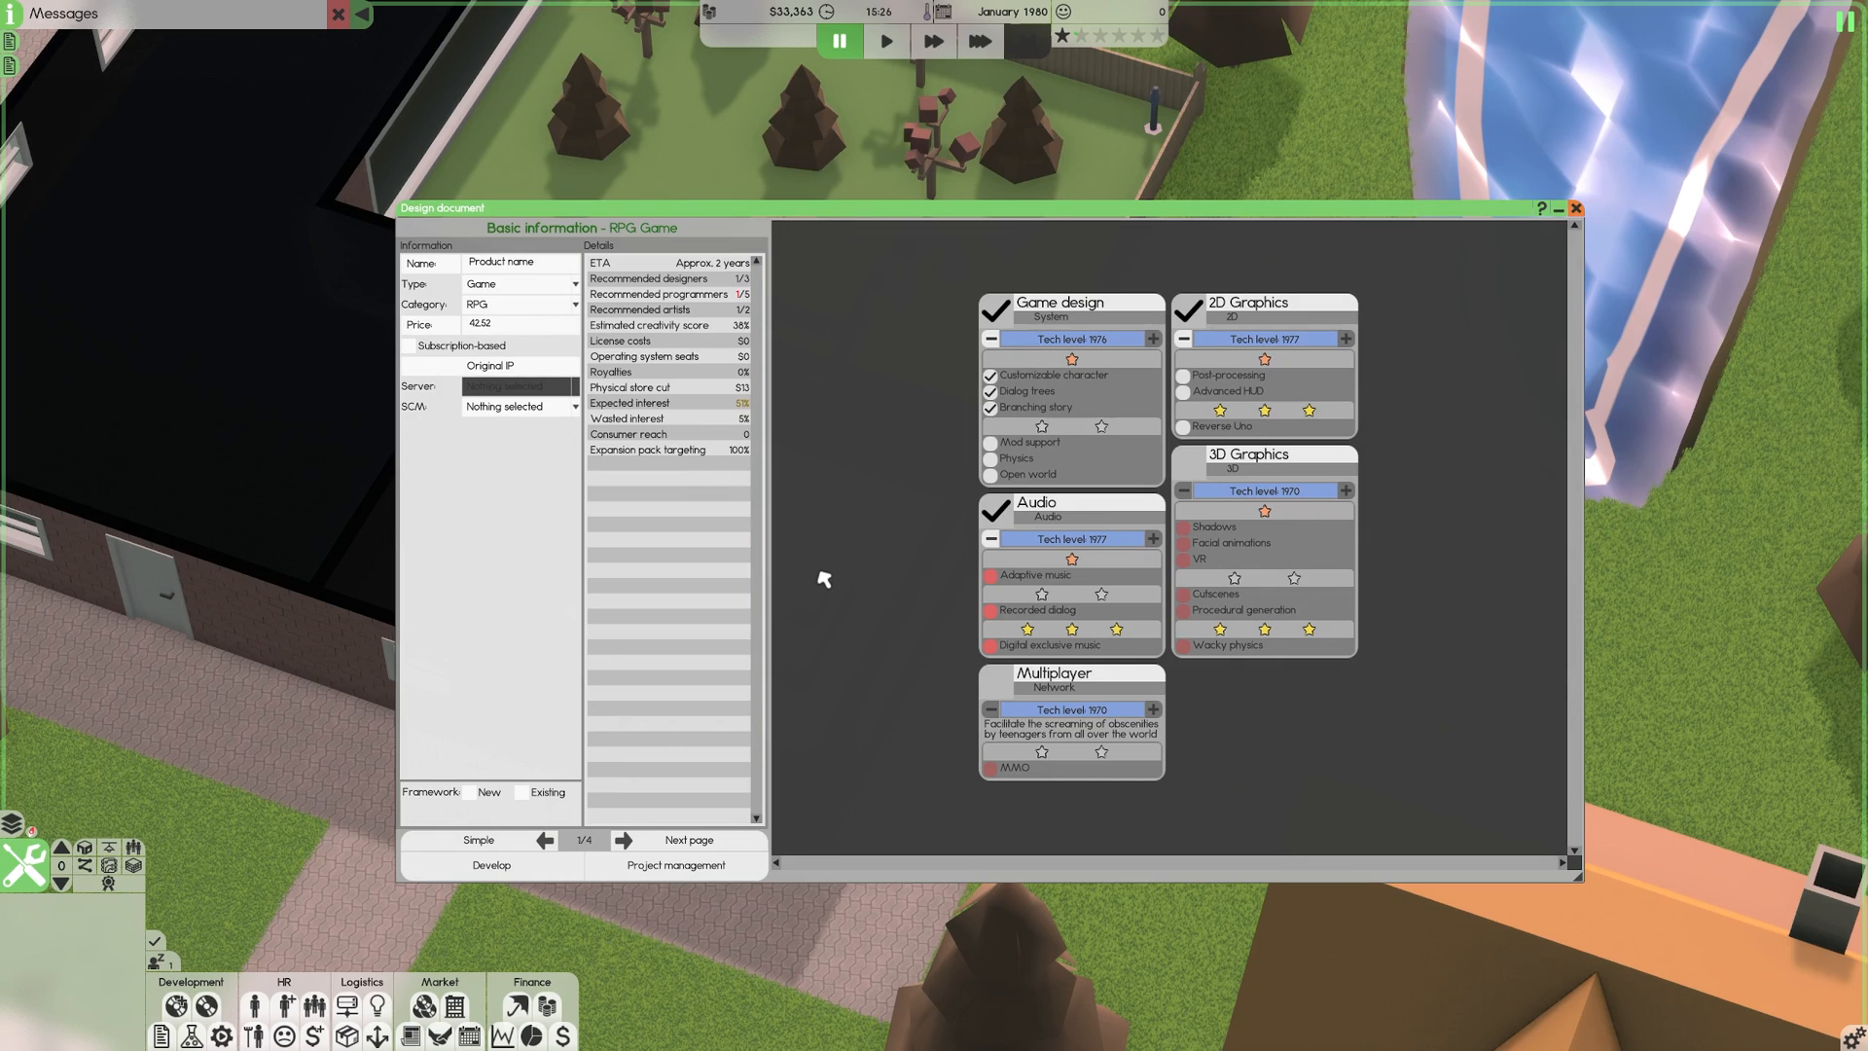
mouse_move(704, 417)
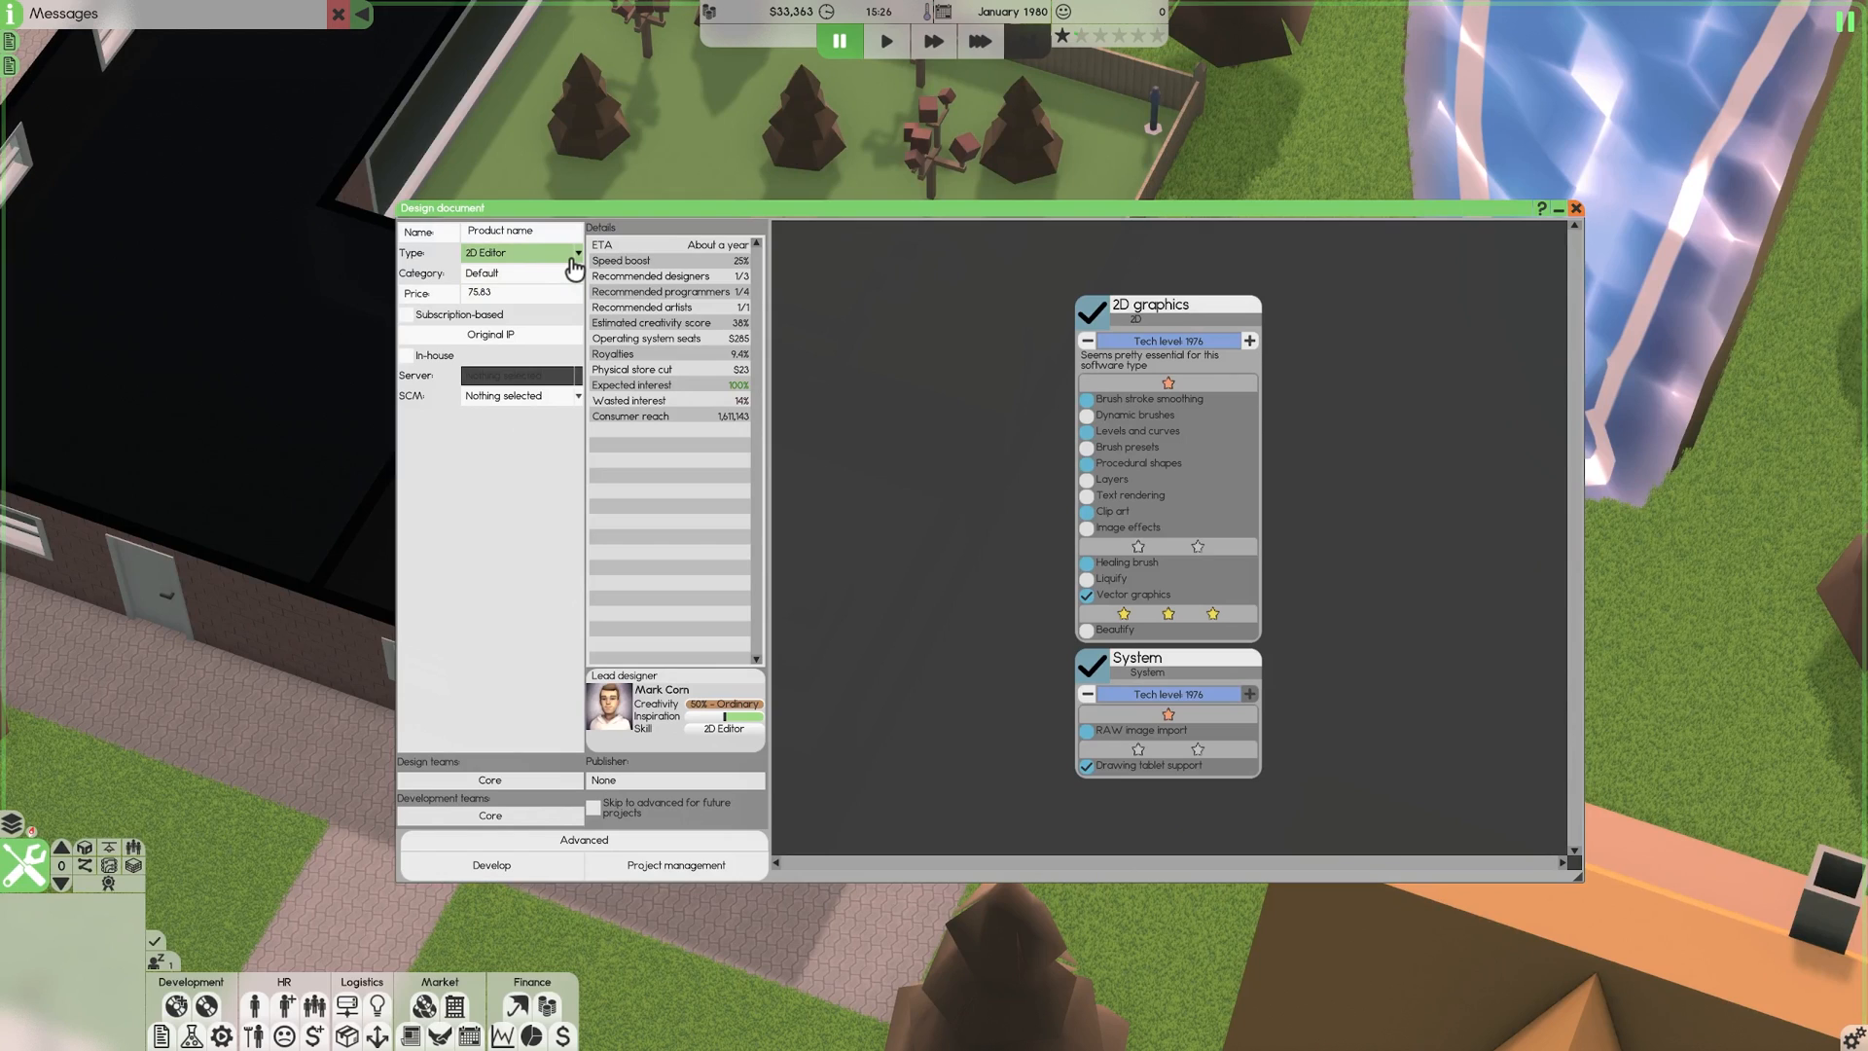
left_click(575, 273)
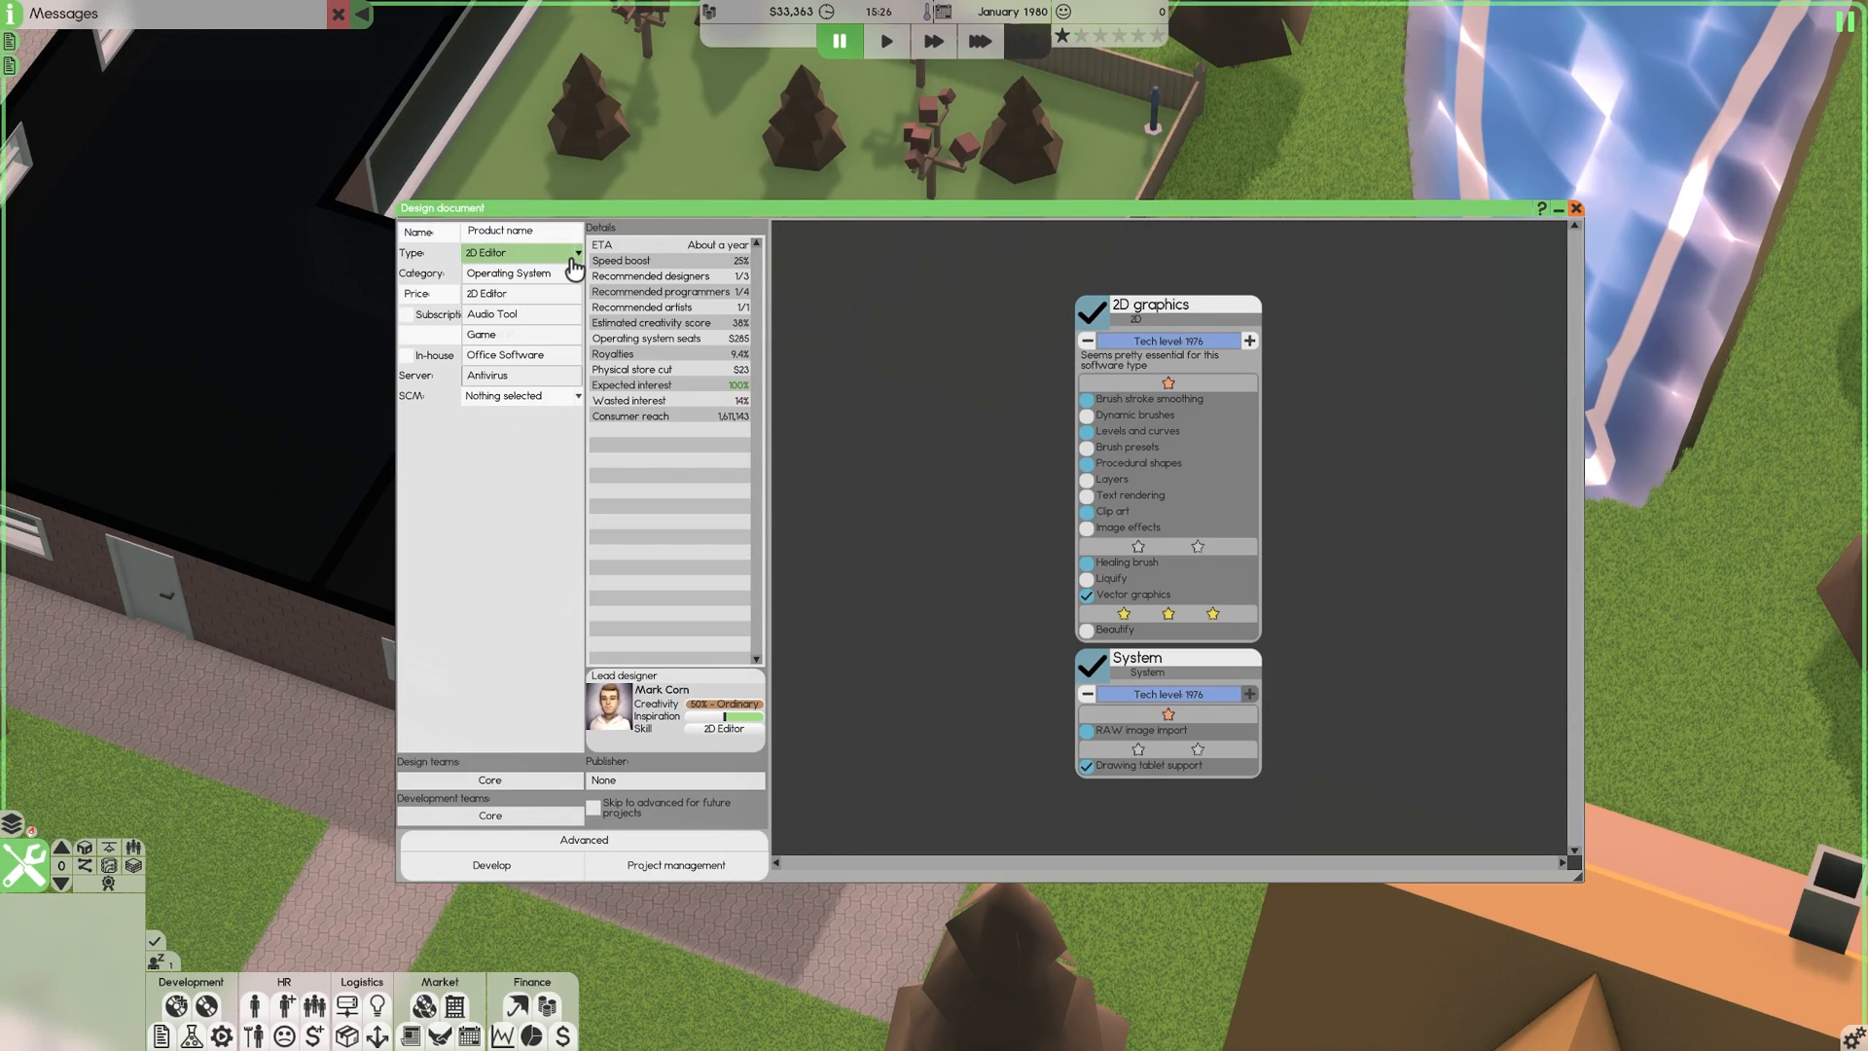
mouse_move(508, 293)
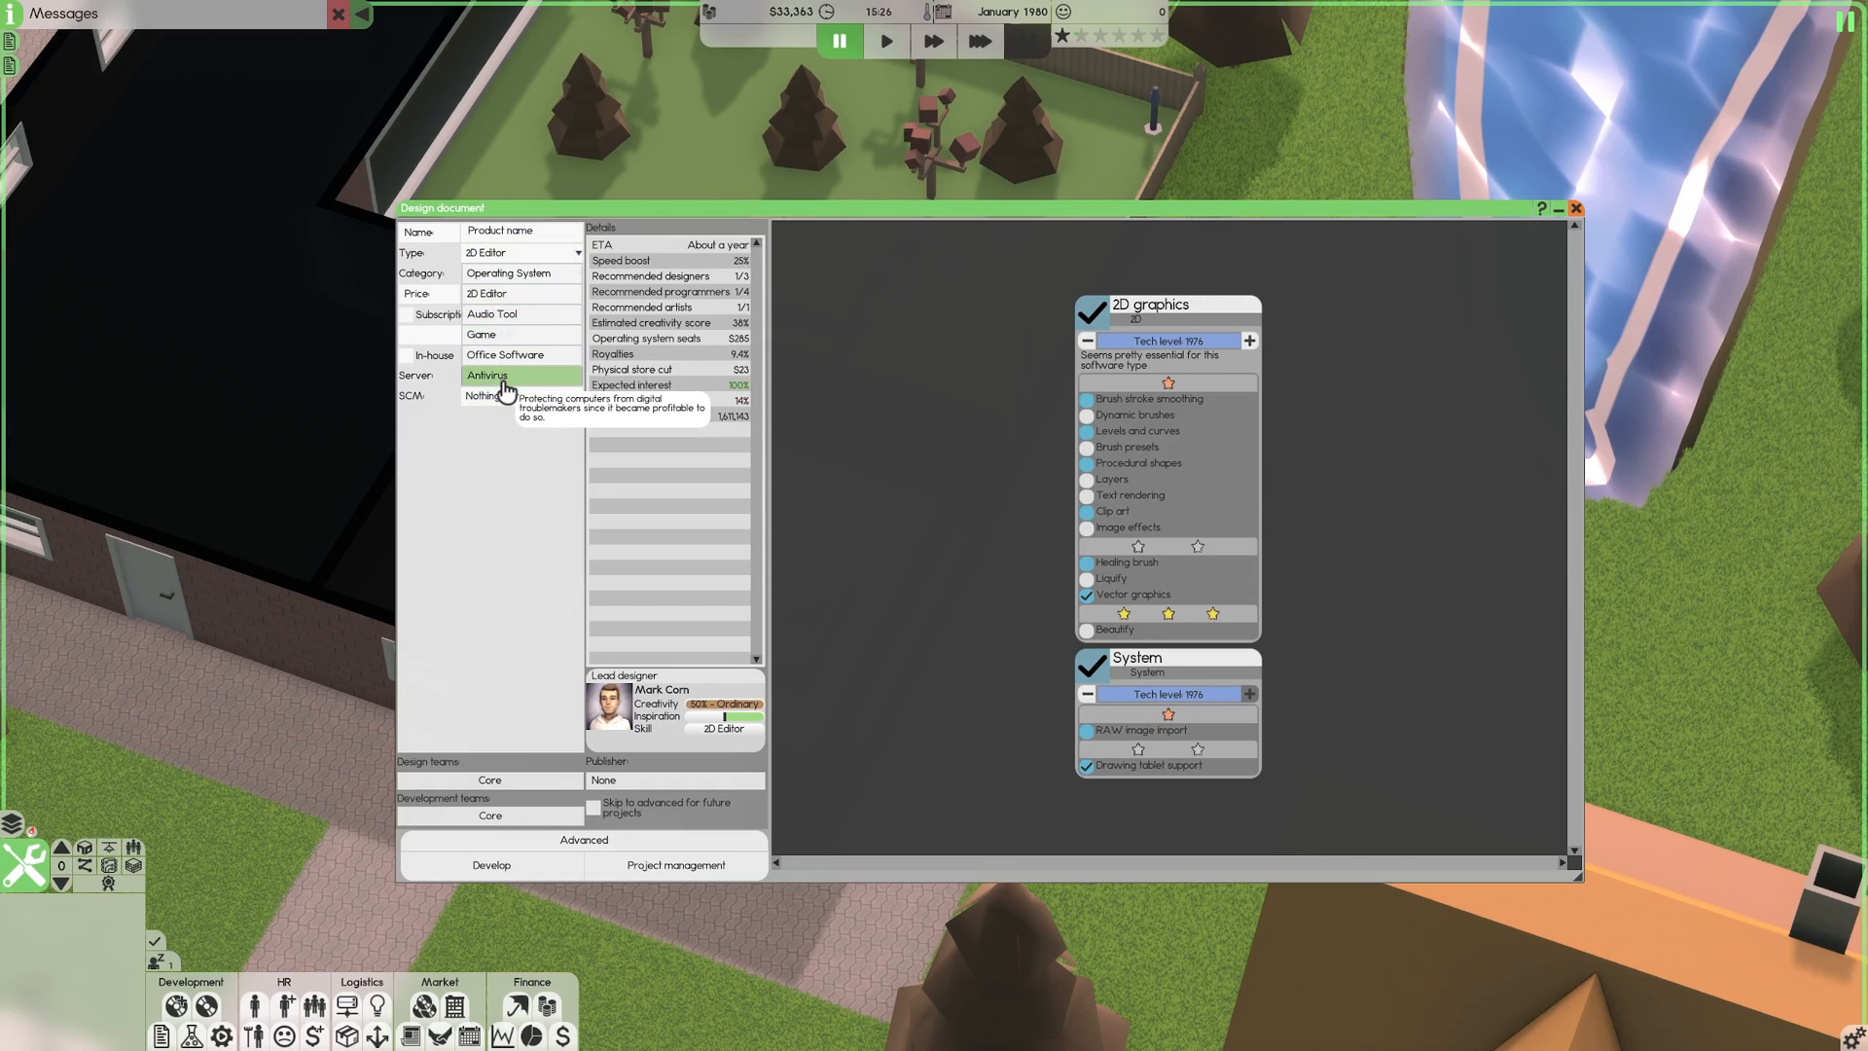
left_click(485, 251)
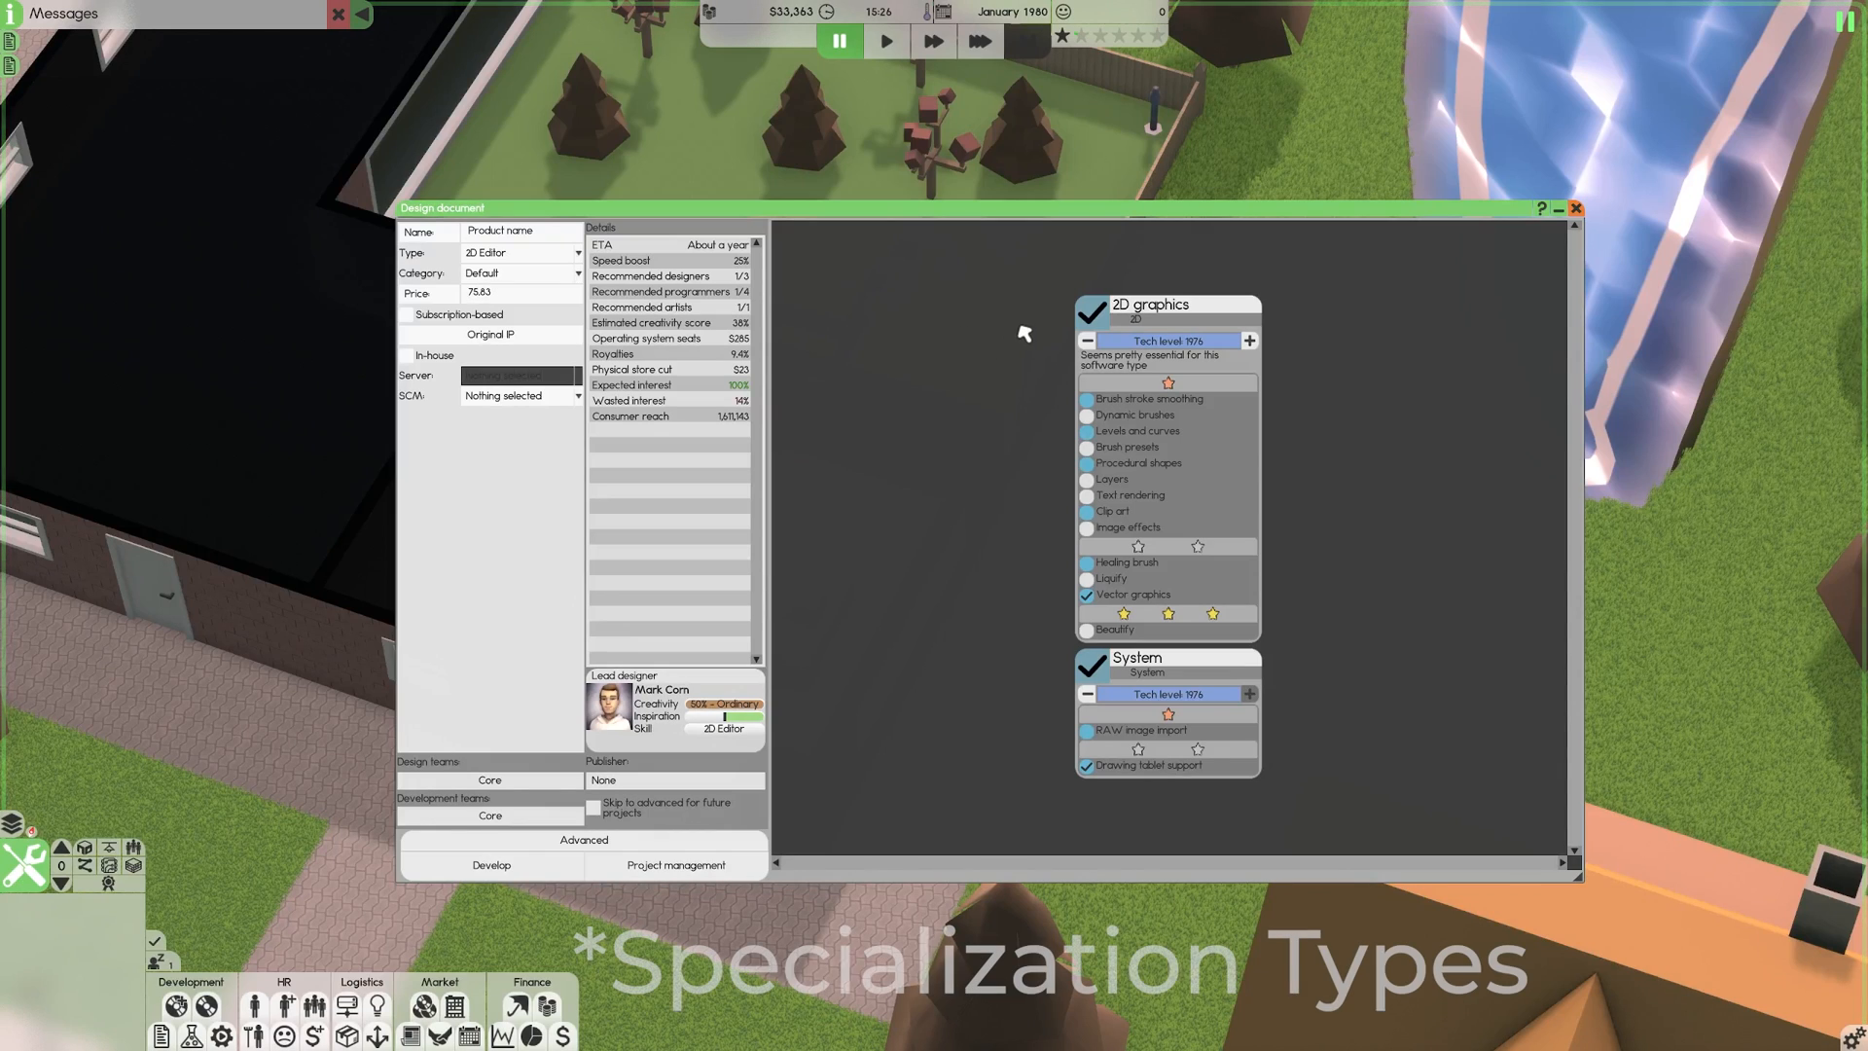
mouse_move(1007, 336)
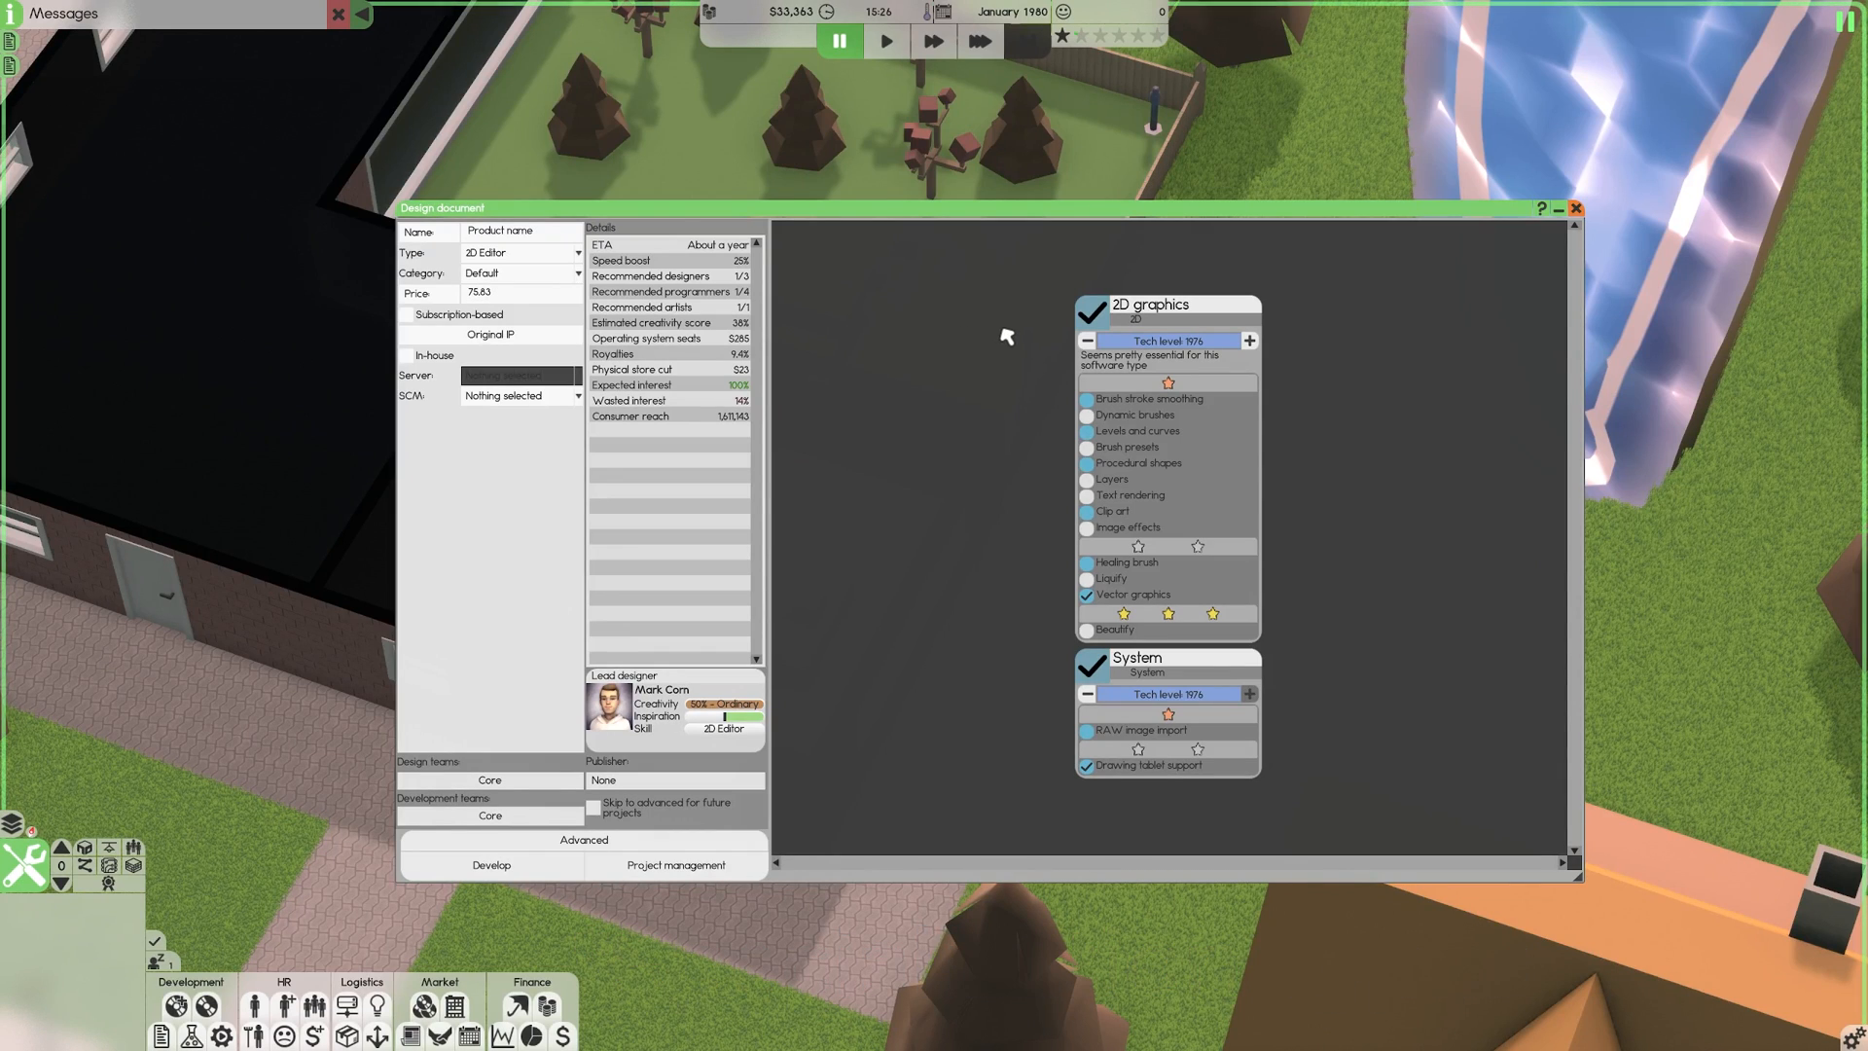
mouse_move(1036, 402)
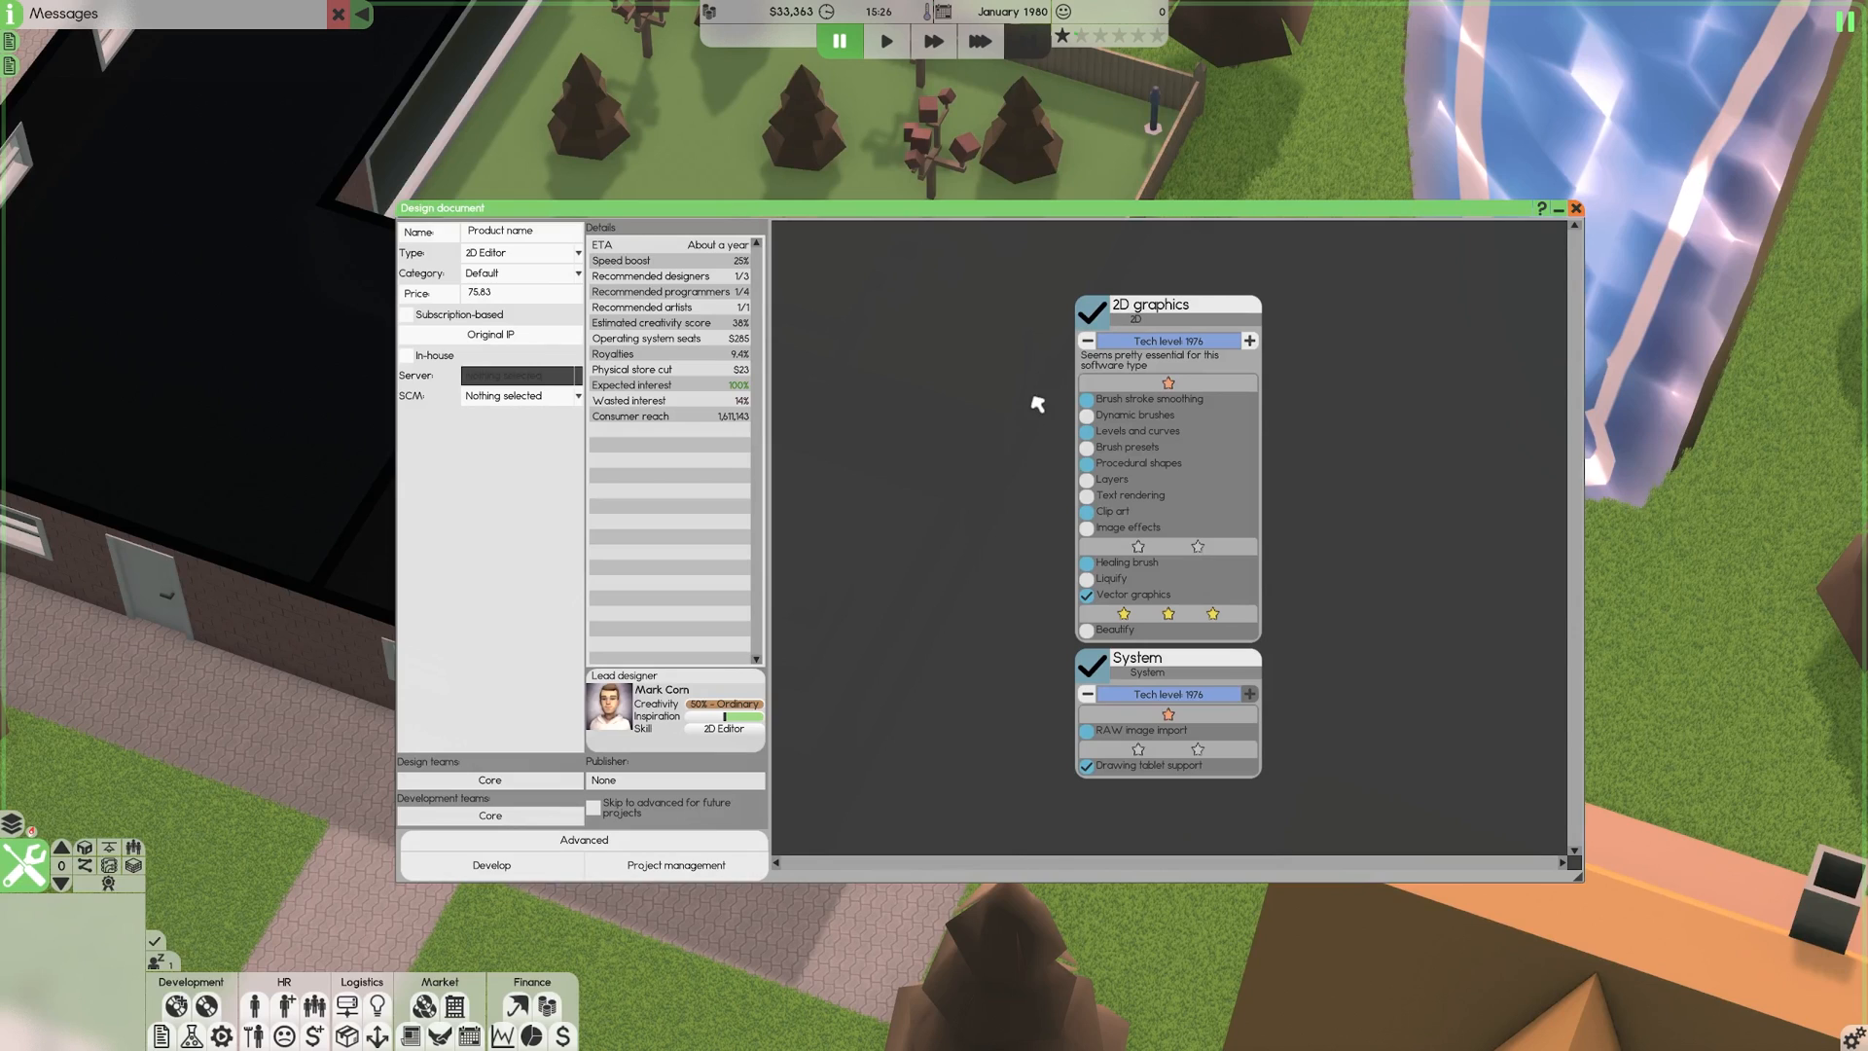
mouse_move(1027, 609)
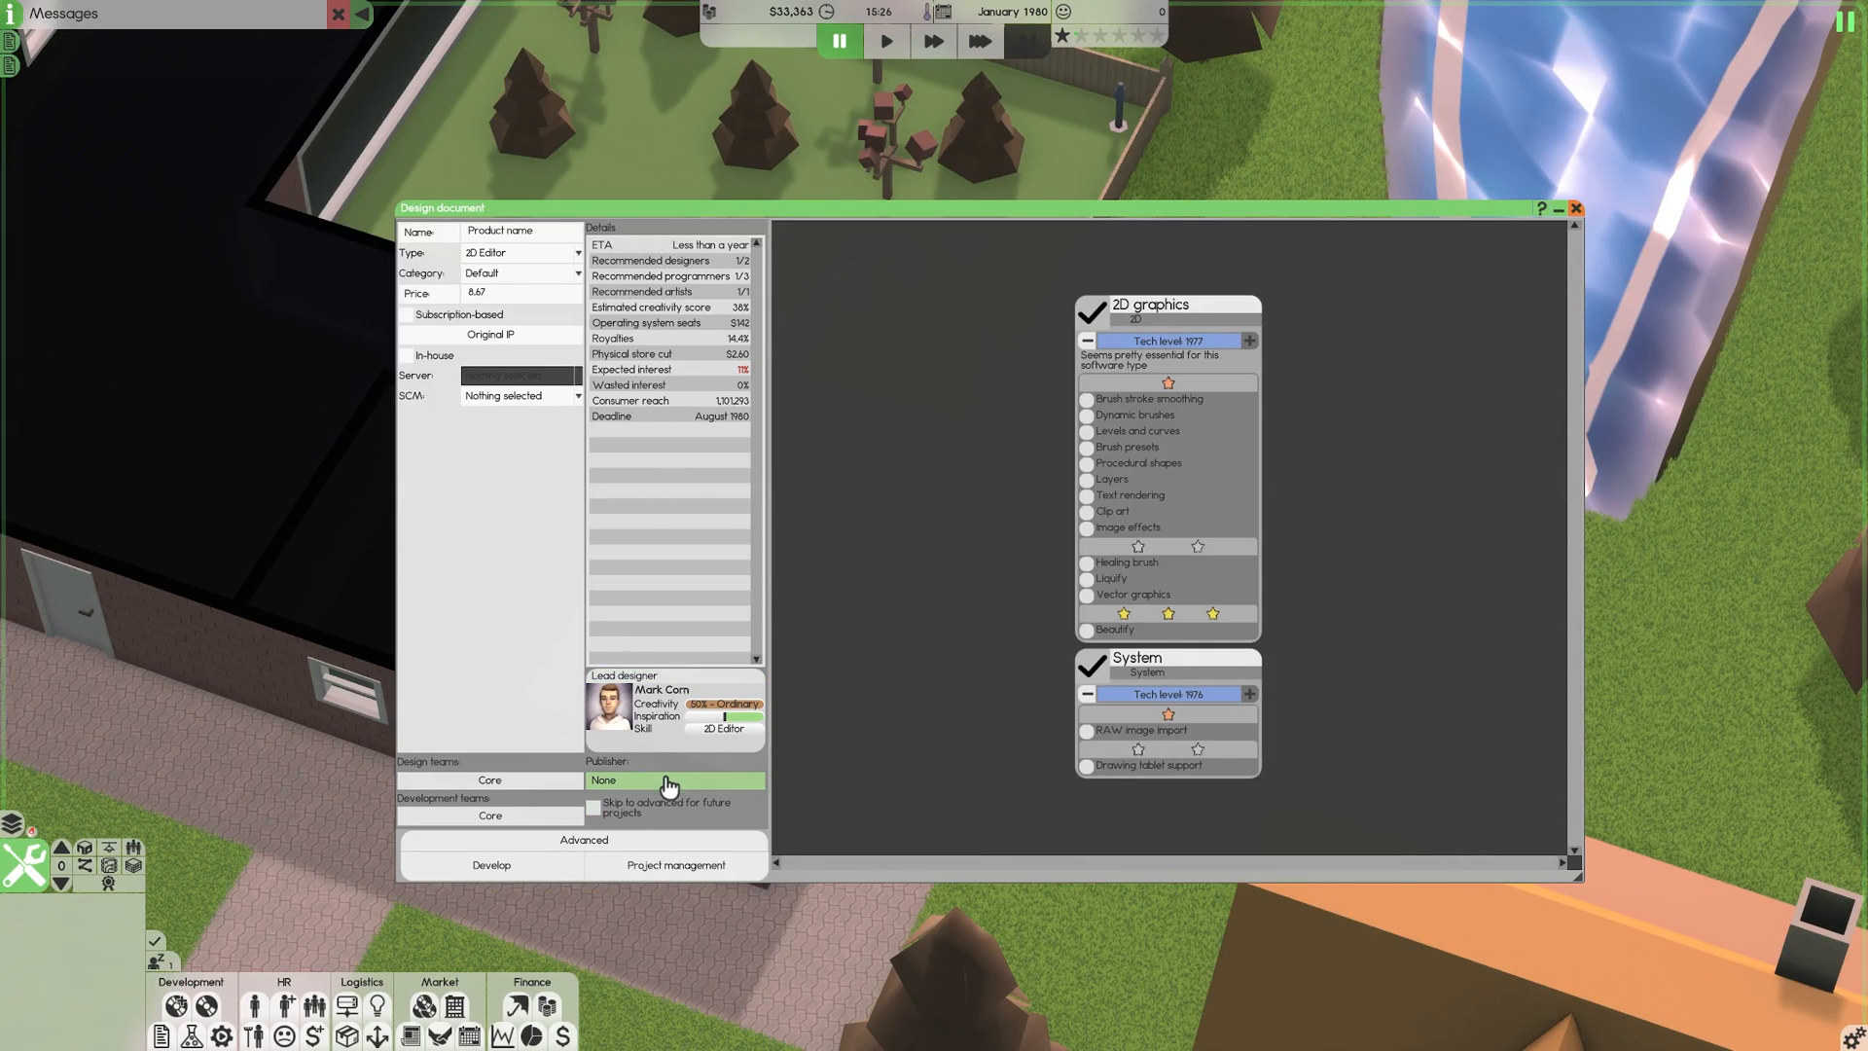
Tick Marketing in the 2D Editor's publisher deal, giving a 14.4% royalty.
left_click(667, 780)
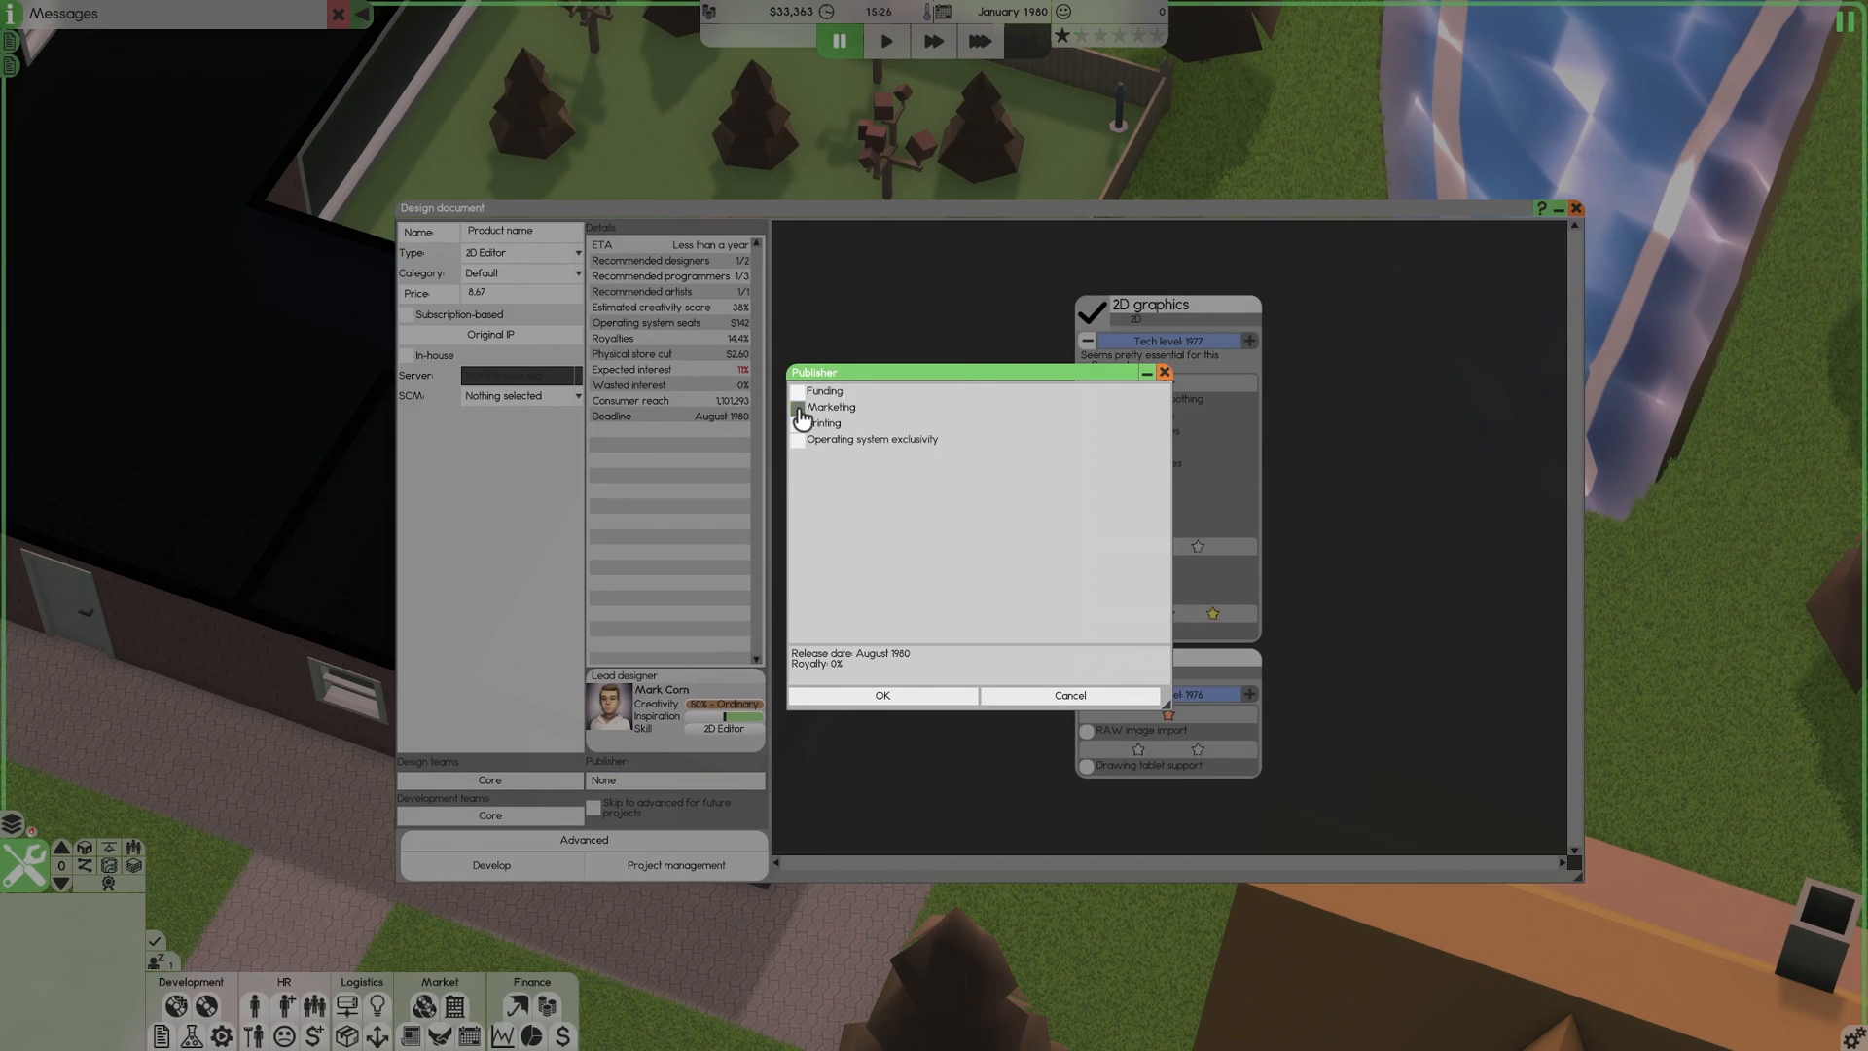
left_click(797, 406)
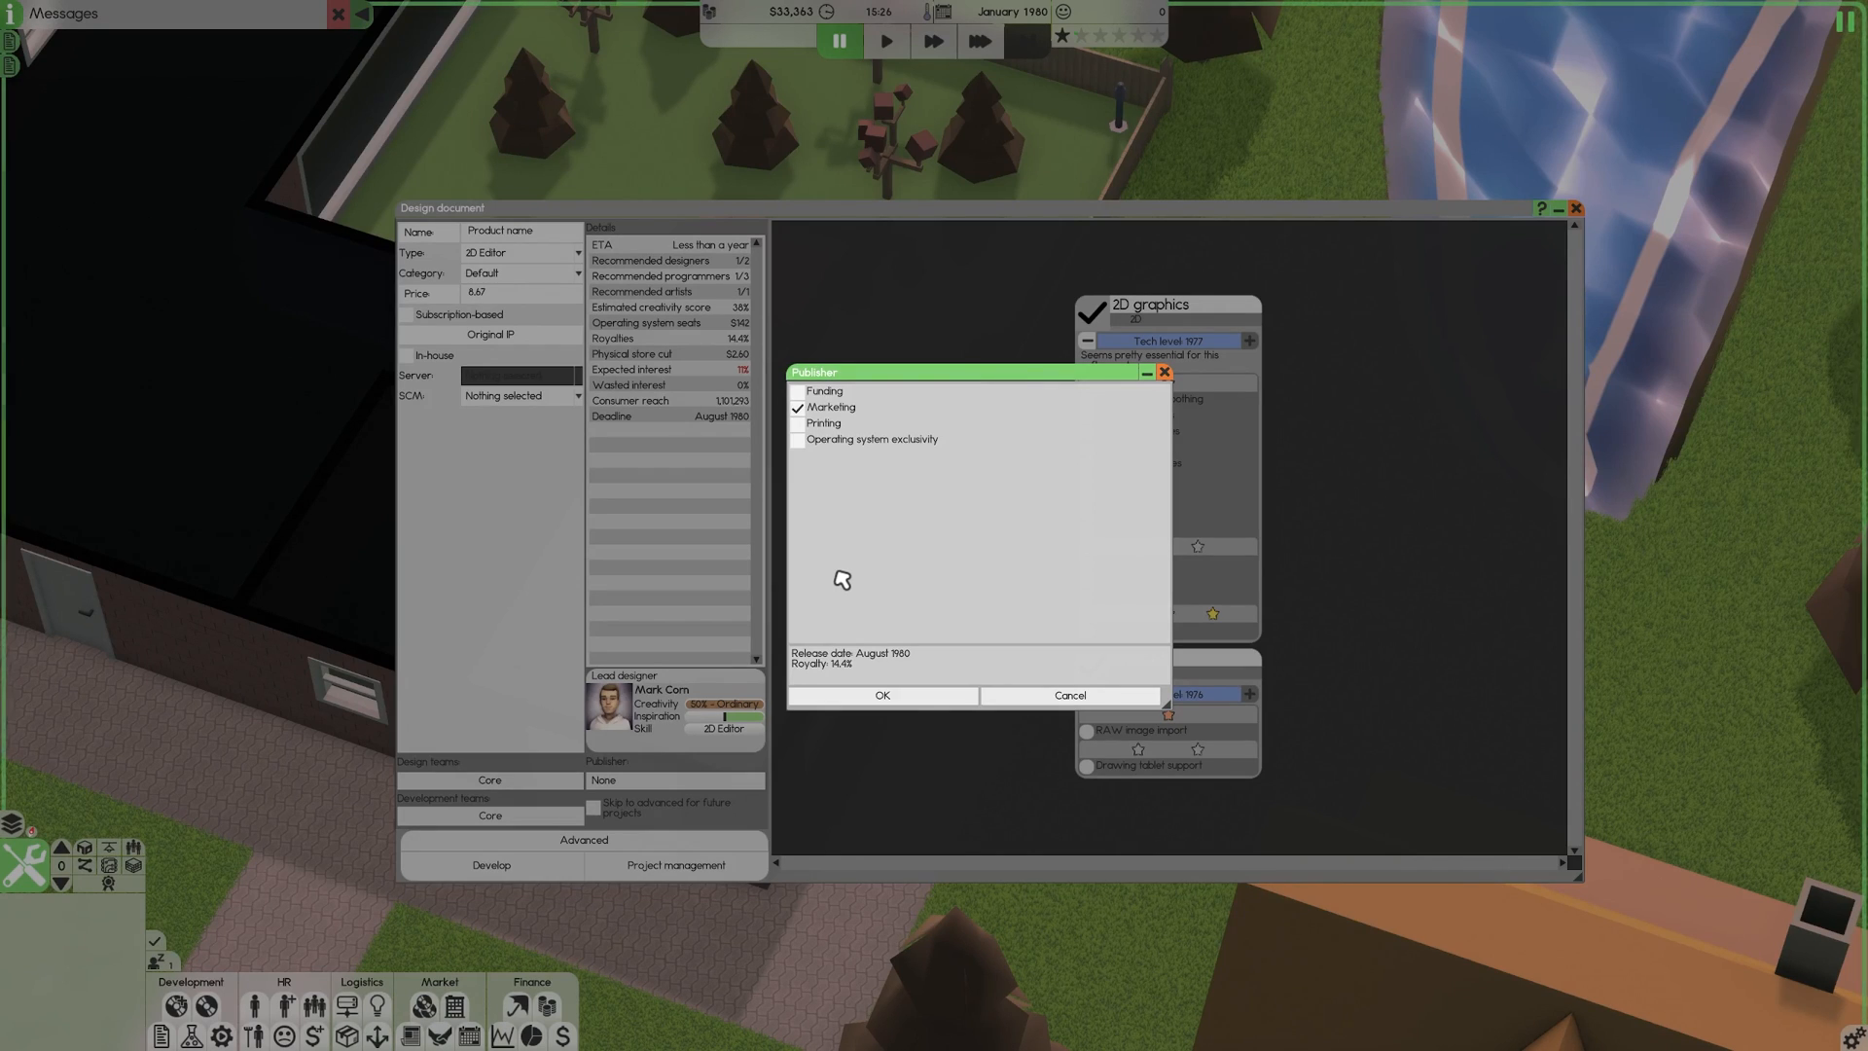
mouse_move(885, 659)
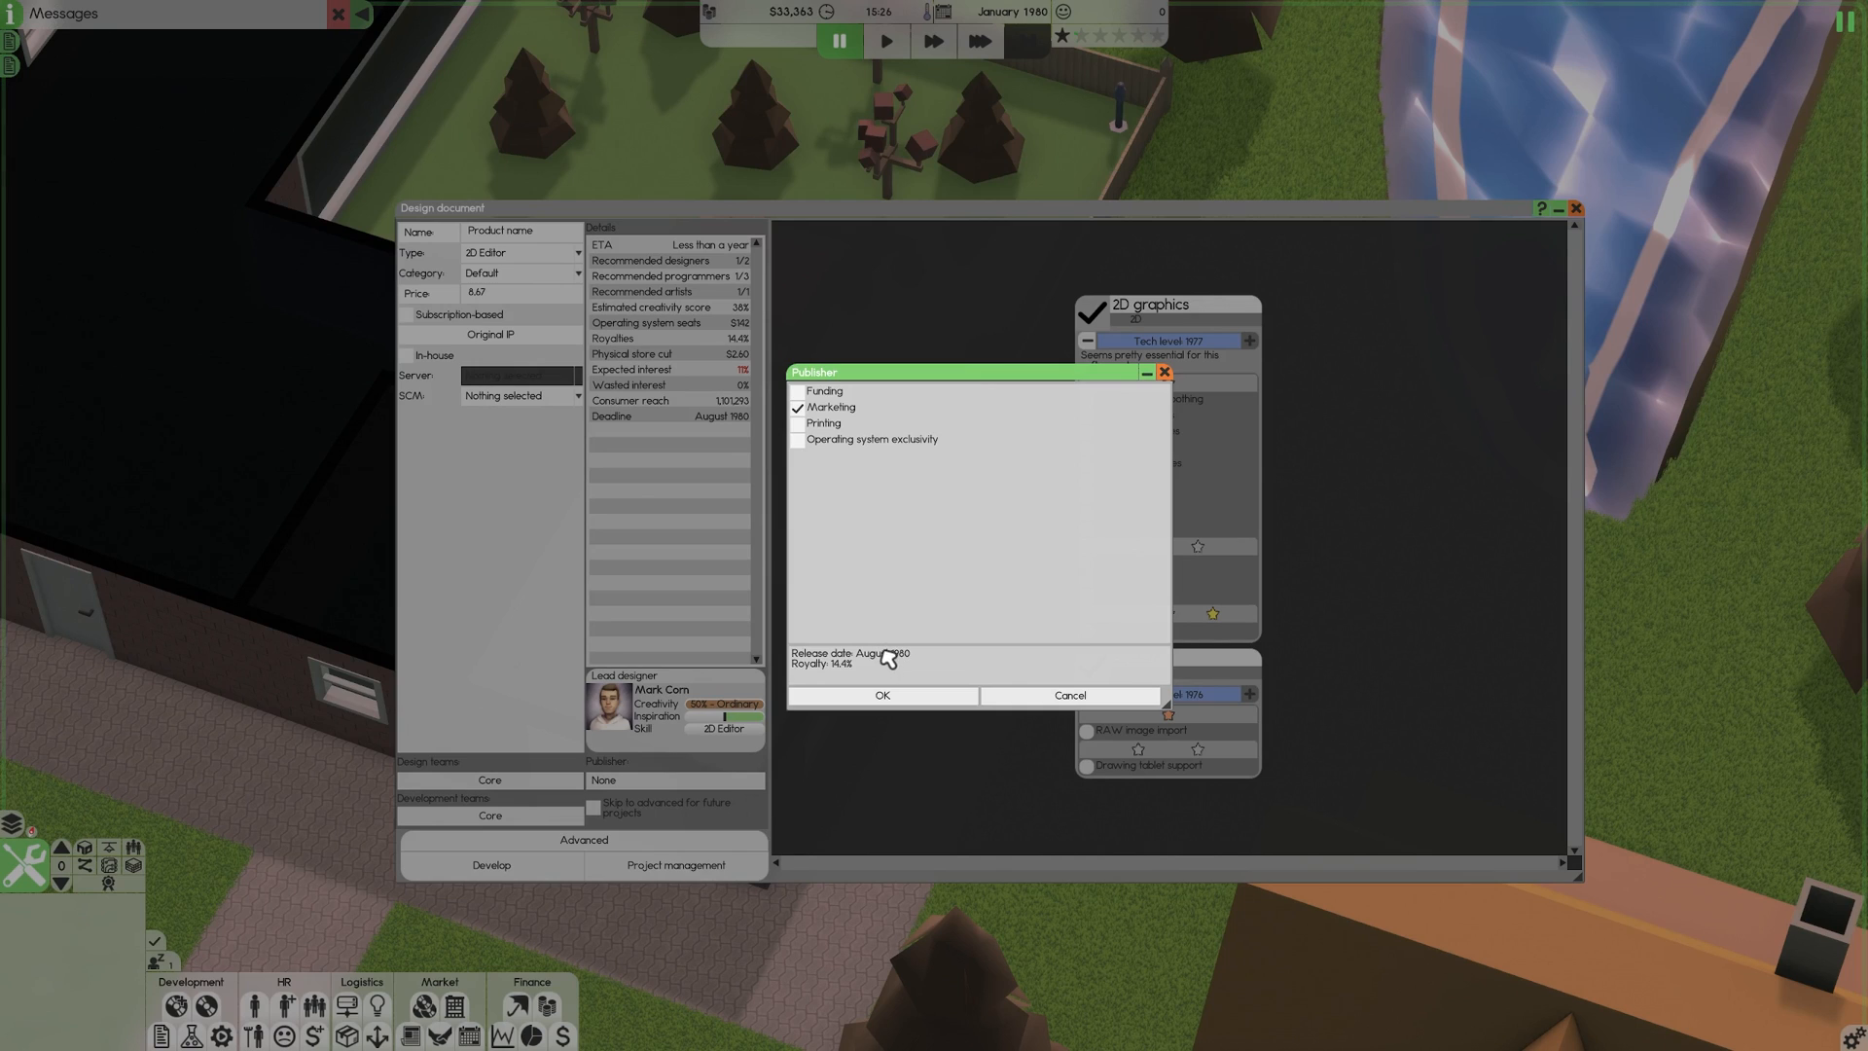
mouse_move(839, 674)
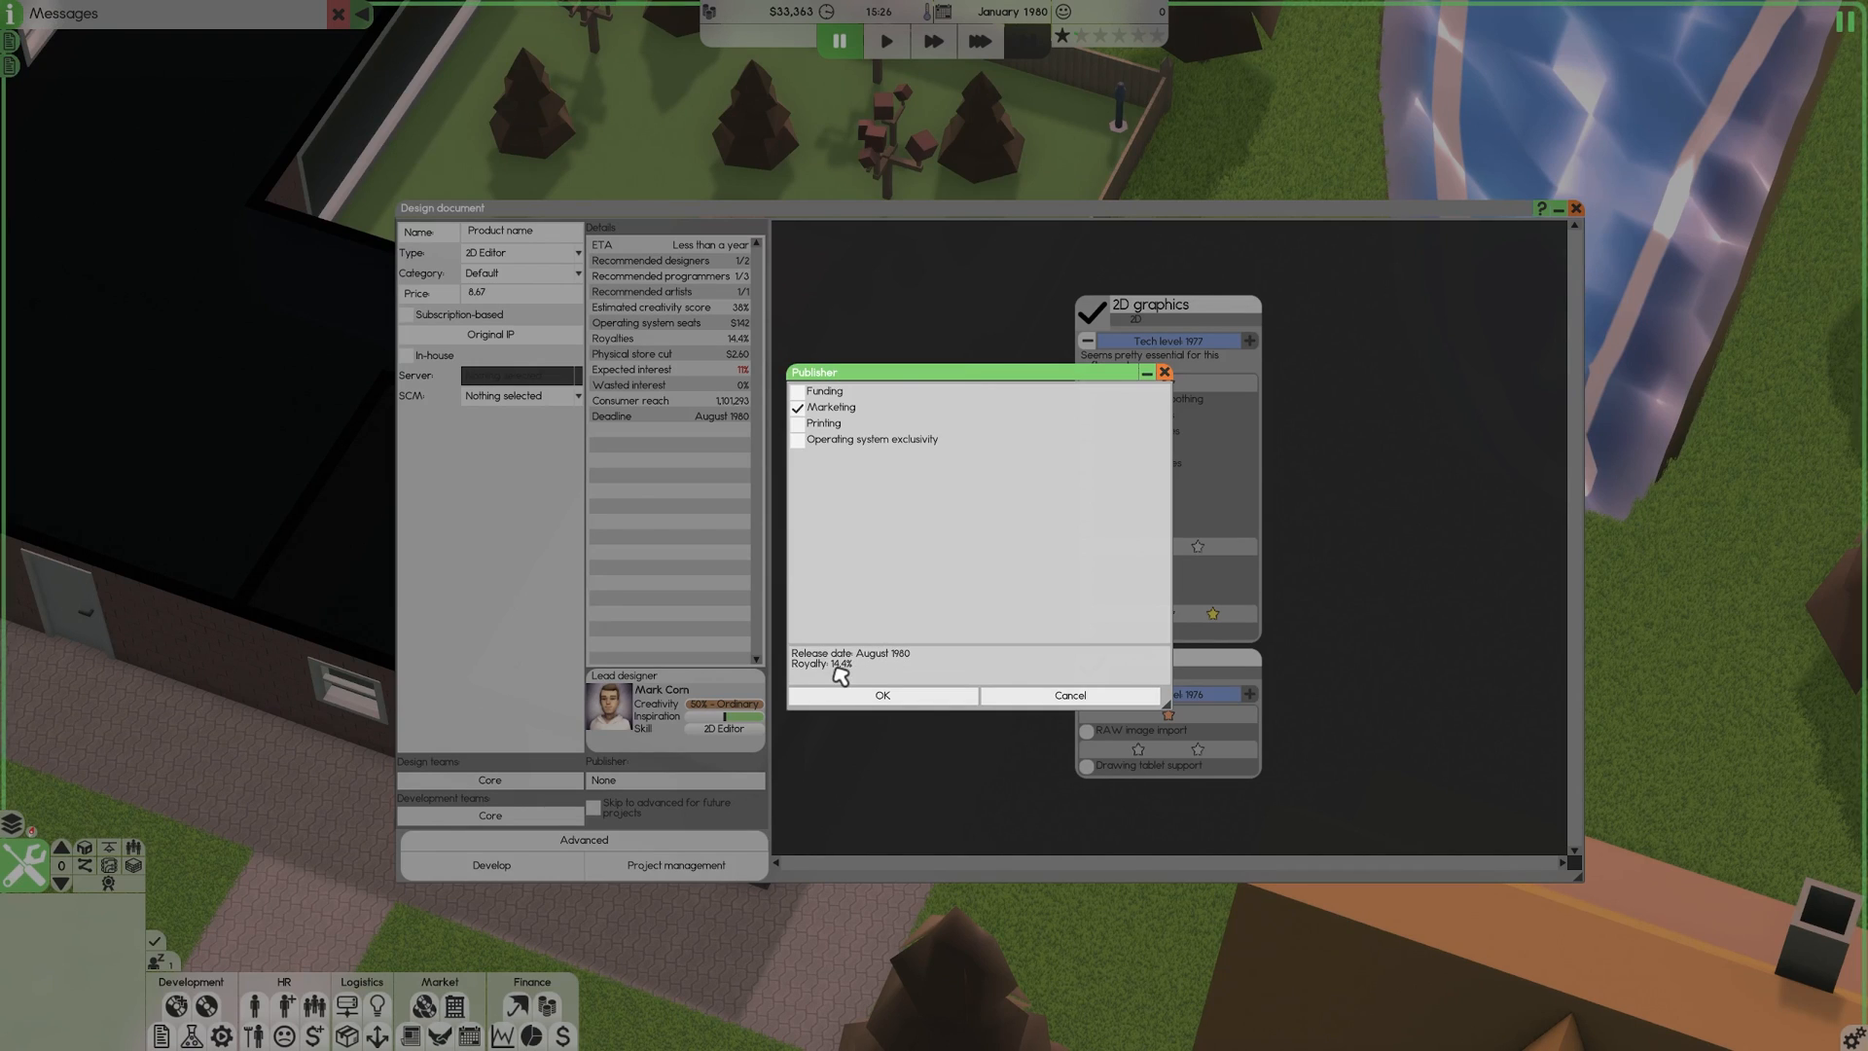
mouse_move(883, 594)
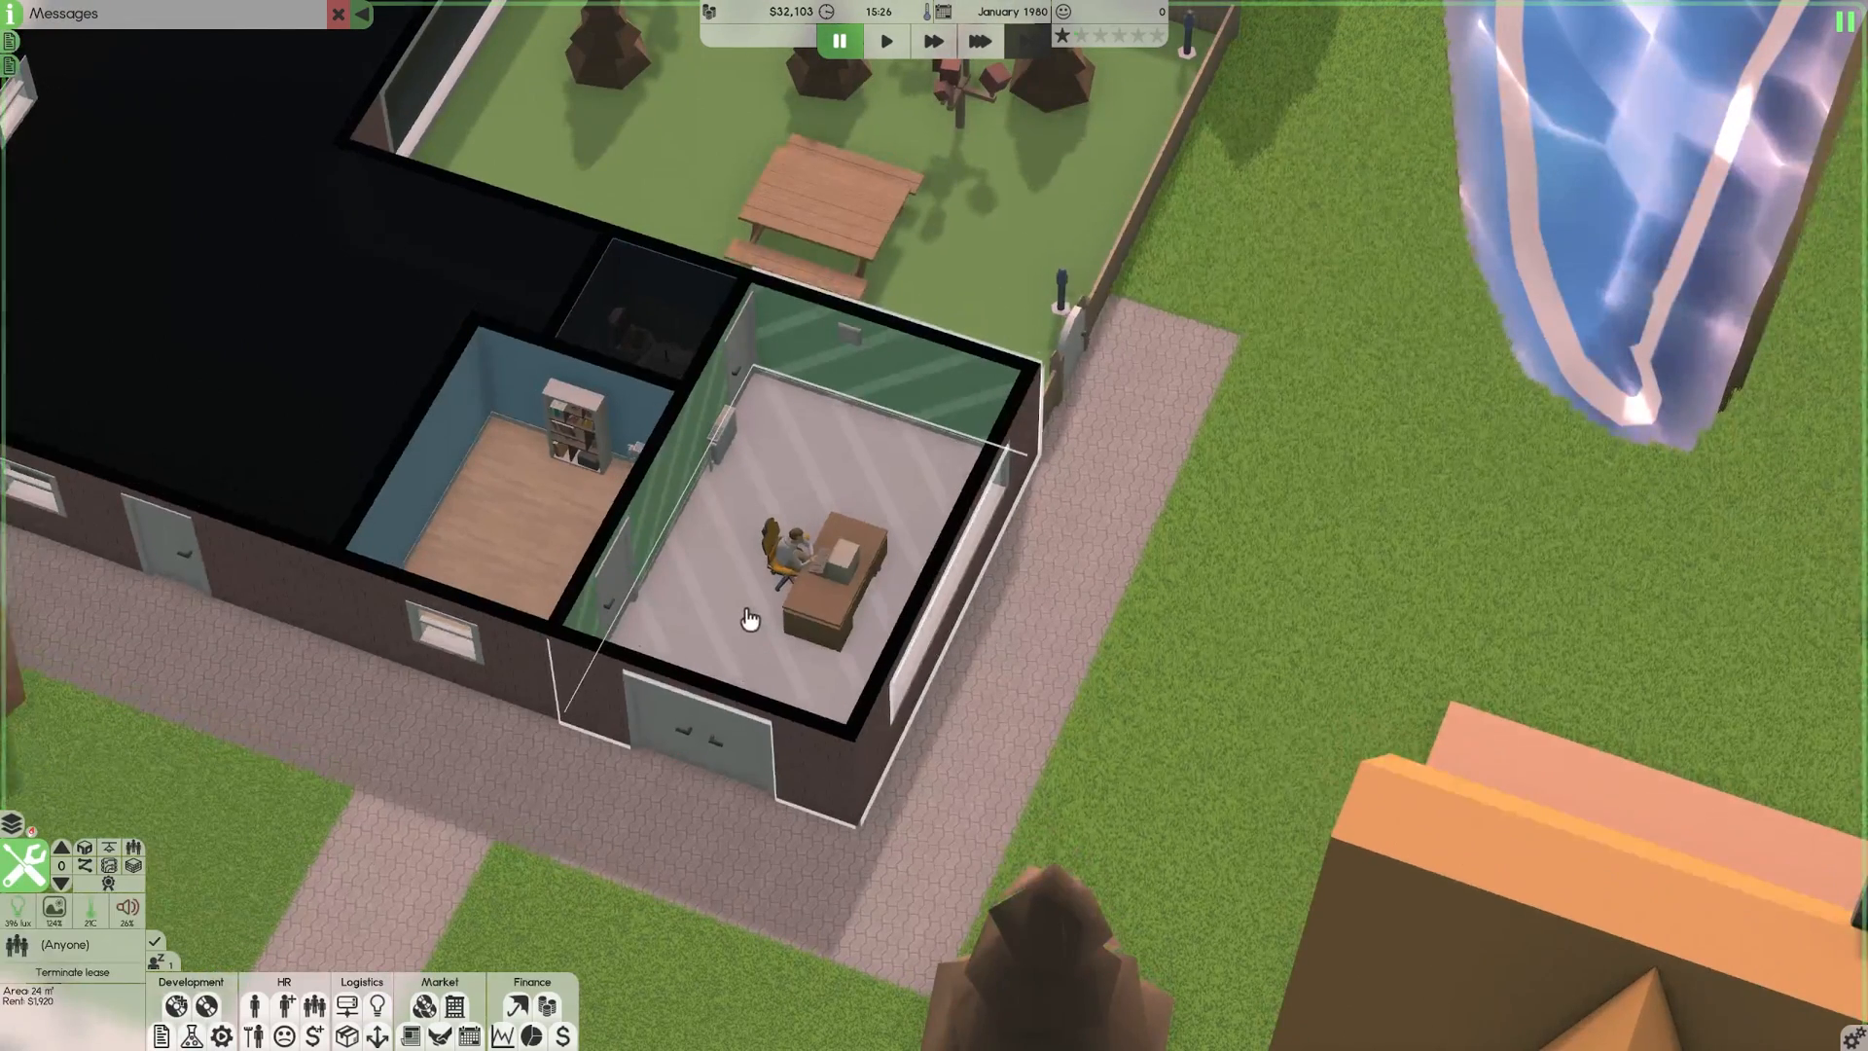
Select the office room's furniture and put it into inventory.
left_click(748, 617)
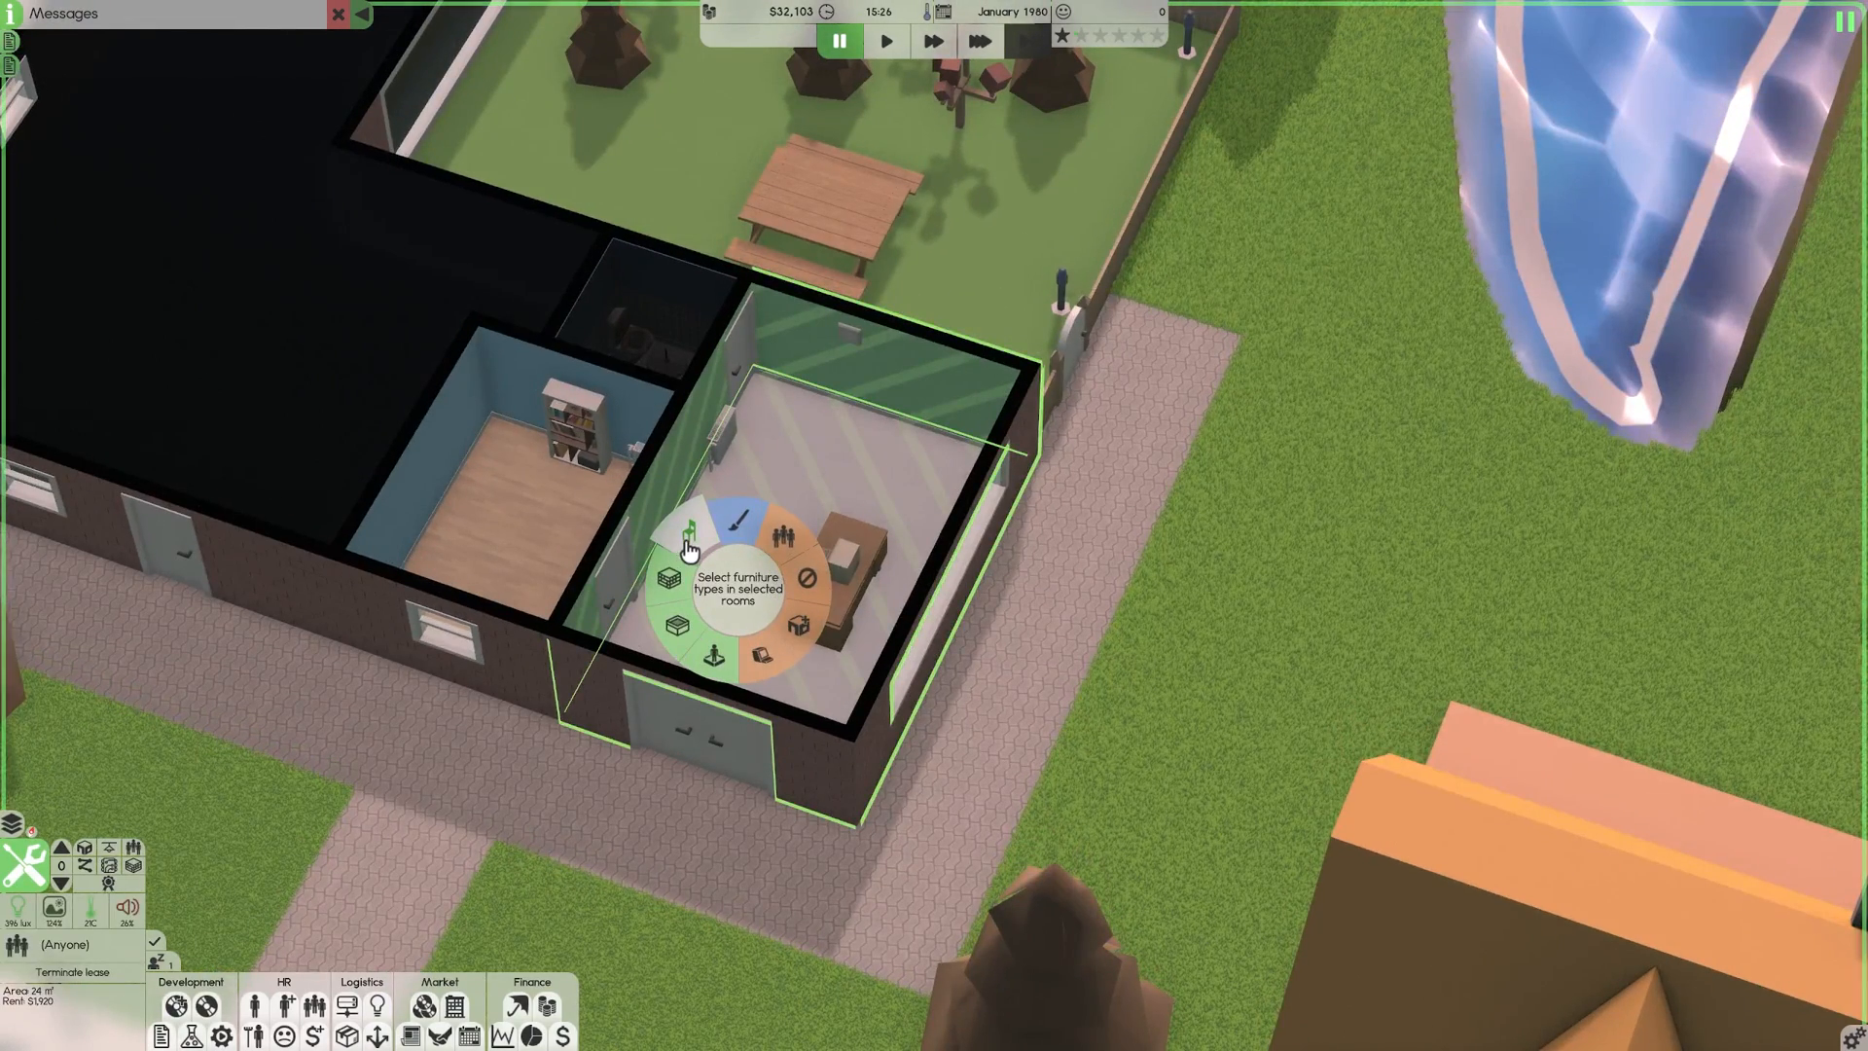
mouse_move(695, 569)
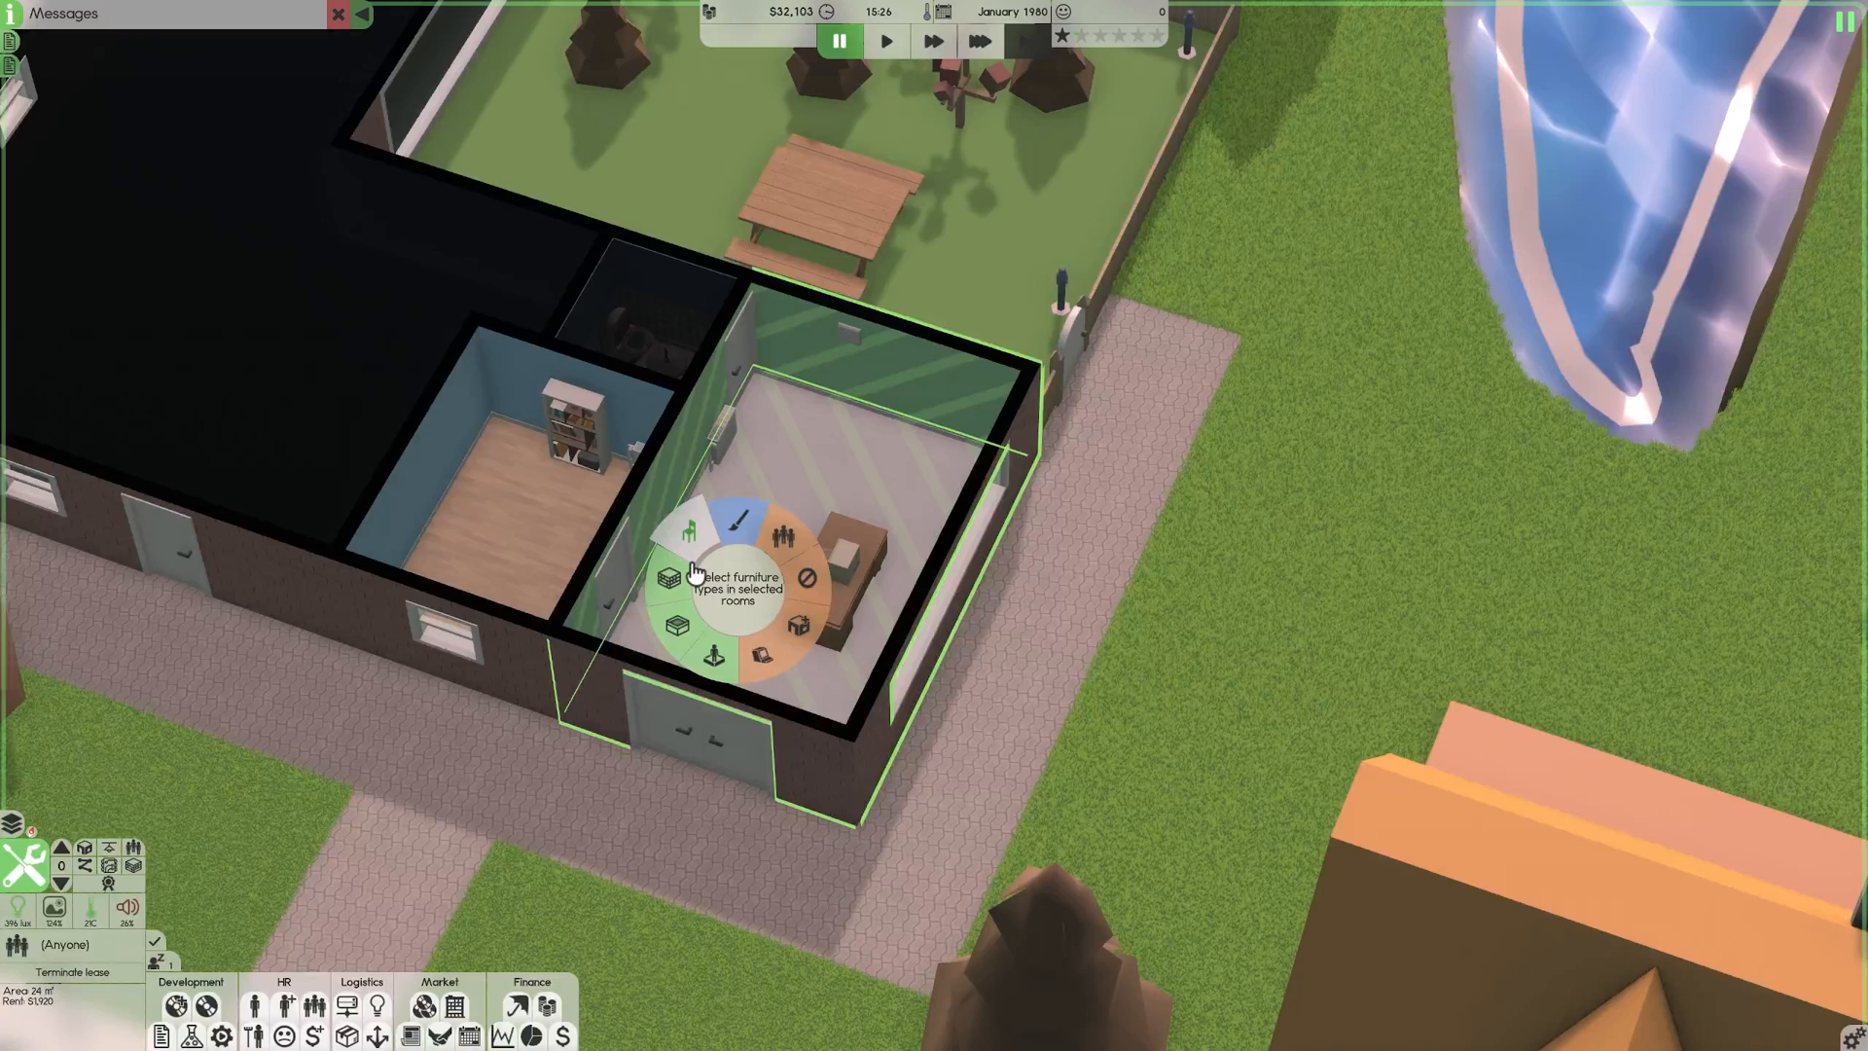
mouse_move(667, 581)
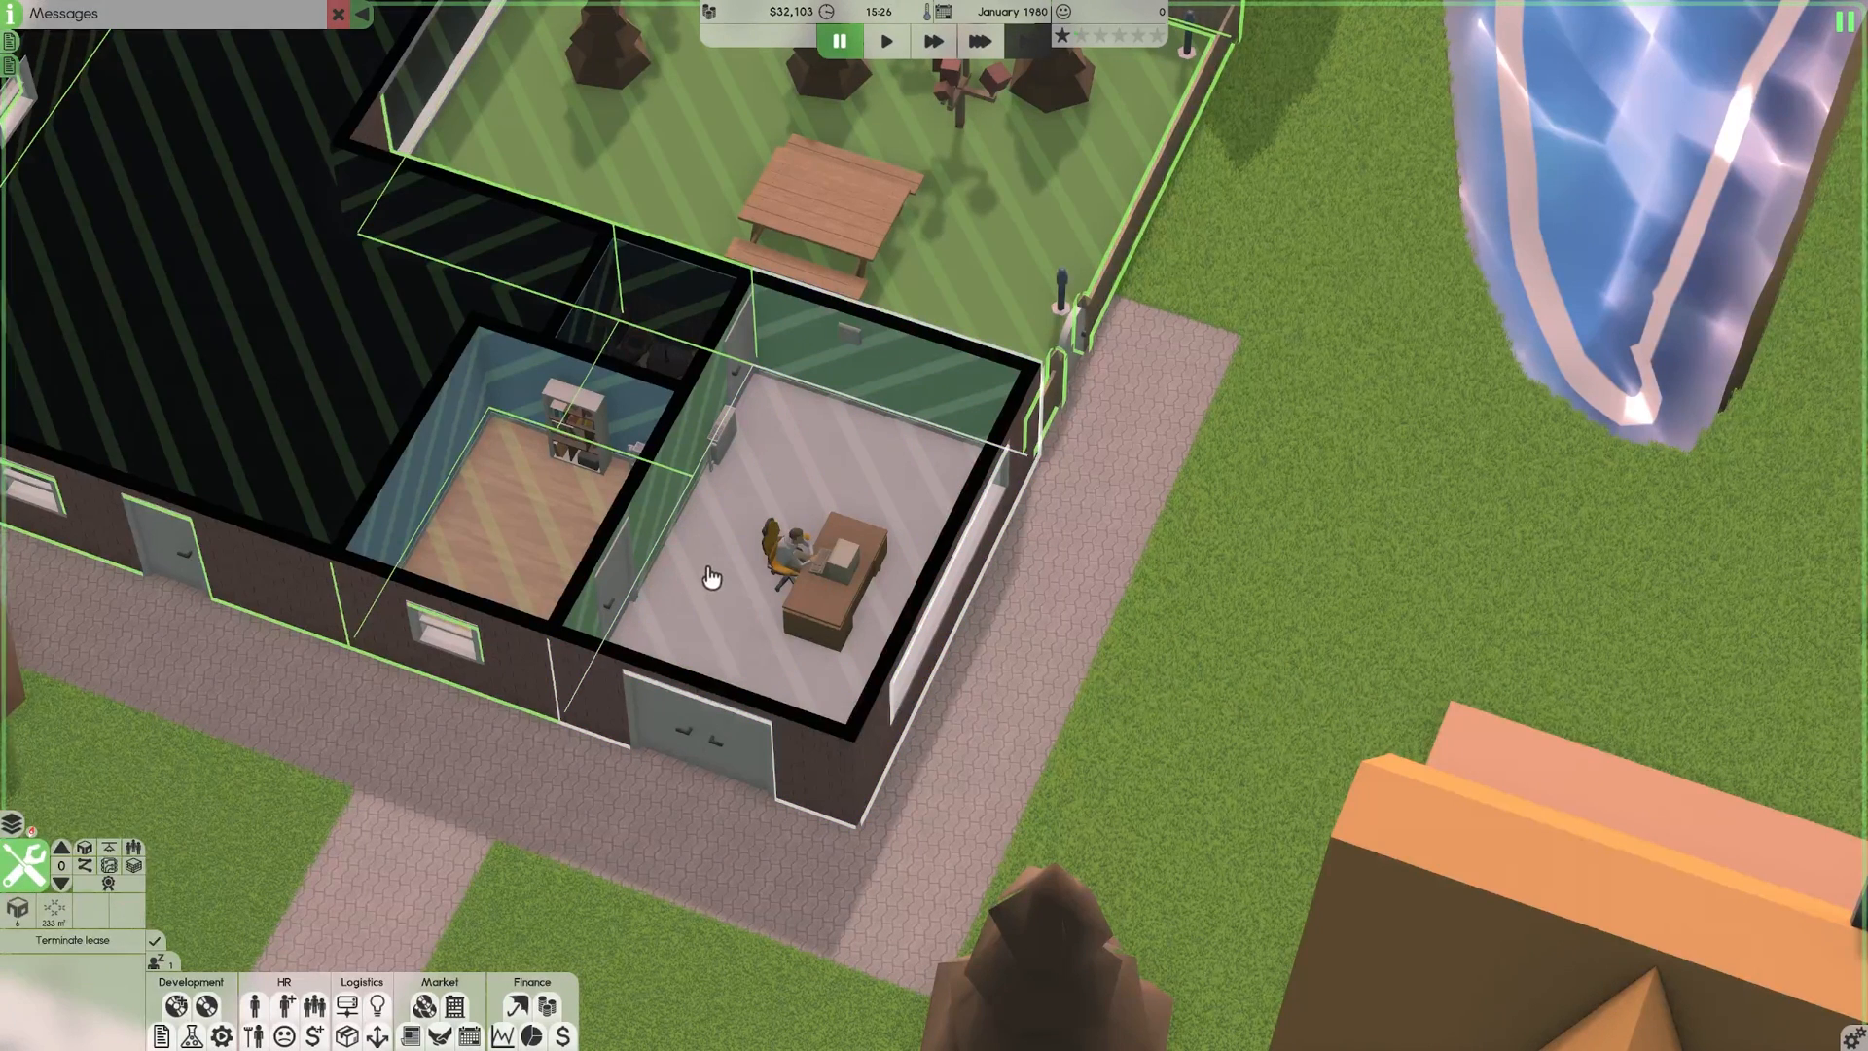
right_click(710, 578)
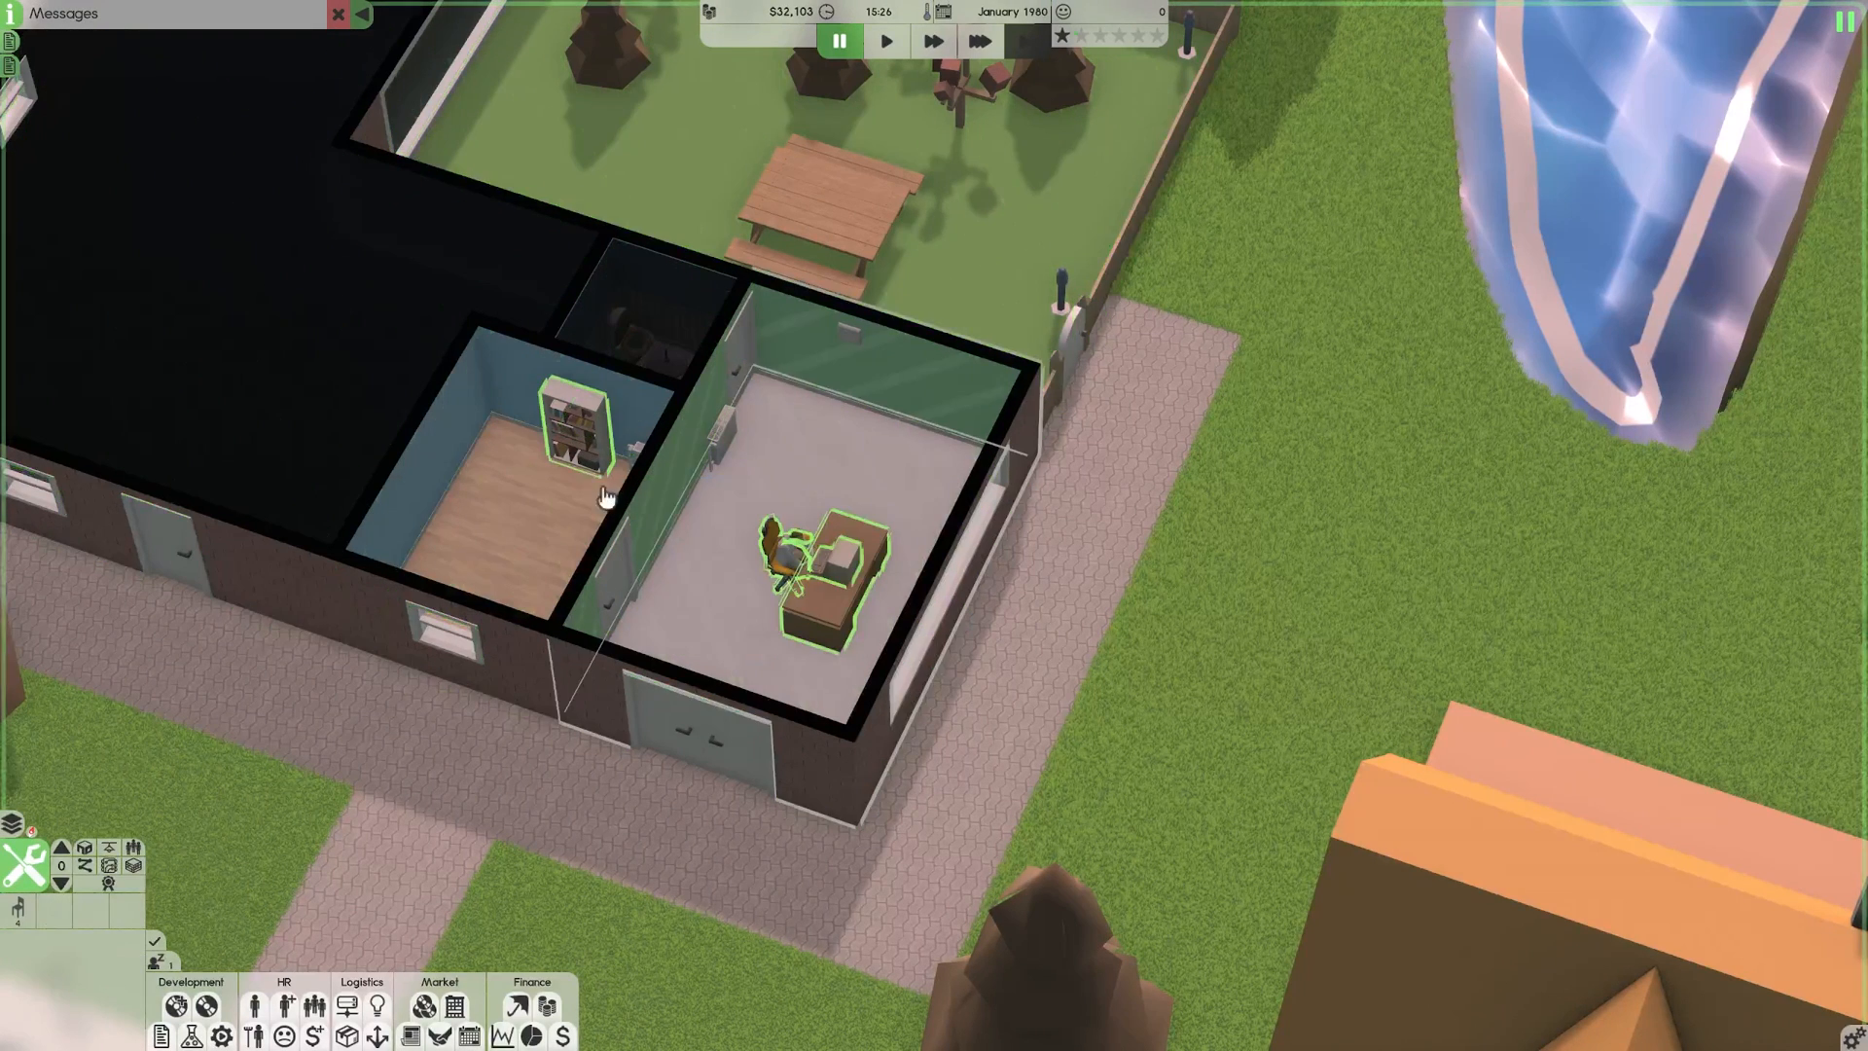
mouse_move(928, 641)
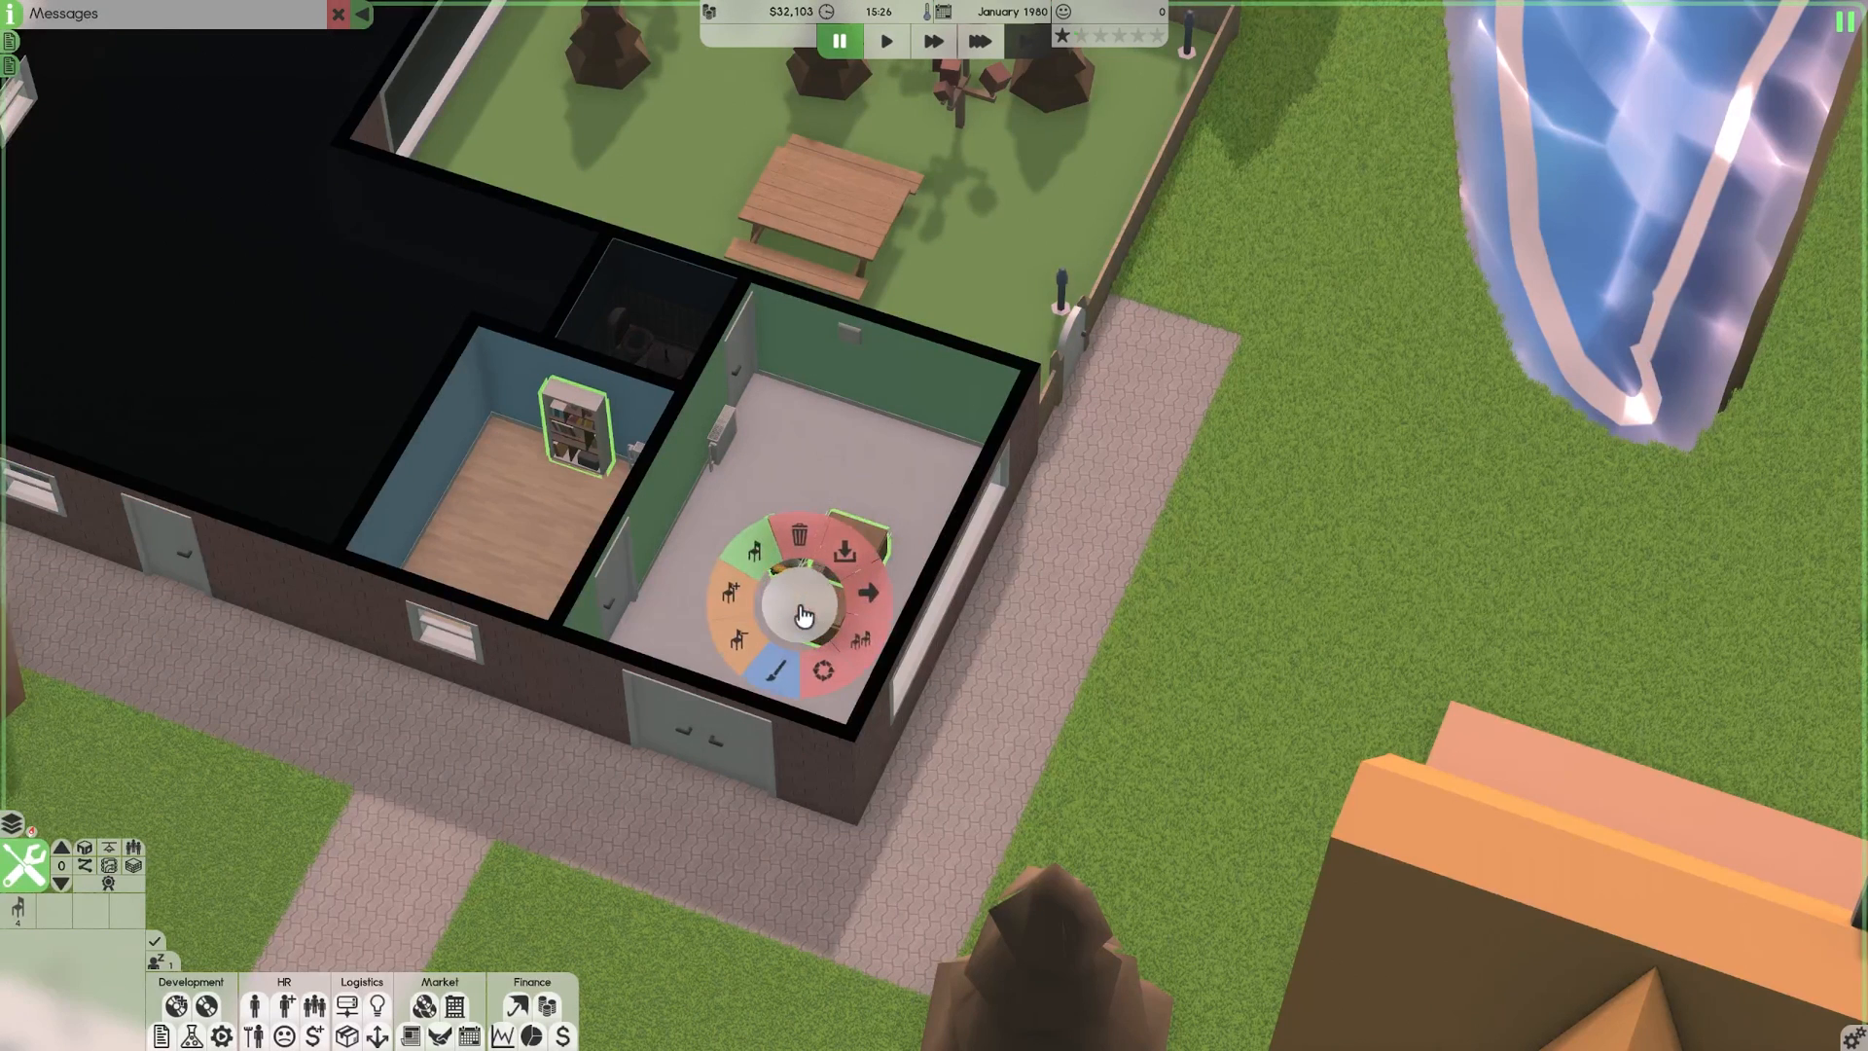
mouse_move(846, 548)
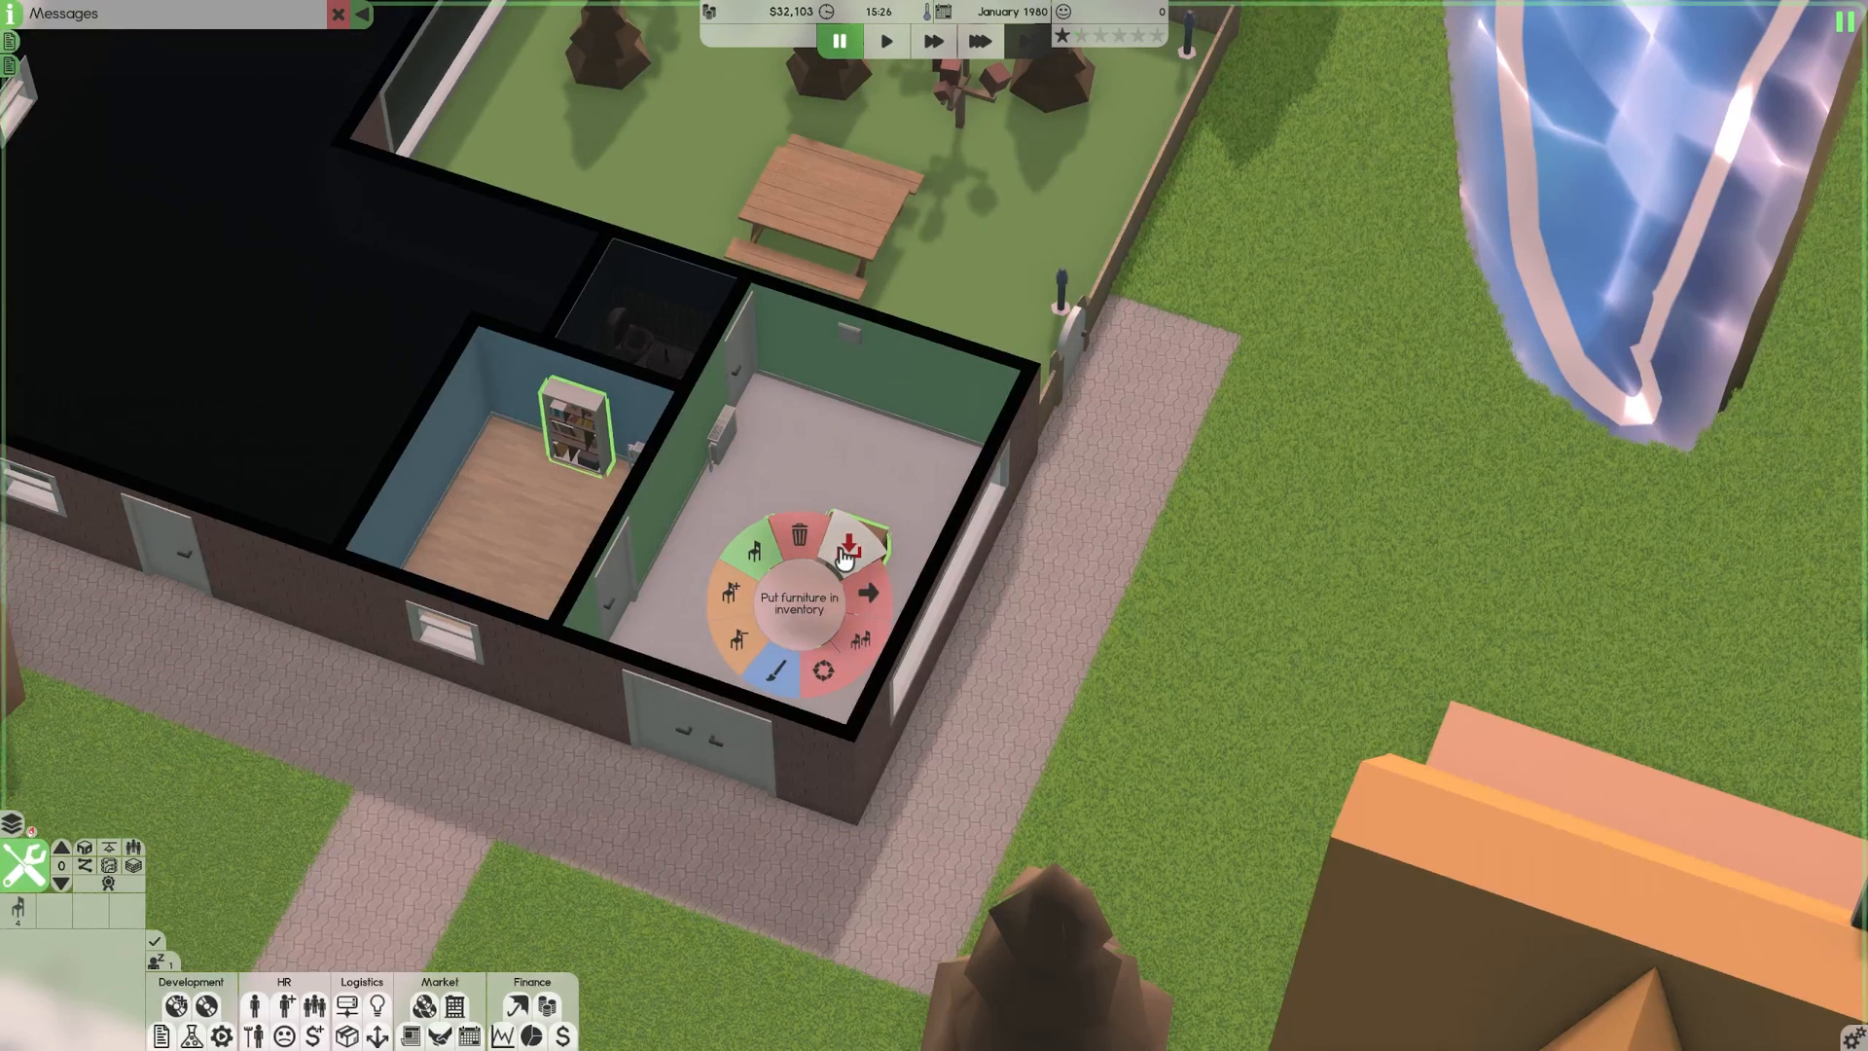
left_click(848, 537)
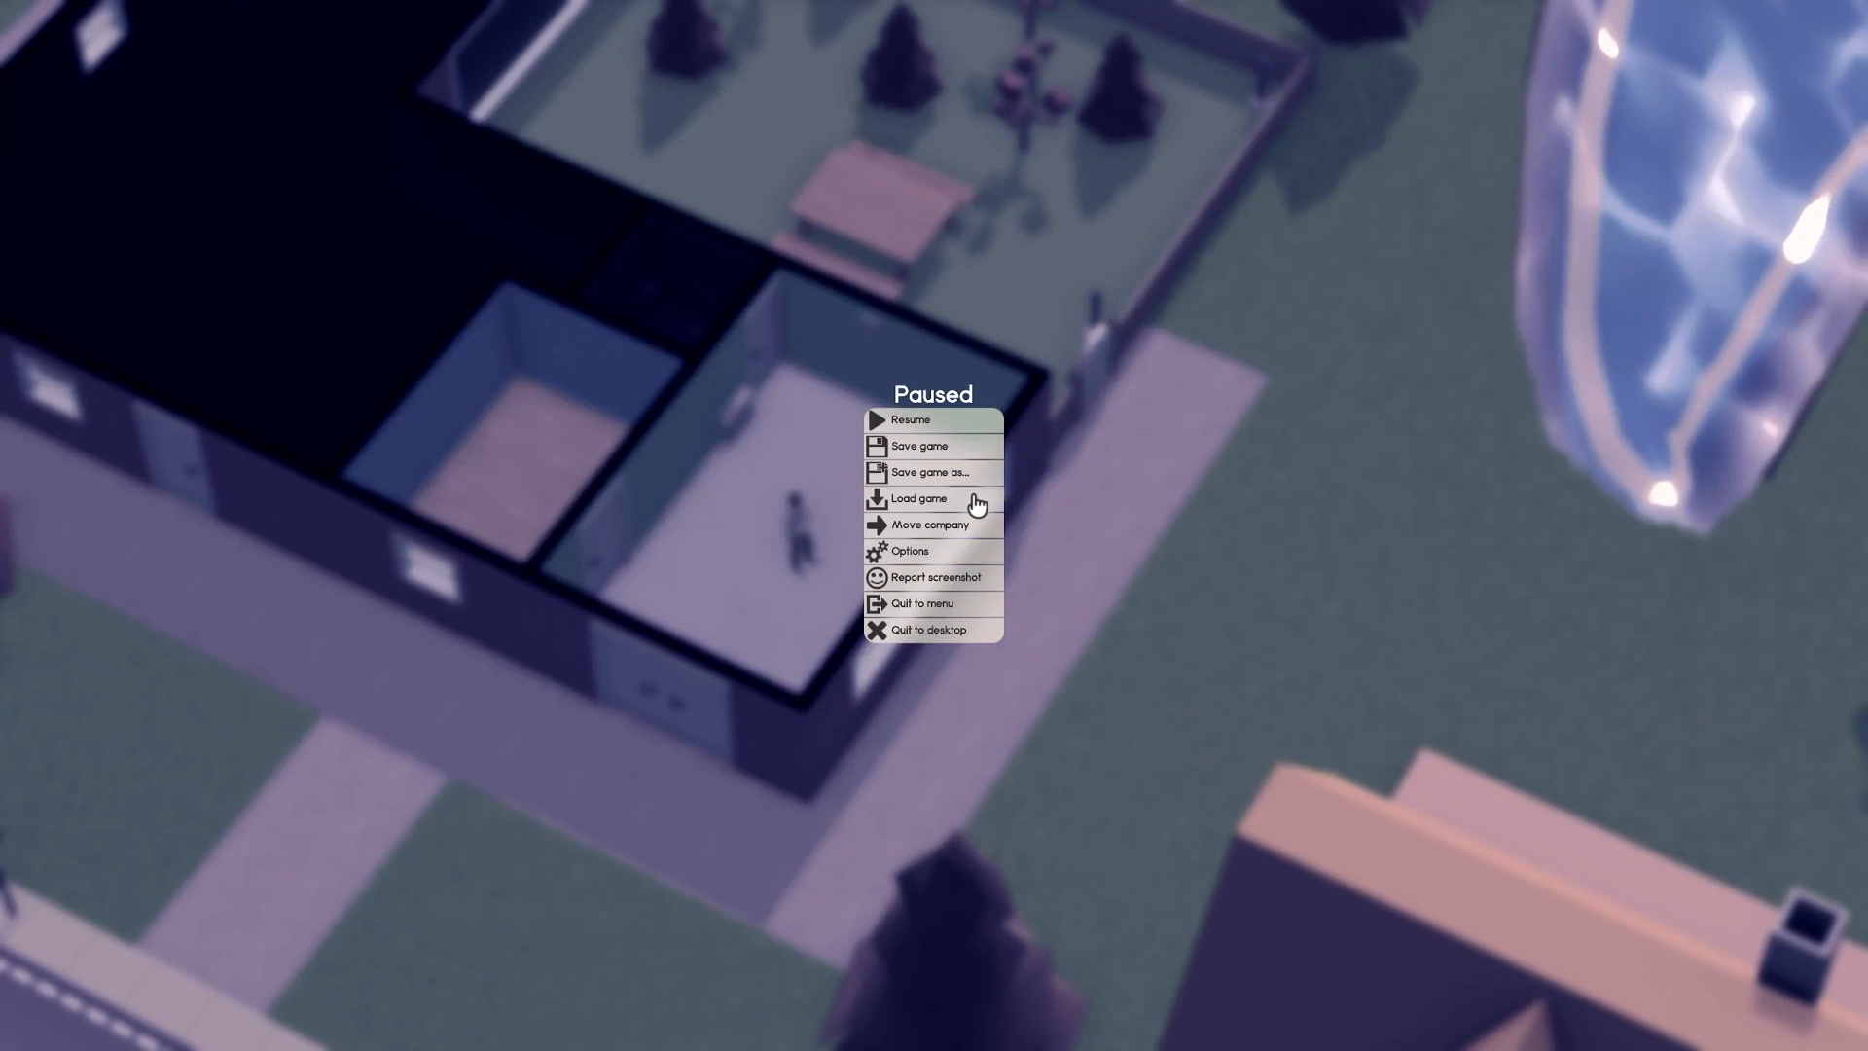
mouse_move(940, 524)
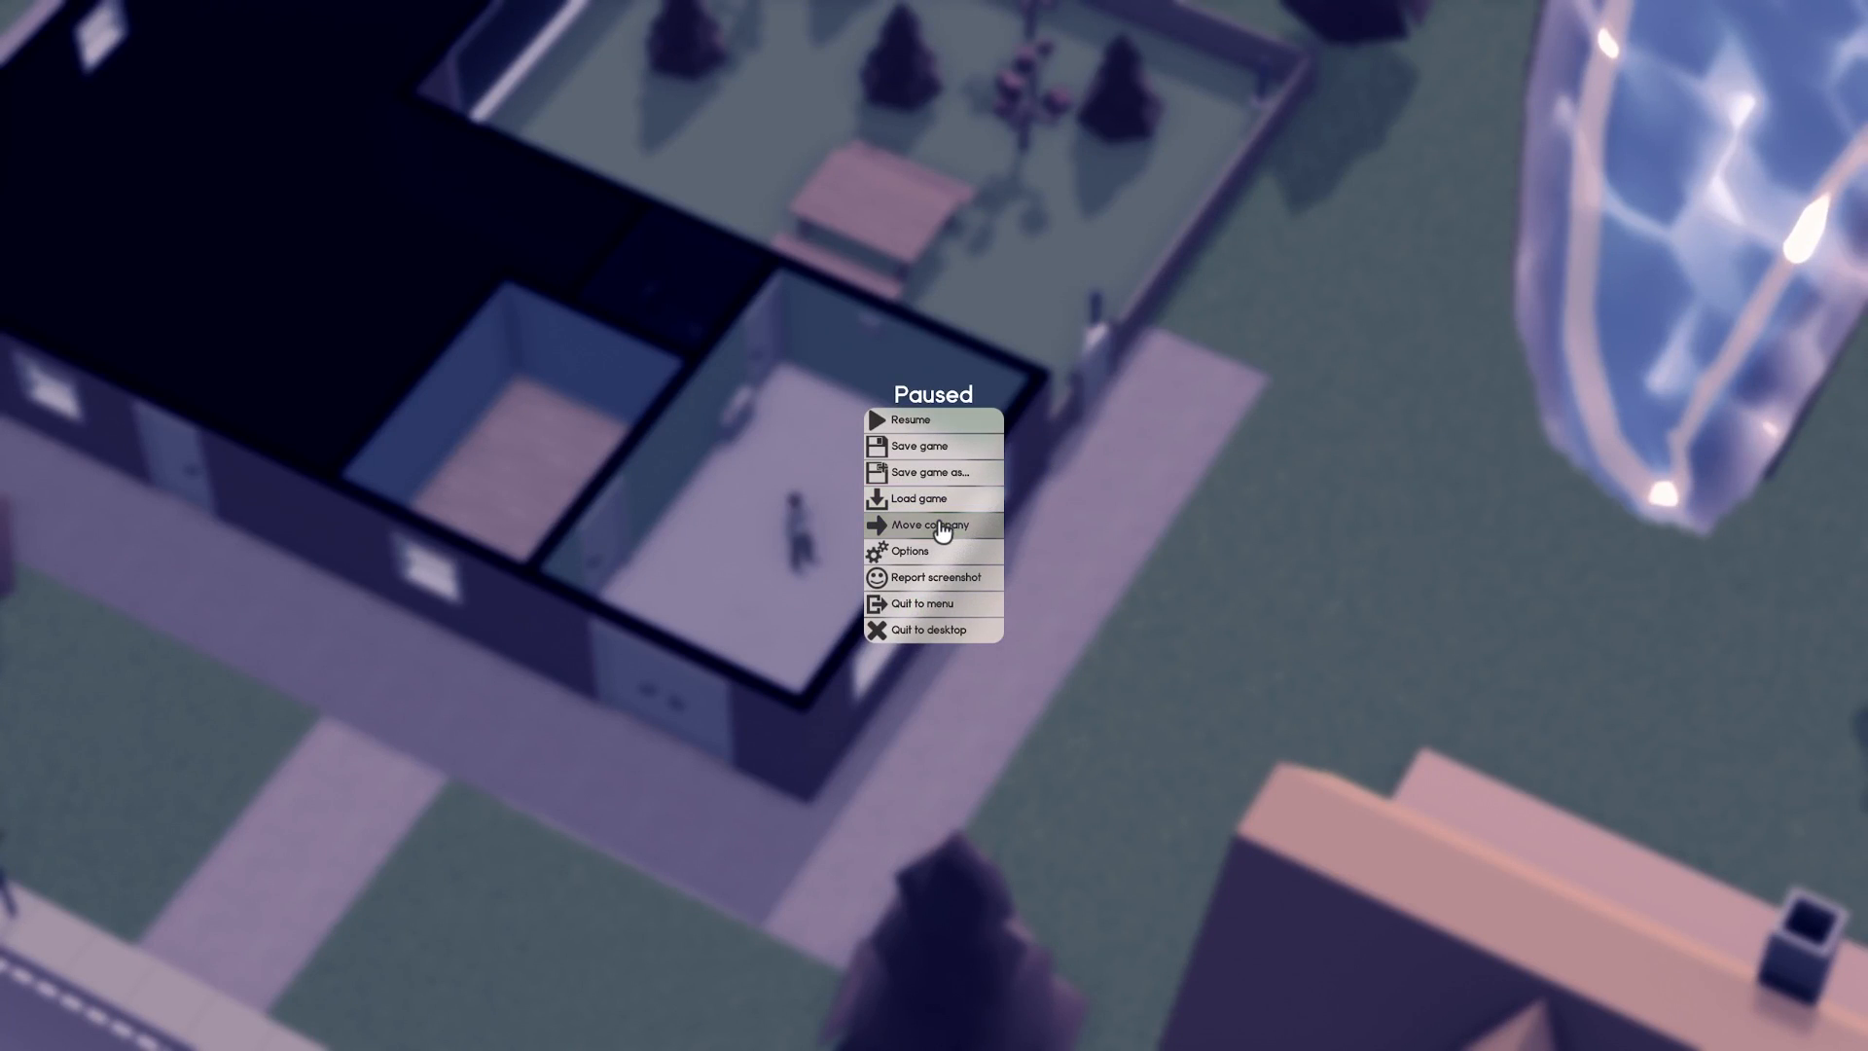
Start moving the company and browse the existing buildings available.
left_click(933, 524)
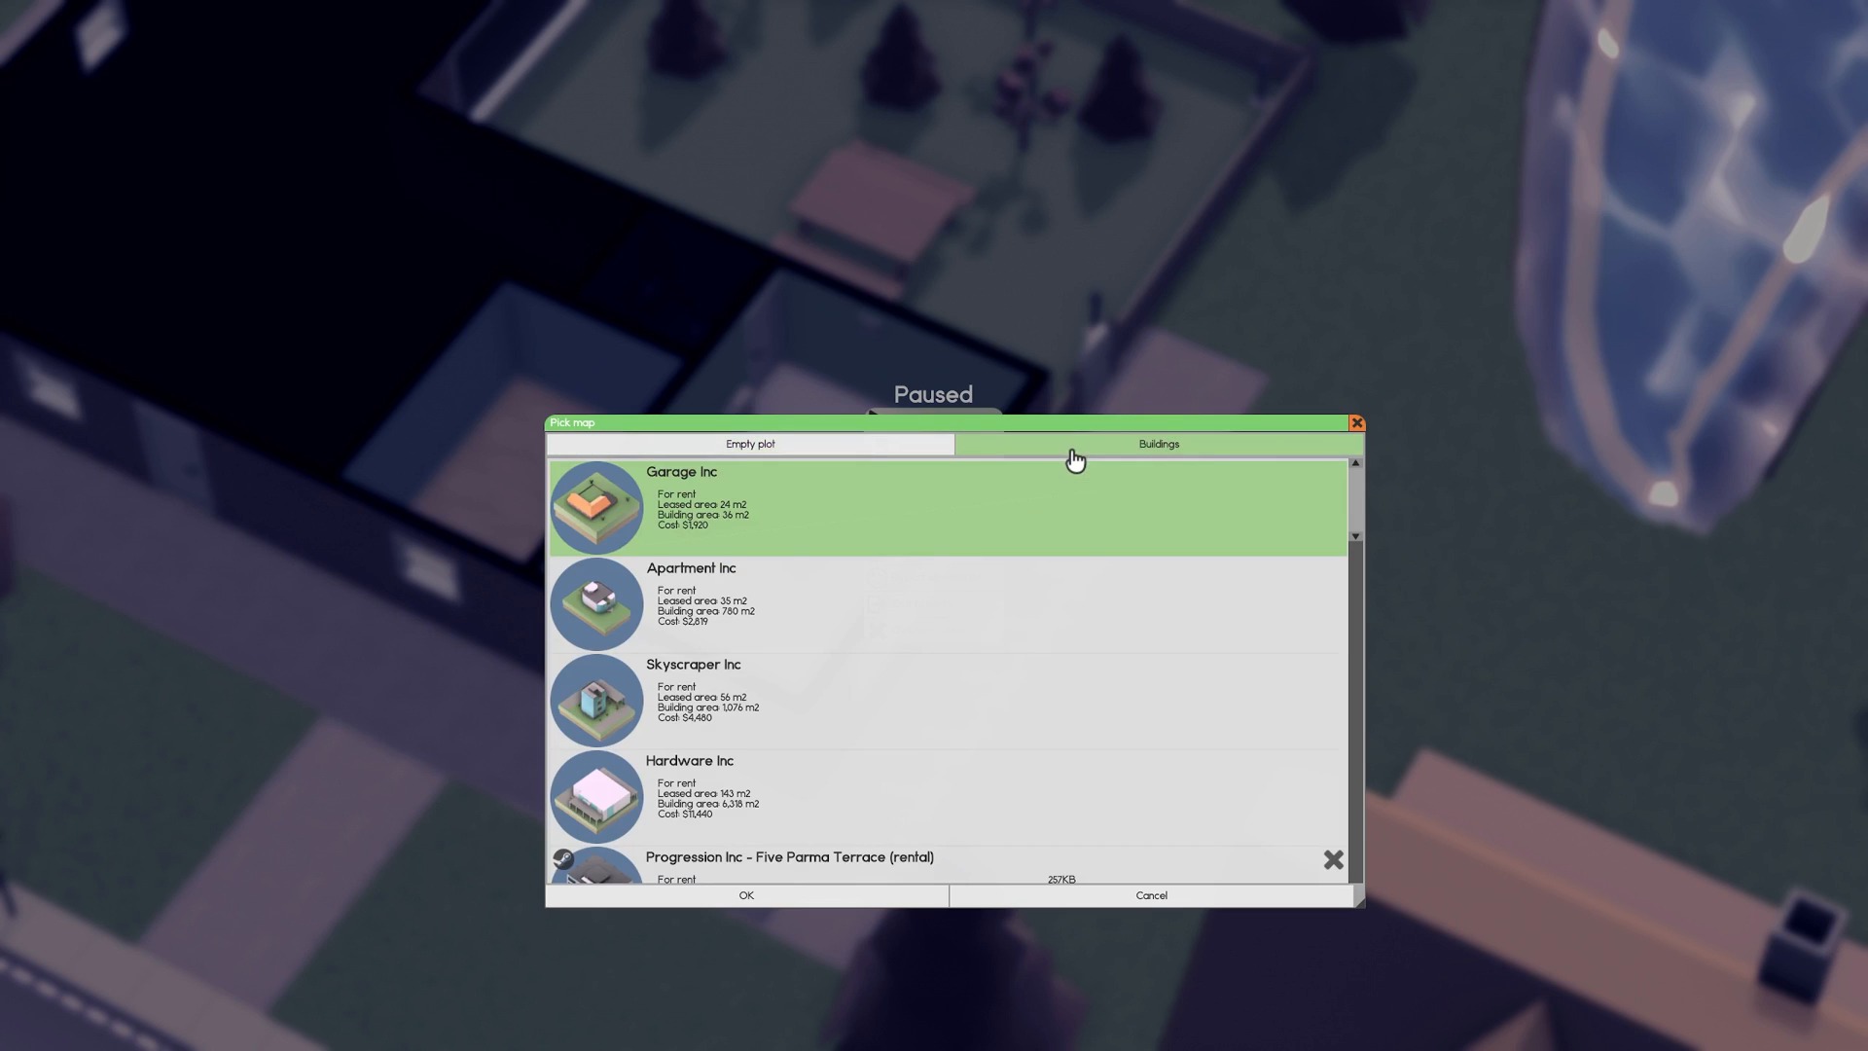
left_click(953, 601)
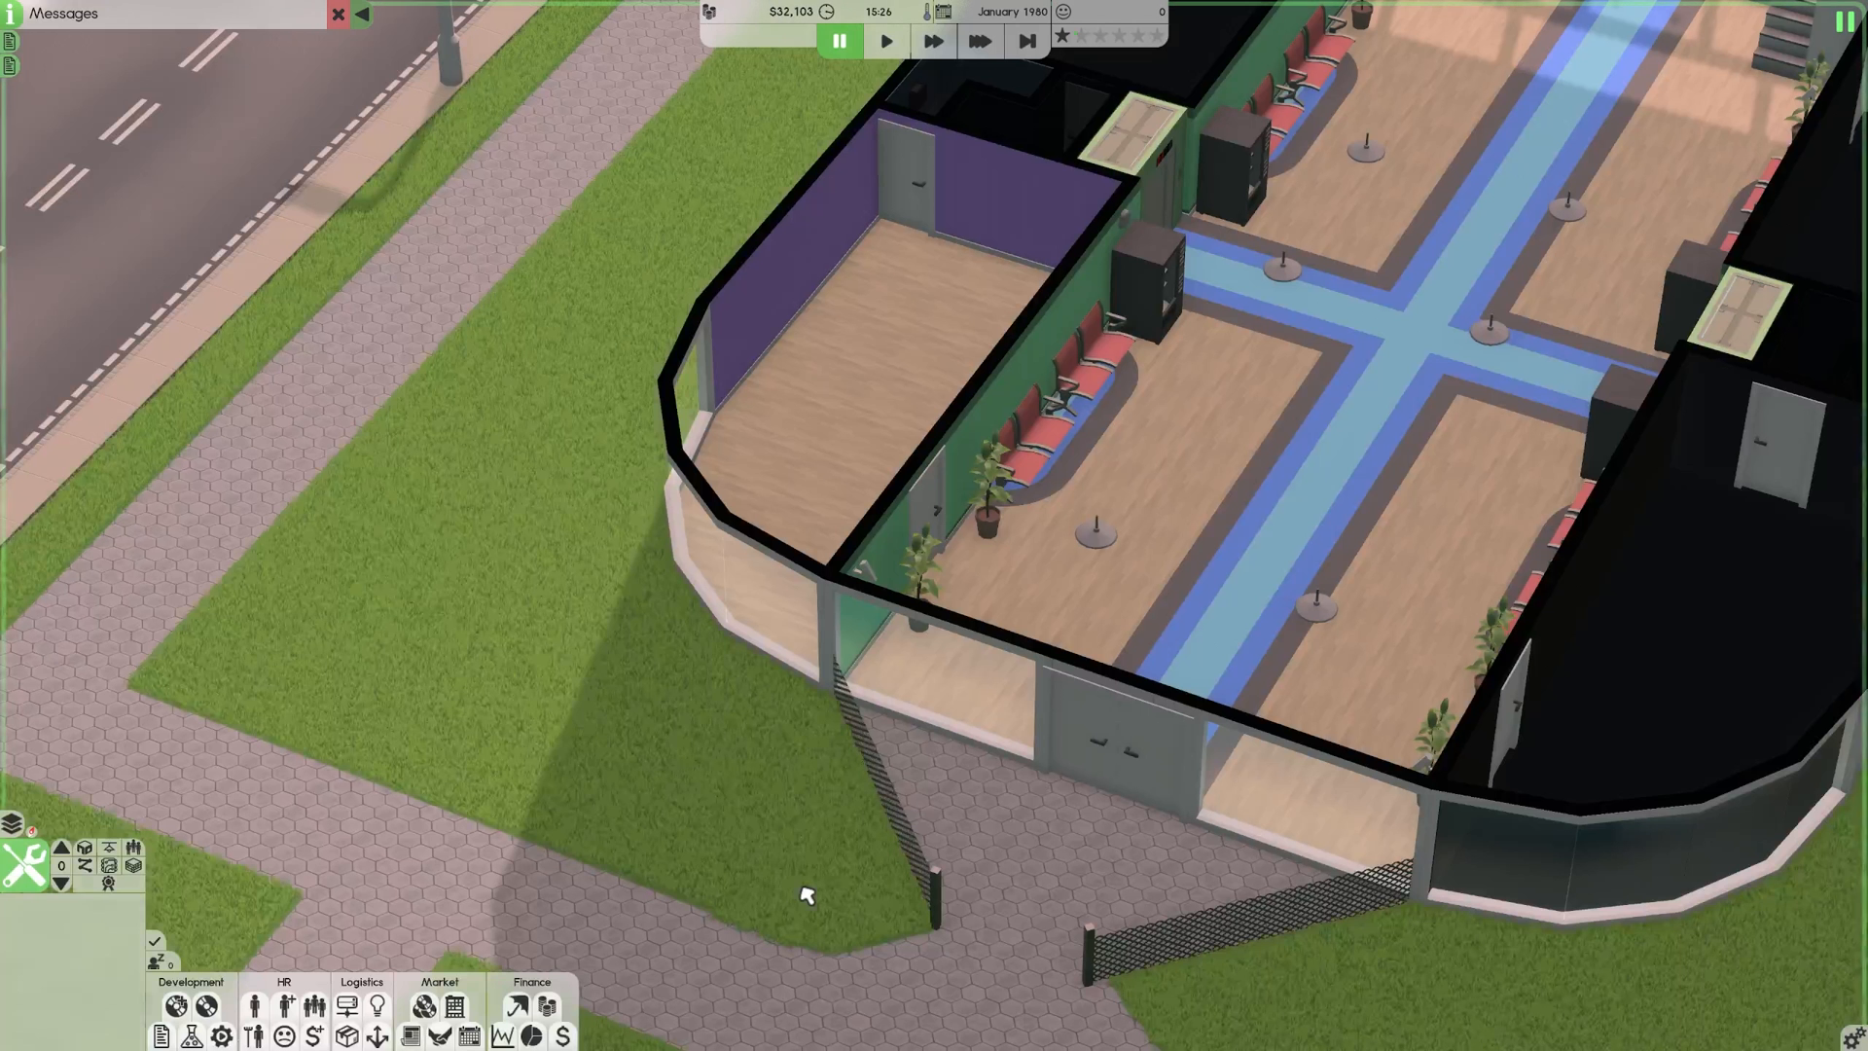
mouse_move(17, 864)
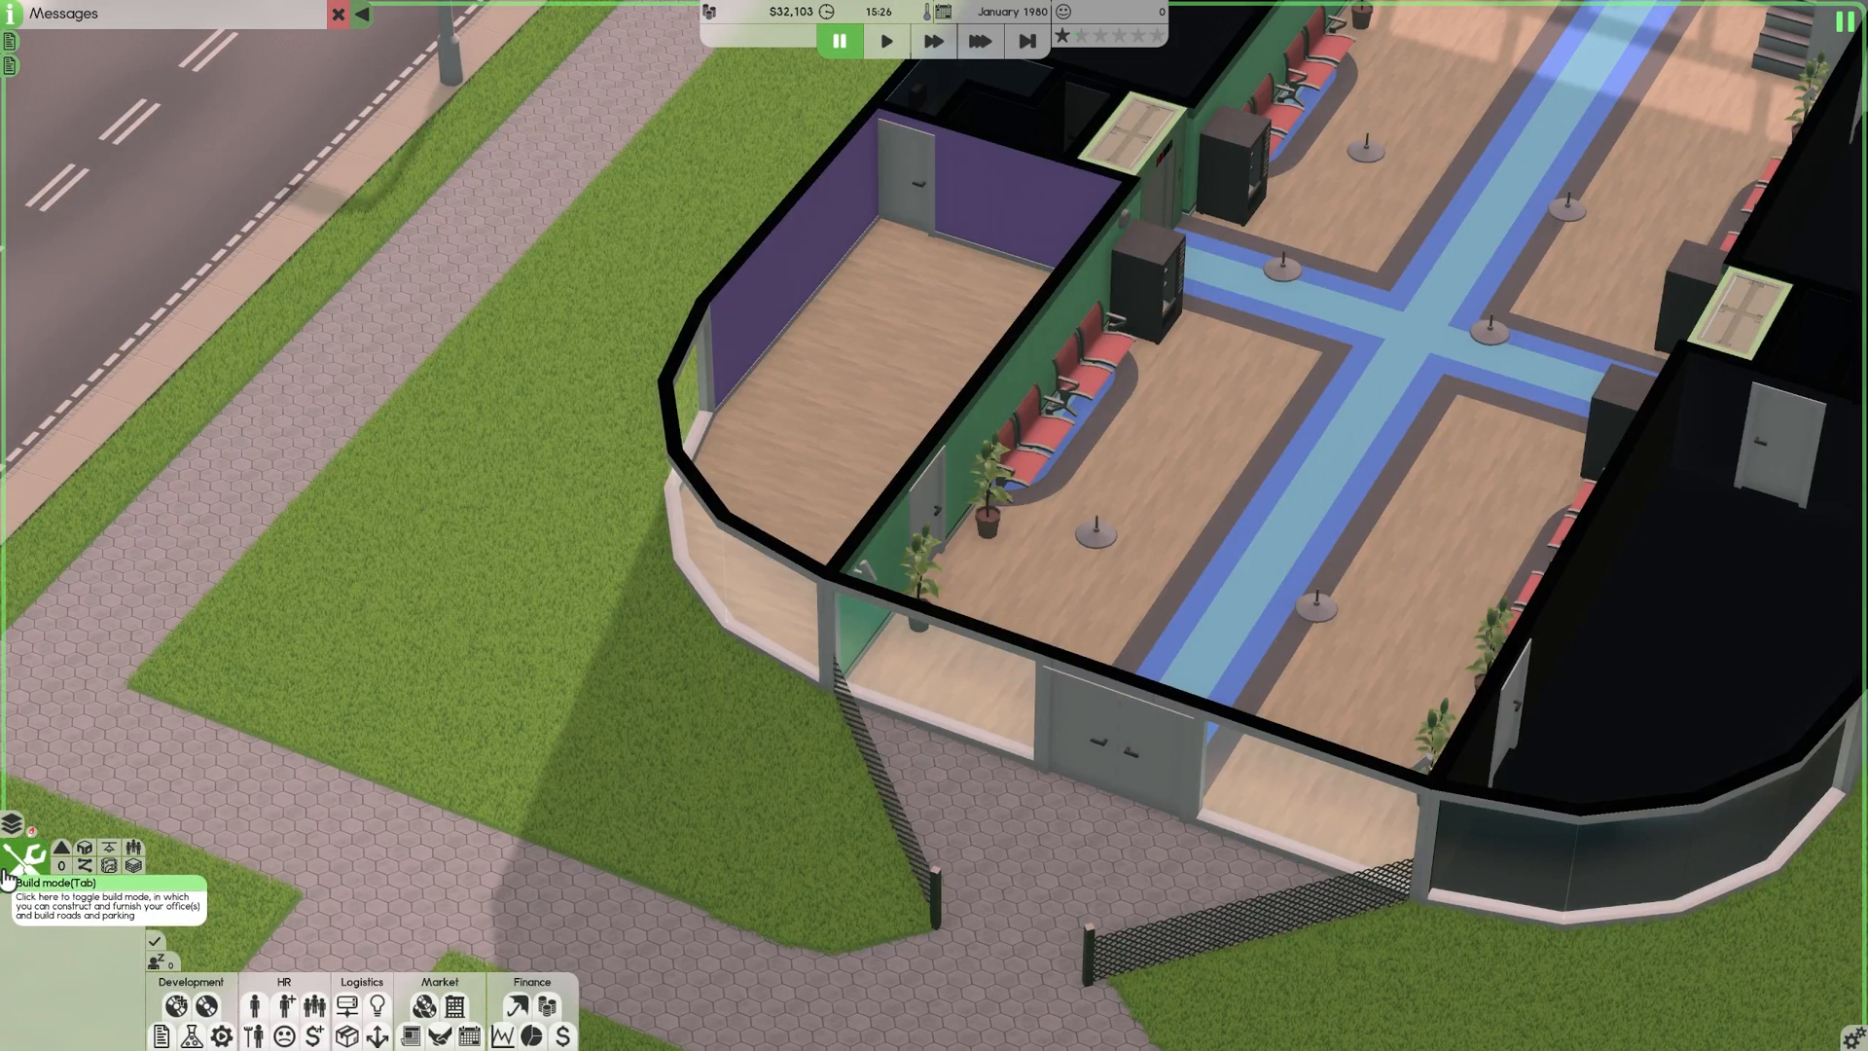
Enter build mode to place a desk and chair in the purple room.
left_click(12, 864)
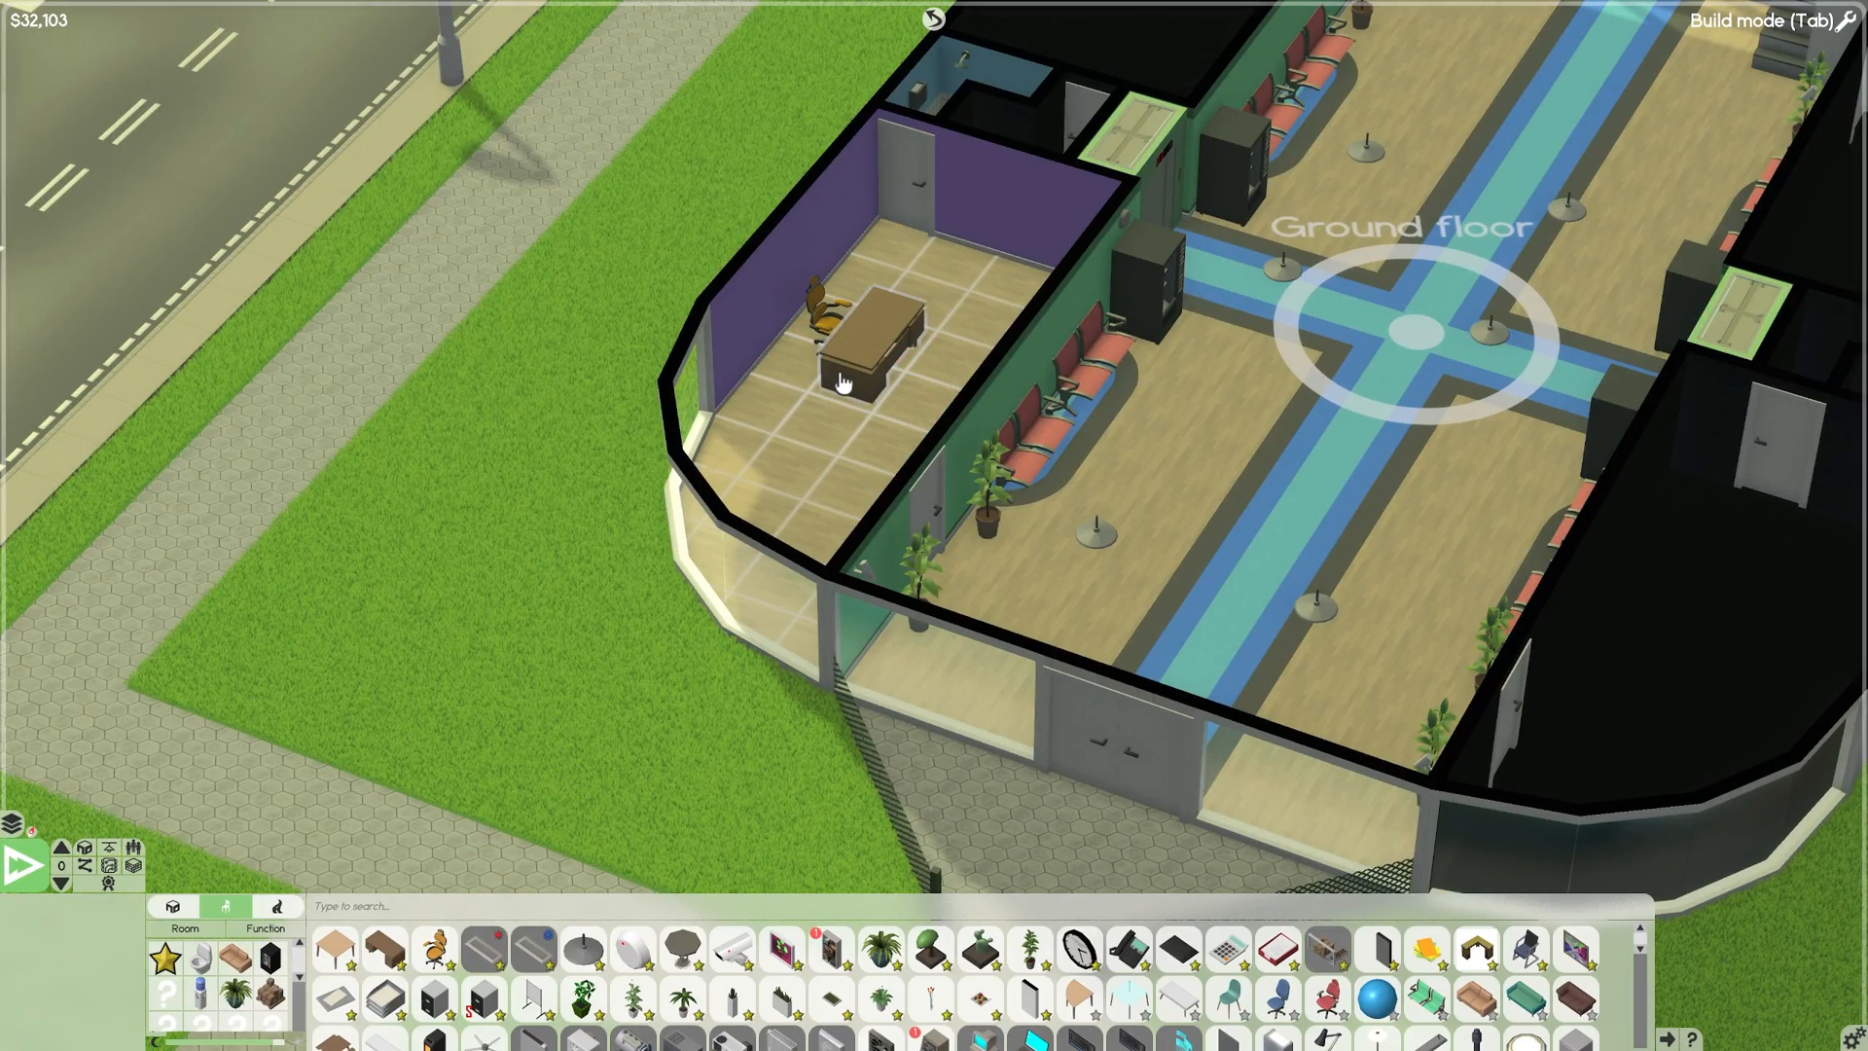
scroll("down", 3)
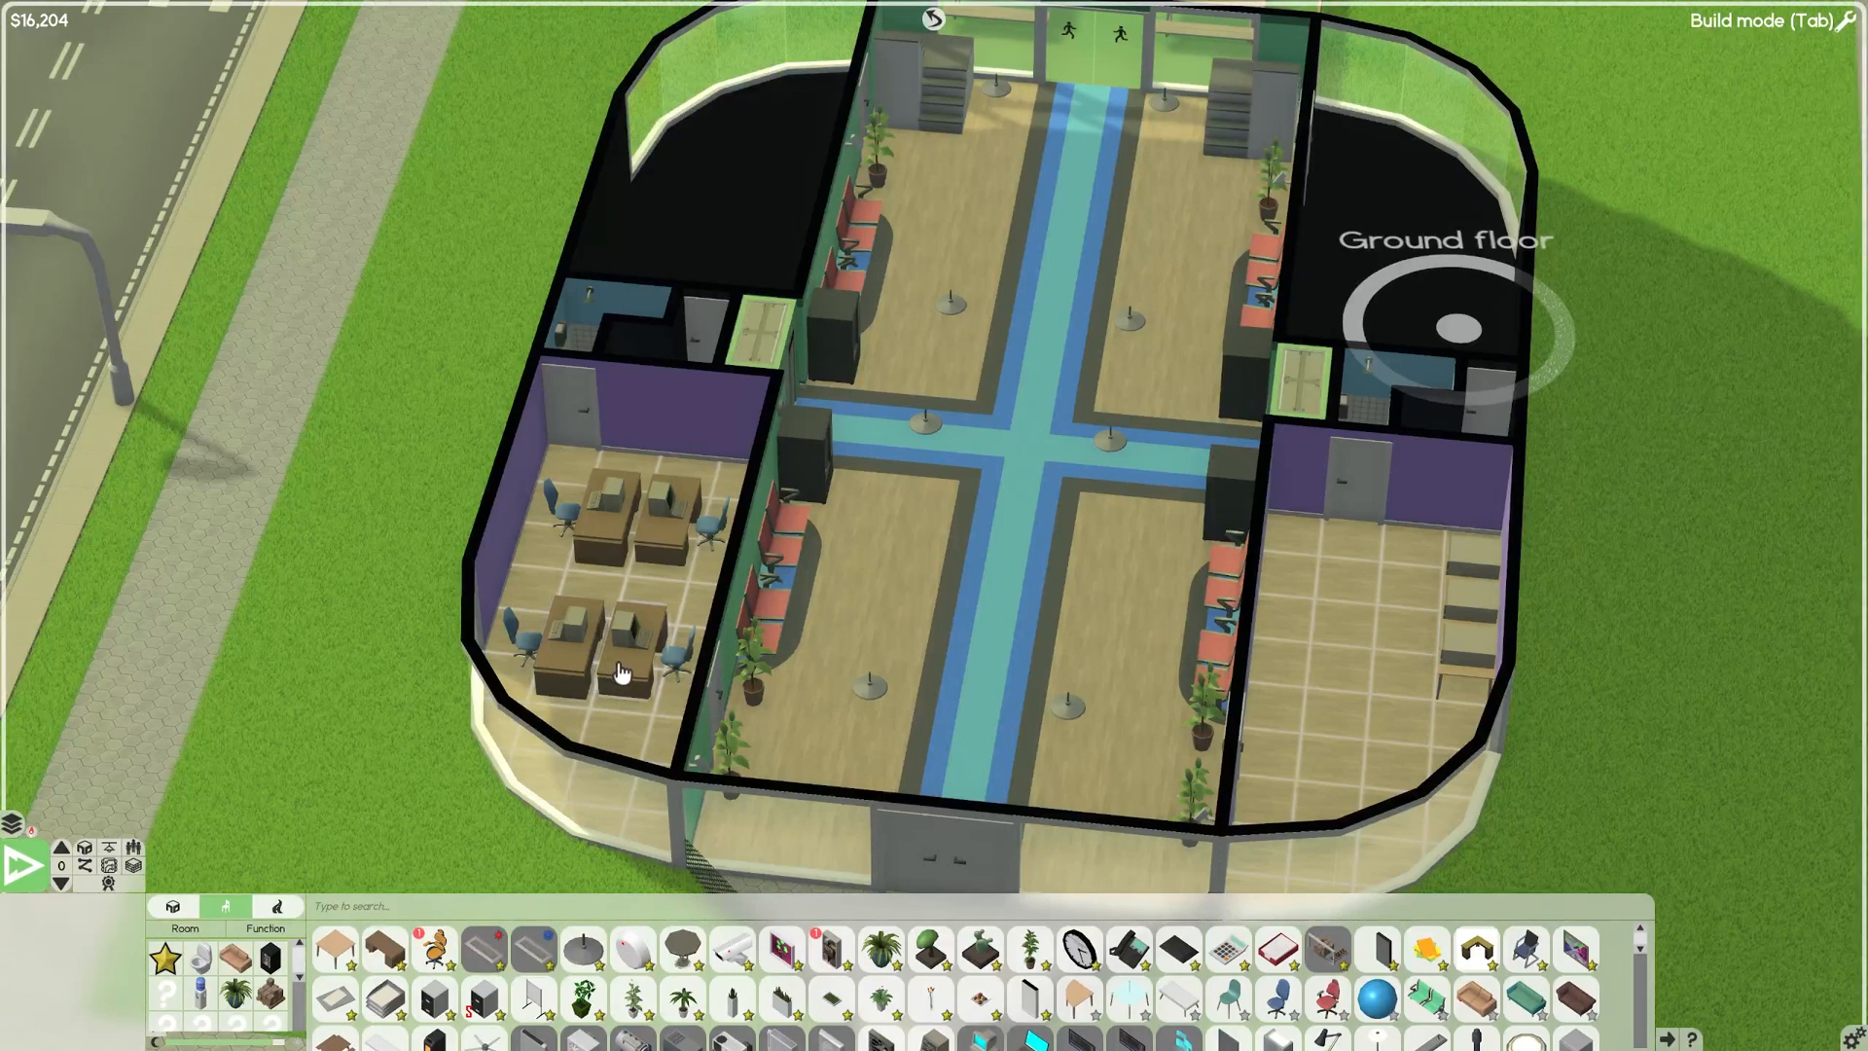
Select all four desks in the left office and apply an action from their radial menu.
left_click(619, 672)
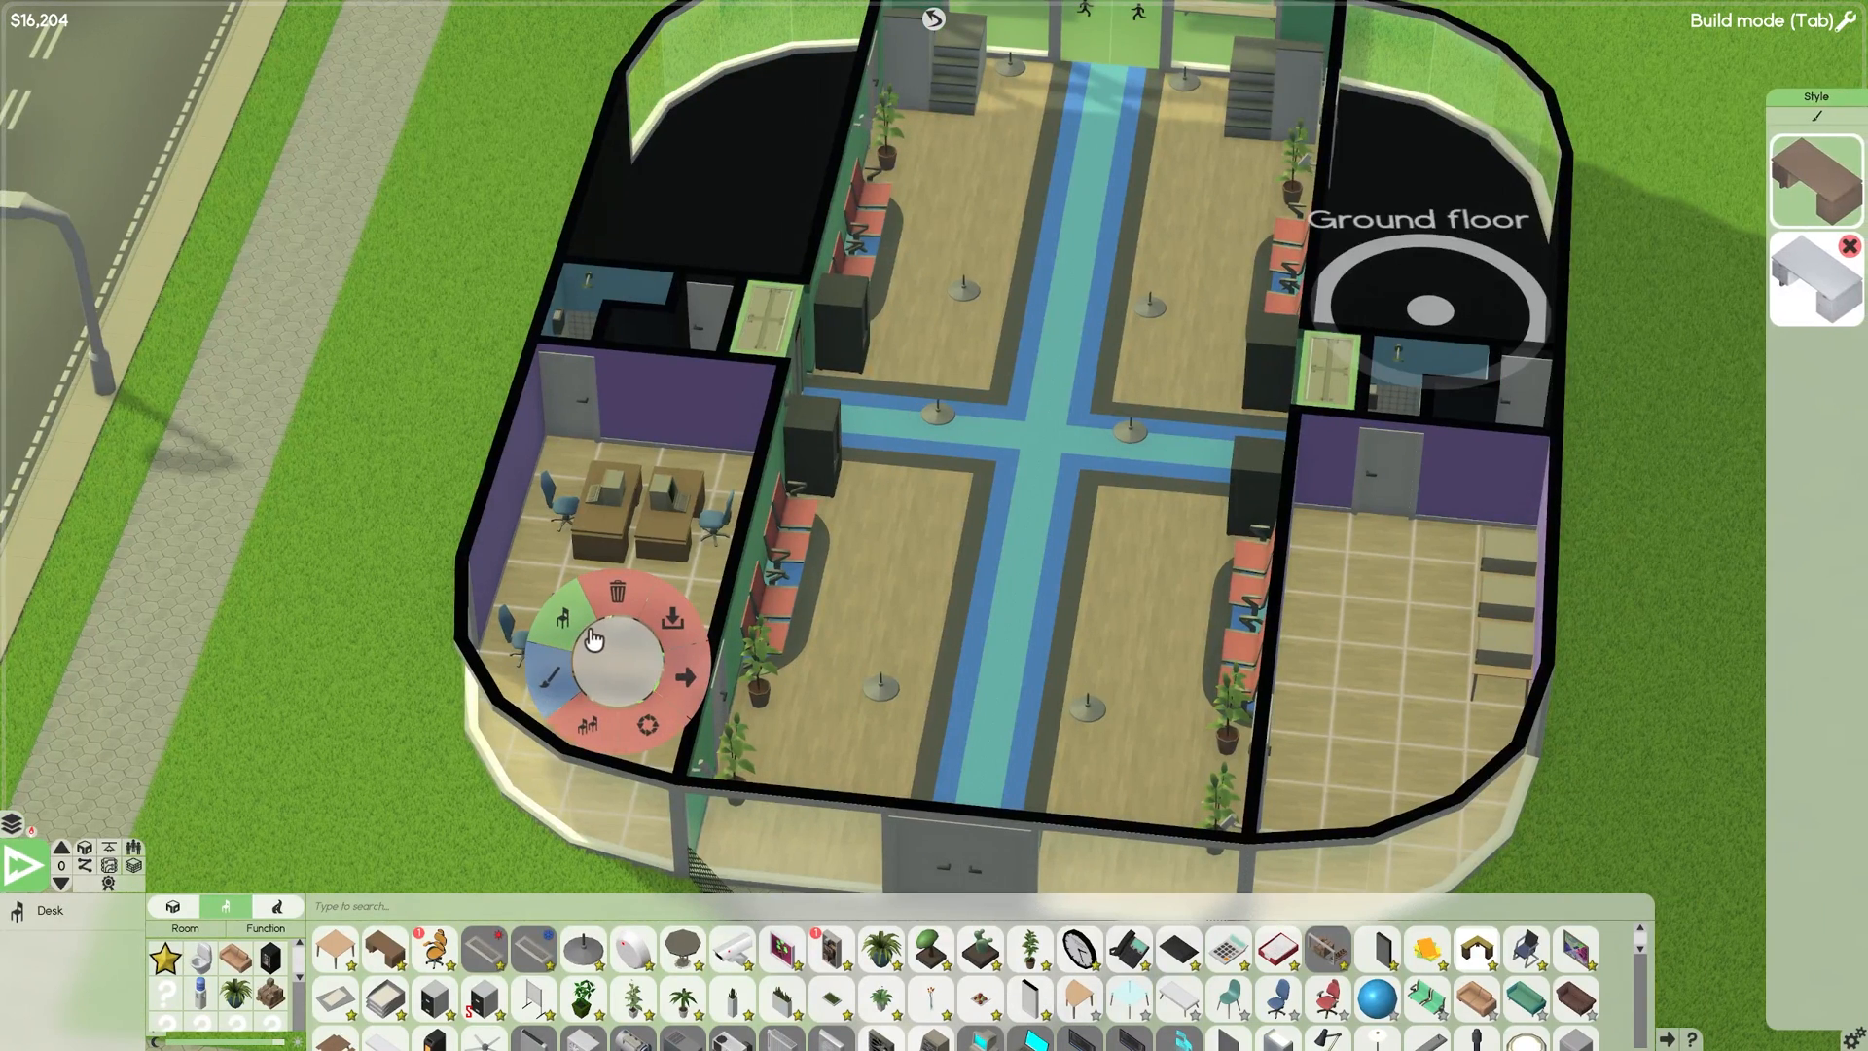
mouse_move(560, 619)
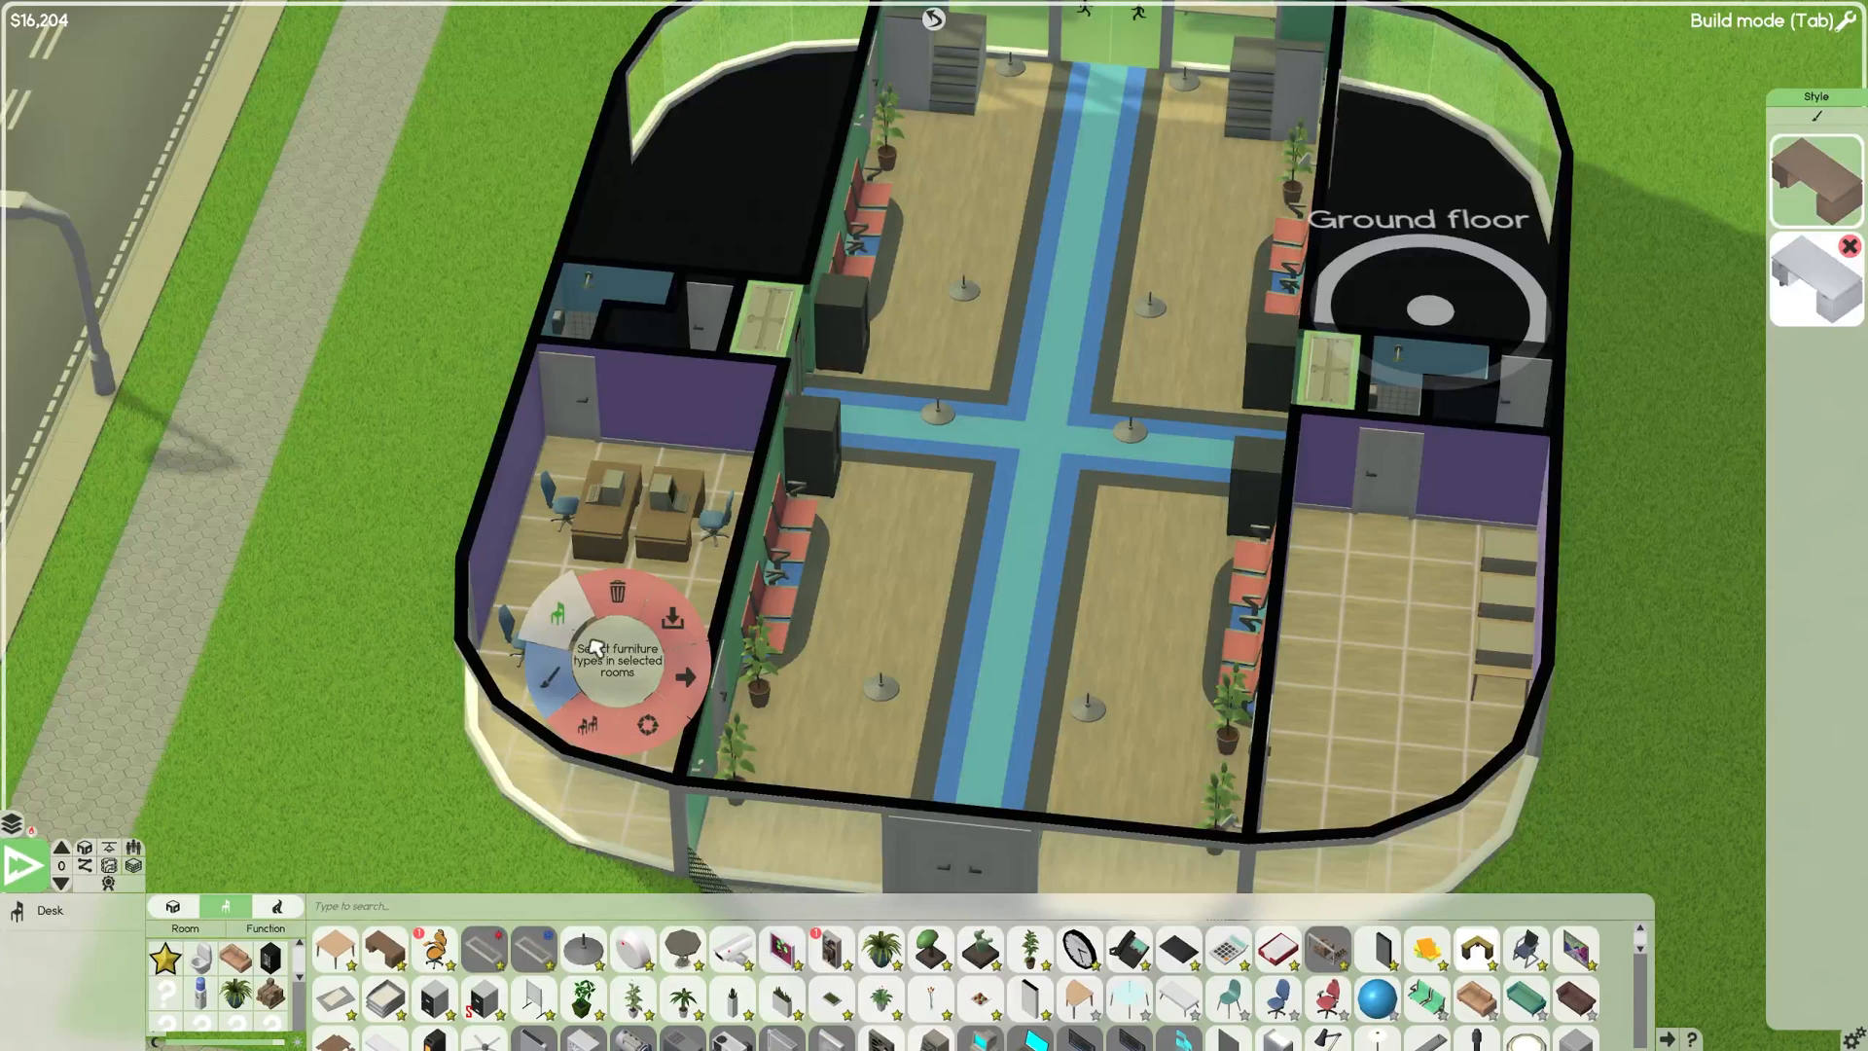
left_click(617, 649)
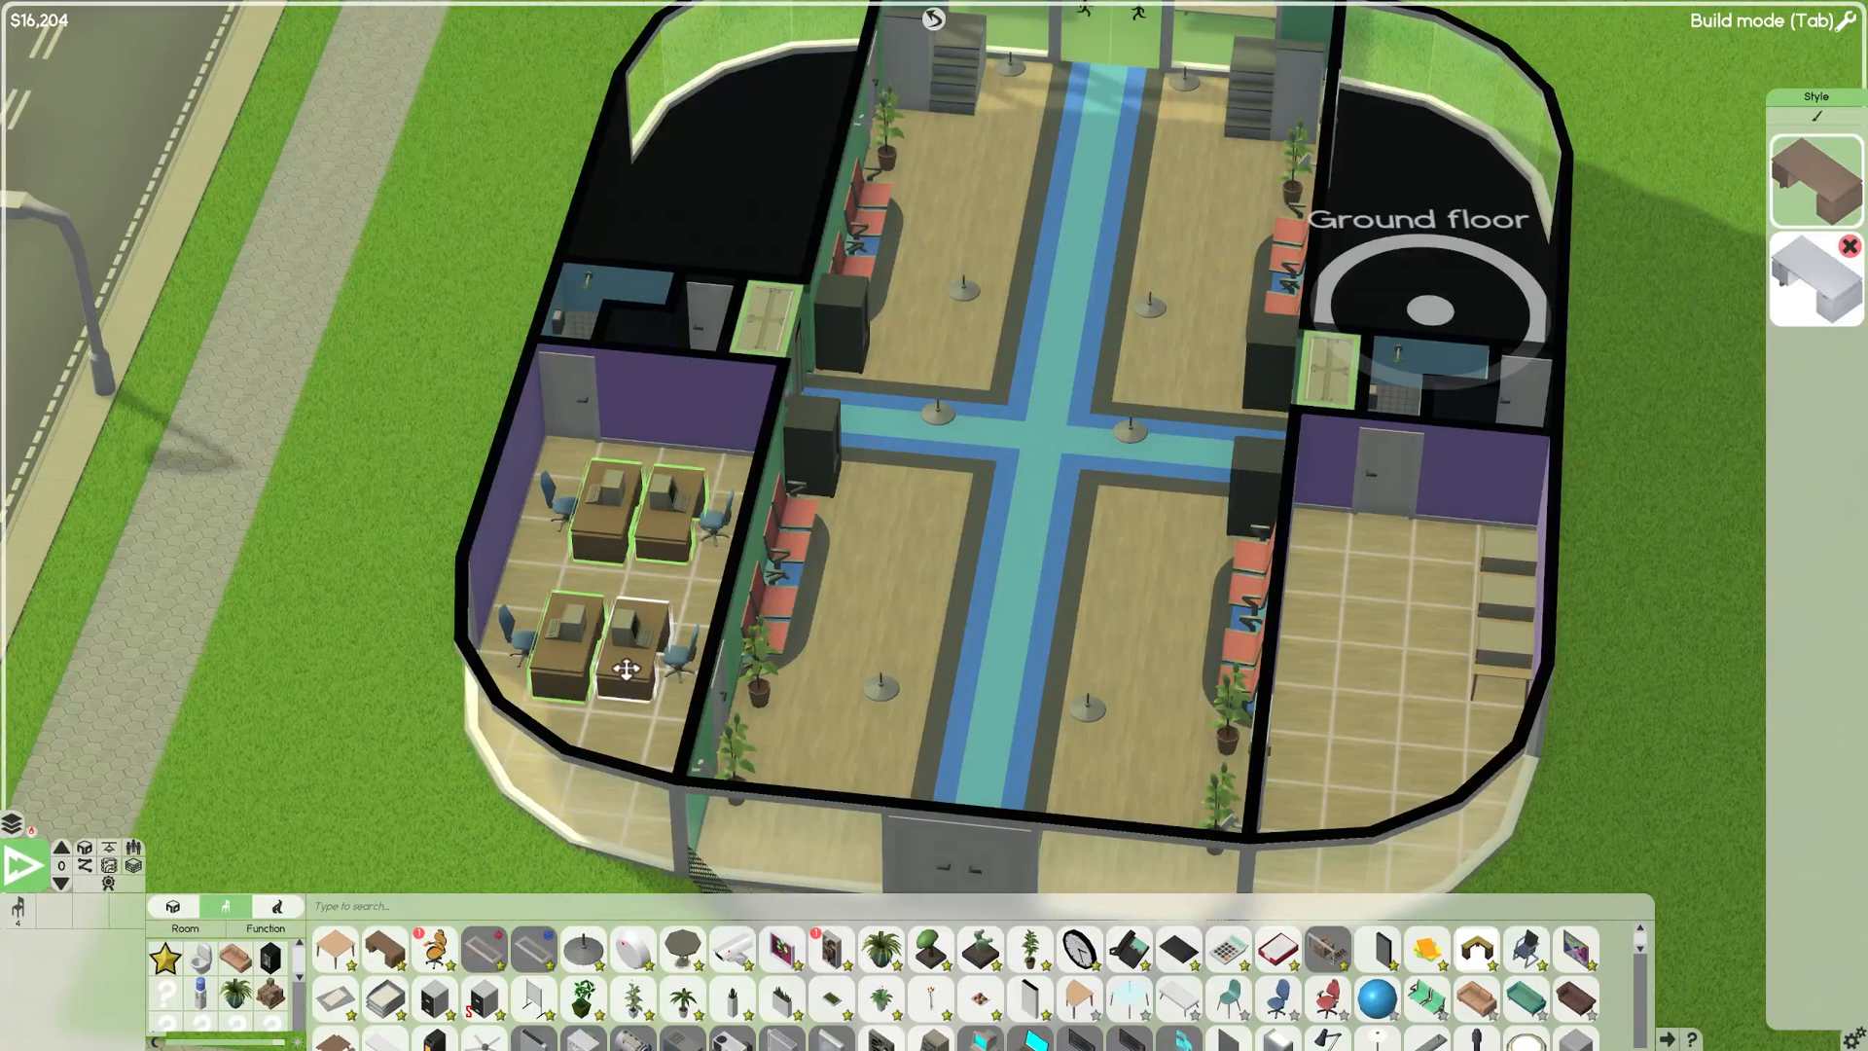
right_click(620, 653)
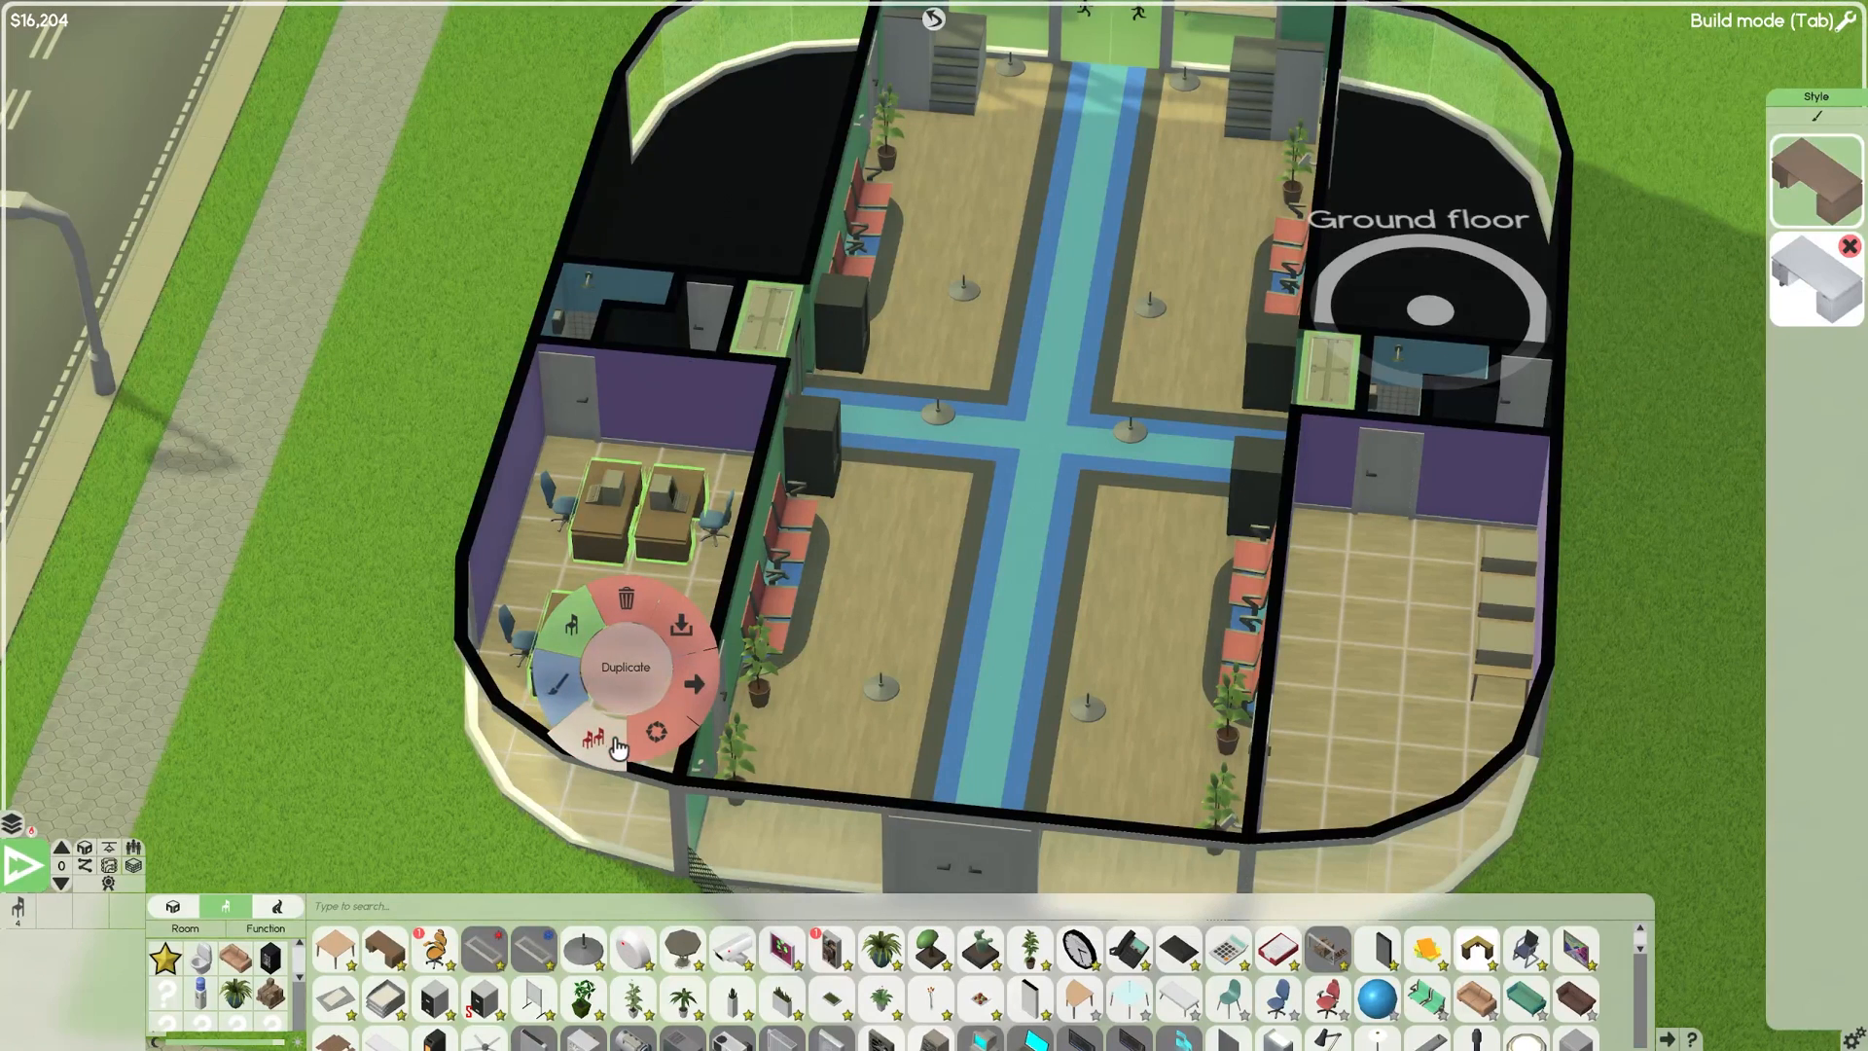
mouse_move(680, 627)
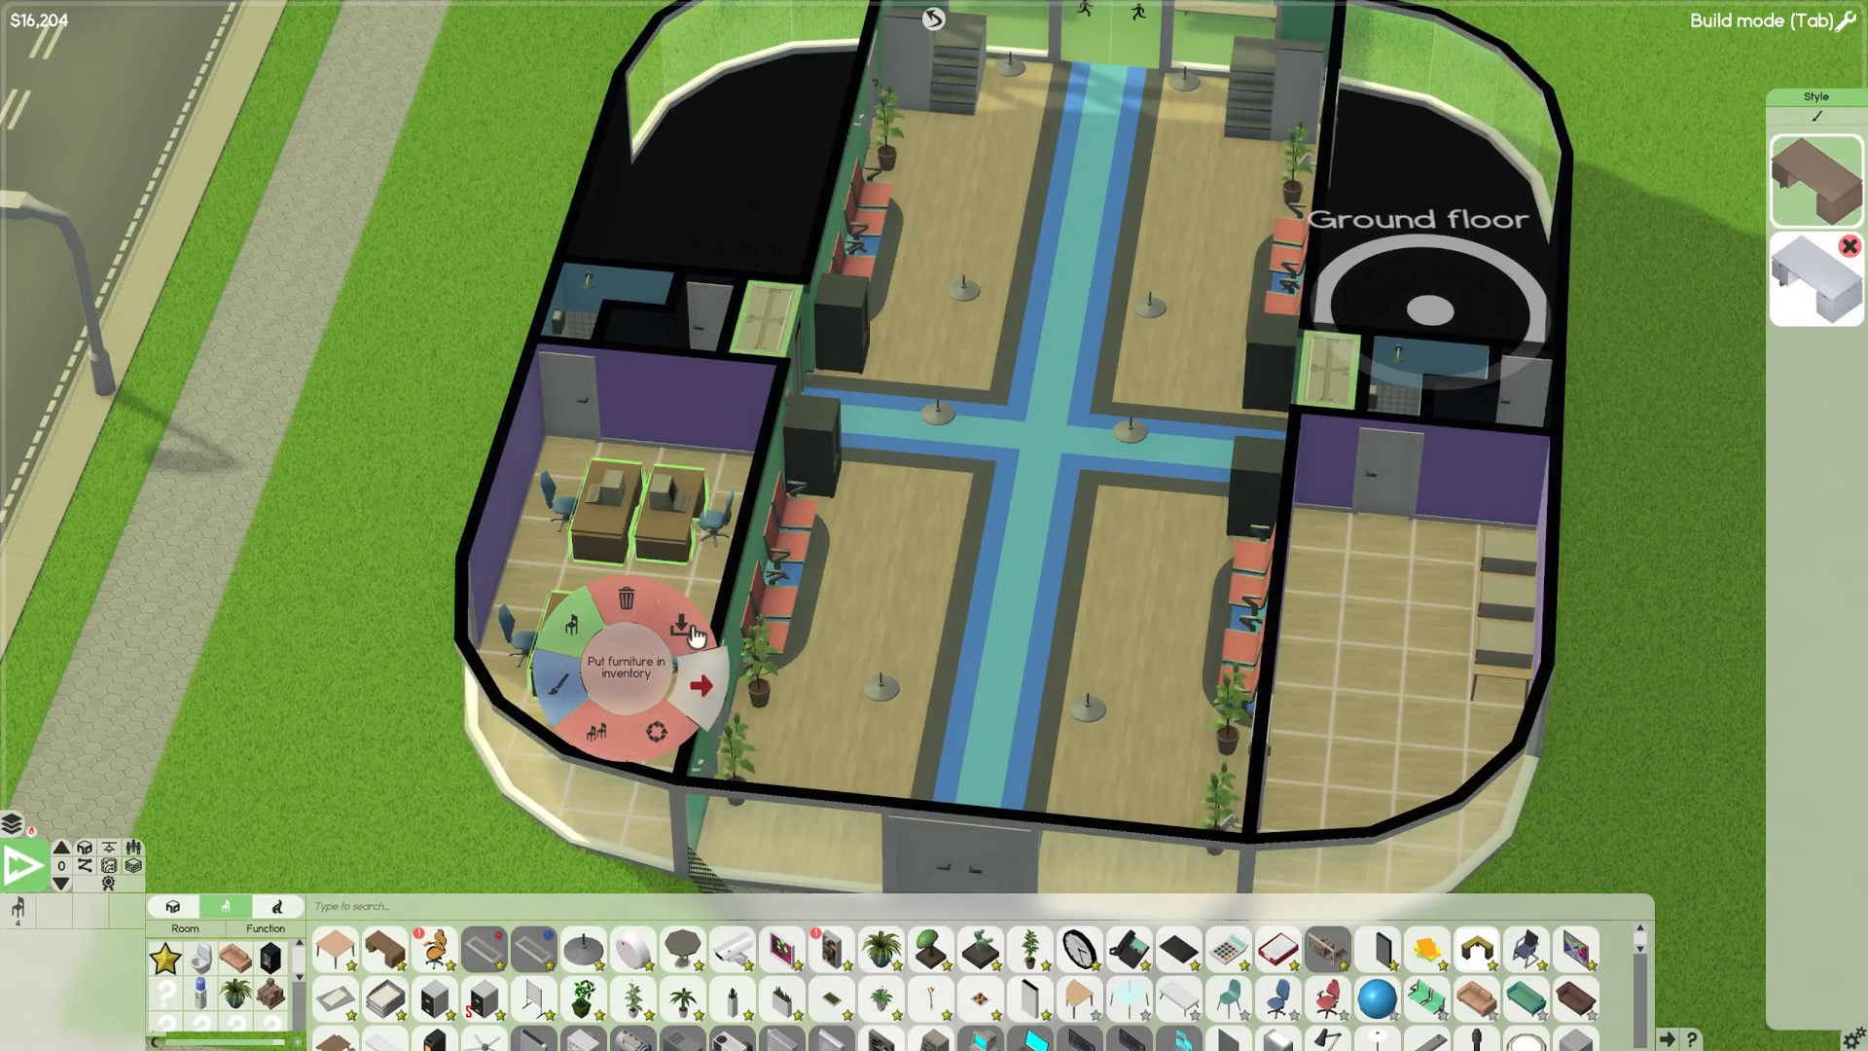
left_click(679, 625)
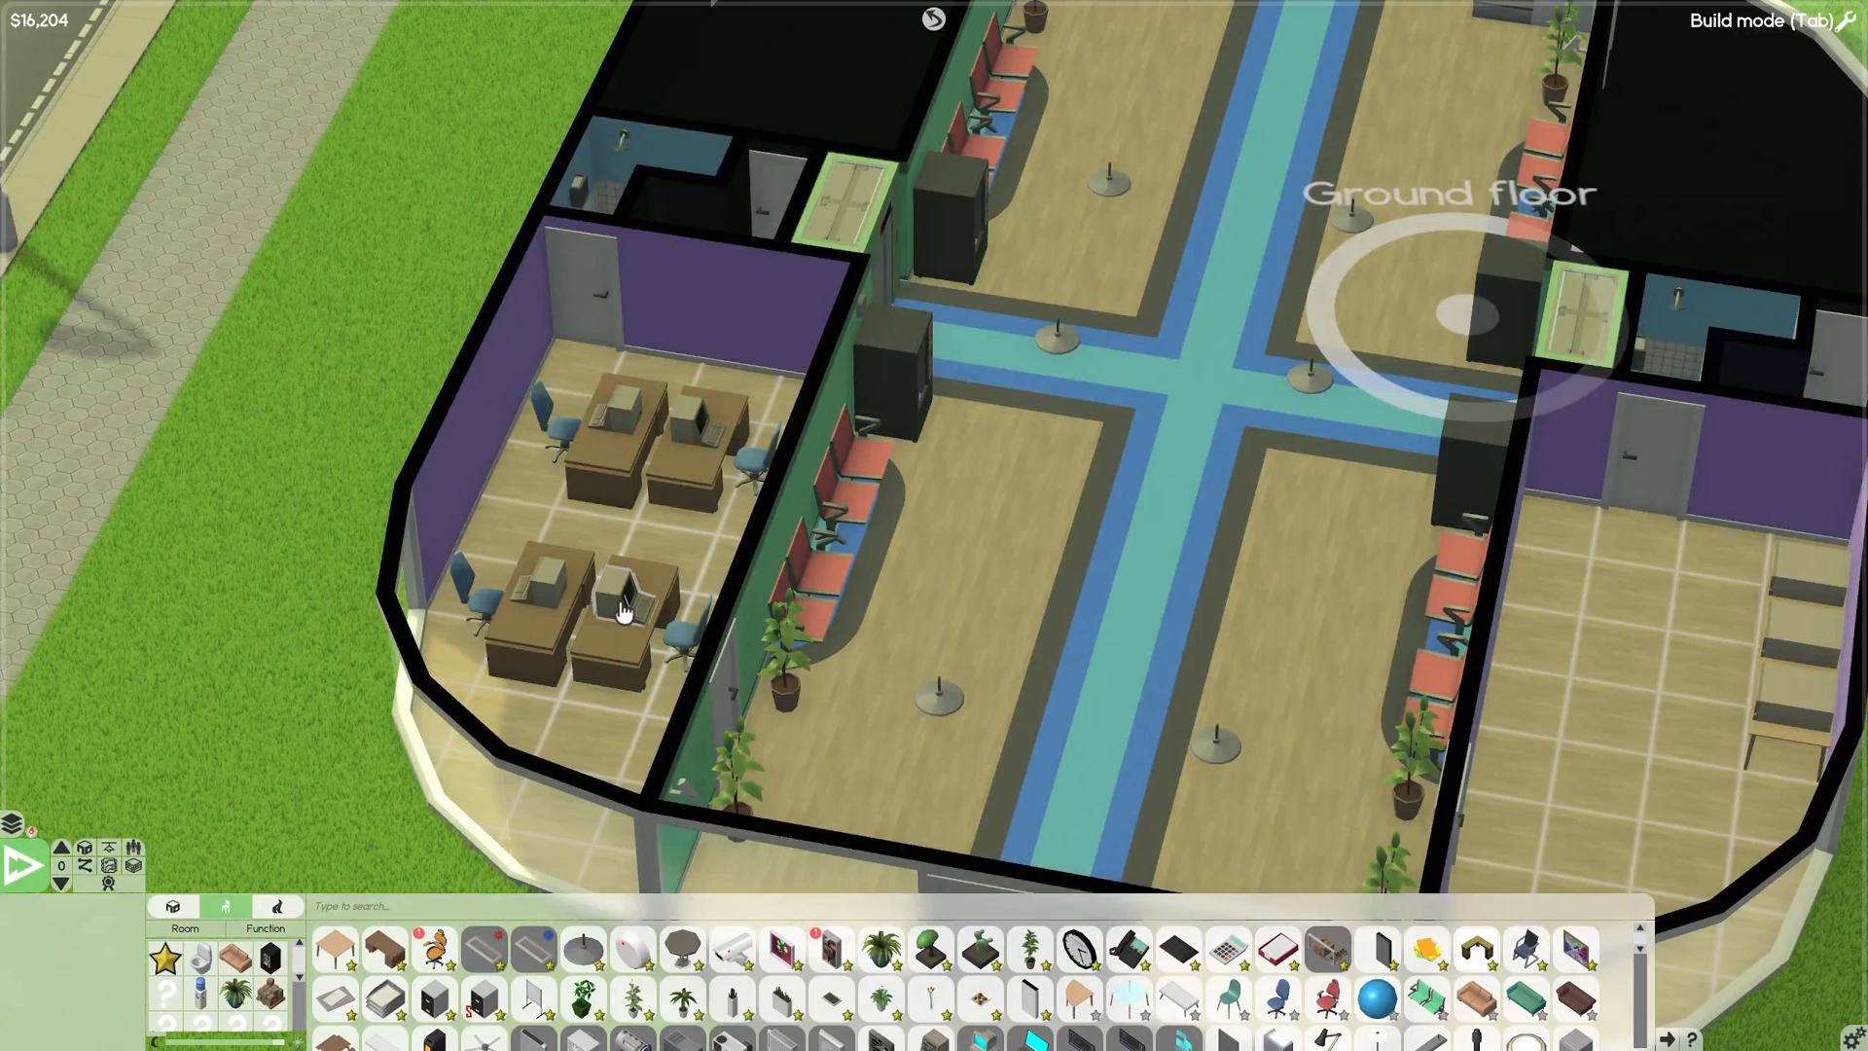
Preview the Old Computer and 90s Computer as desk computer replacements, then close the list.
left_click(620, 607)
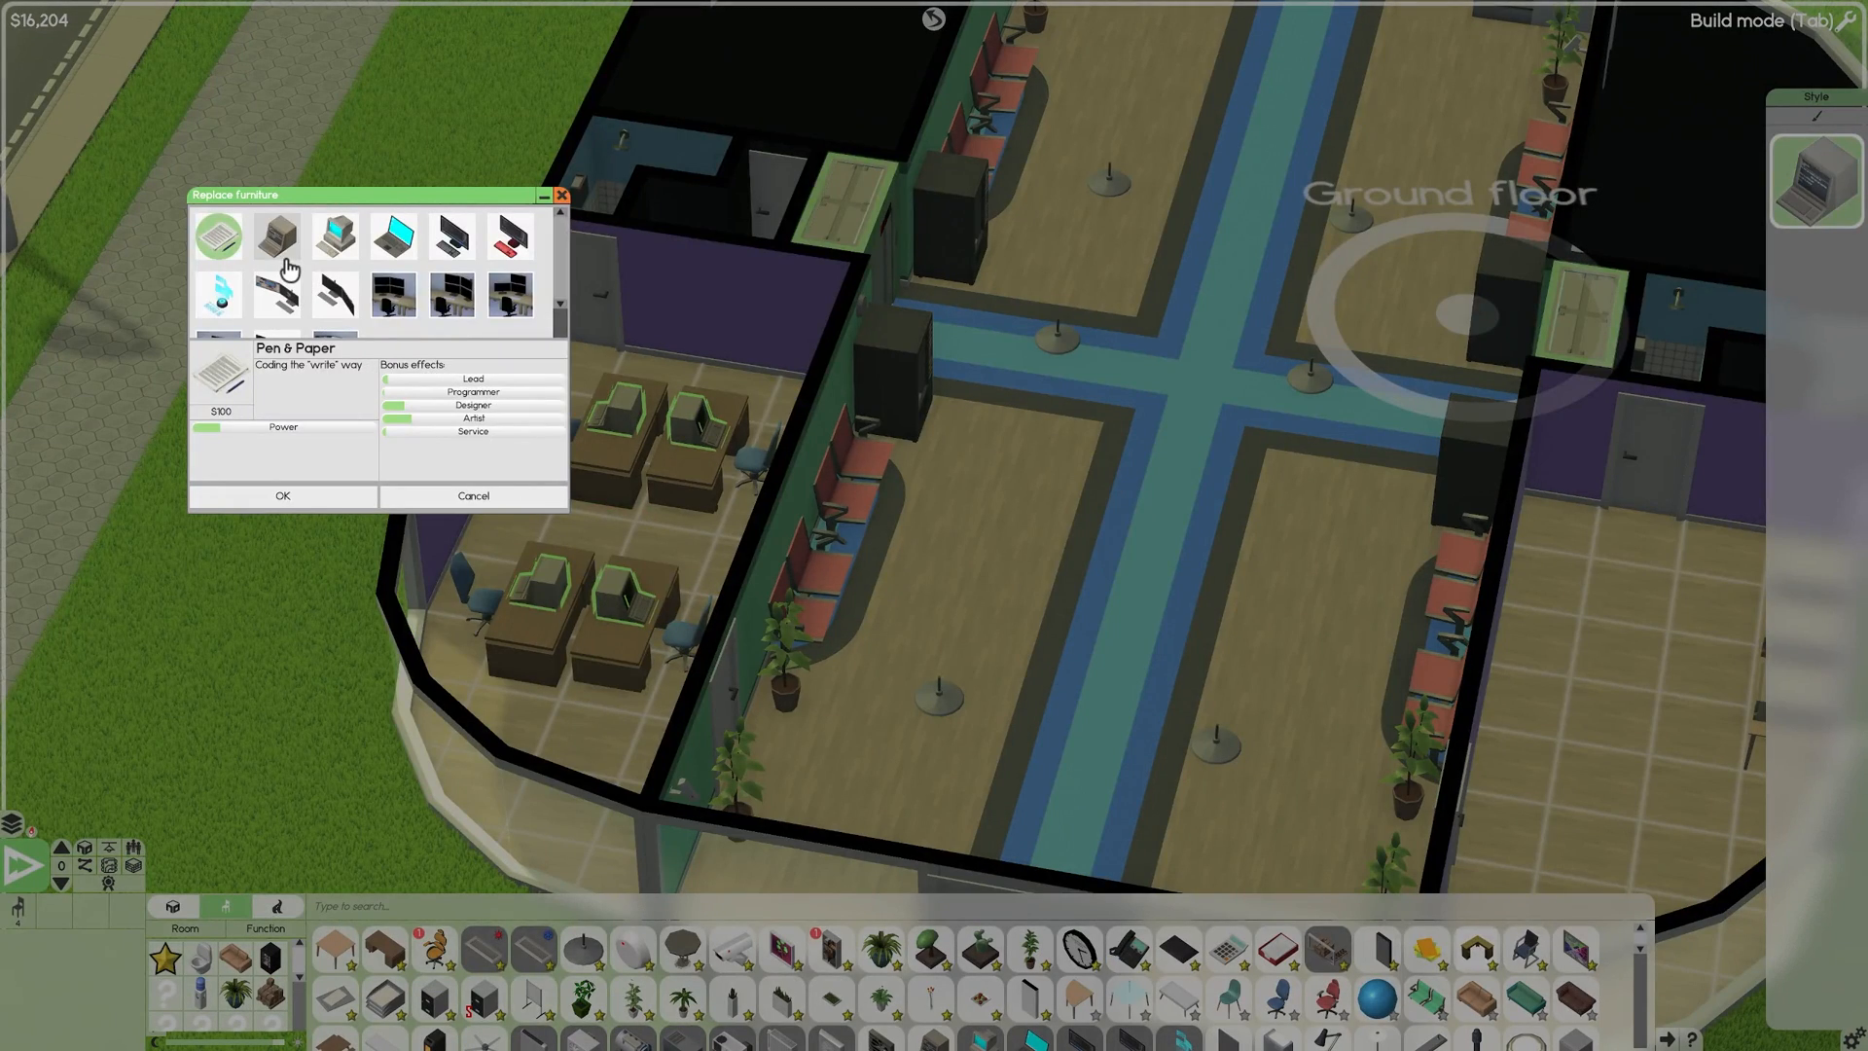
left_click(275, 236)
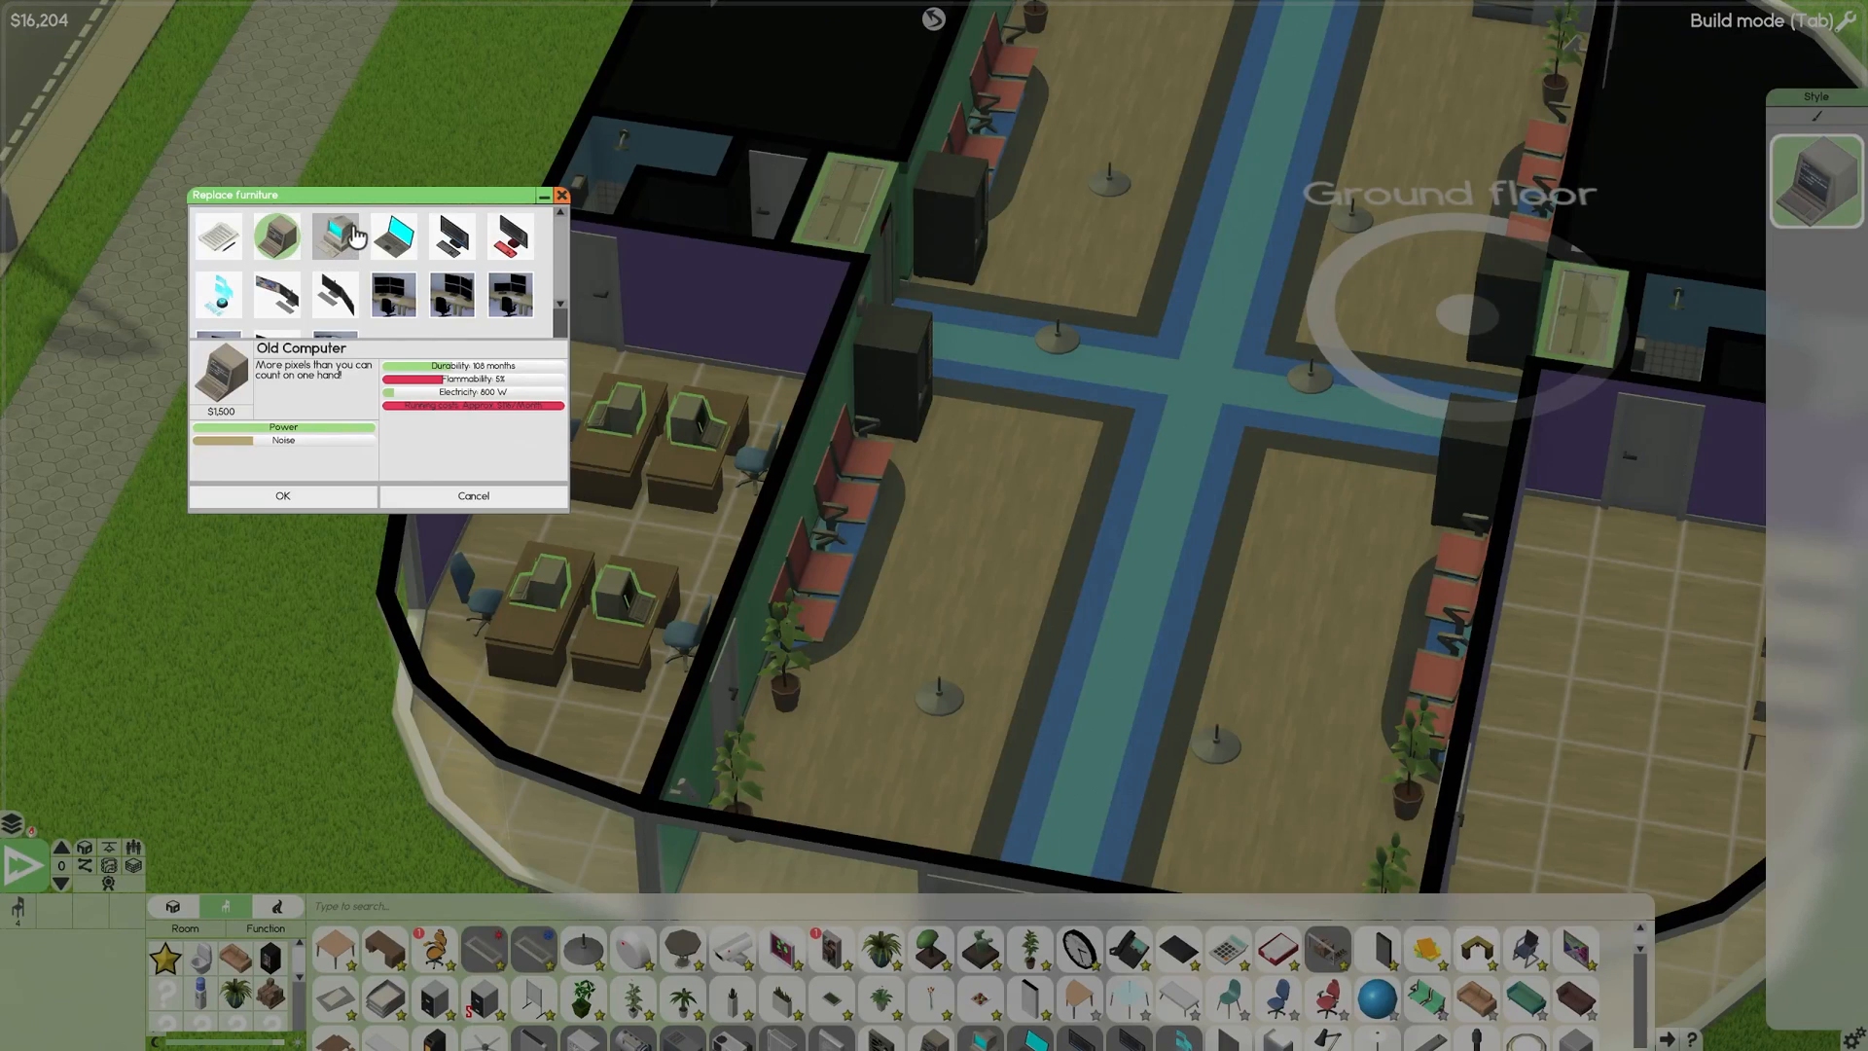
left_click(335, 236)
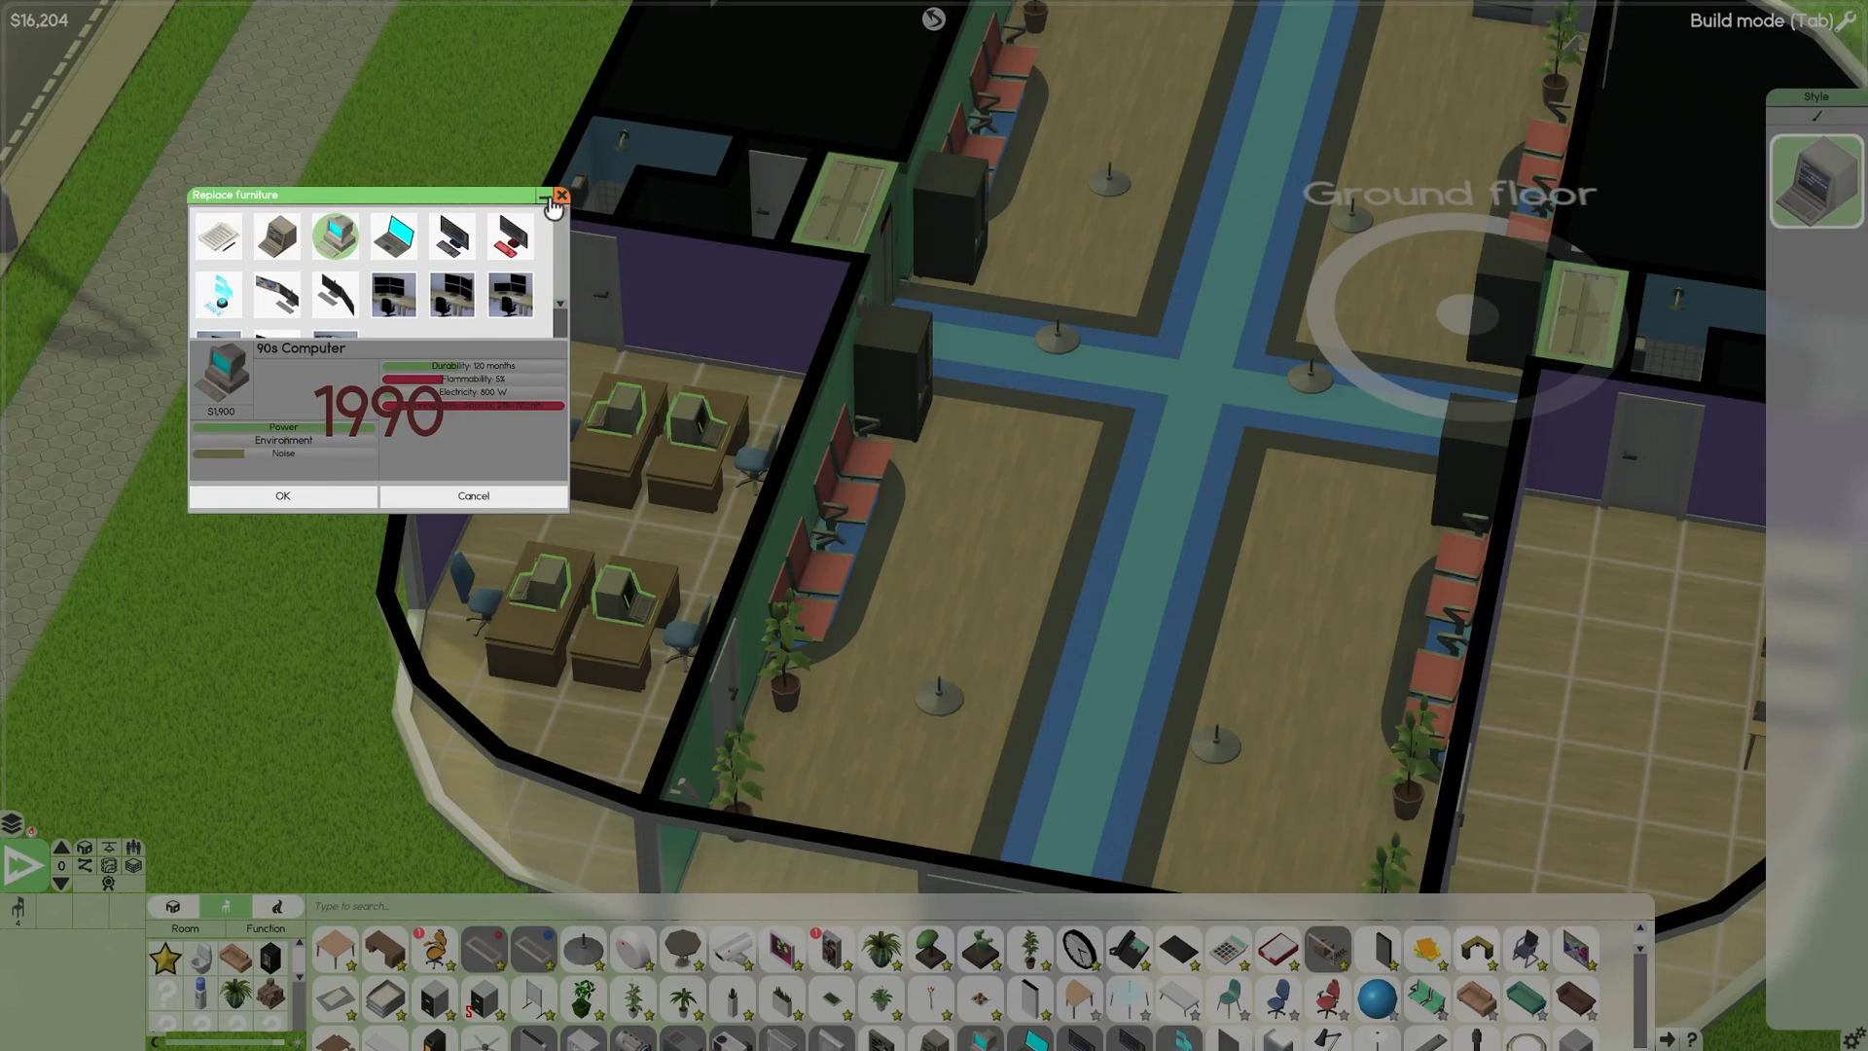
left_click(562, 194)
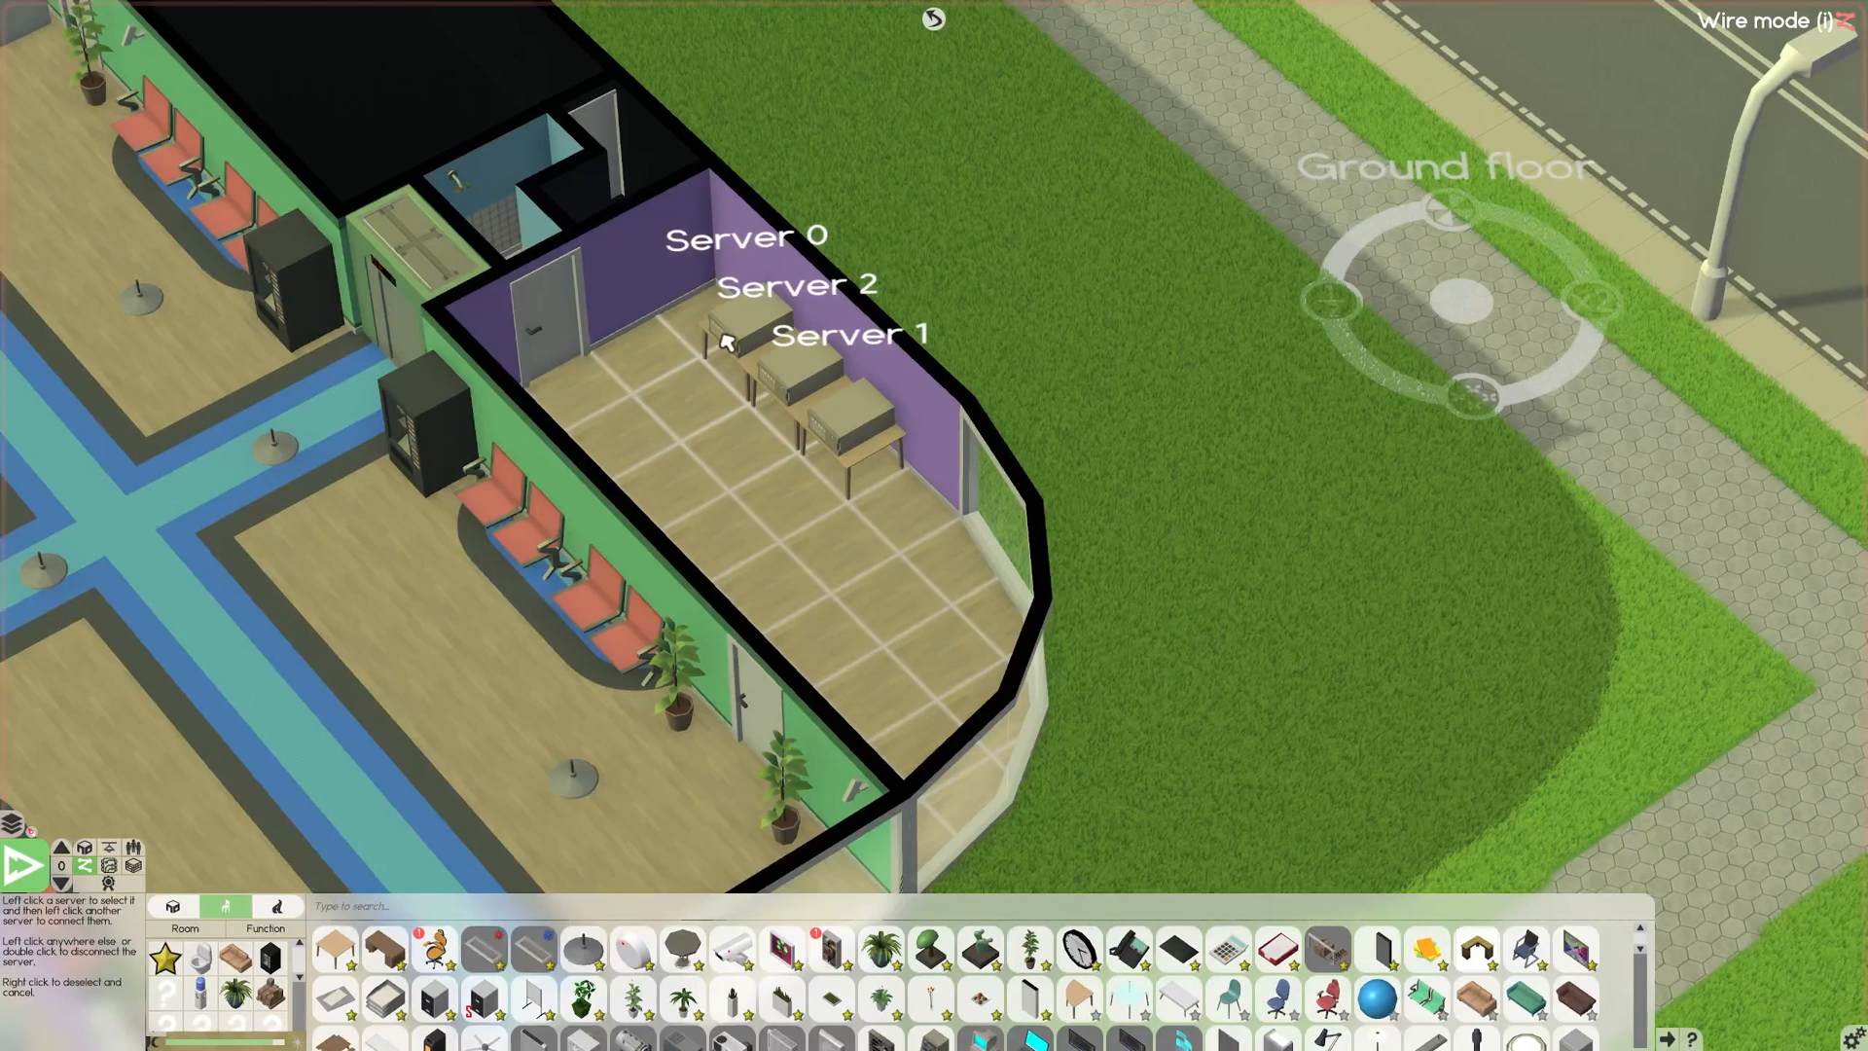
Connect the rightmost server to the other servers and check the red links in Wire mode.
left_click(746, 325)
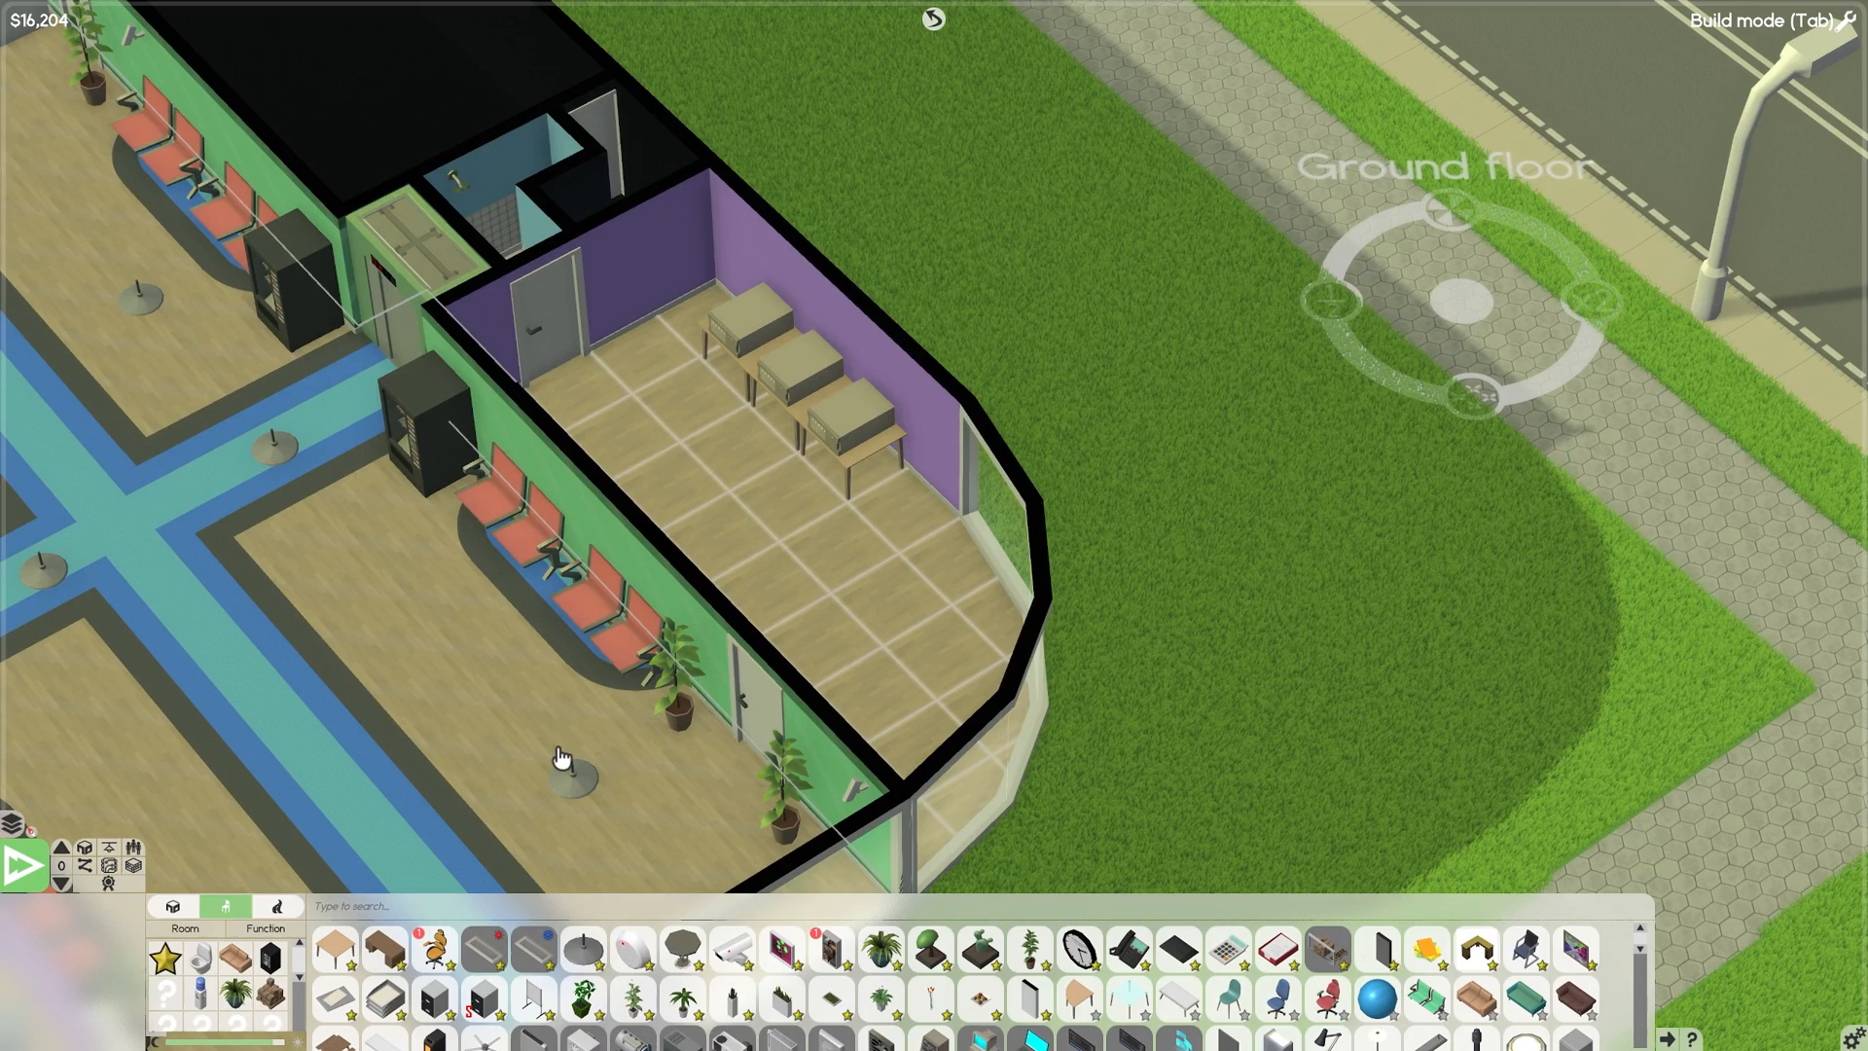
left_click(852, 417)
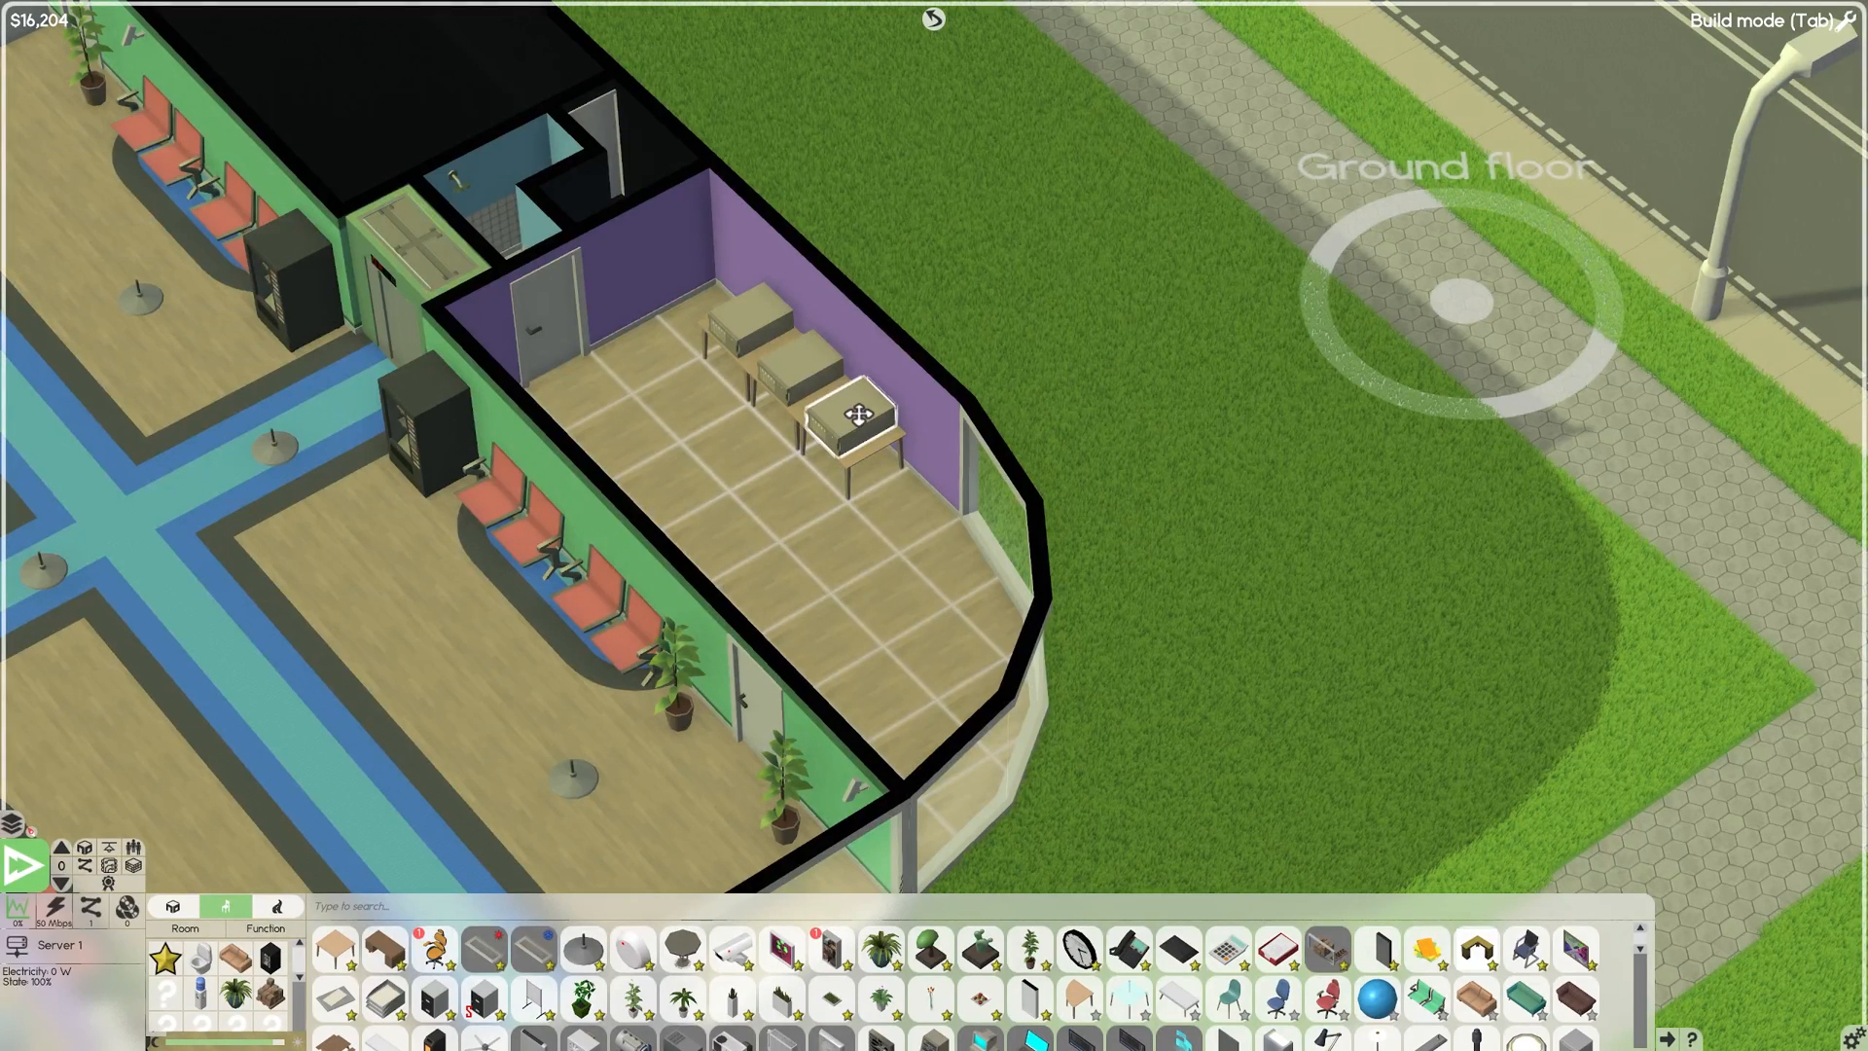
right_click(858, 413)
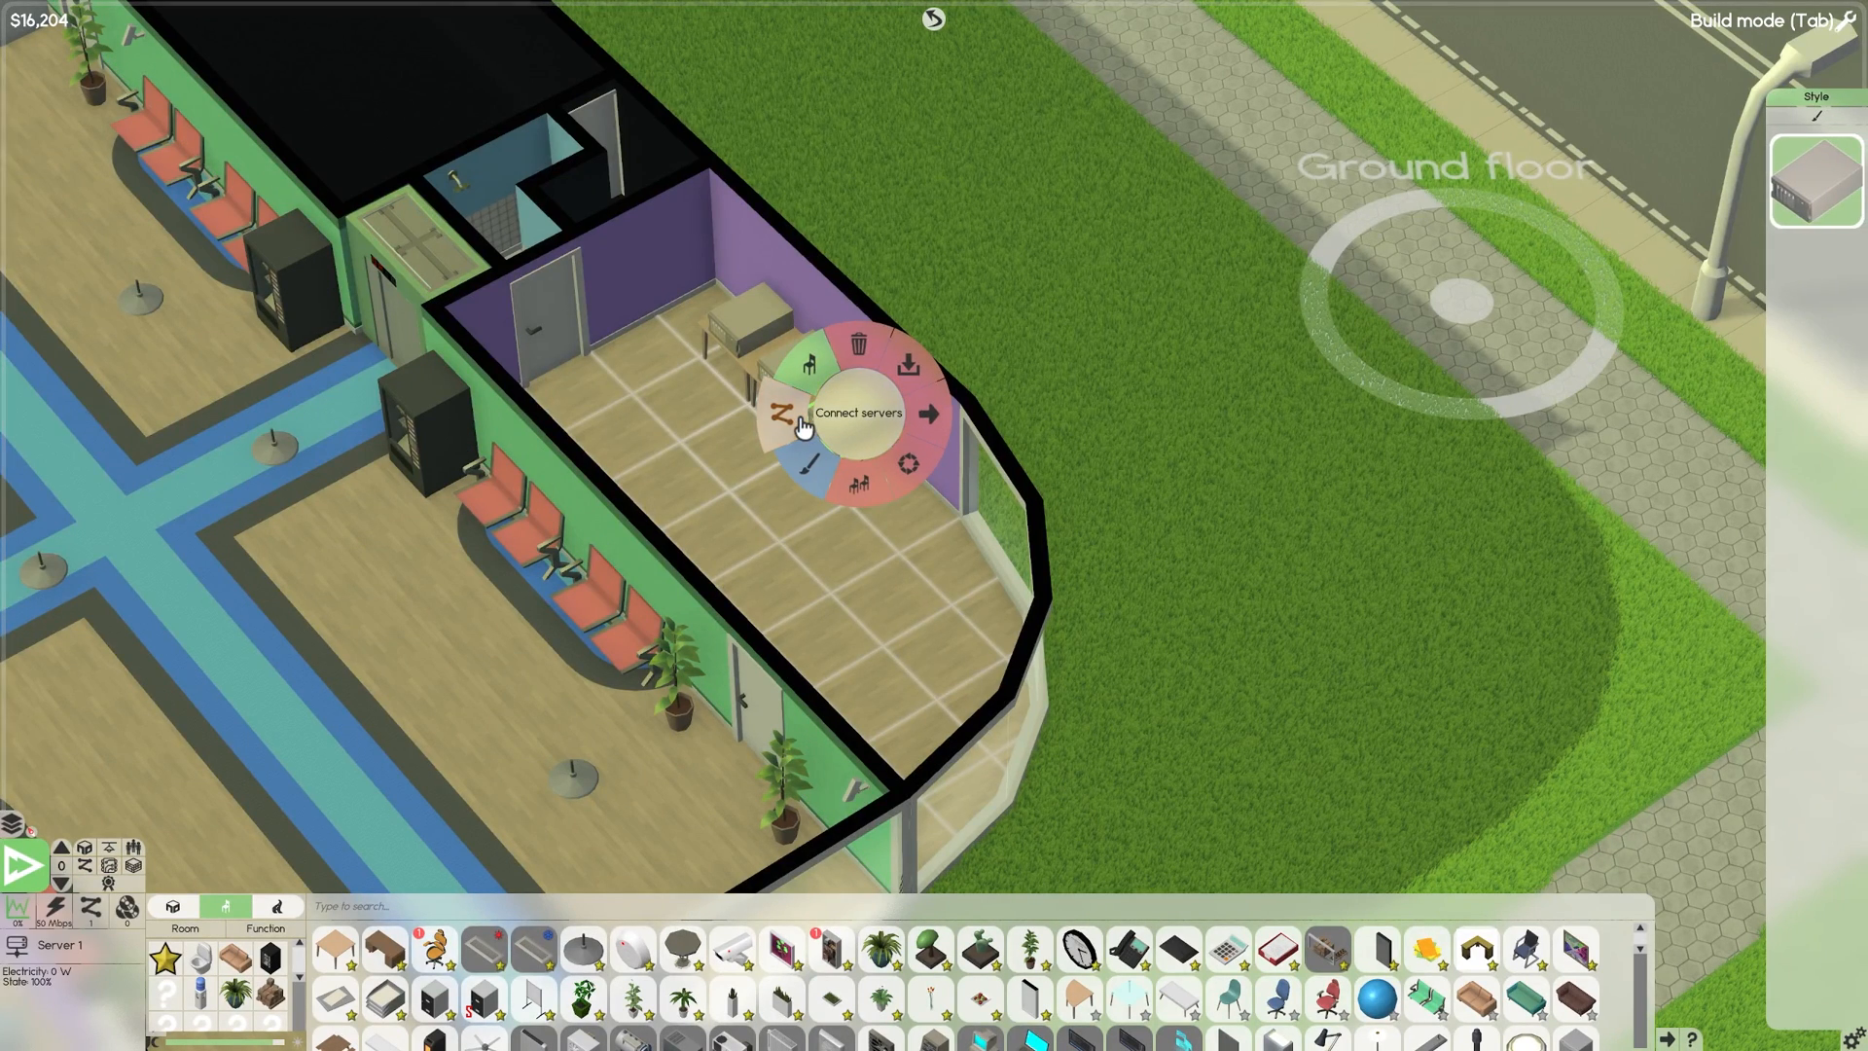
mouse_move(801, 383)
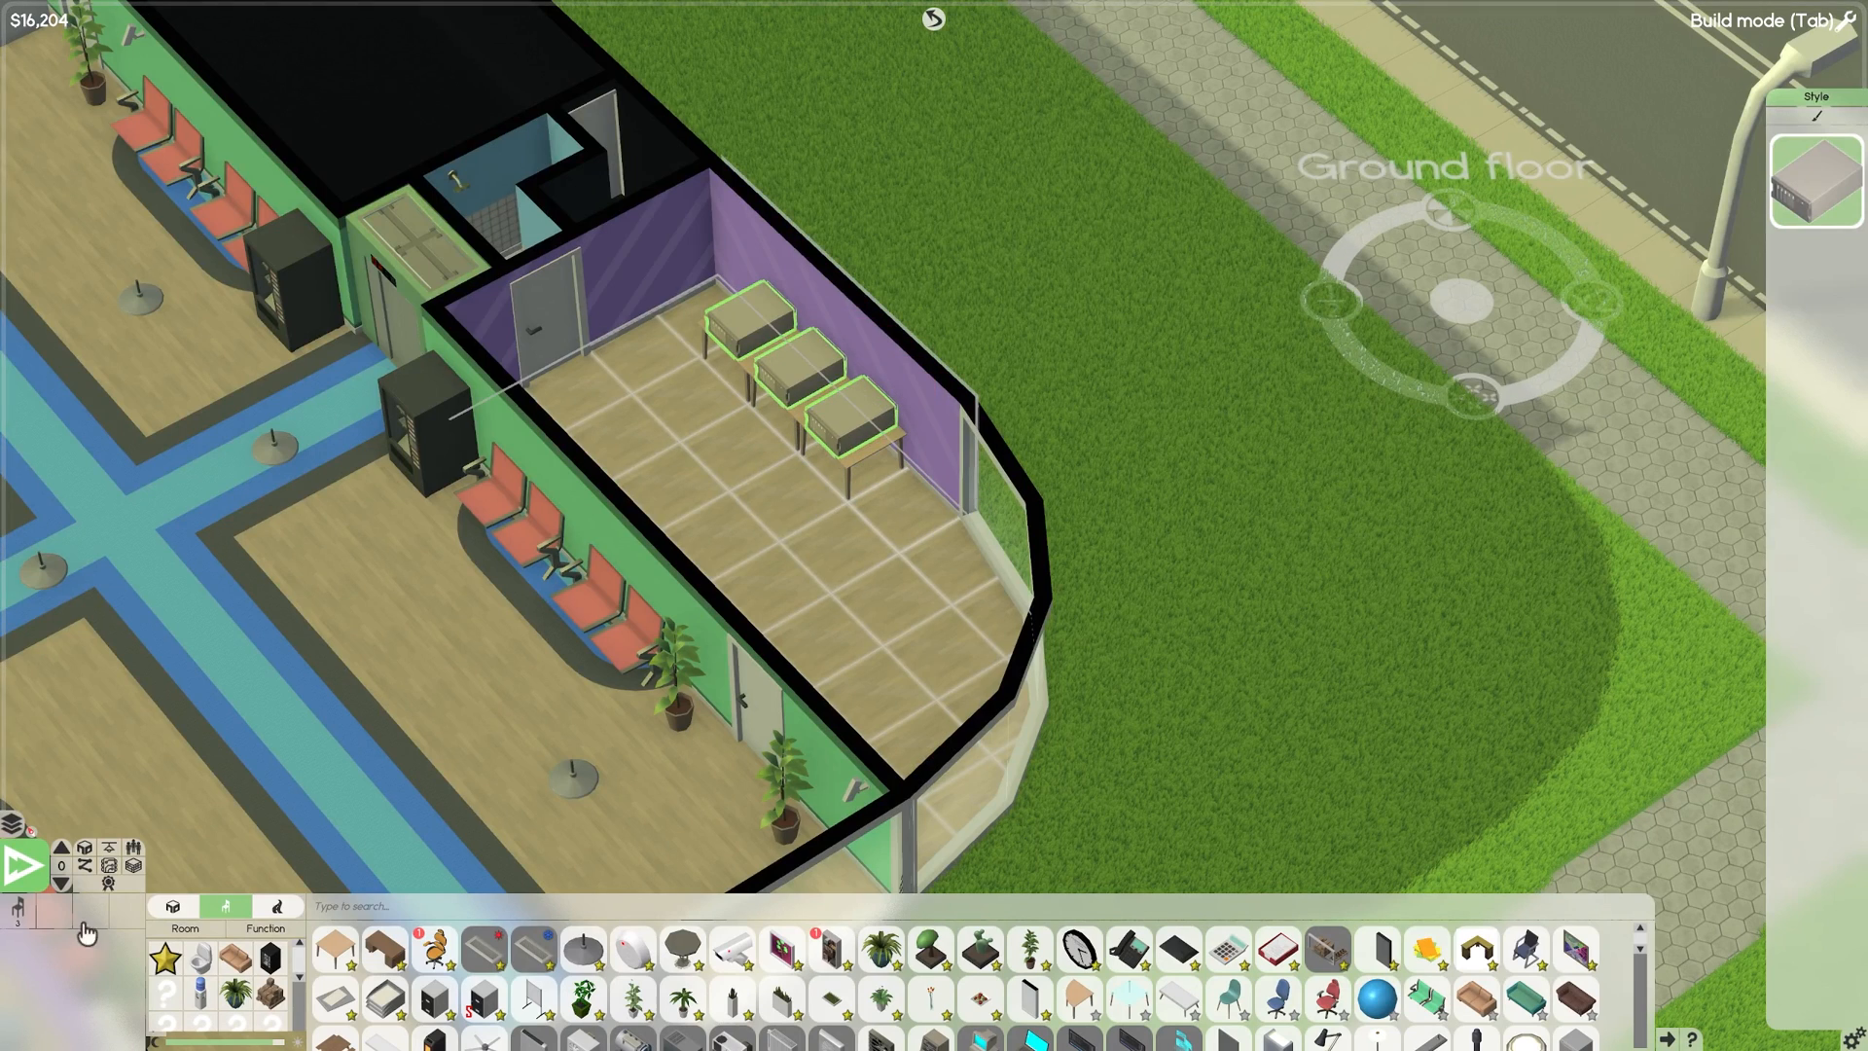
left_click(85, 865)
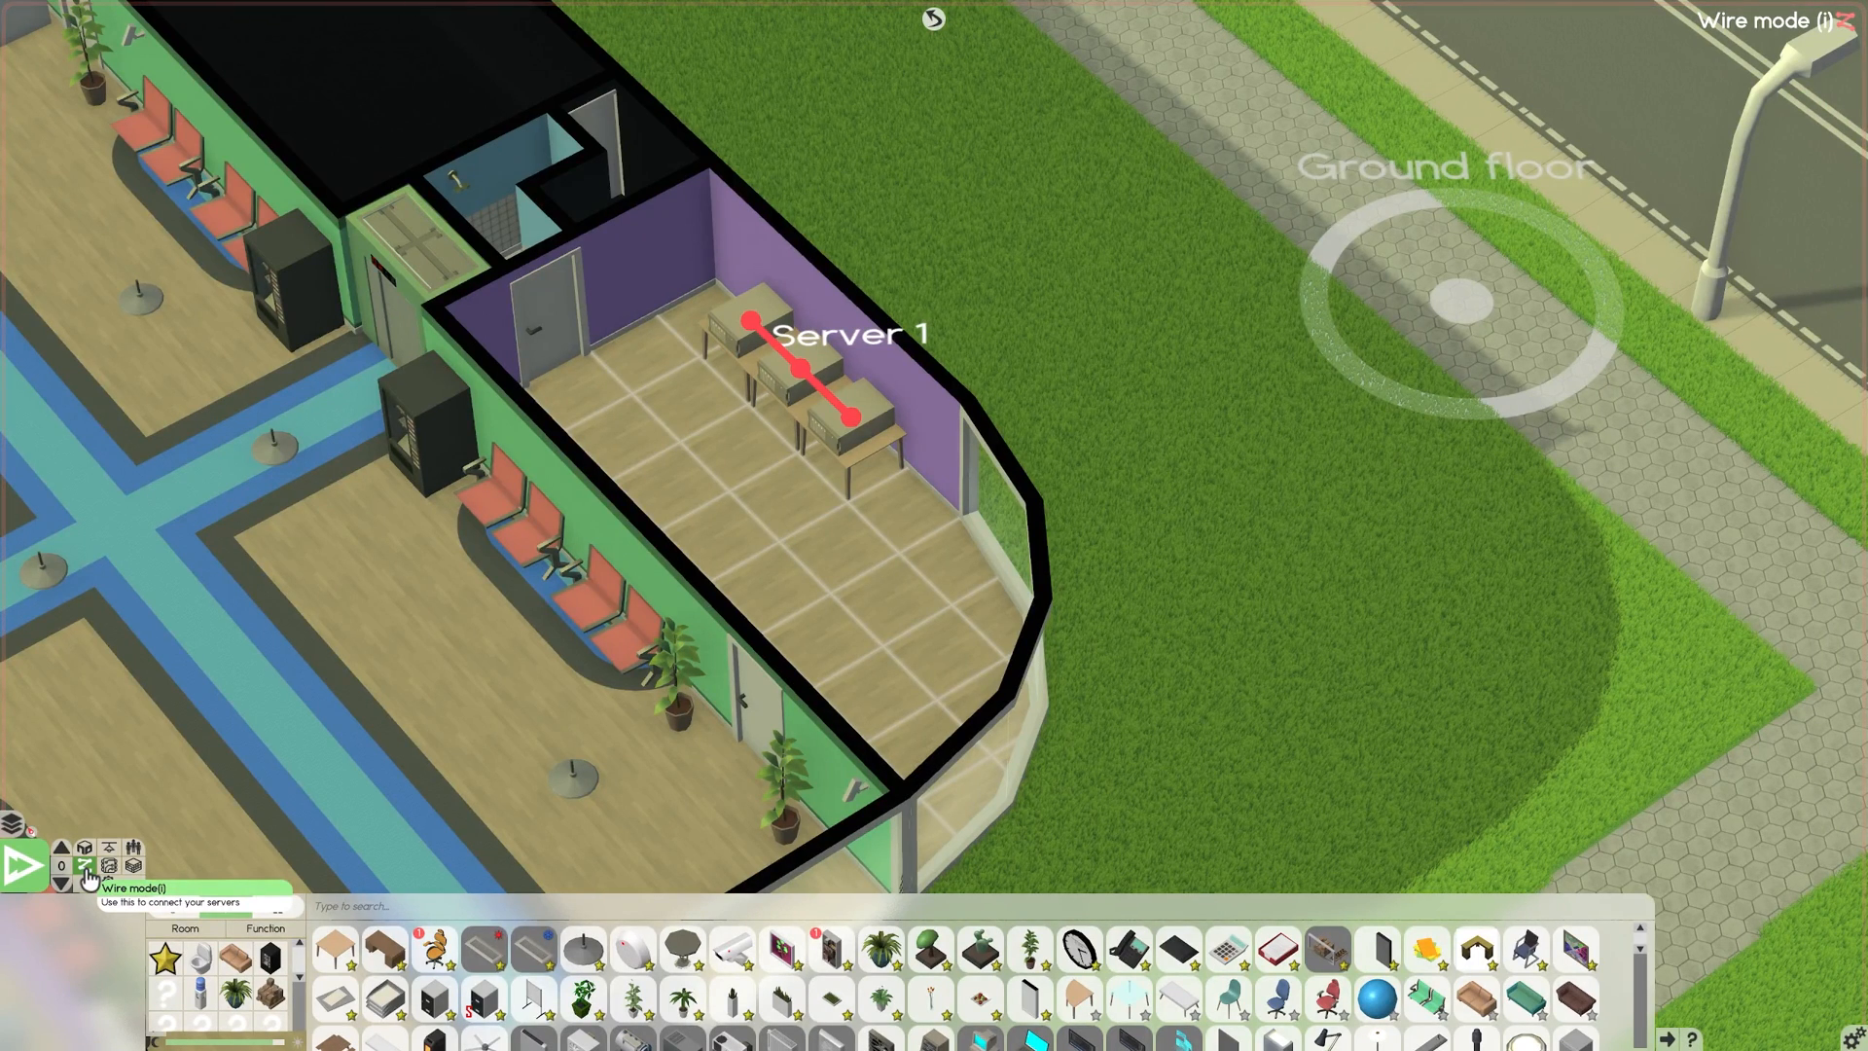
left_click(85, 847)
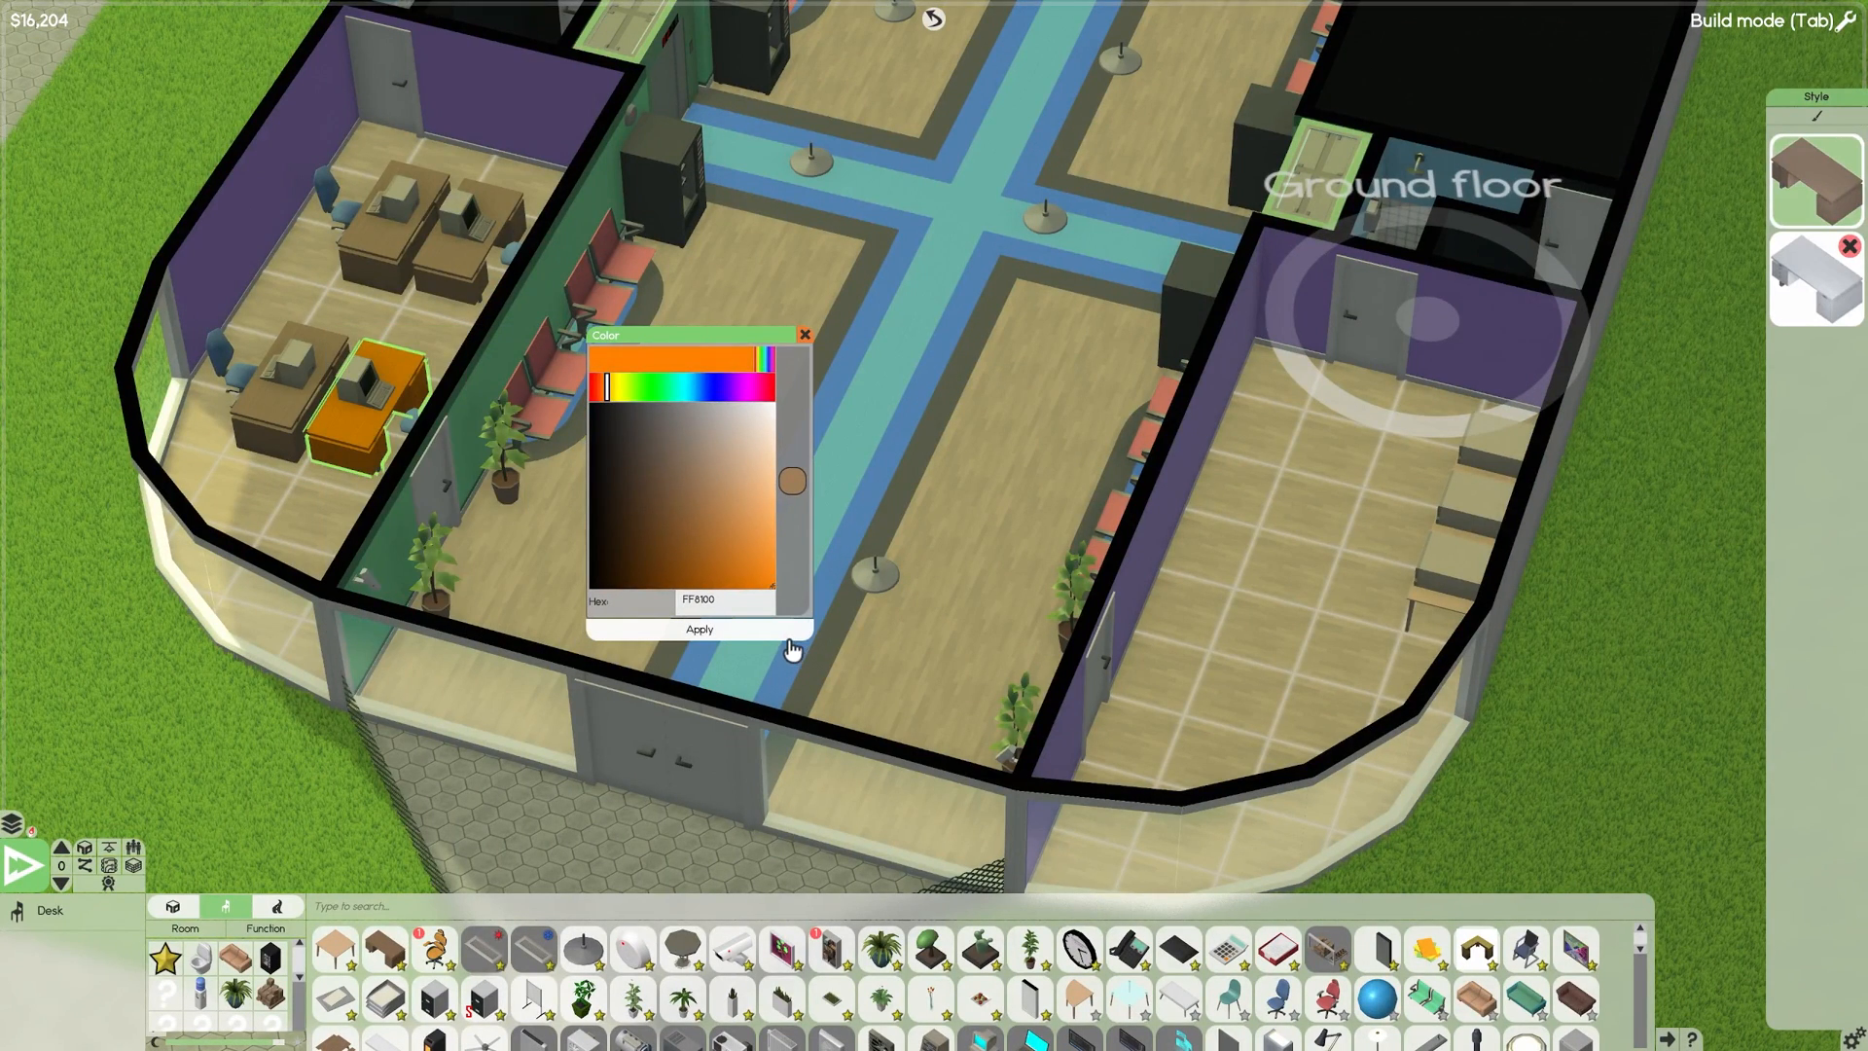
Apply the hex colour FF8100 to the selected desk.
left_click(700, 630)
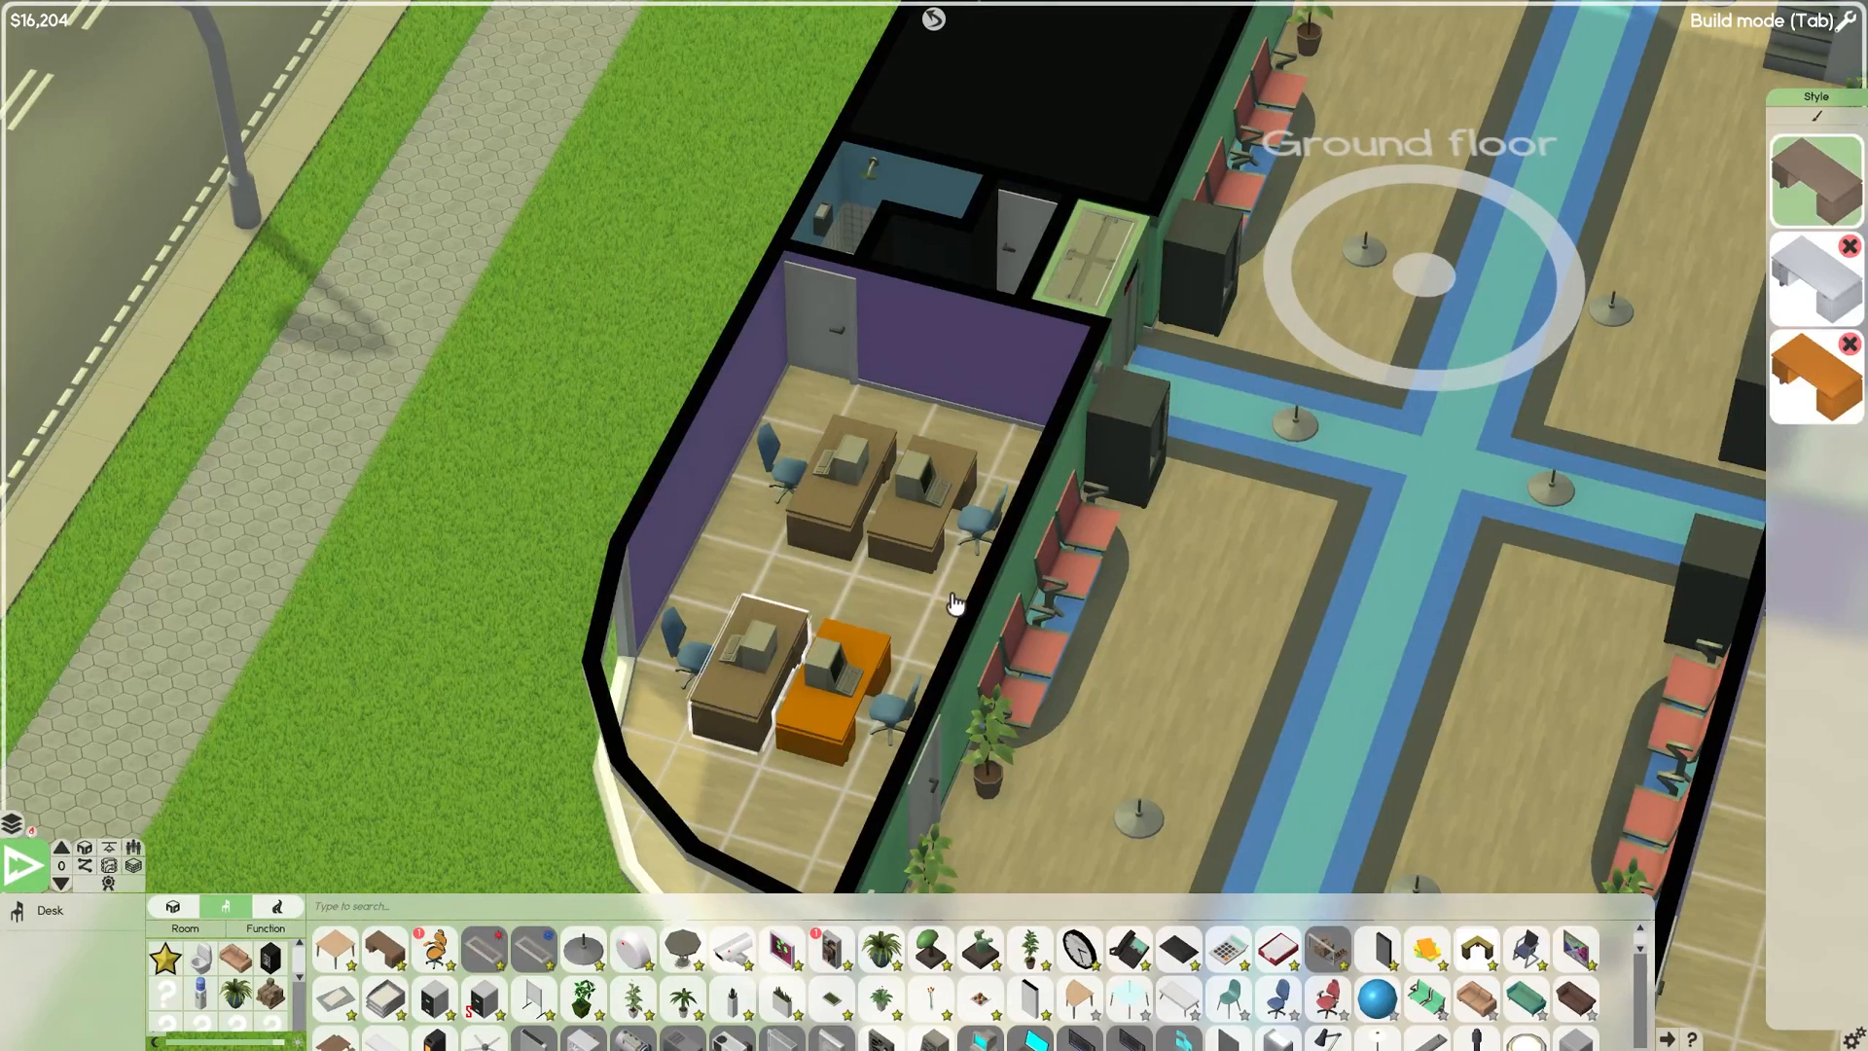
mouse_move(1512, 521)
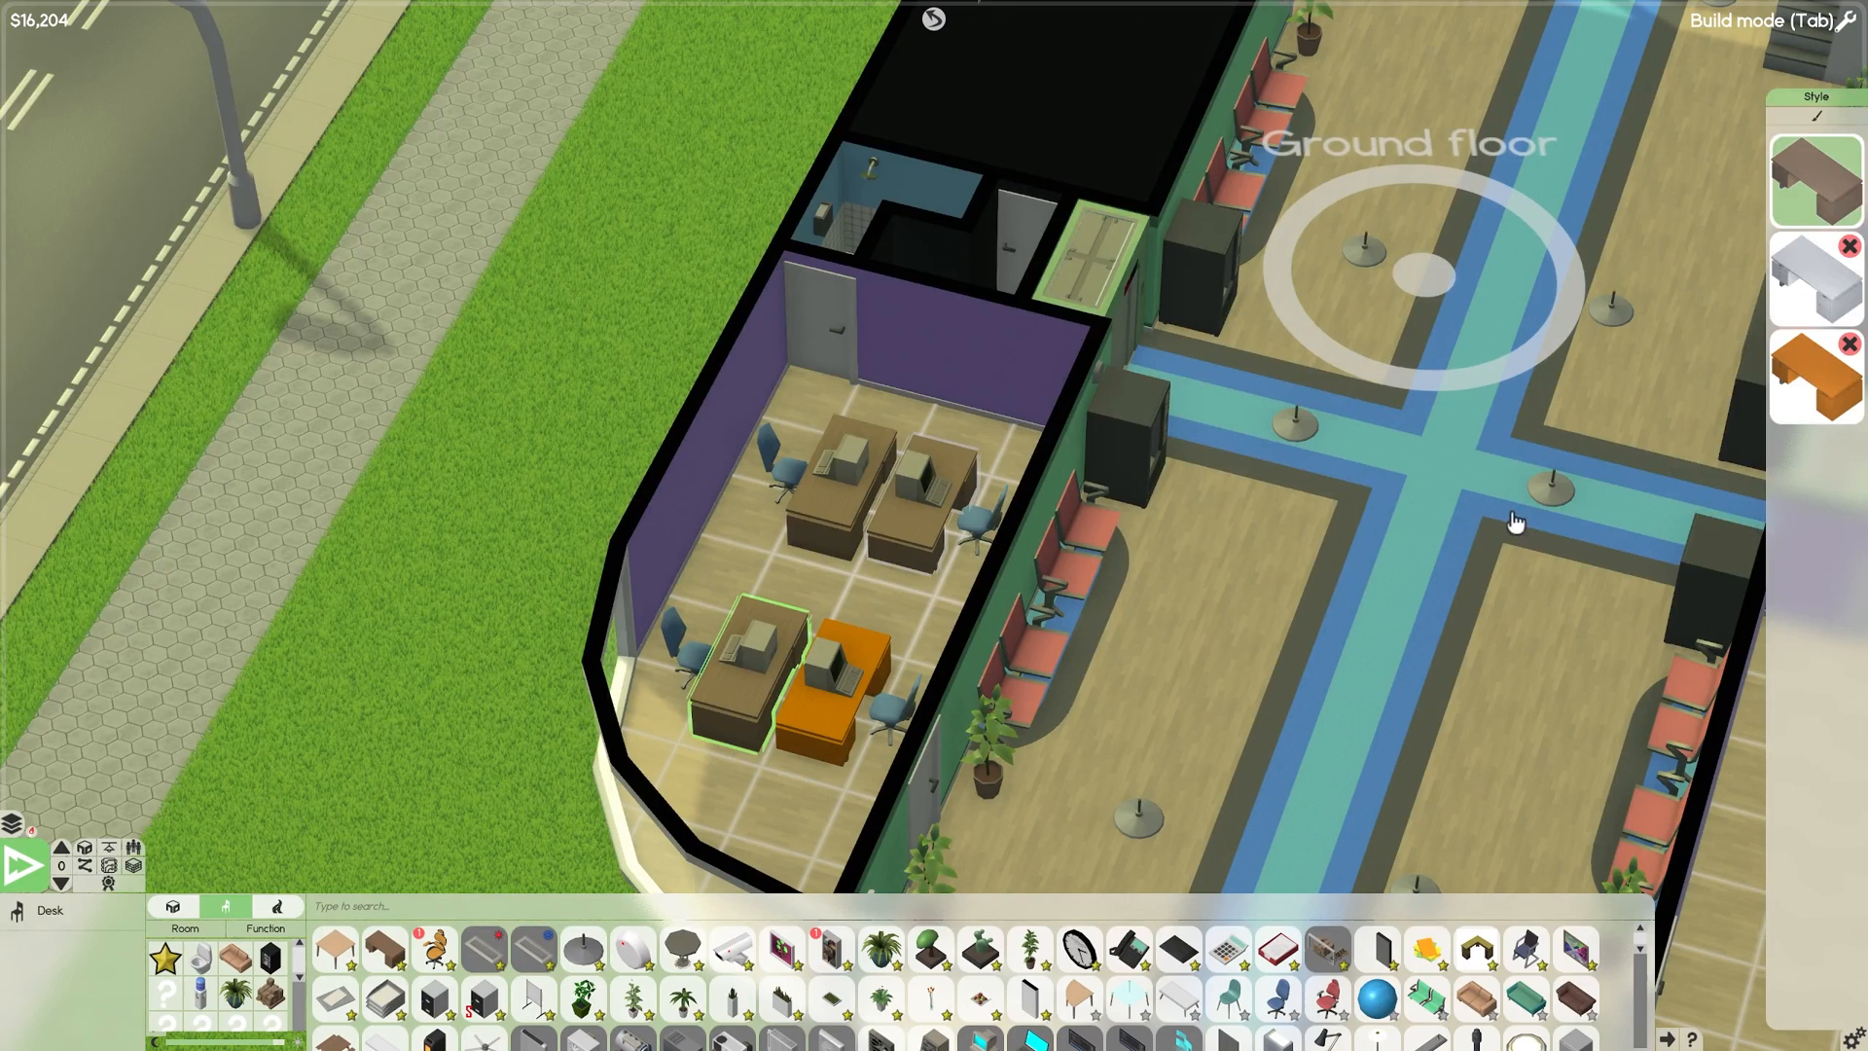
left_click(1811, 377)
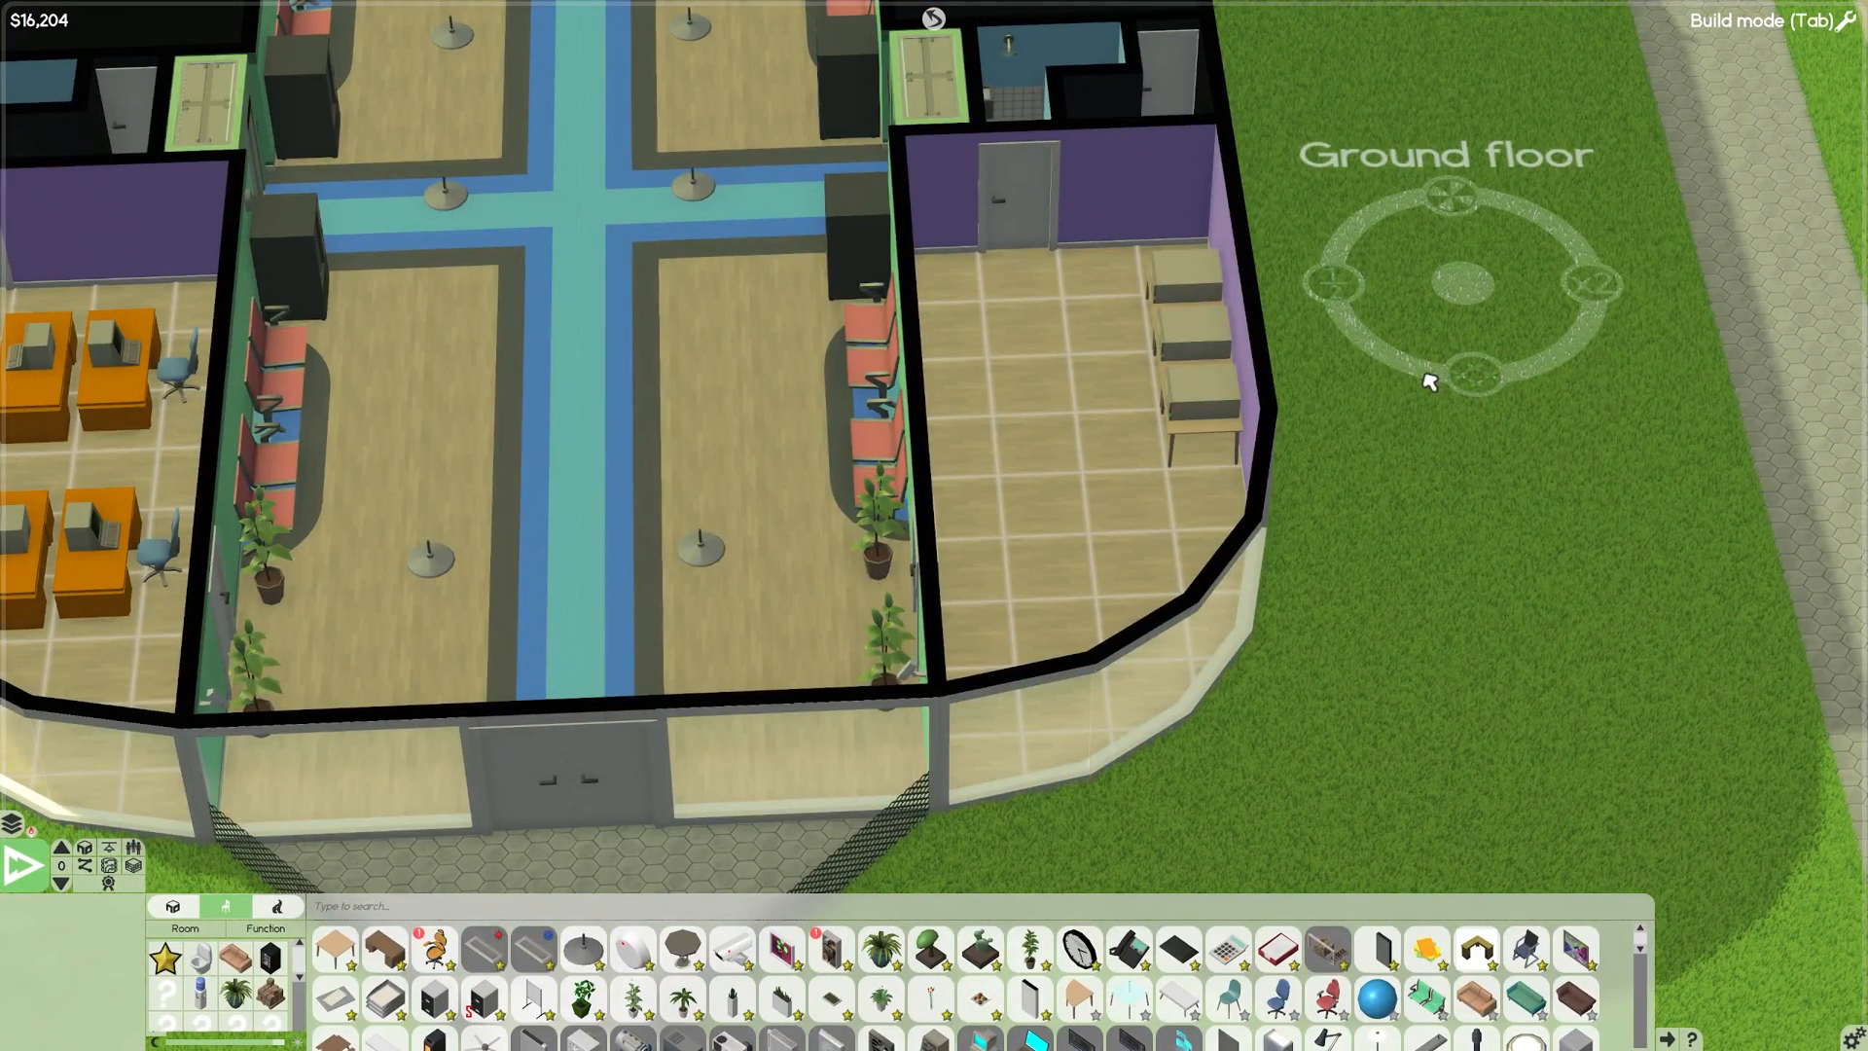
mouse_move(1334, 282)
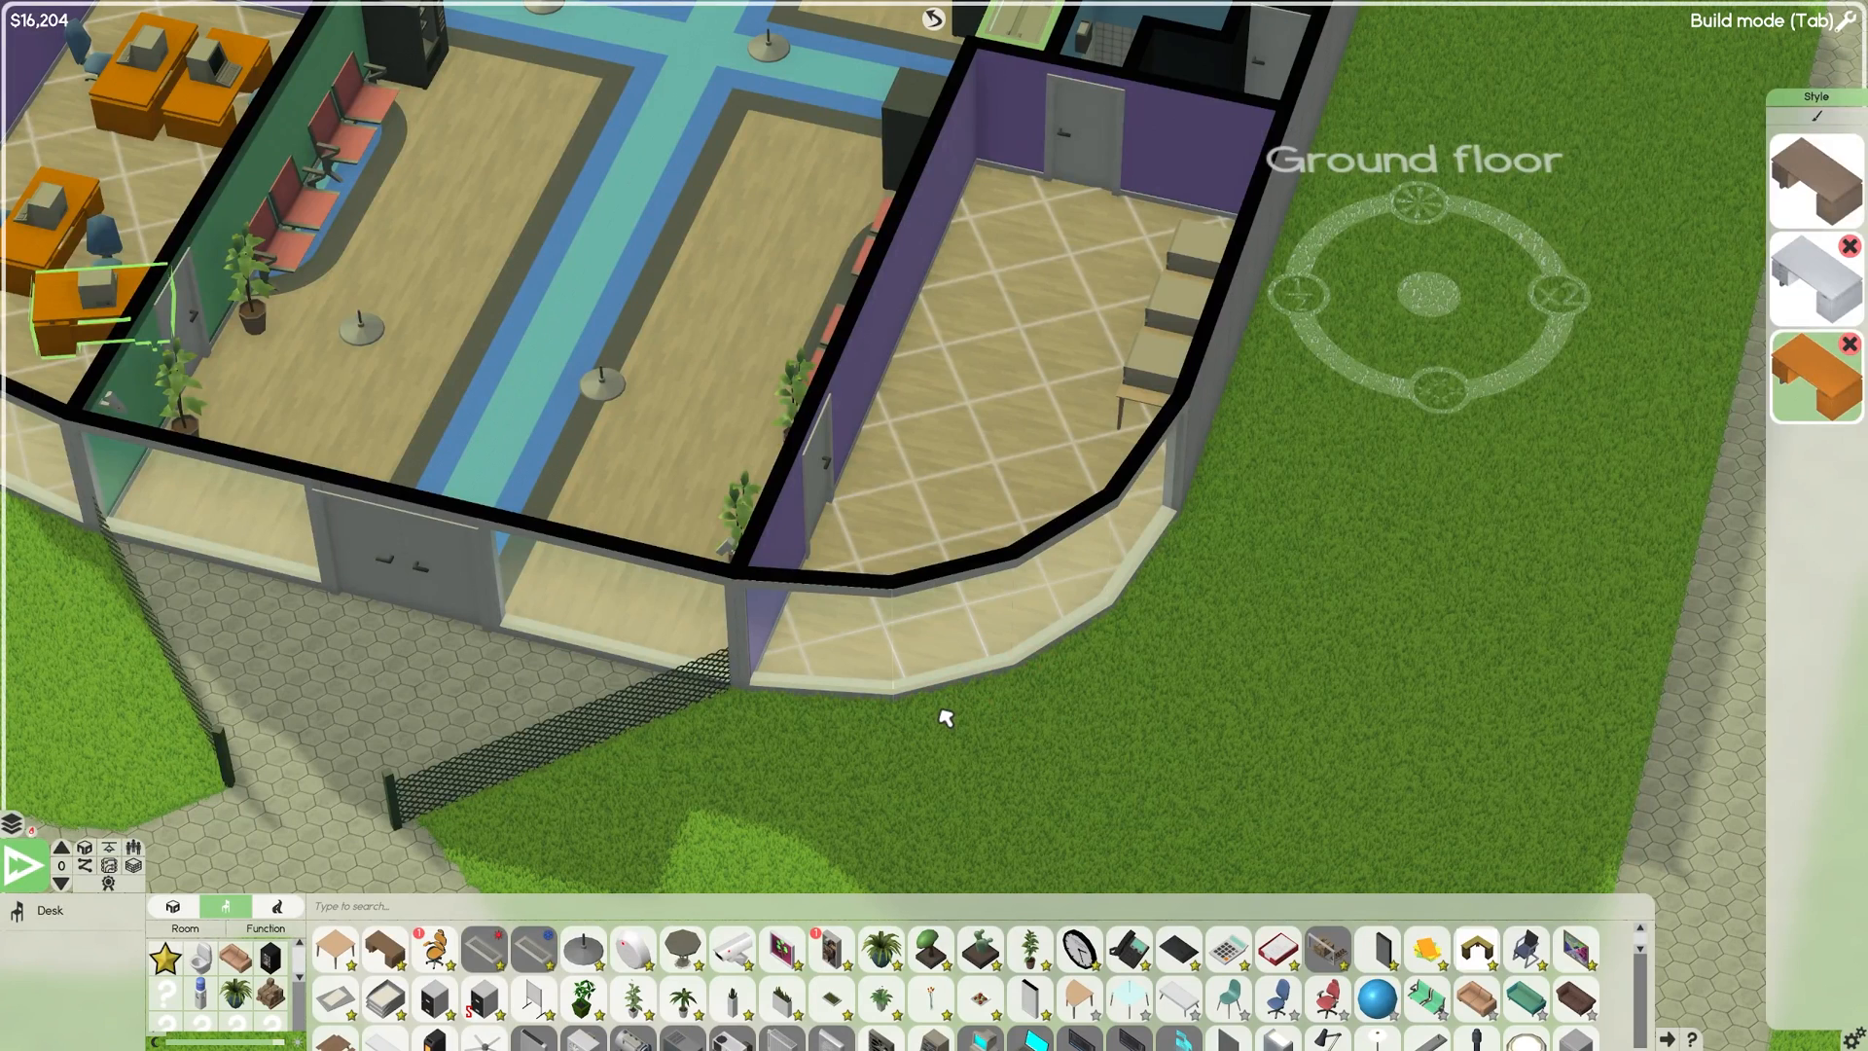
Press Tab while matching the remaining office desks to the orange style.
key("Tab")
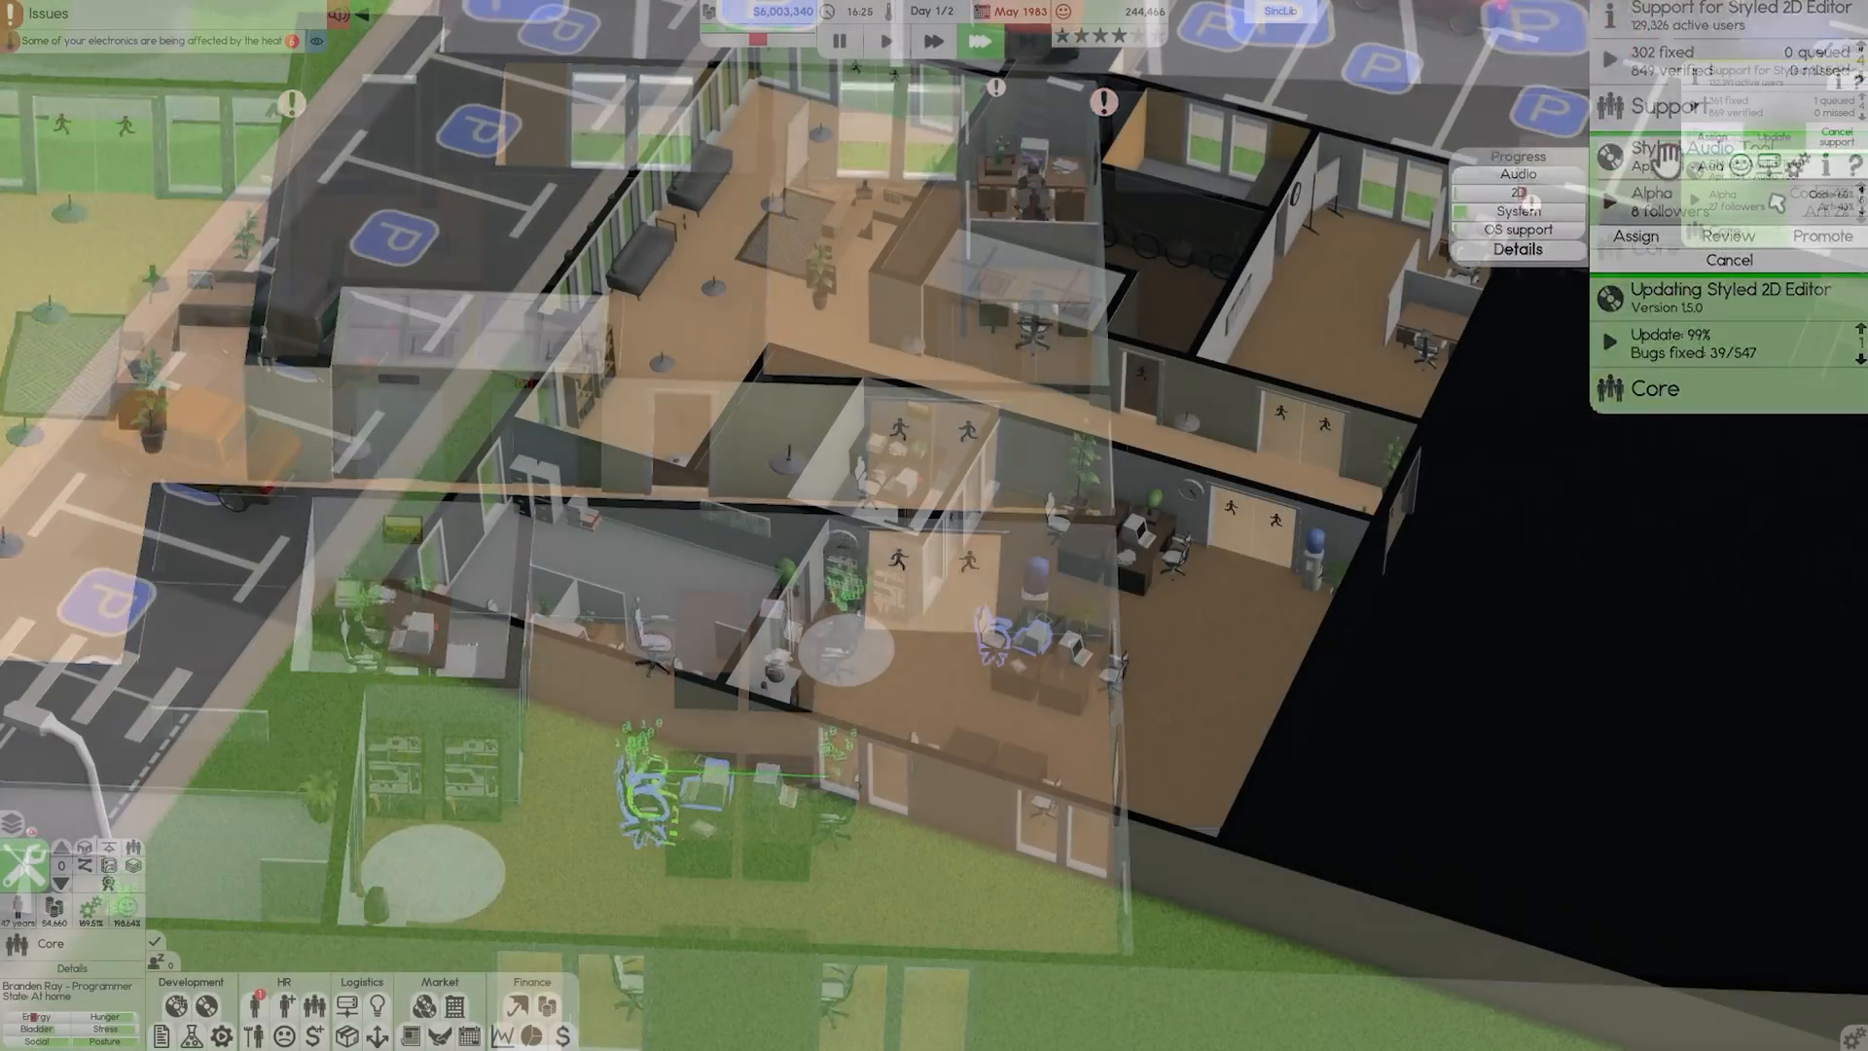
Run an outsourced review of Styled Audio Tool, close its 7.4/10 results, and skip idle time.
left_click(1729, 234)
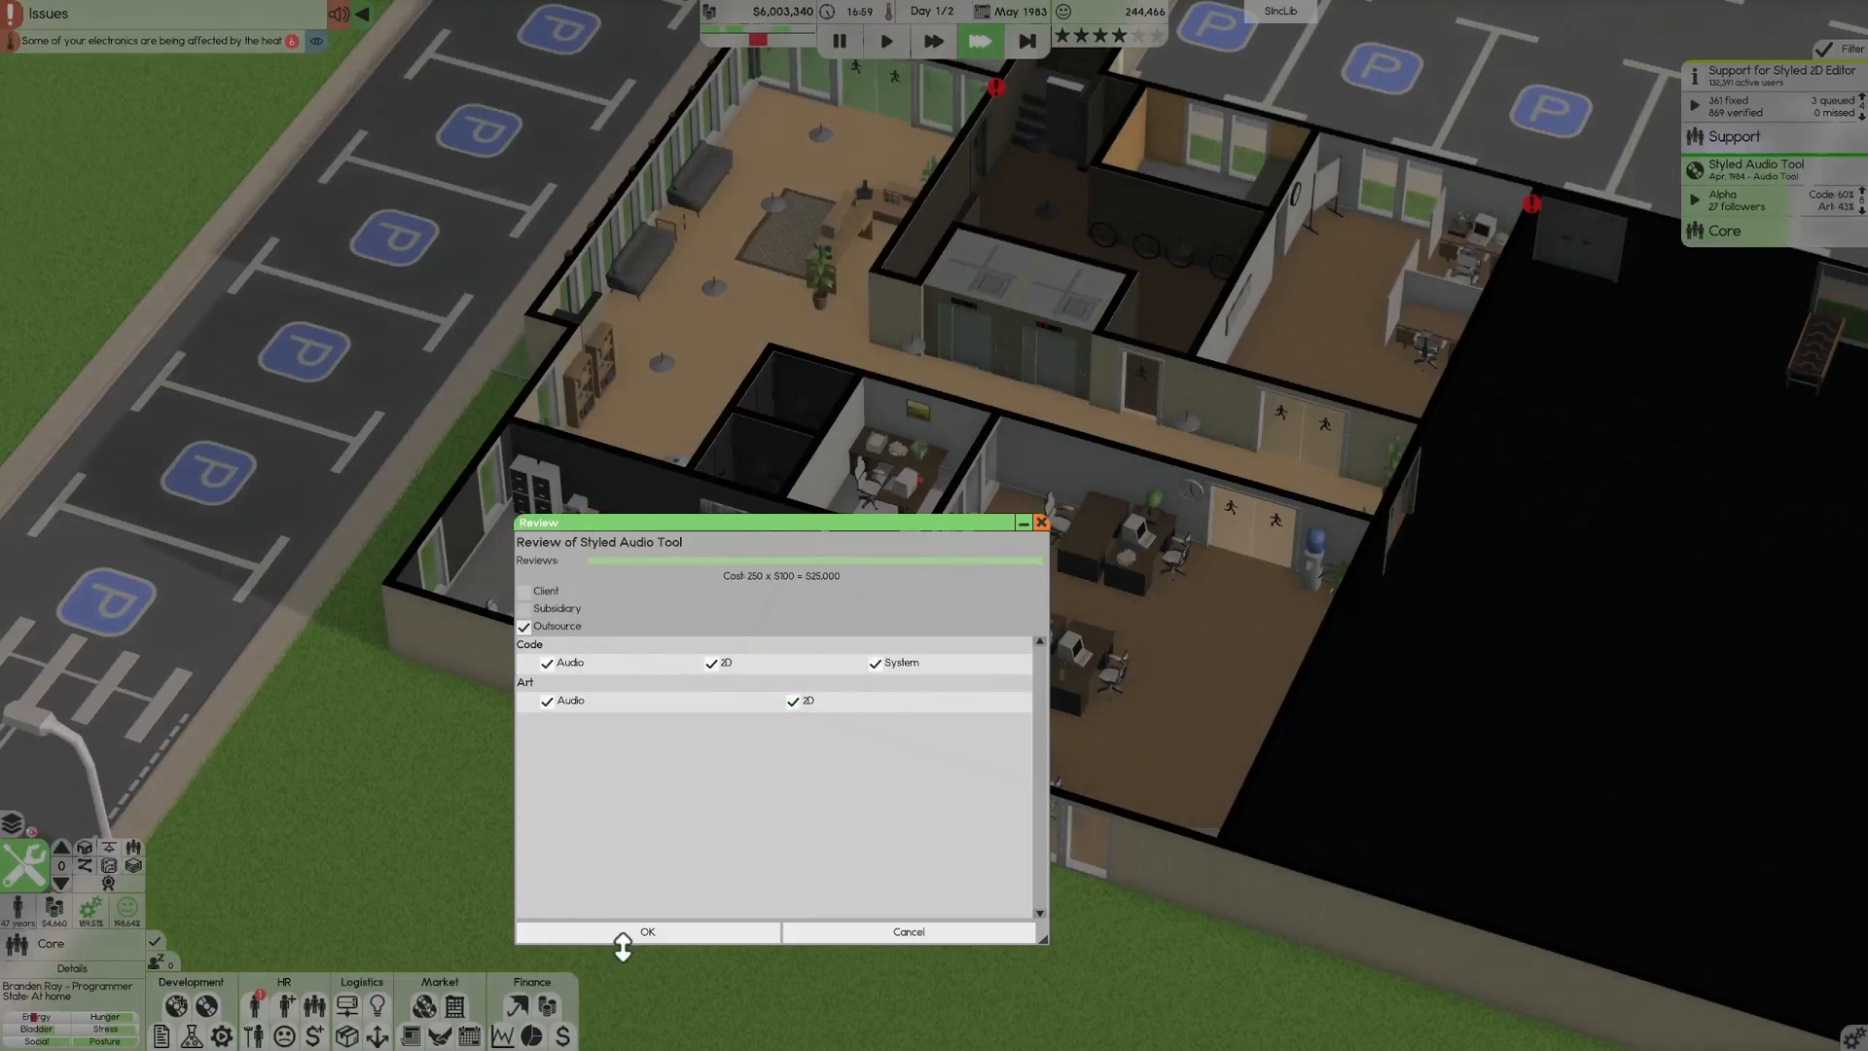
left_click(646, 932)
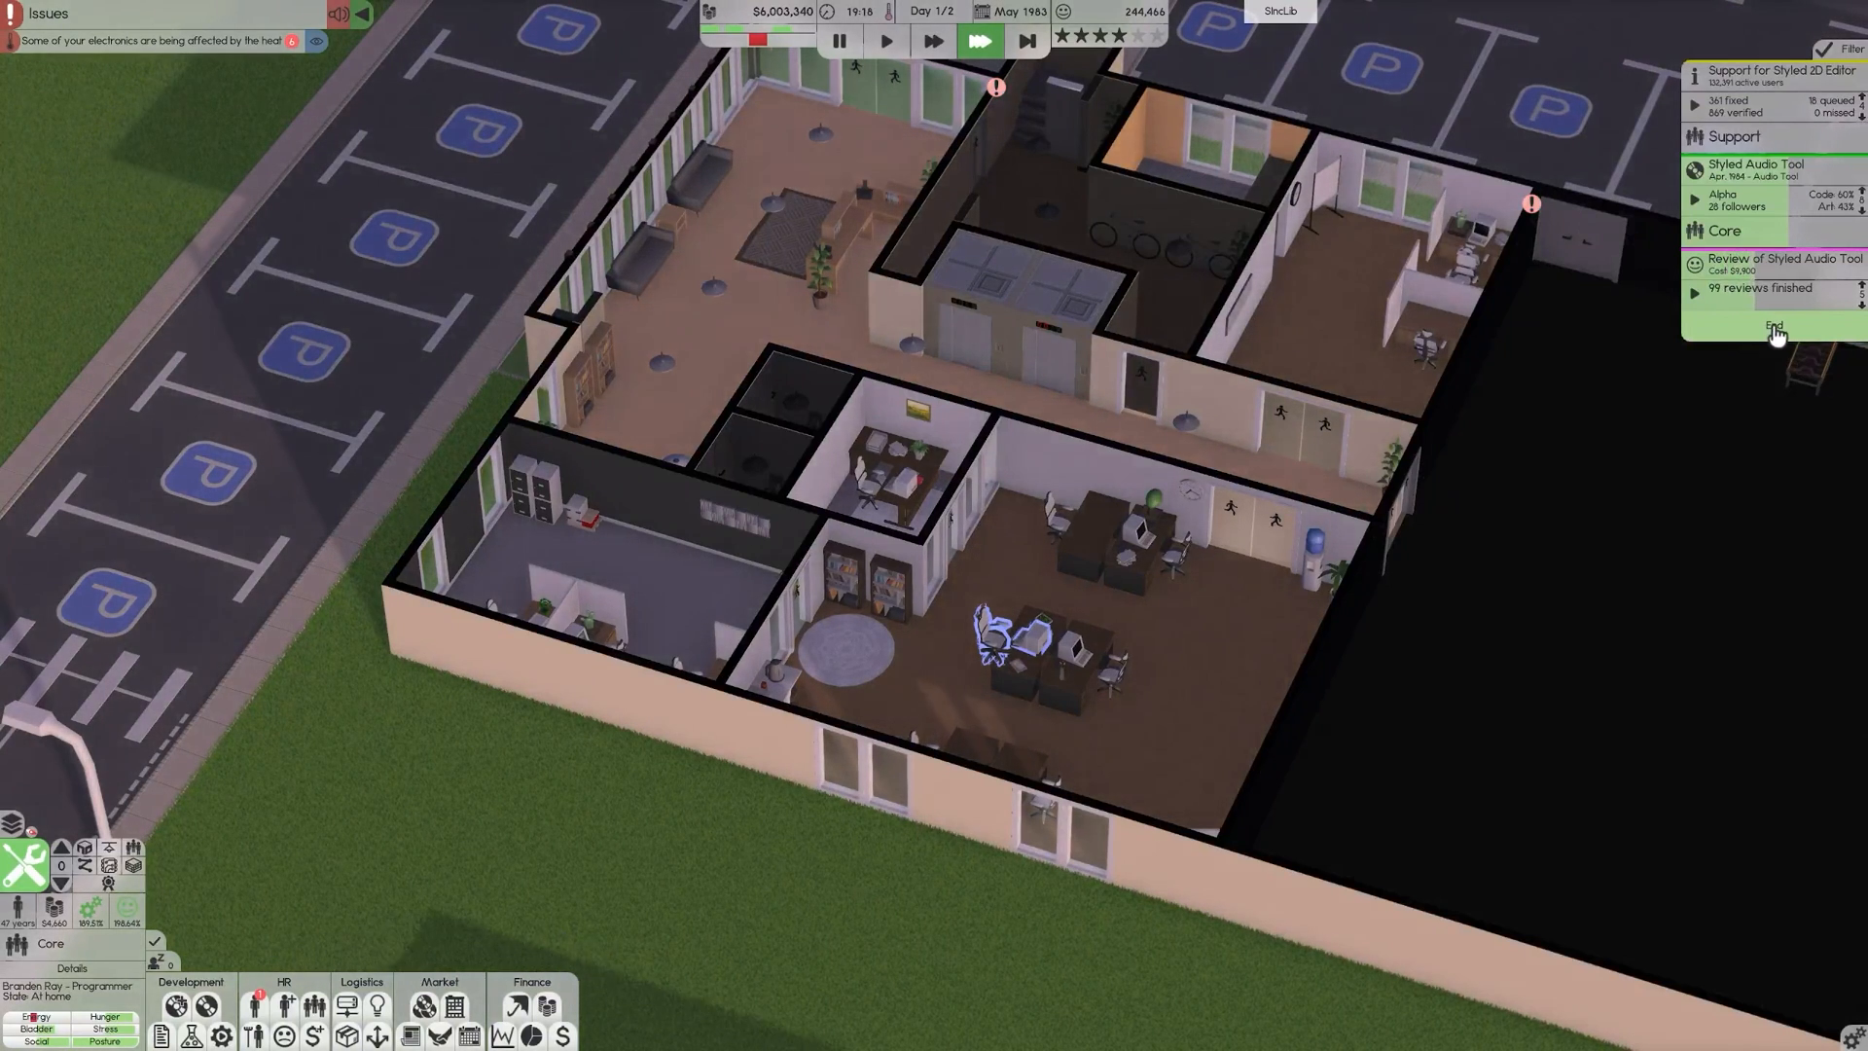
left_click(1774, 328)
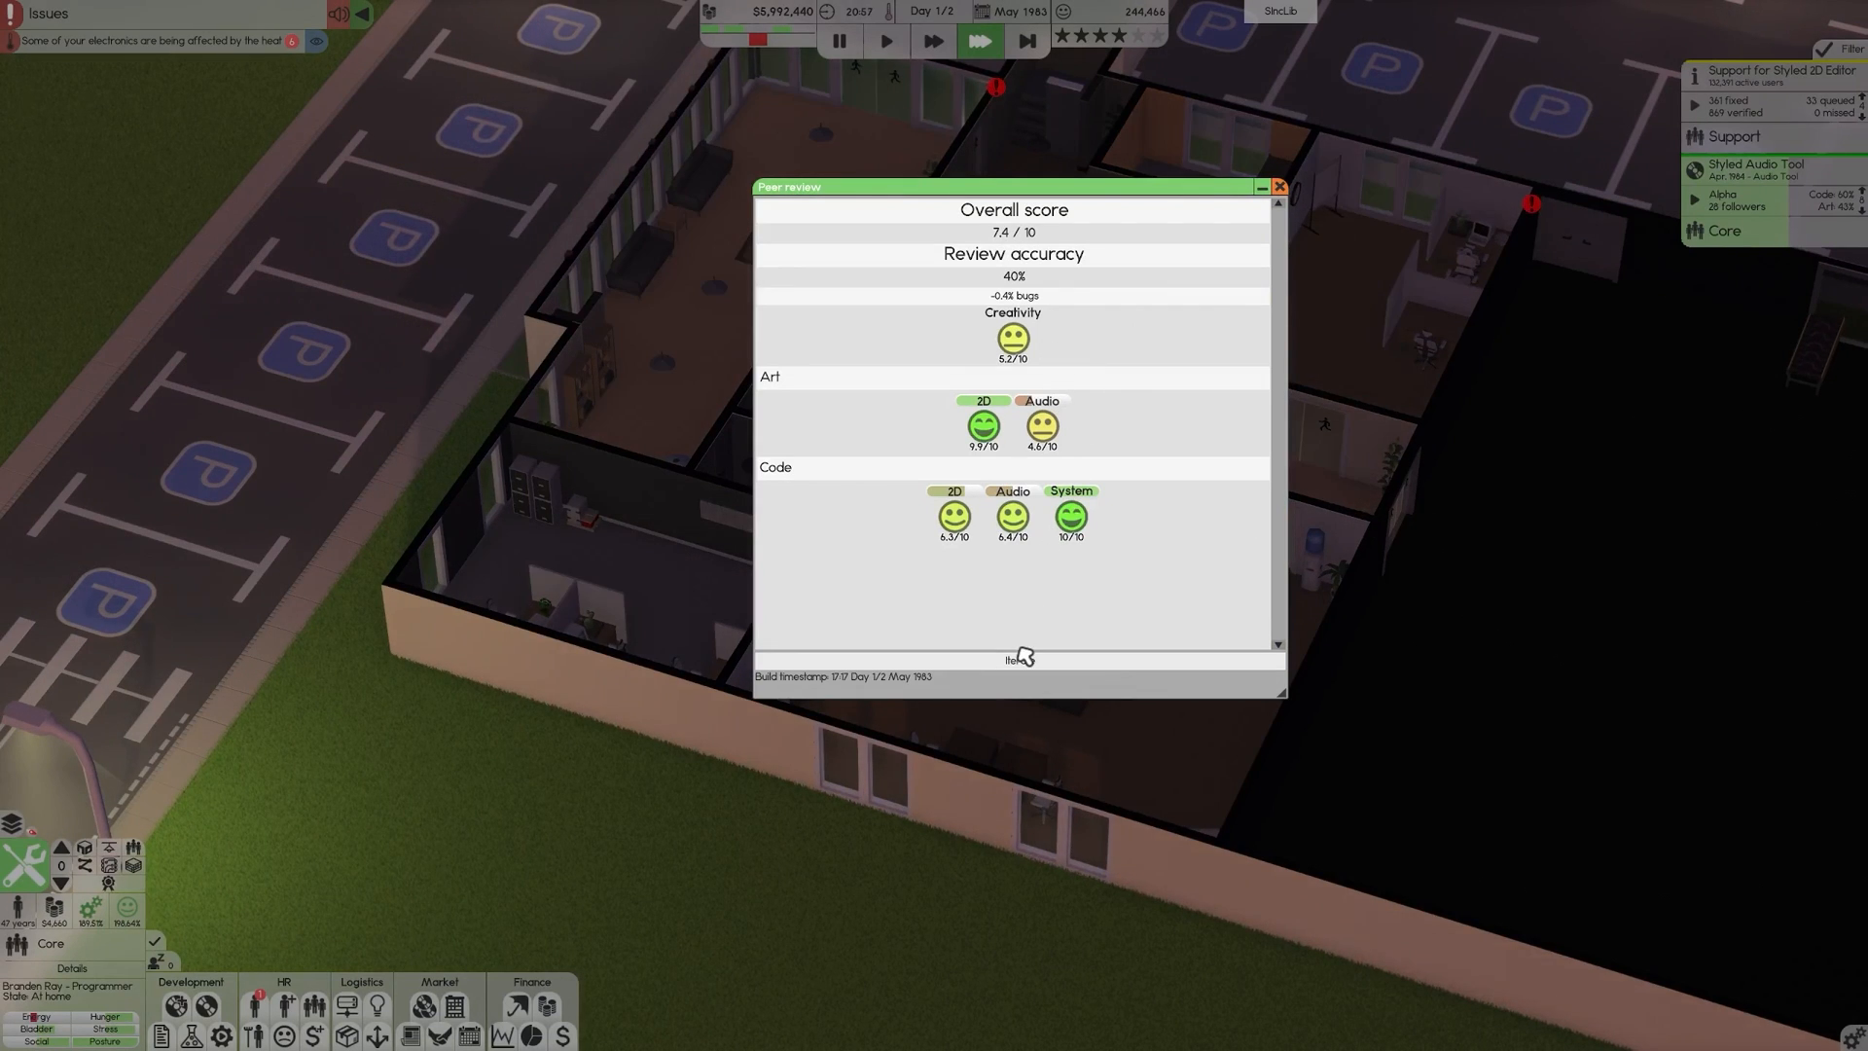
left_click(1275, 185)
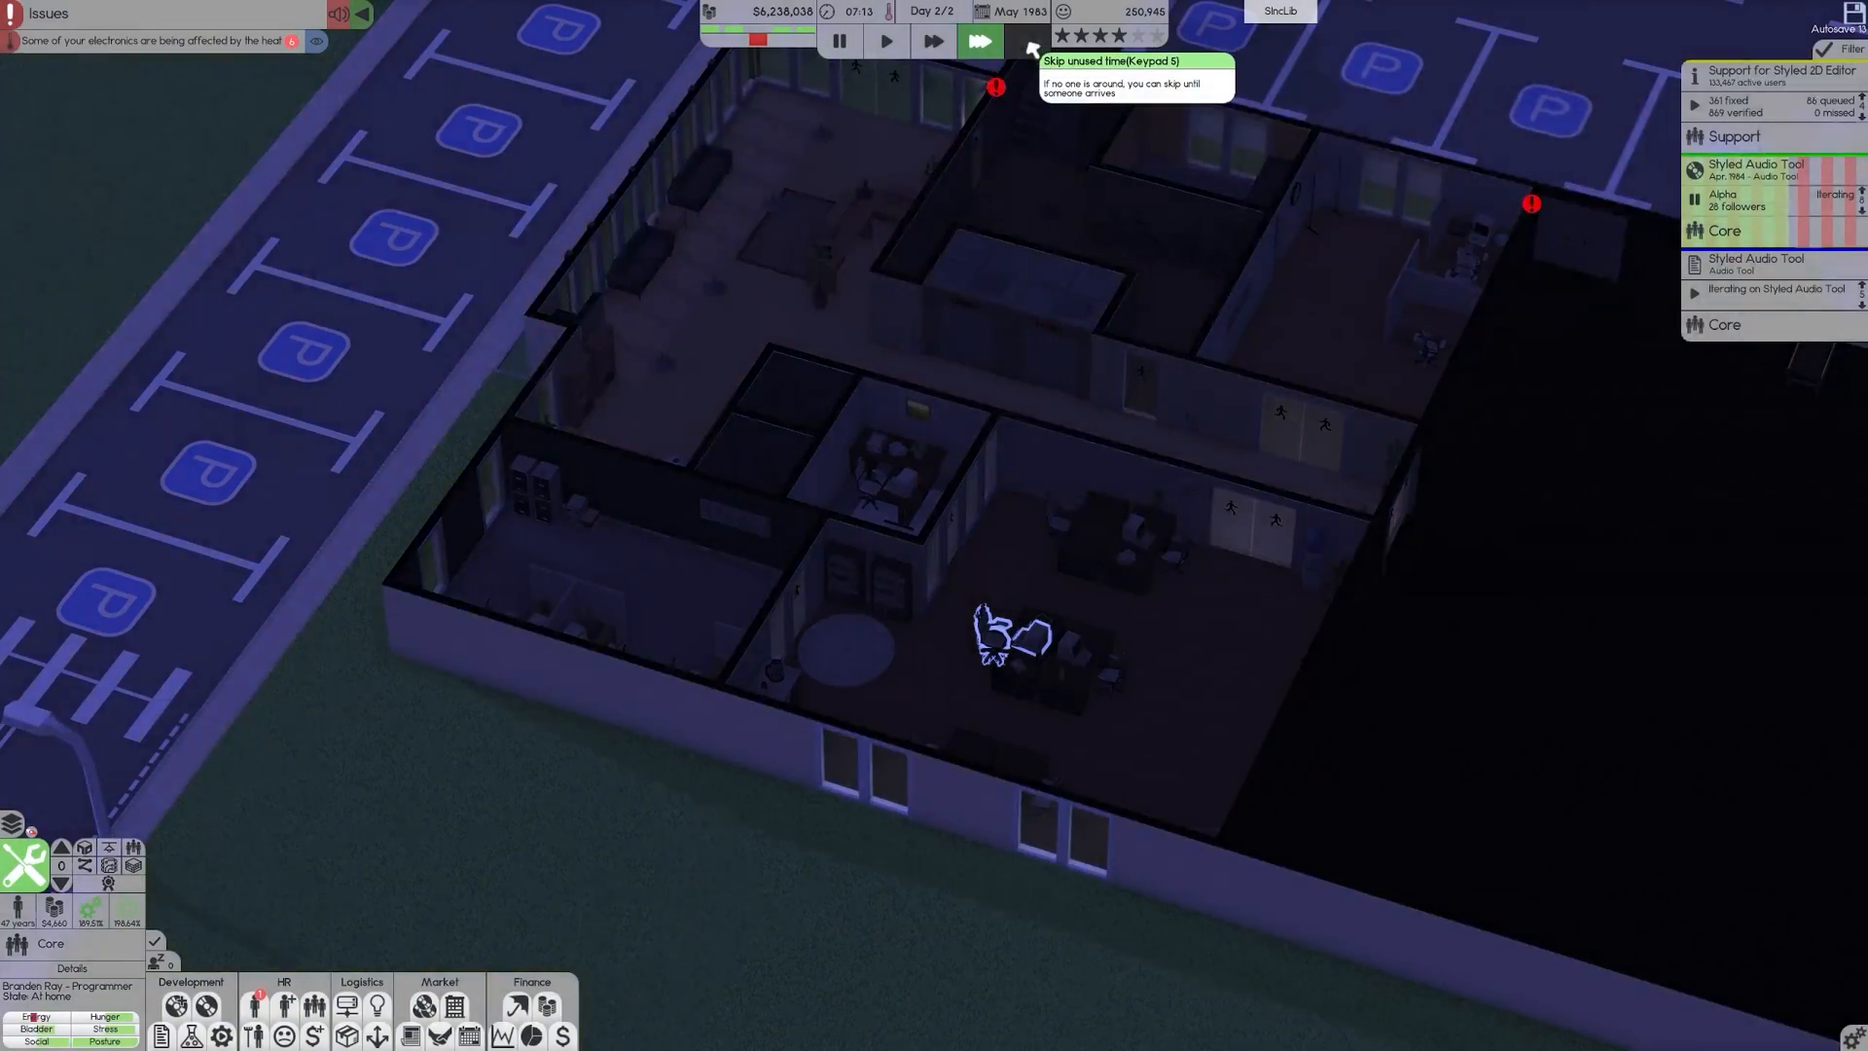
left_click(978, 39)
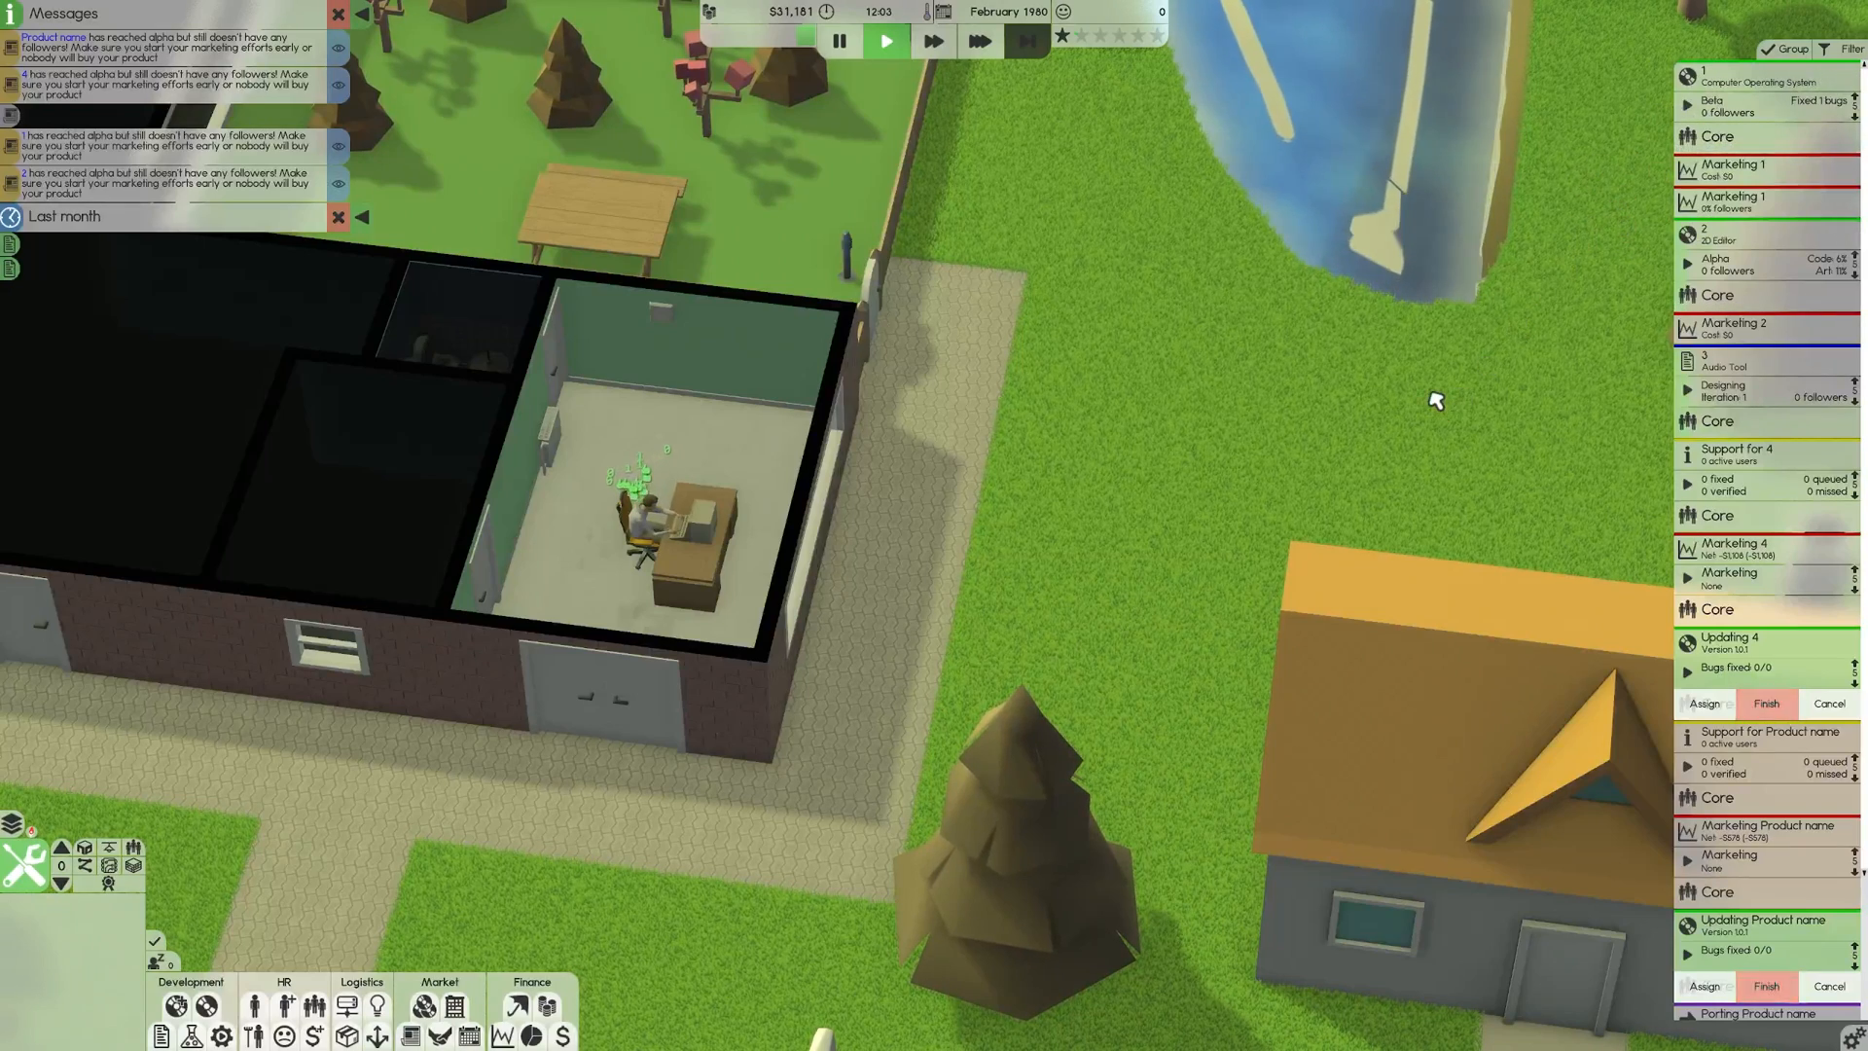
mouse_move(1114, 397)
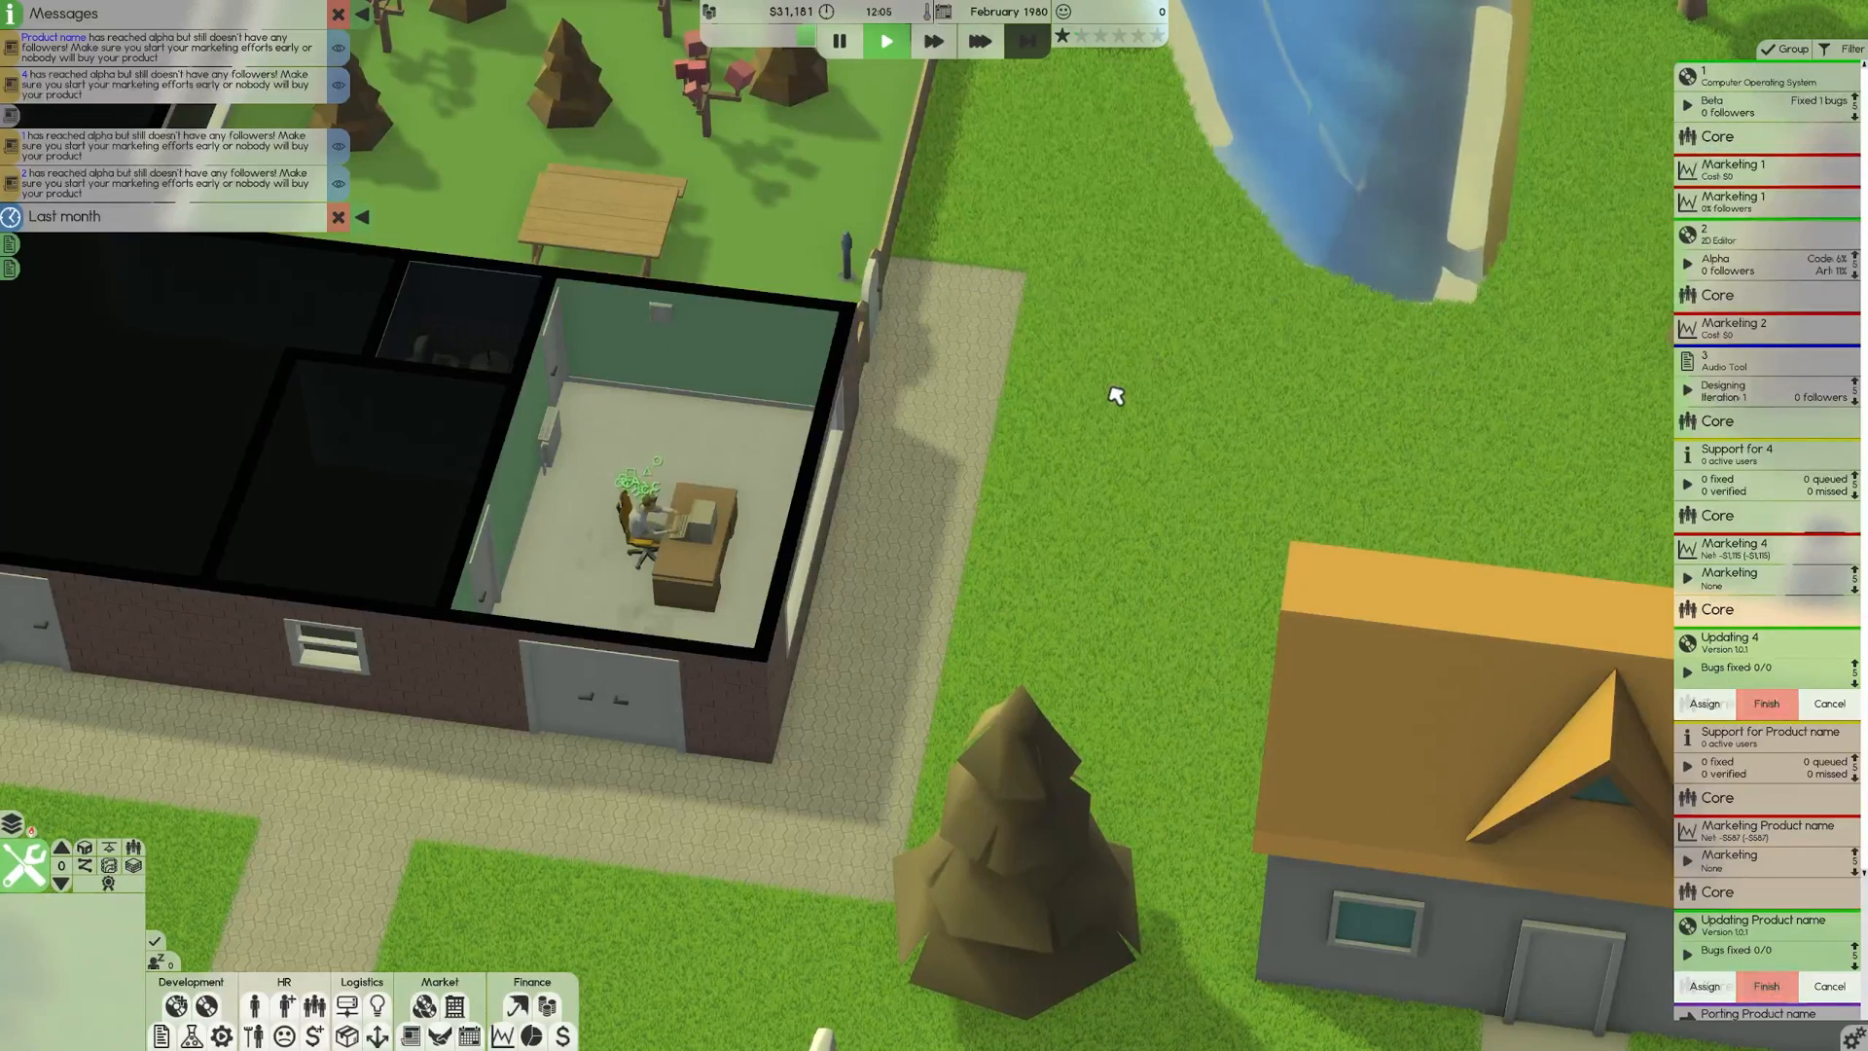
mouse_move(1220, 323)
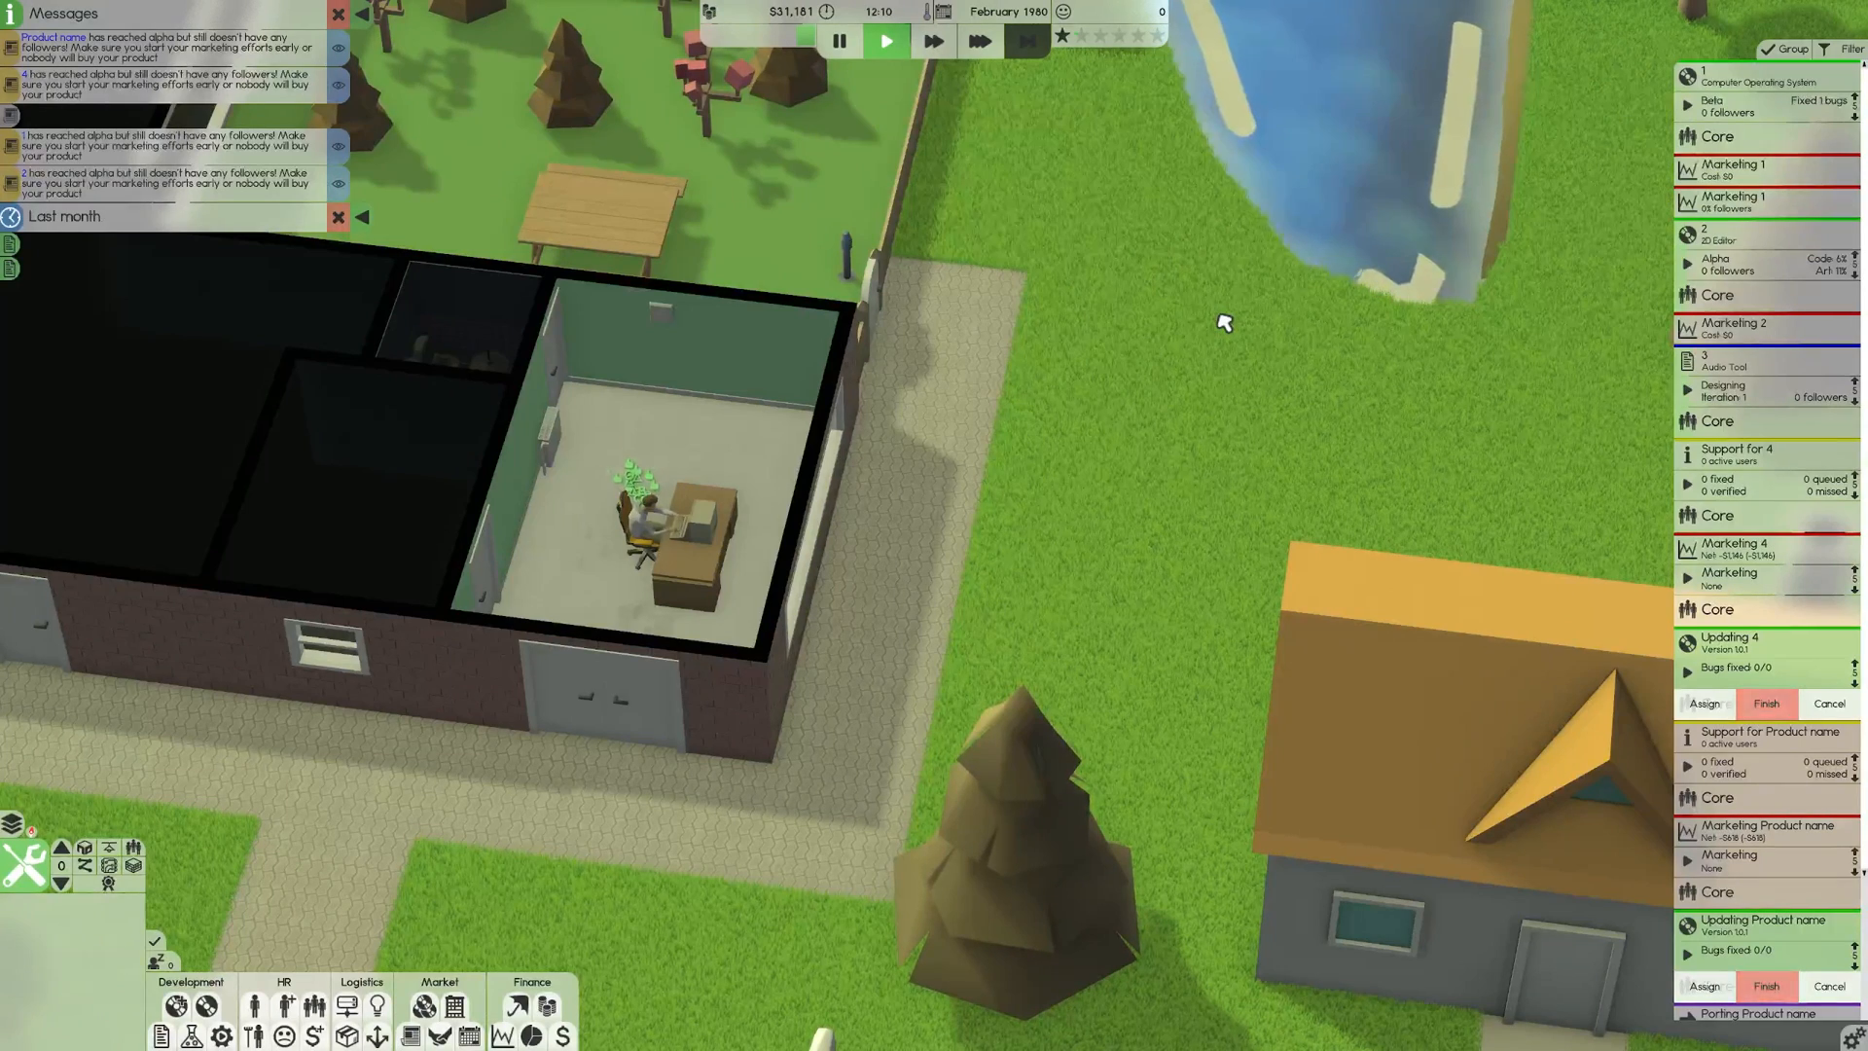
mouse_move(1600, 140)
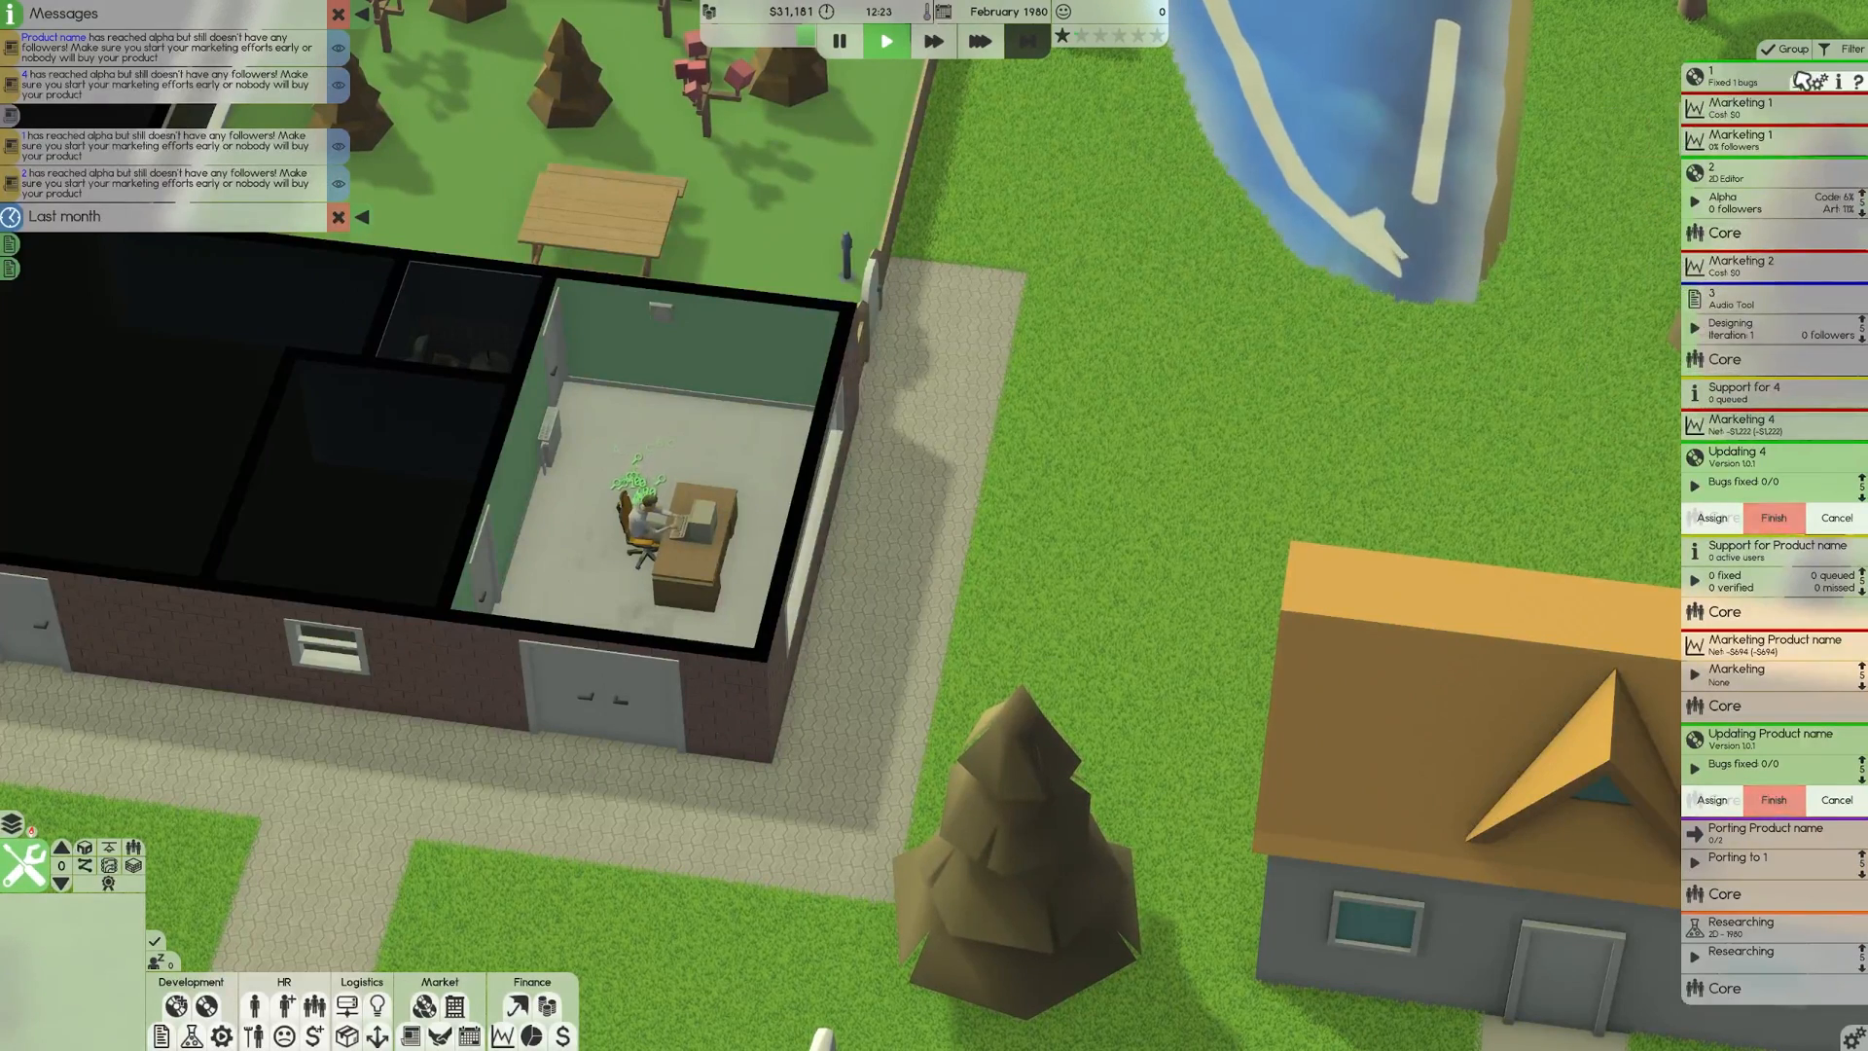
Filter the task list to support tasks, clear the filter, then group tasks by type.
left_click(1846, 48)
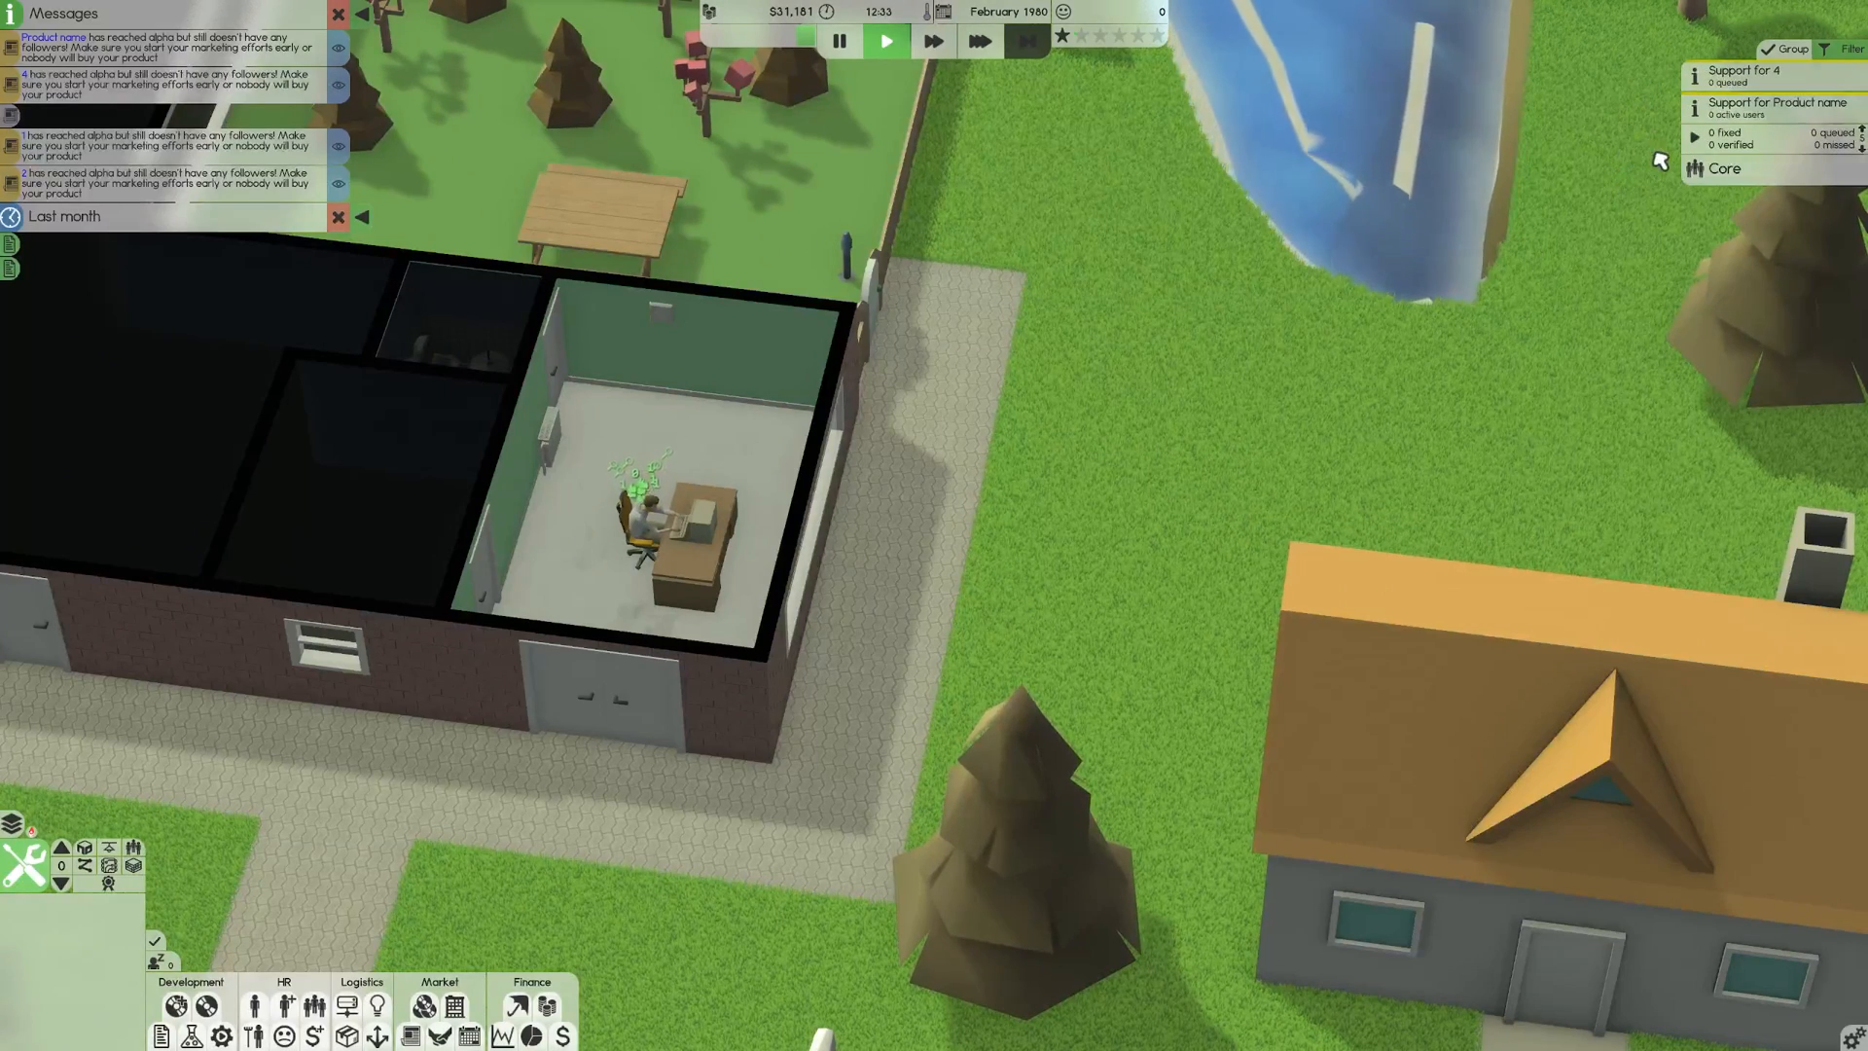
left_click(1787, 49)
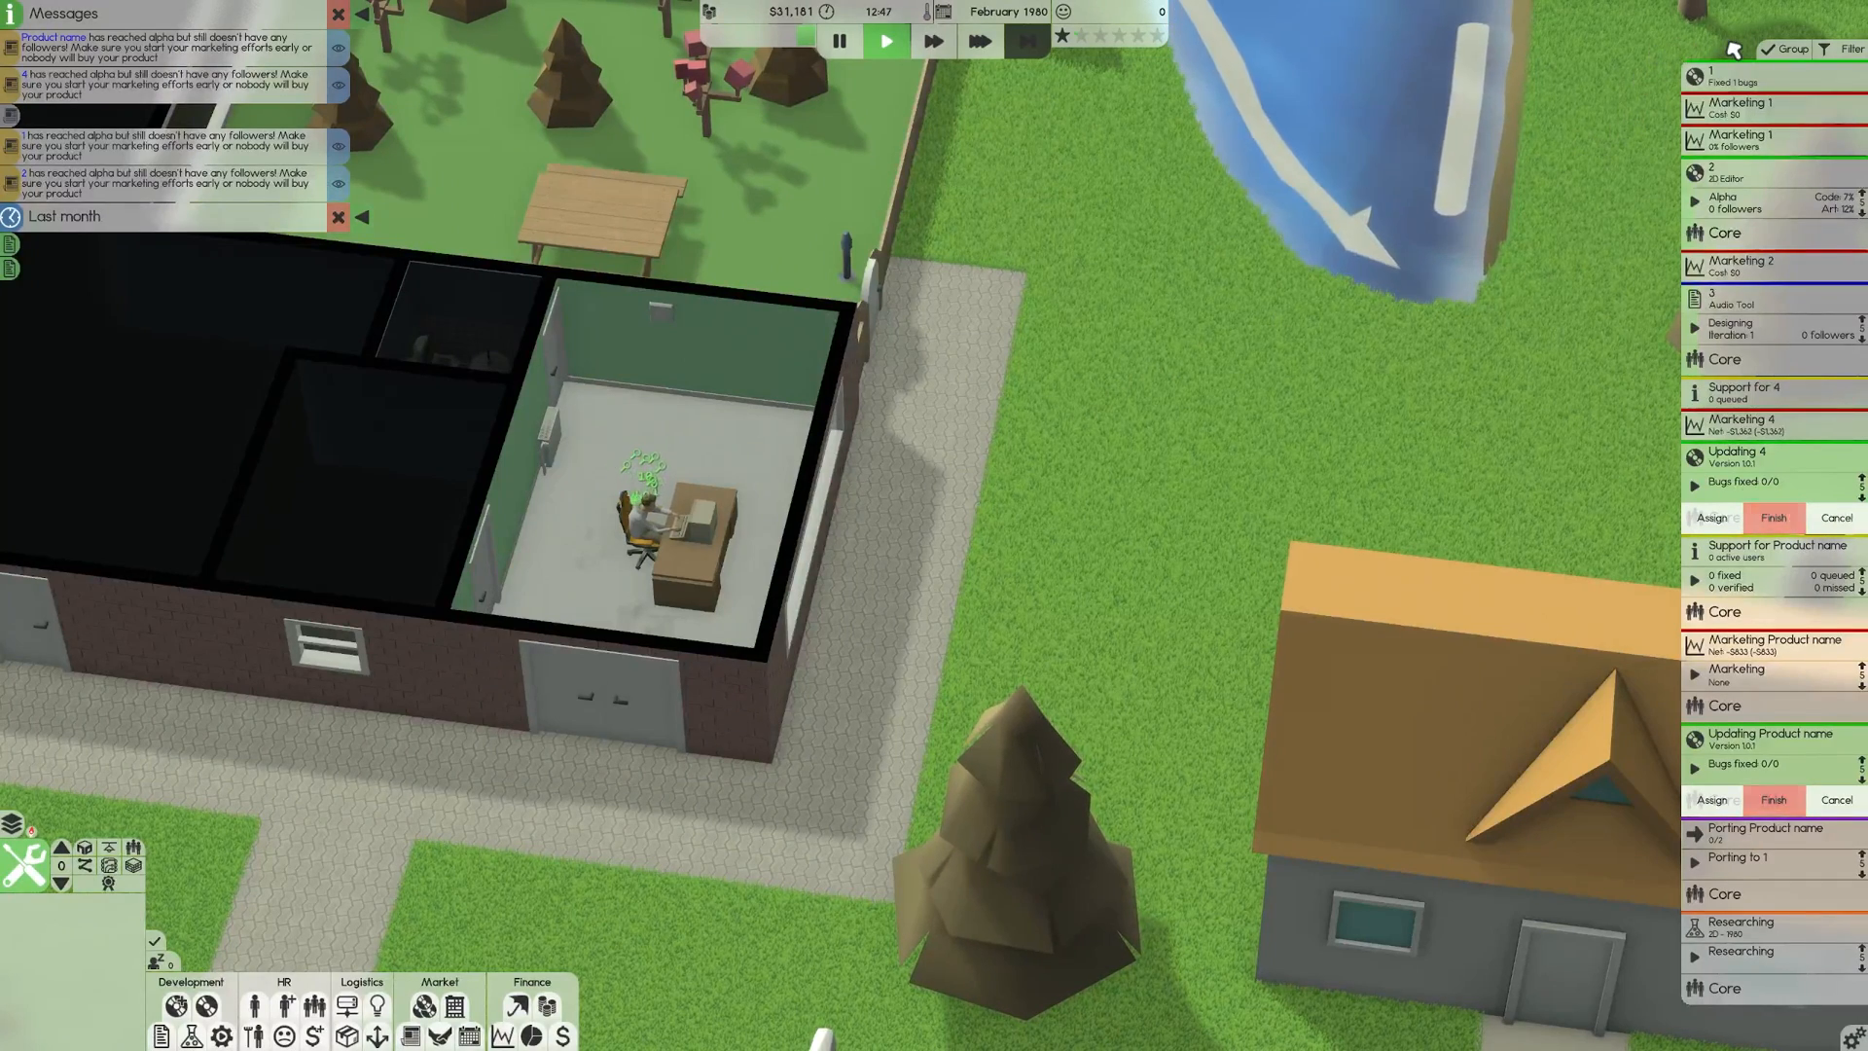
left_click(1789, 49)
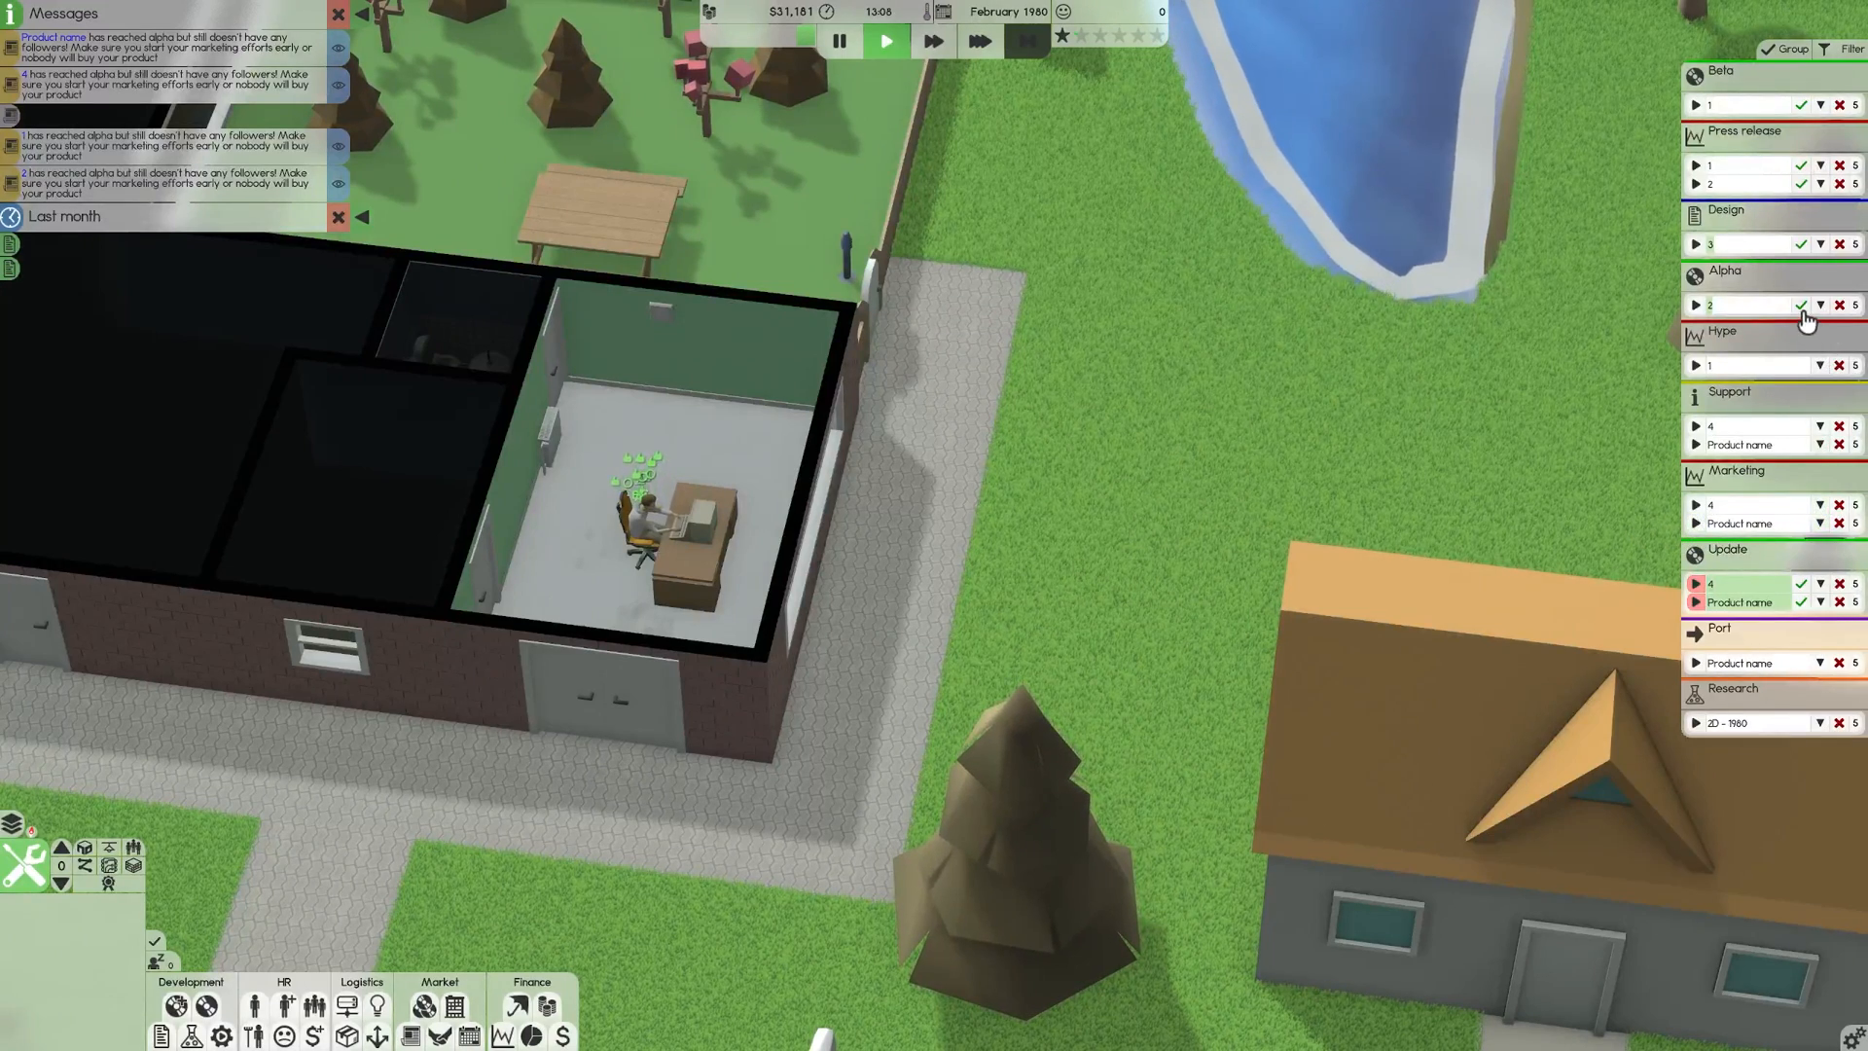
Adjust two task-list entries, then group the running tasks by project.
left_click(1801, 304)
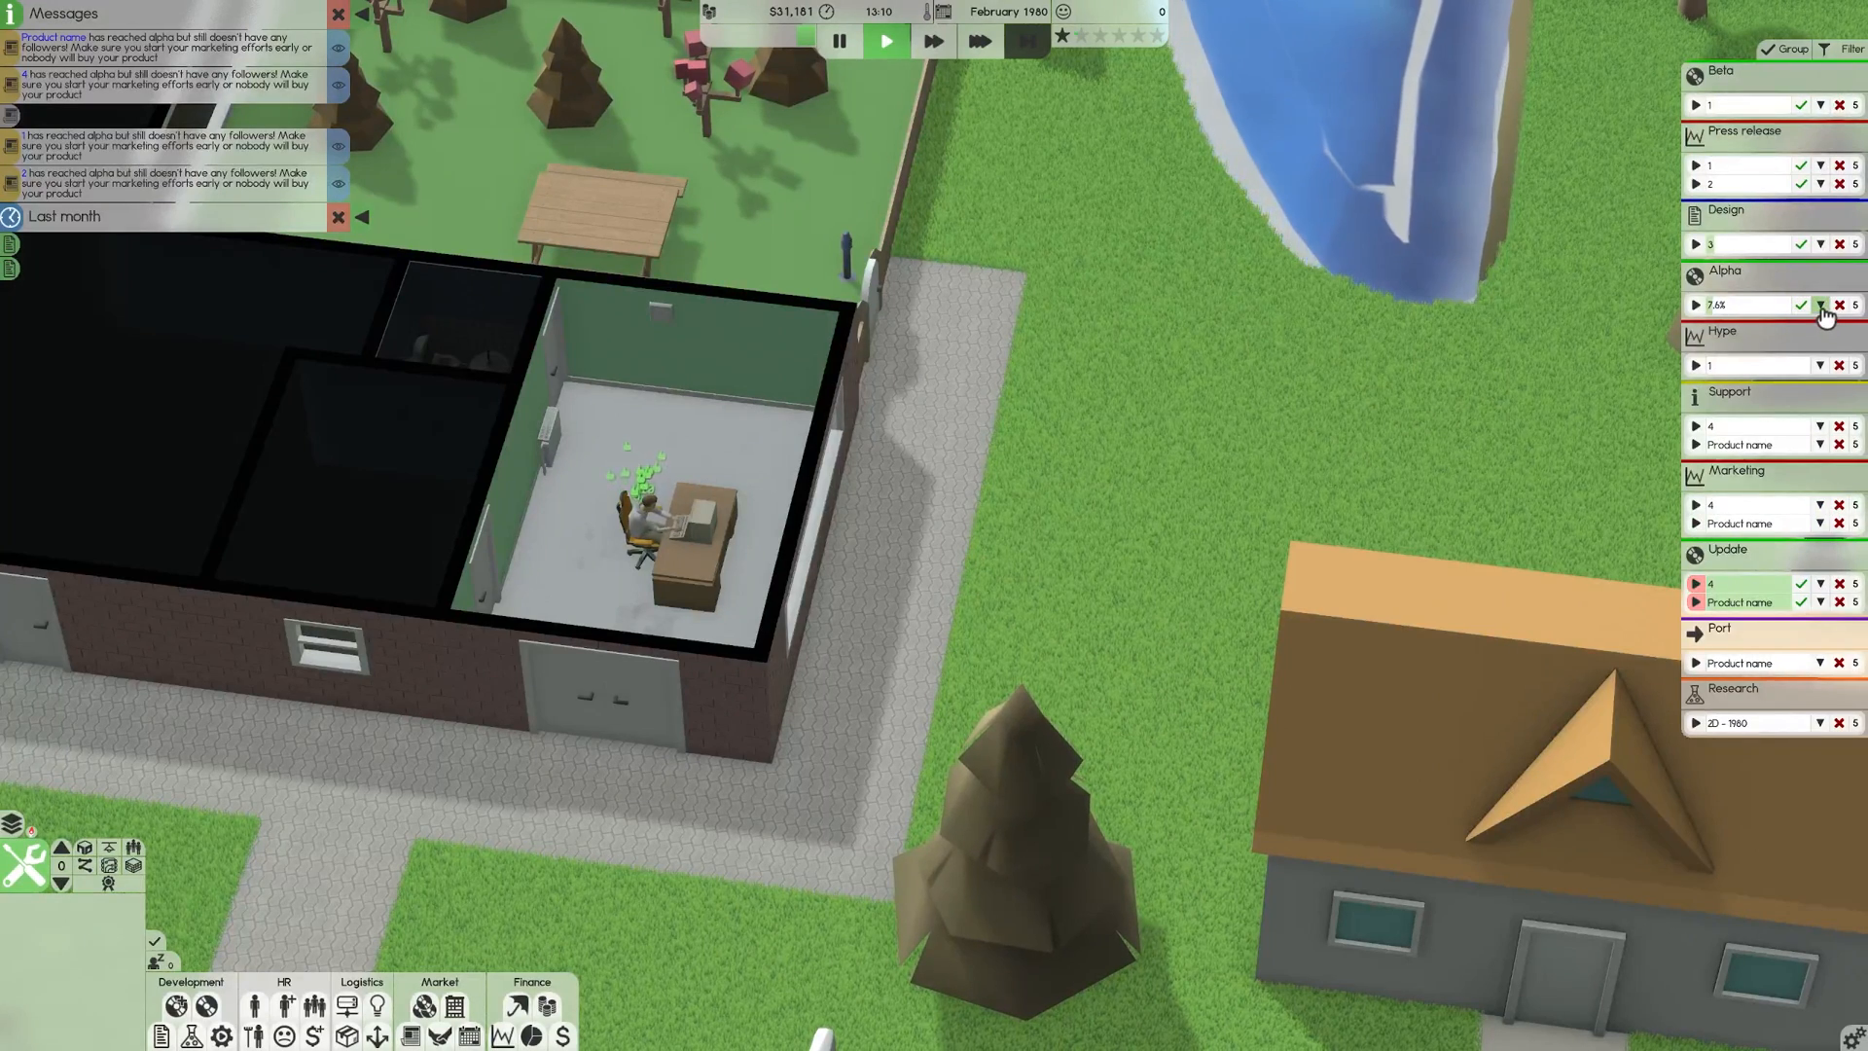
left_click(1819, 304)
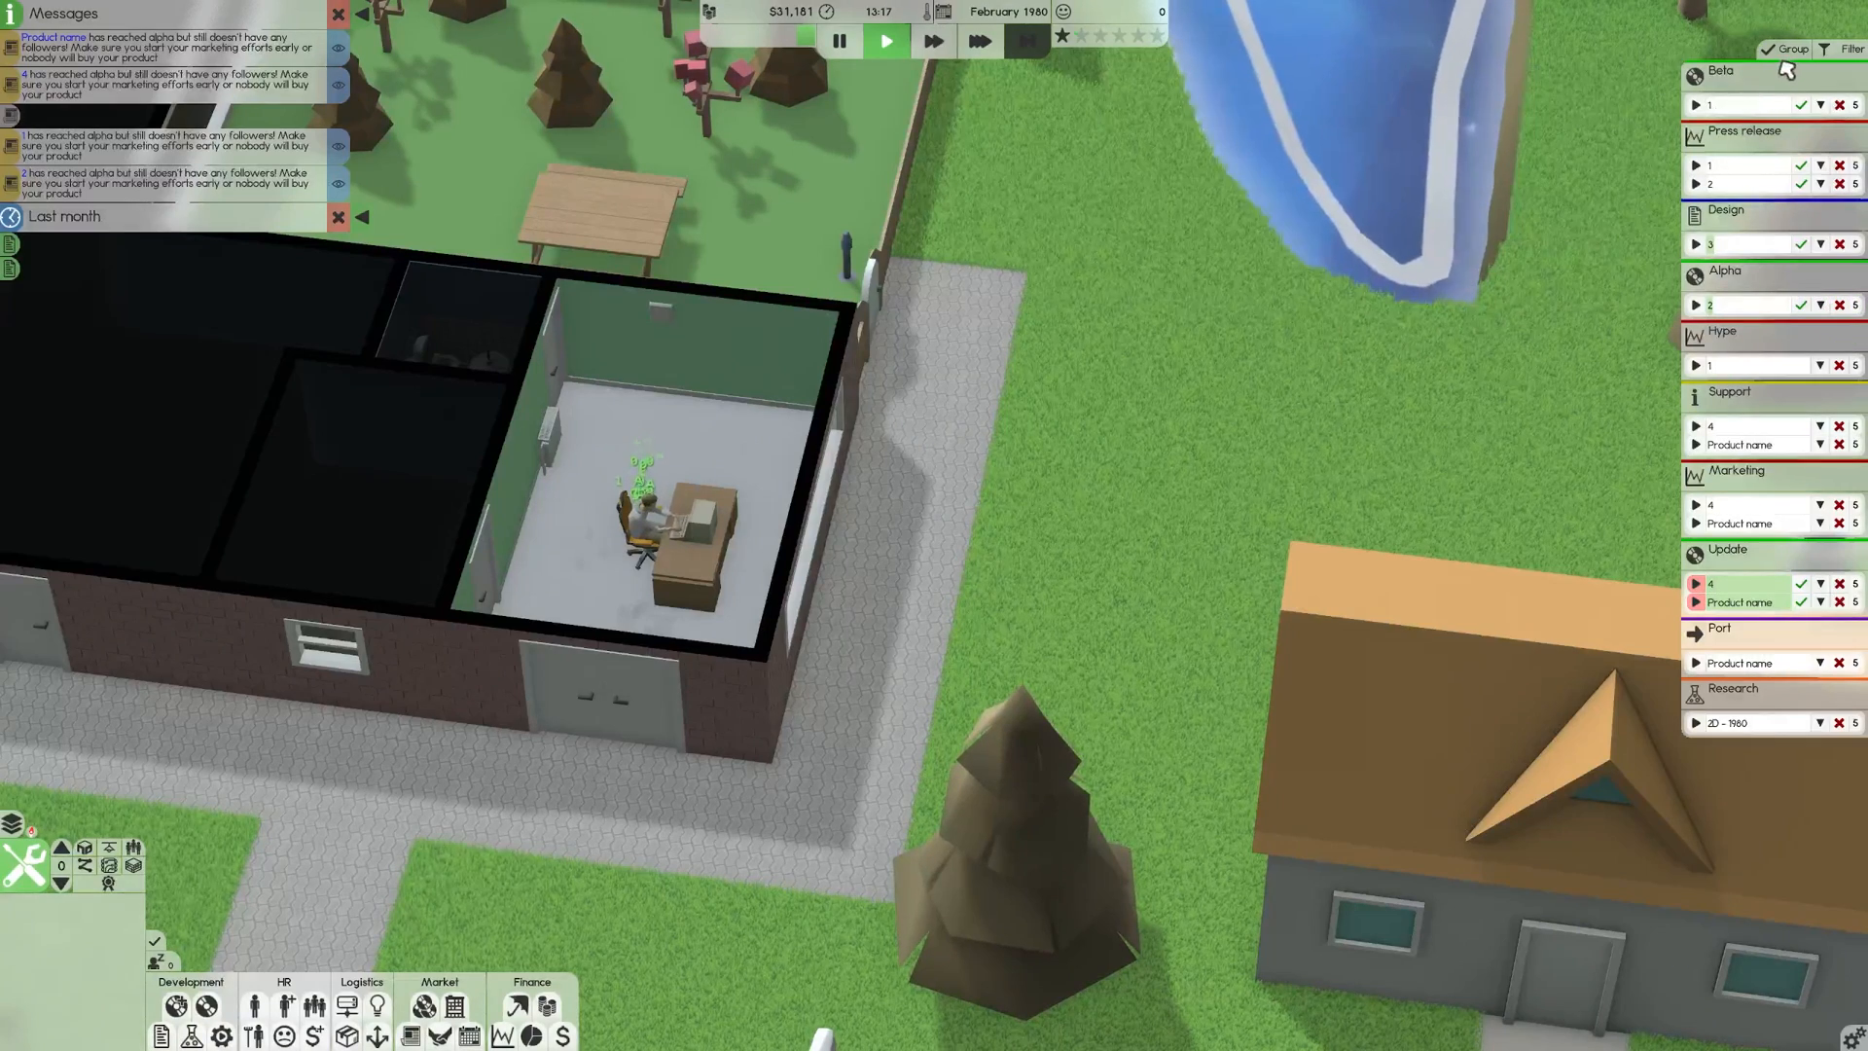
left_click(1784, 49)
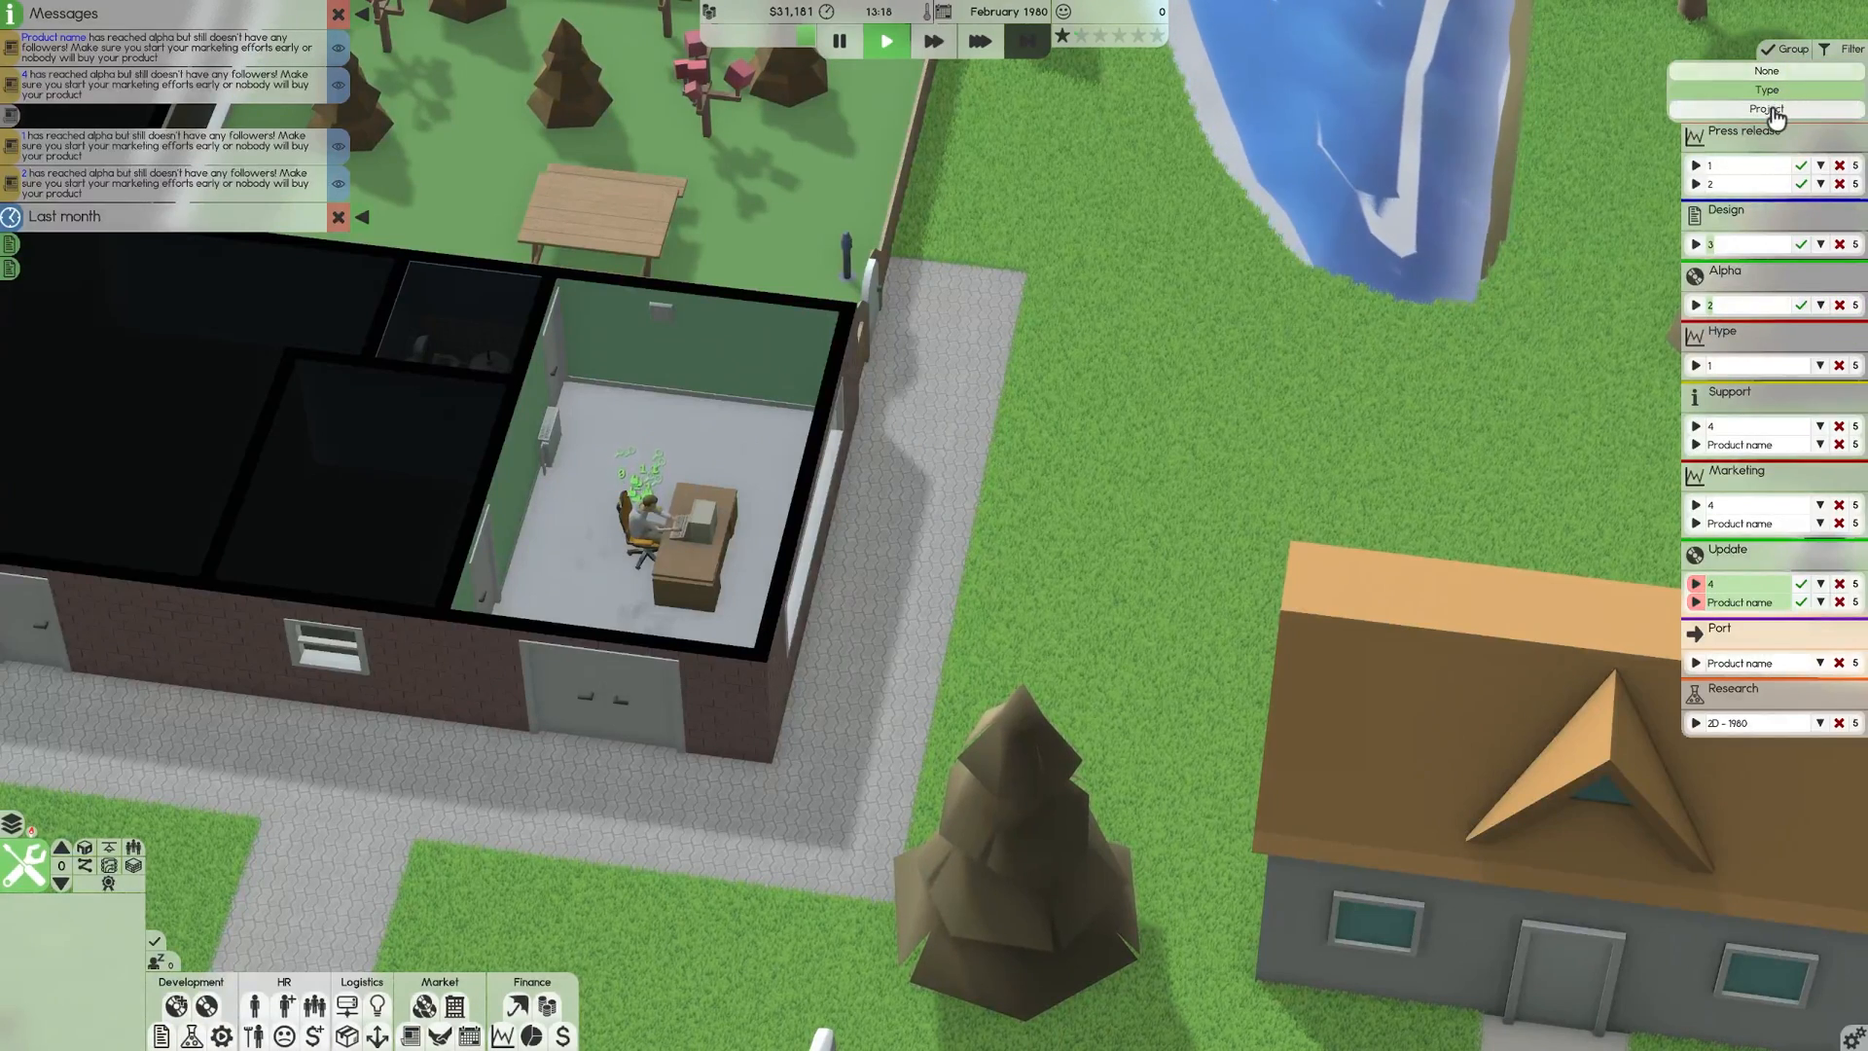
left_click(1772, 110)
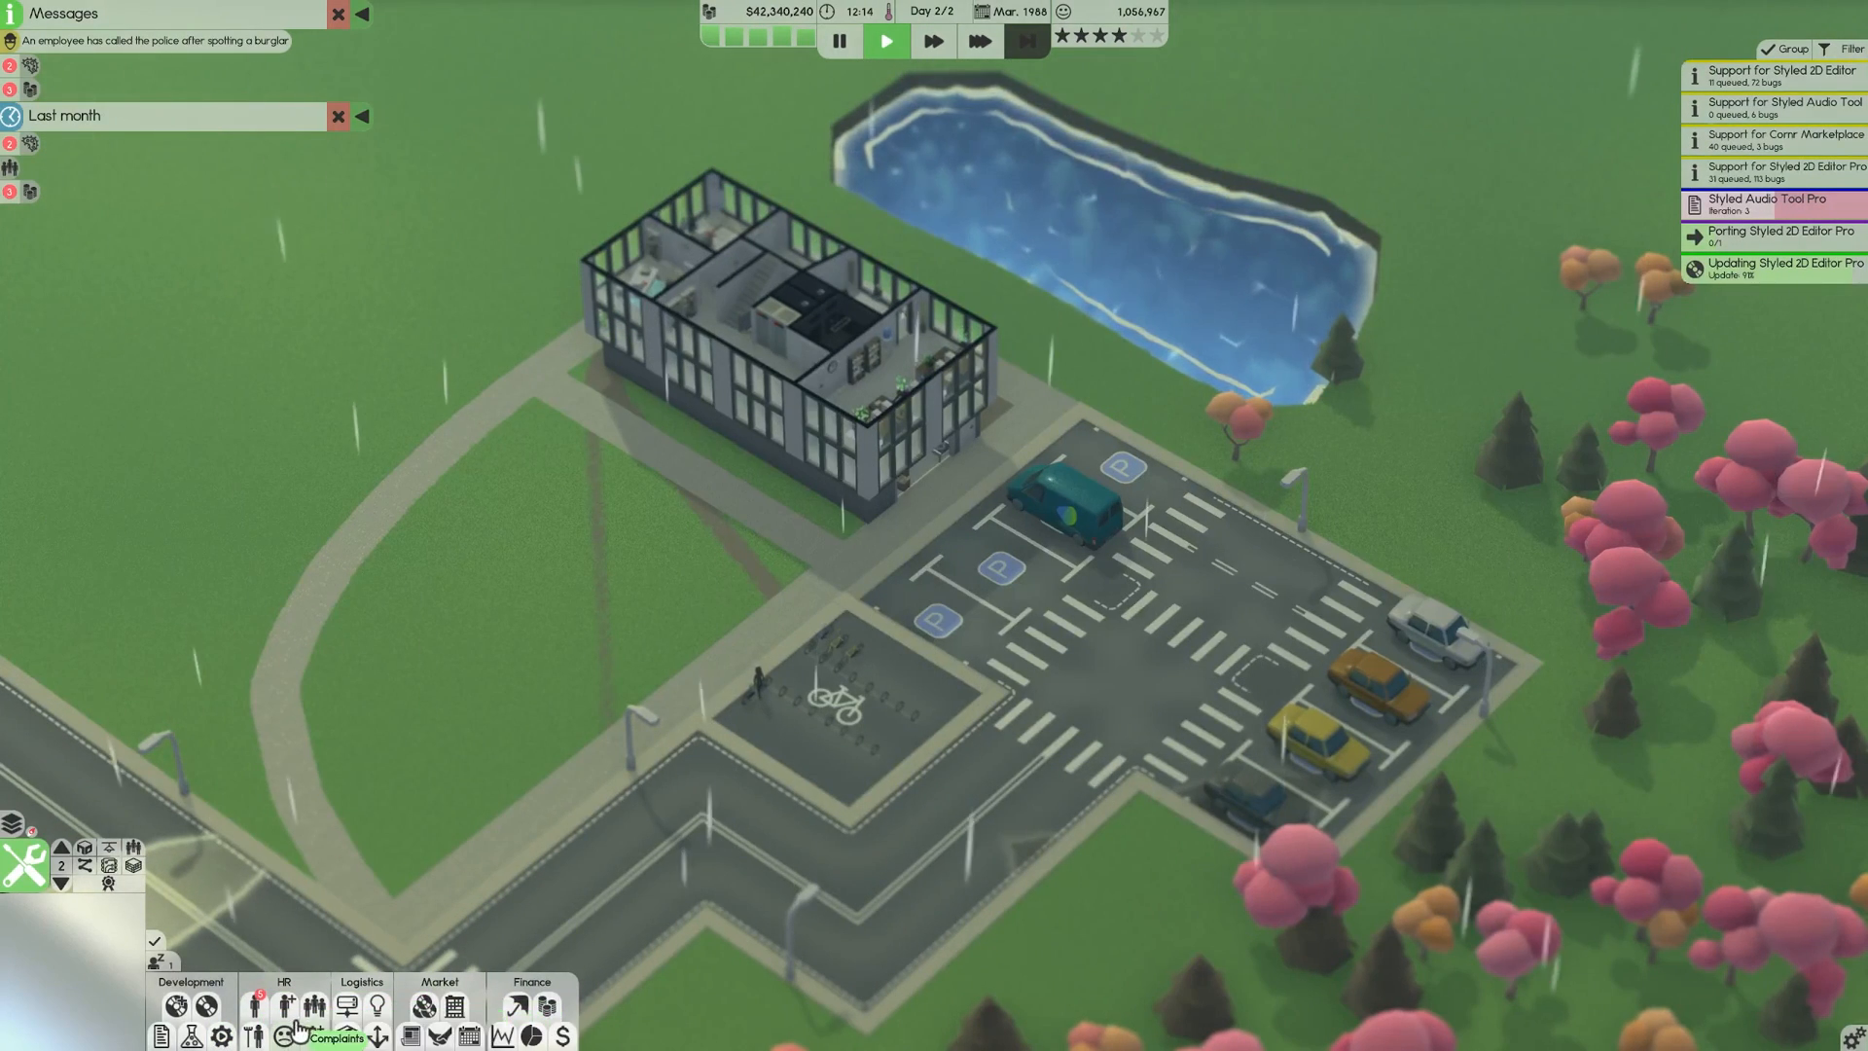
Open the Teams window and show the Core team's HR management settings.
left_click(286, 1008)
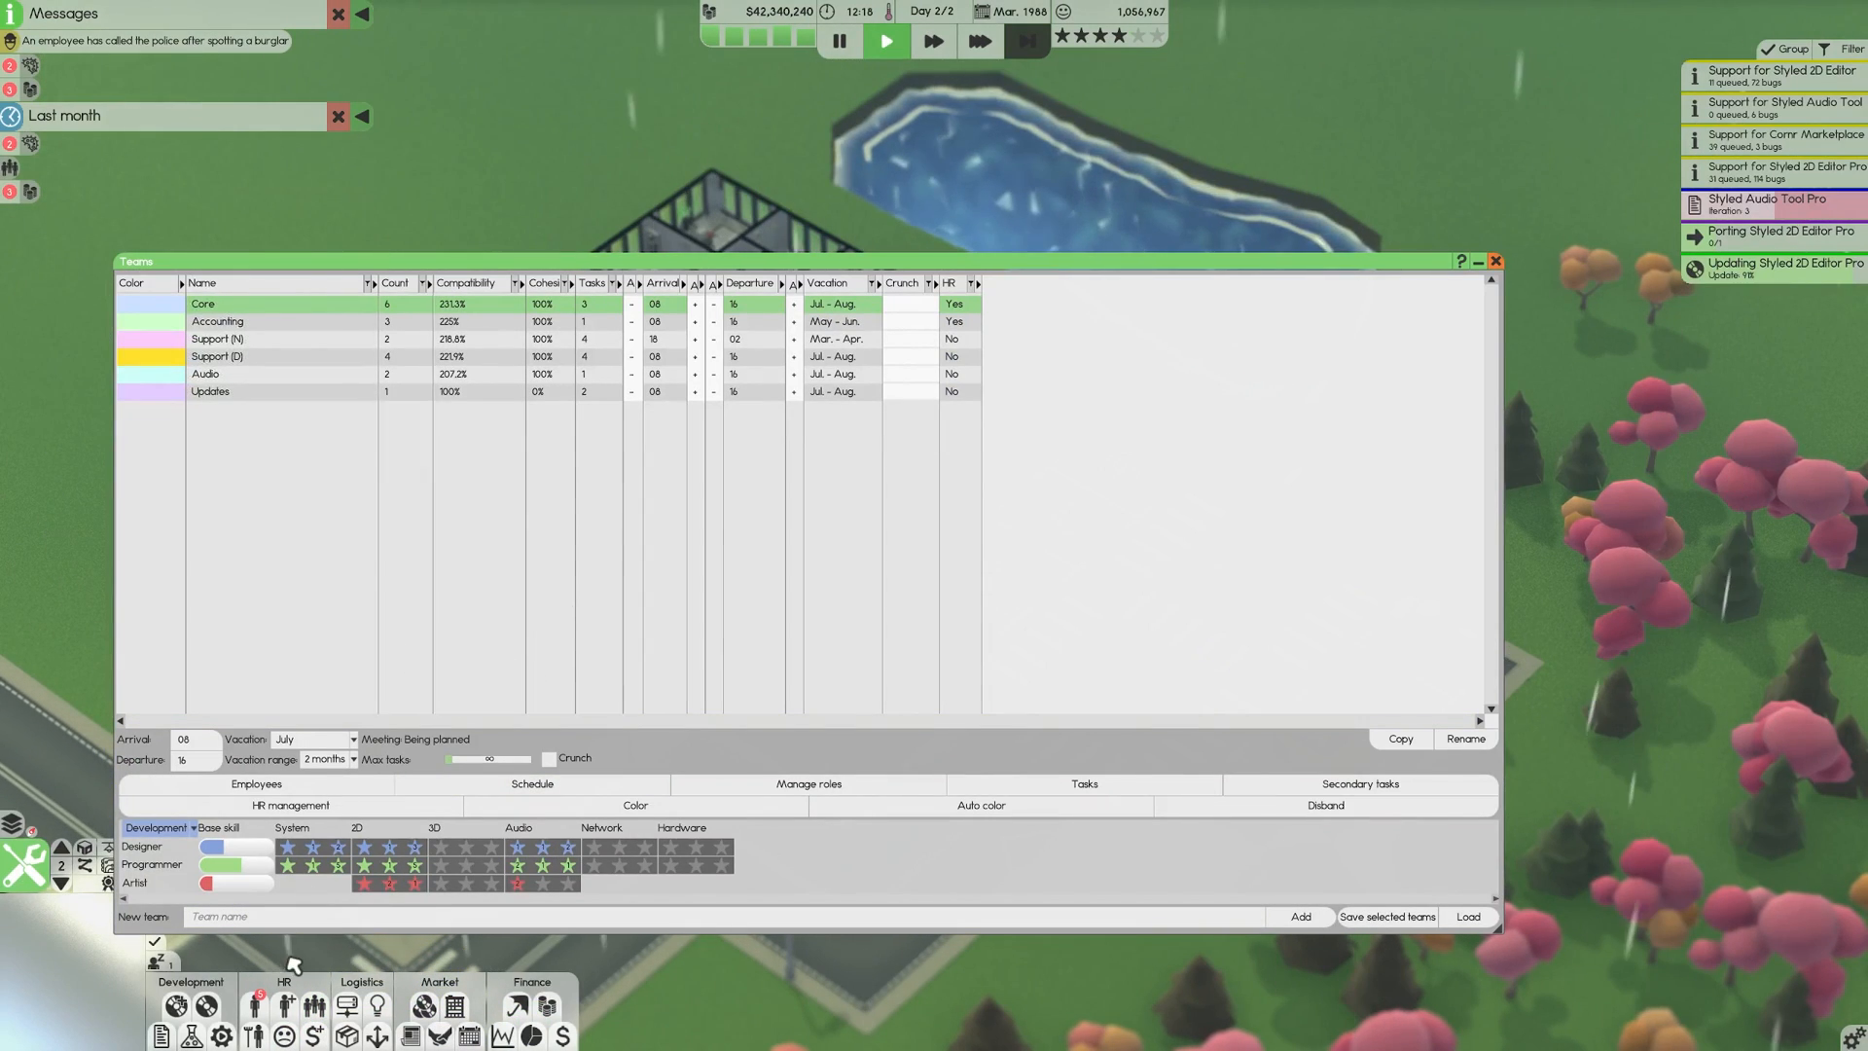
left_click(290, 806)
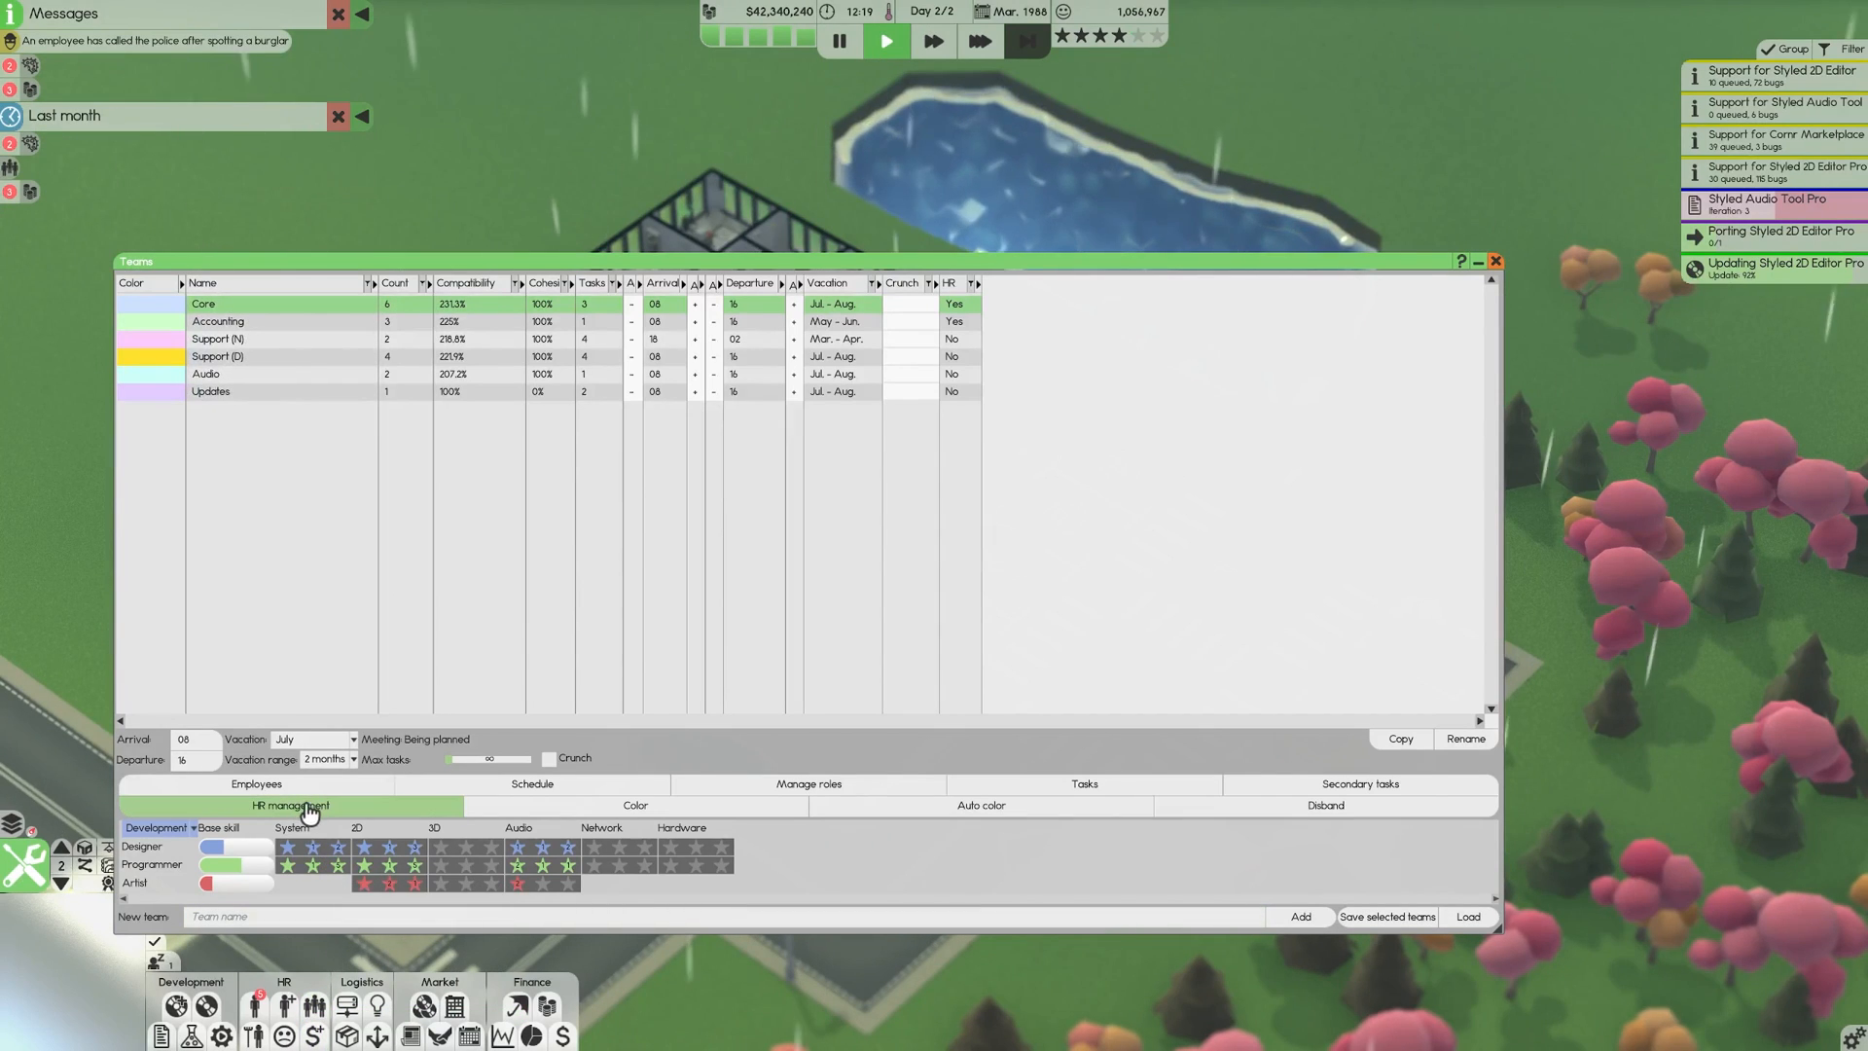
left_click(288, 805)
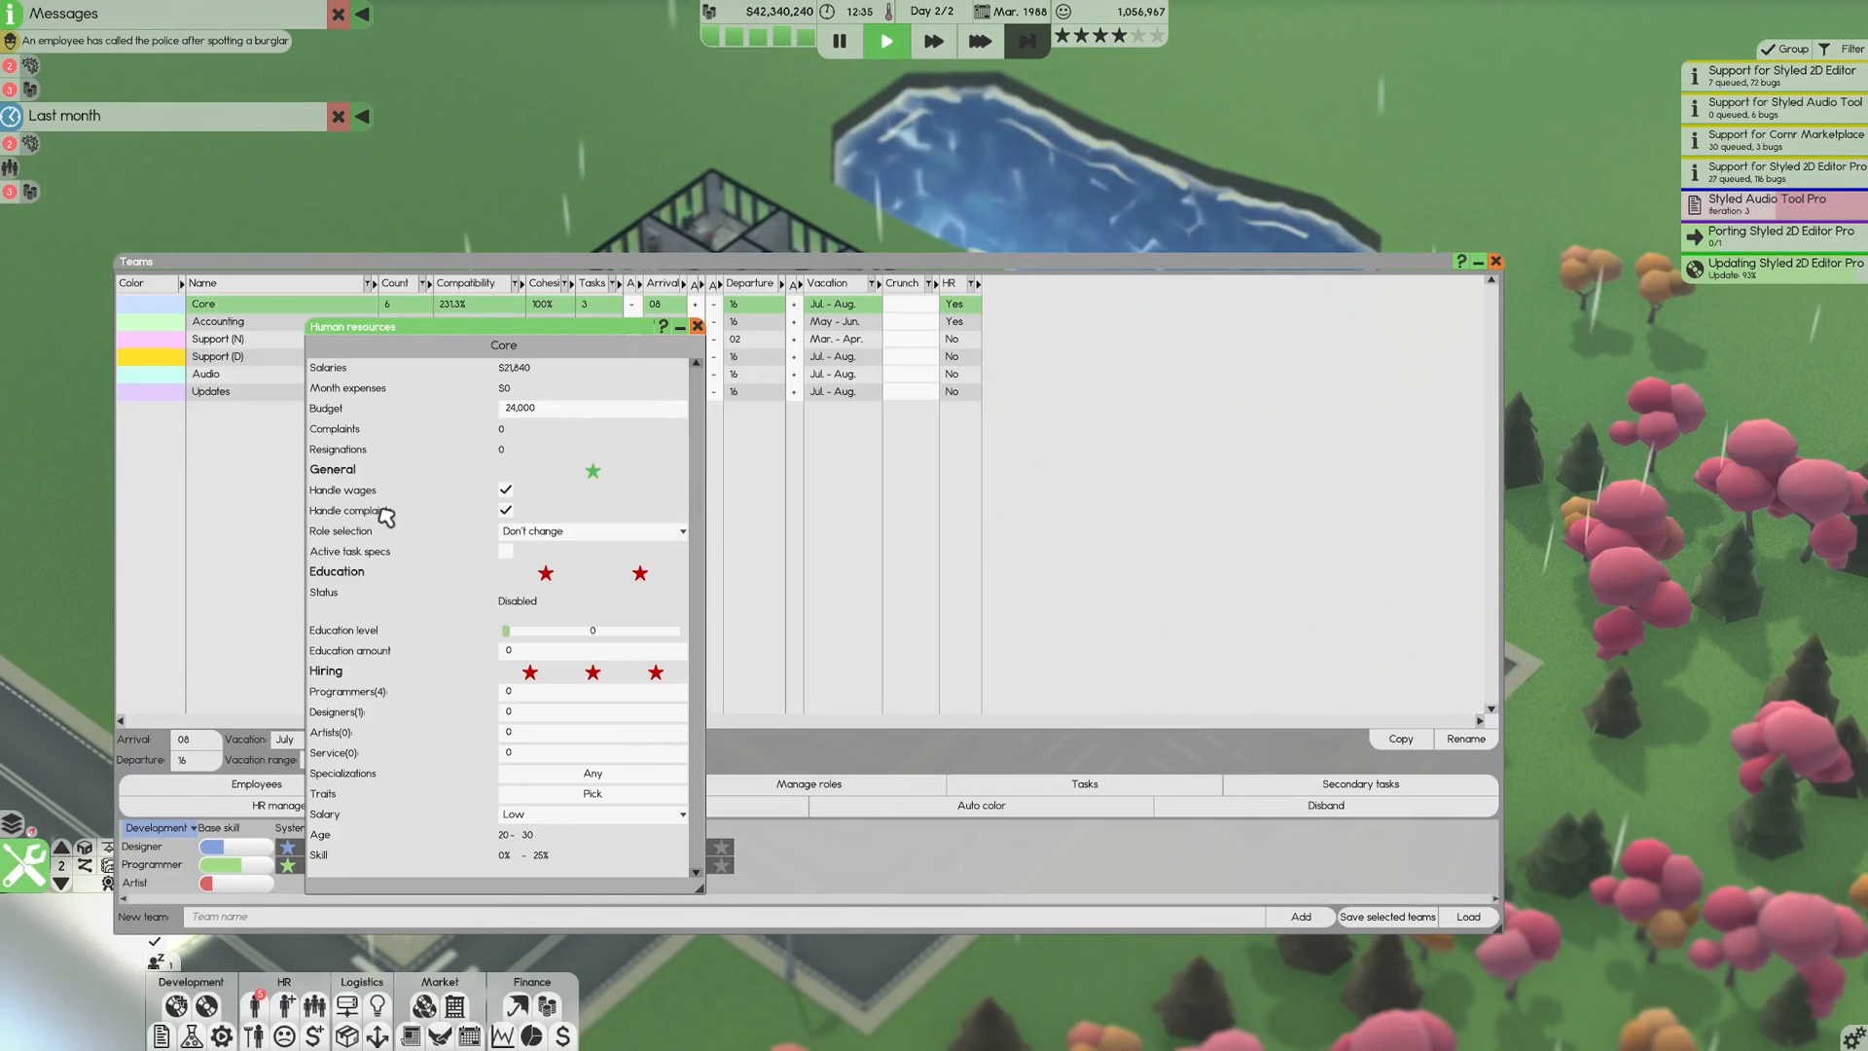
mouse_move(449, 502)
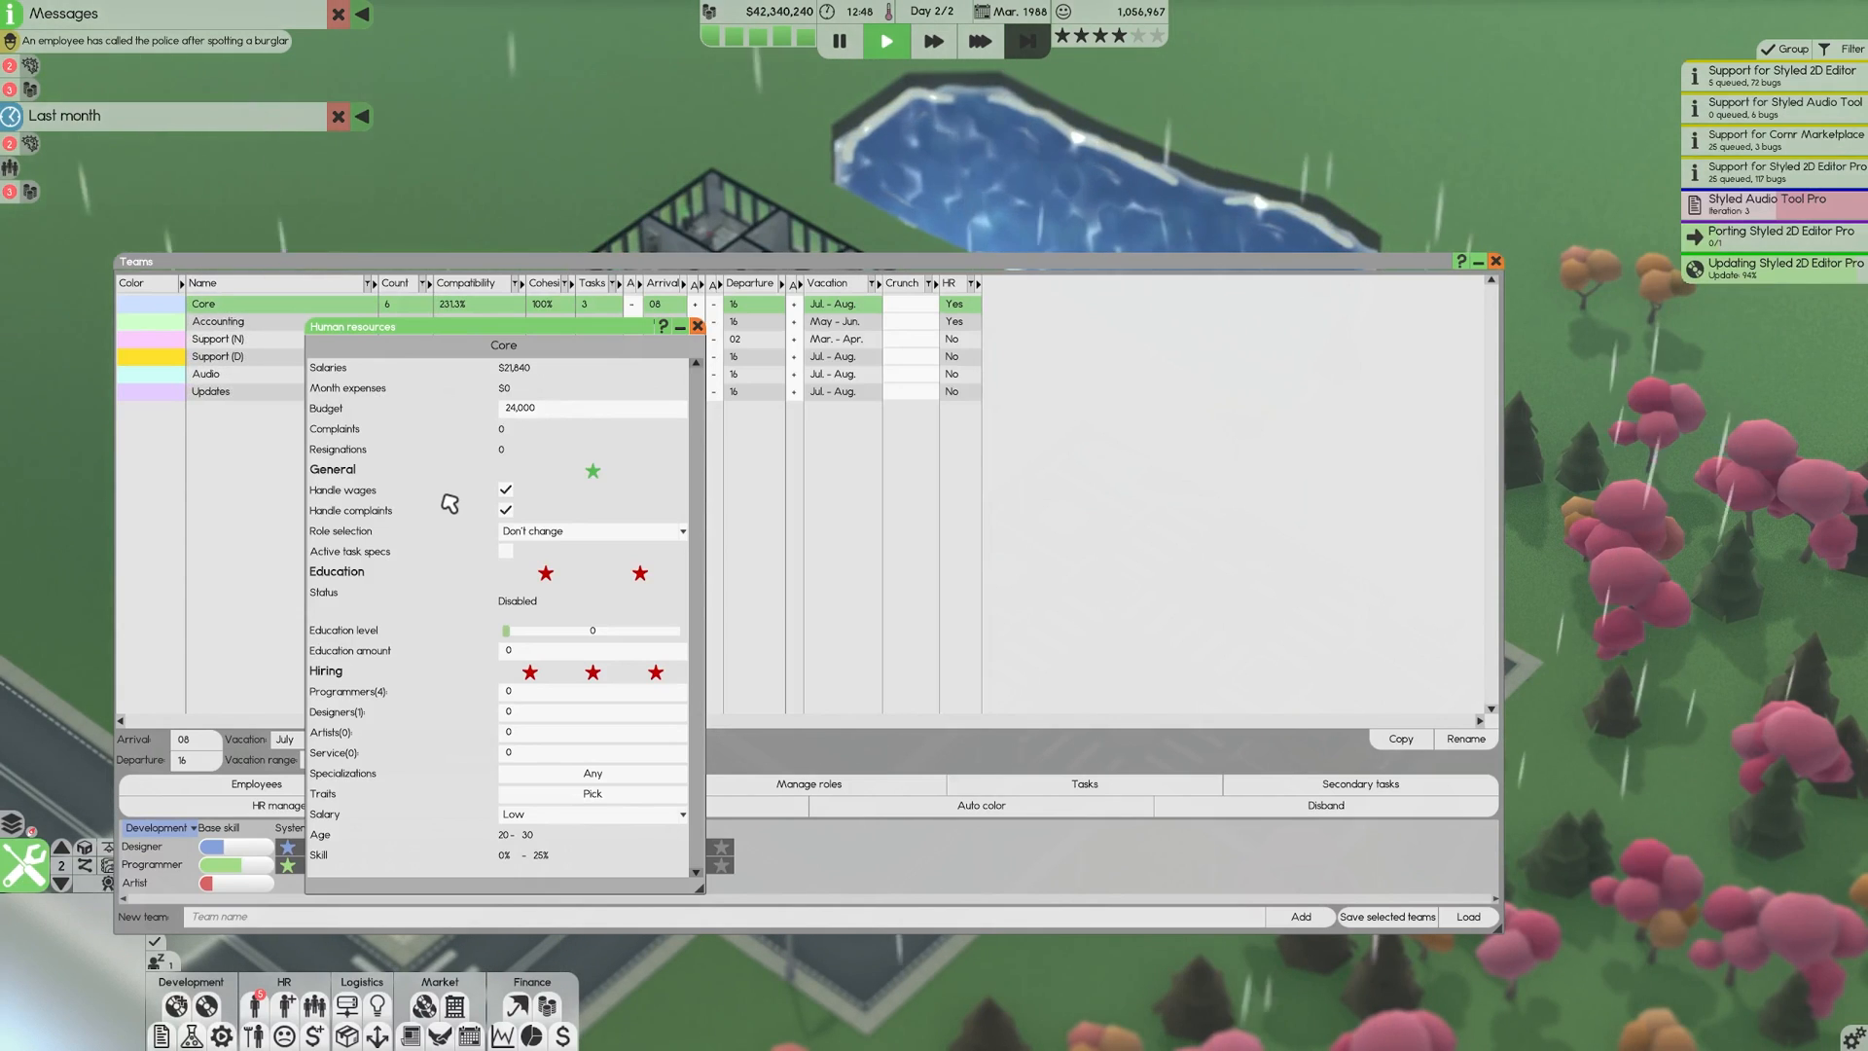
mouse_move(369, 509)
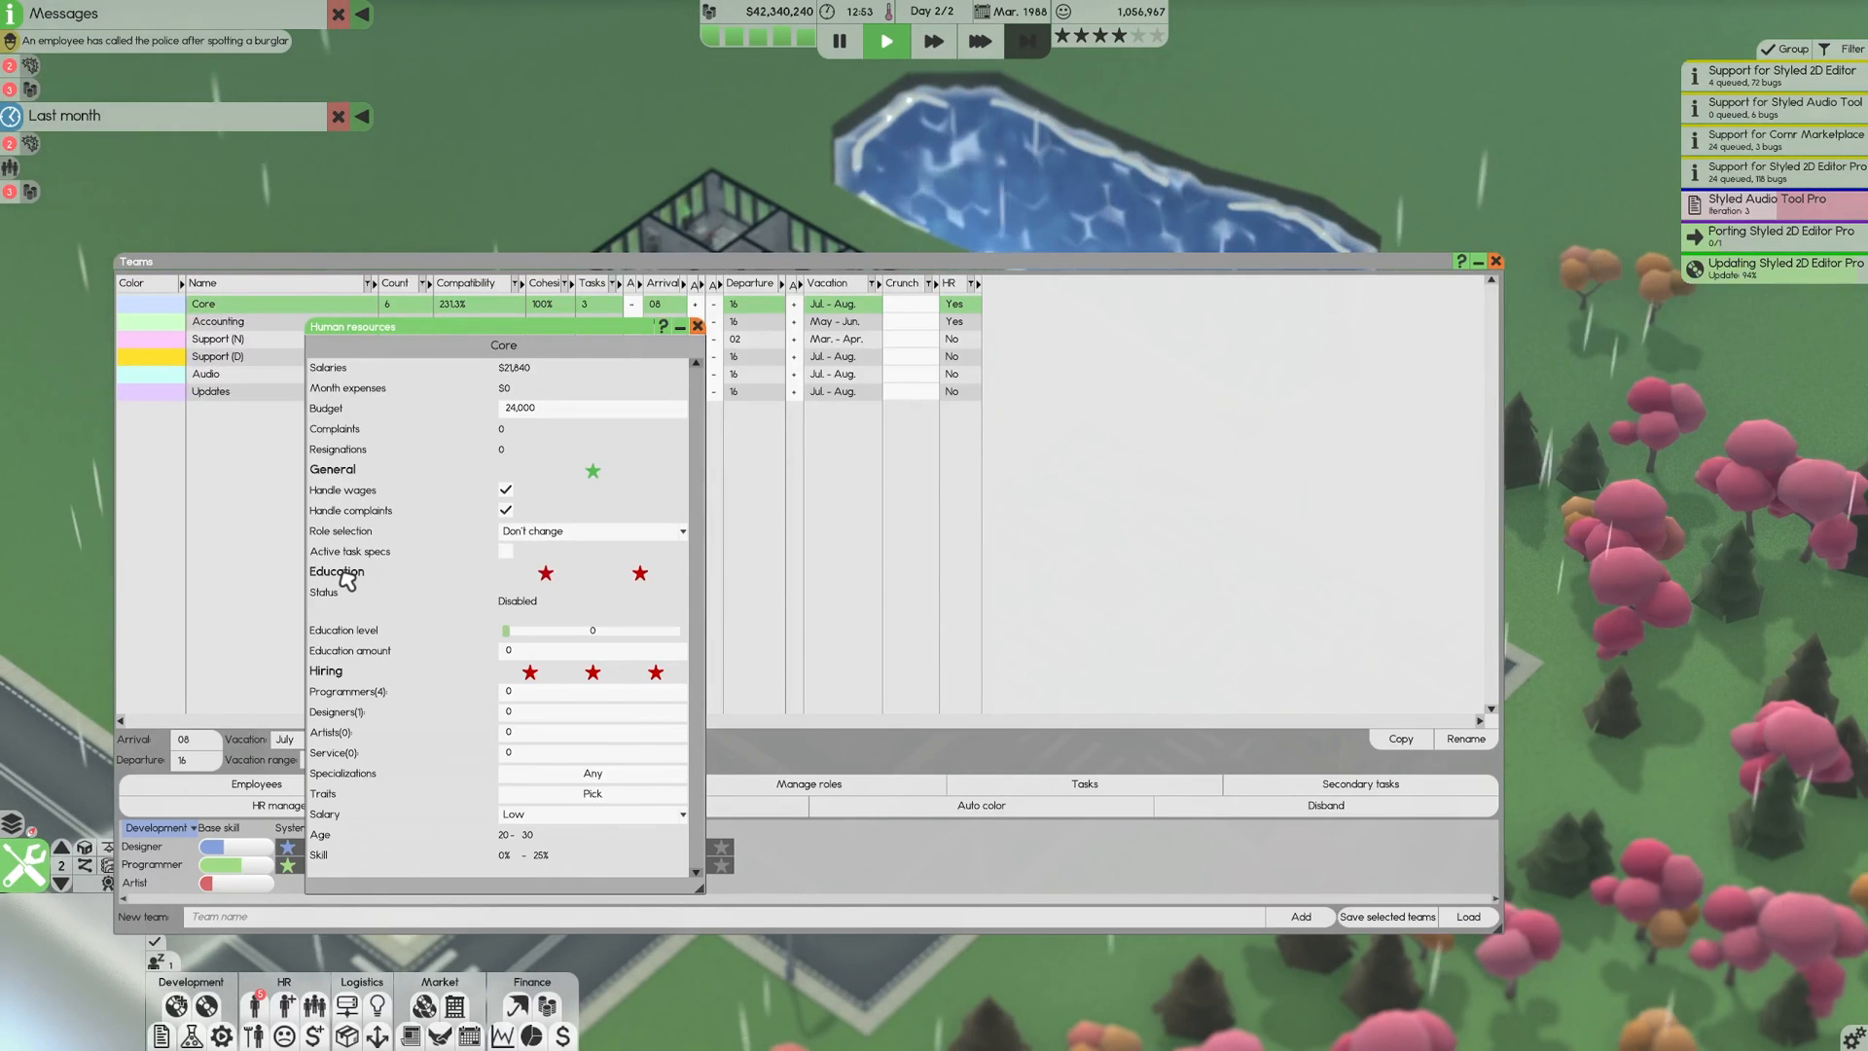
mouse_move(359, 598)
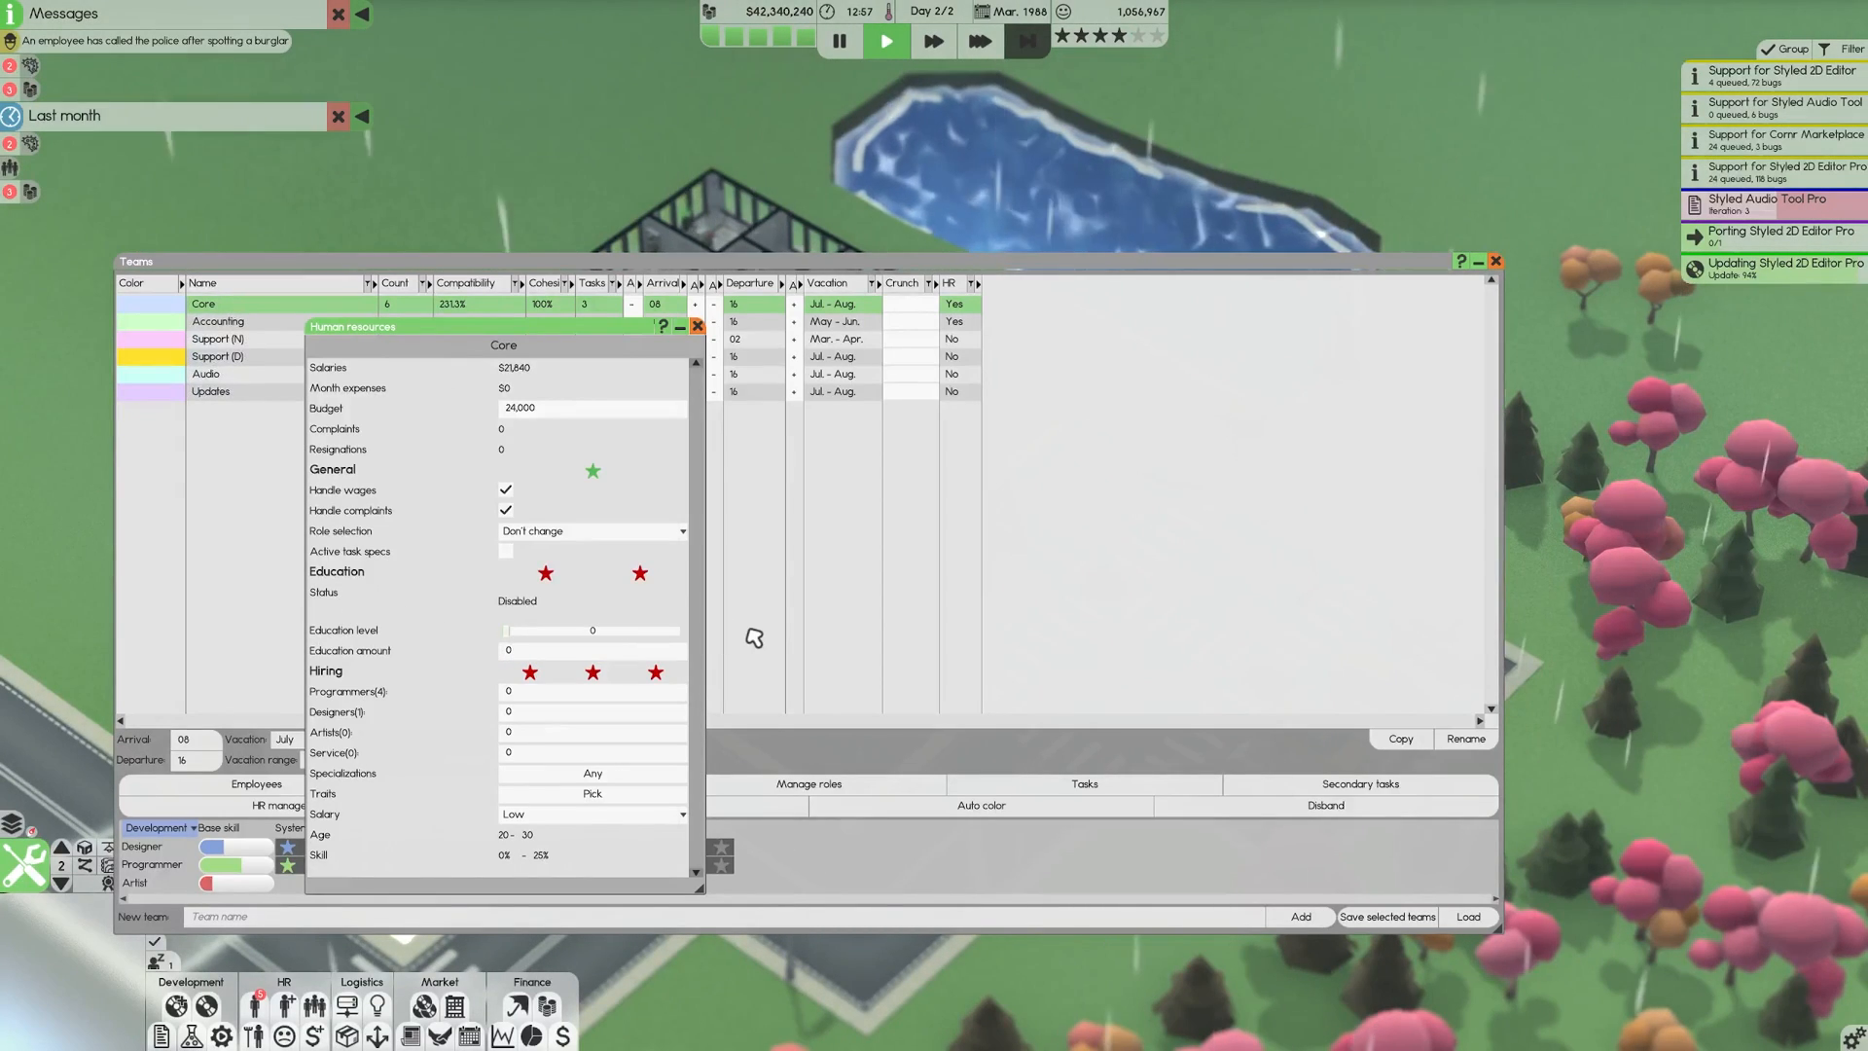
left_click(589, 649)
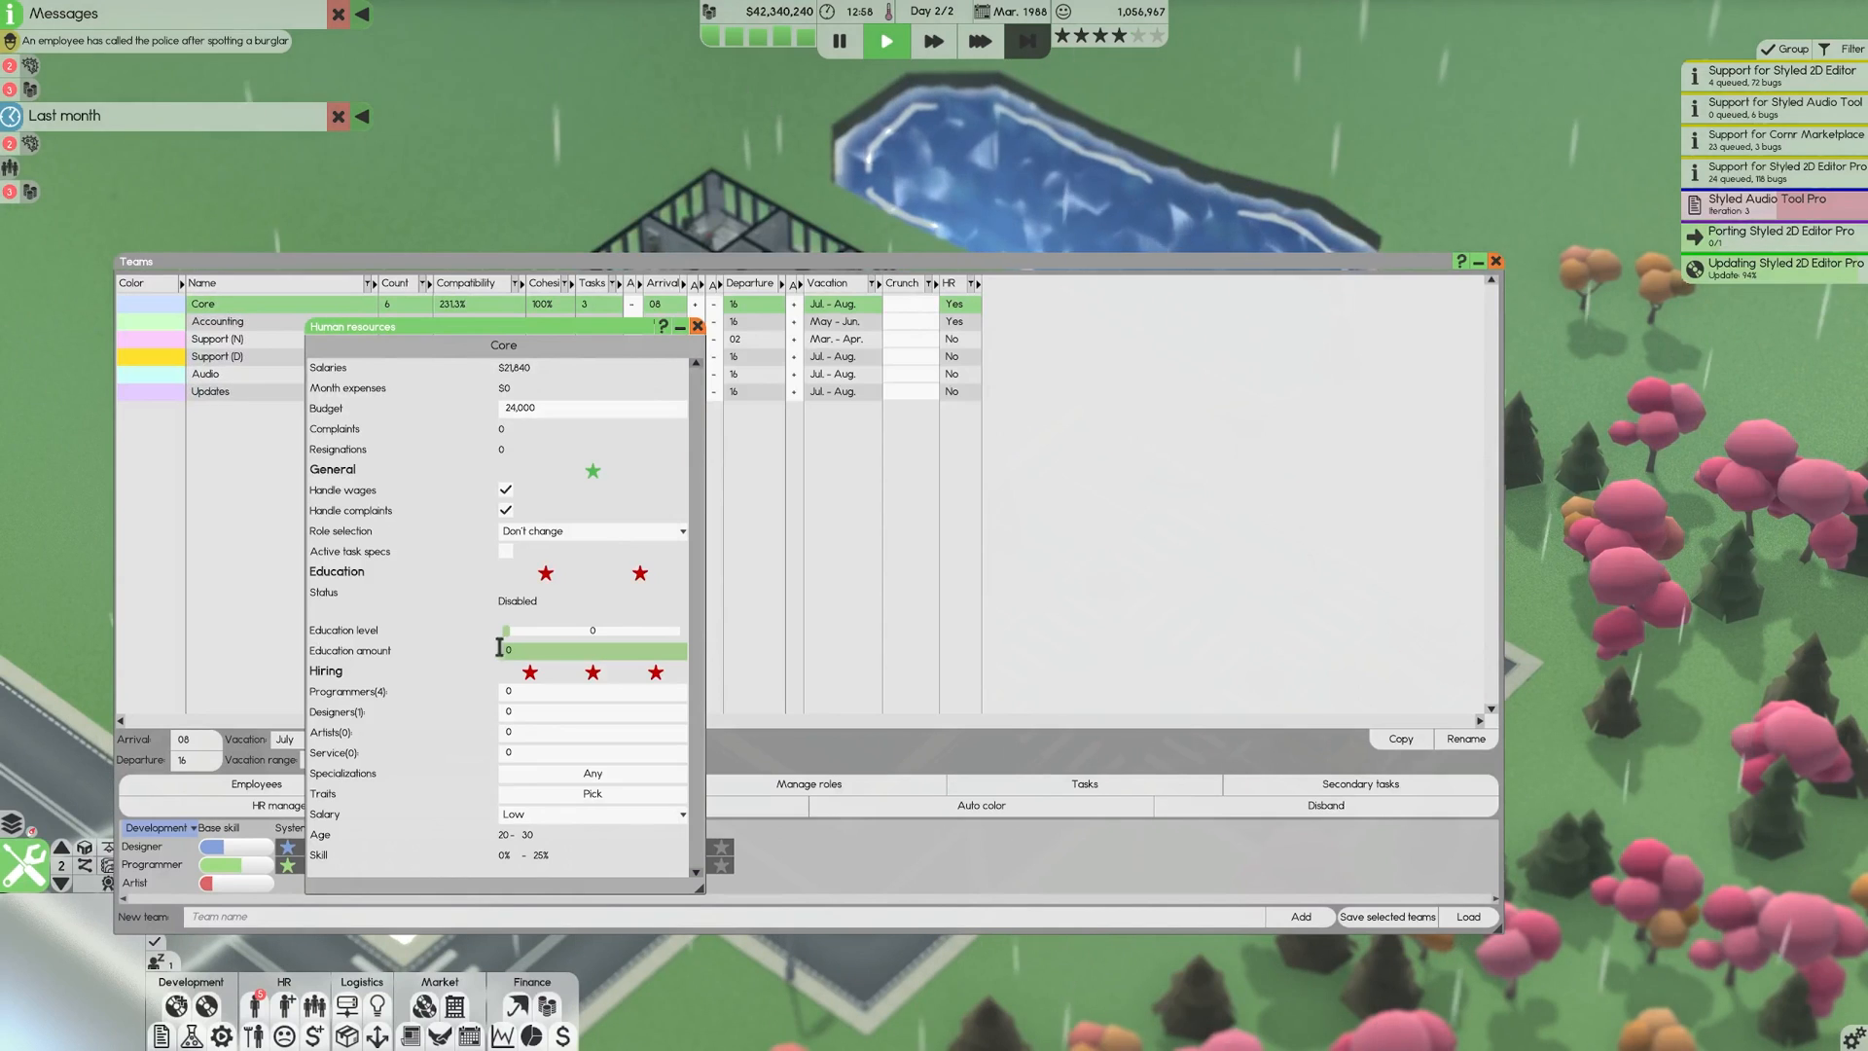
mouse_move(500, 649)
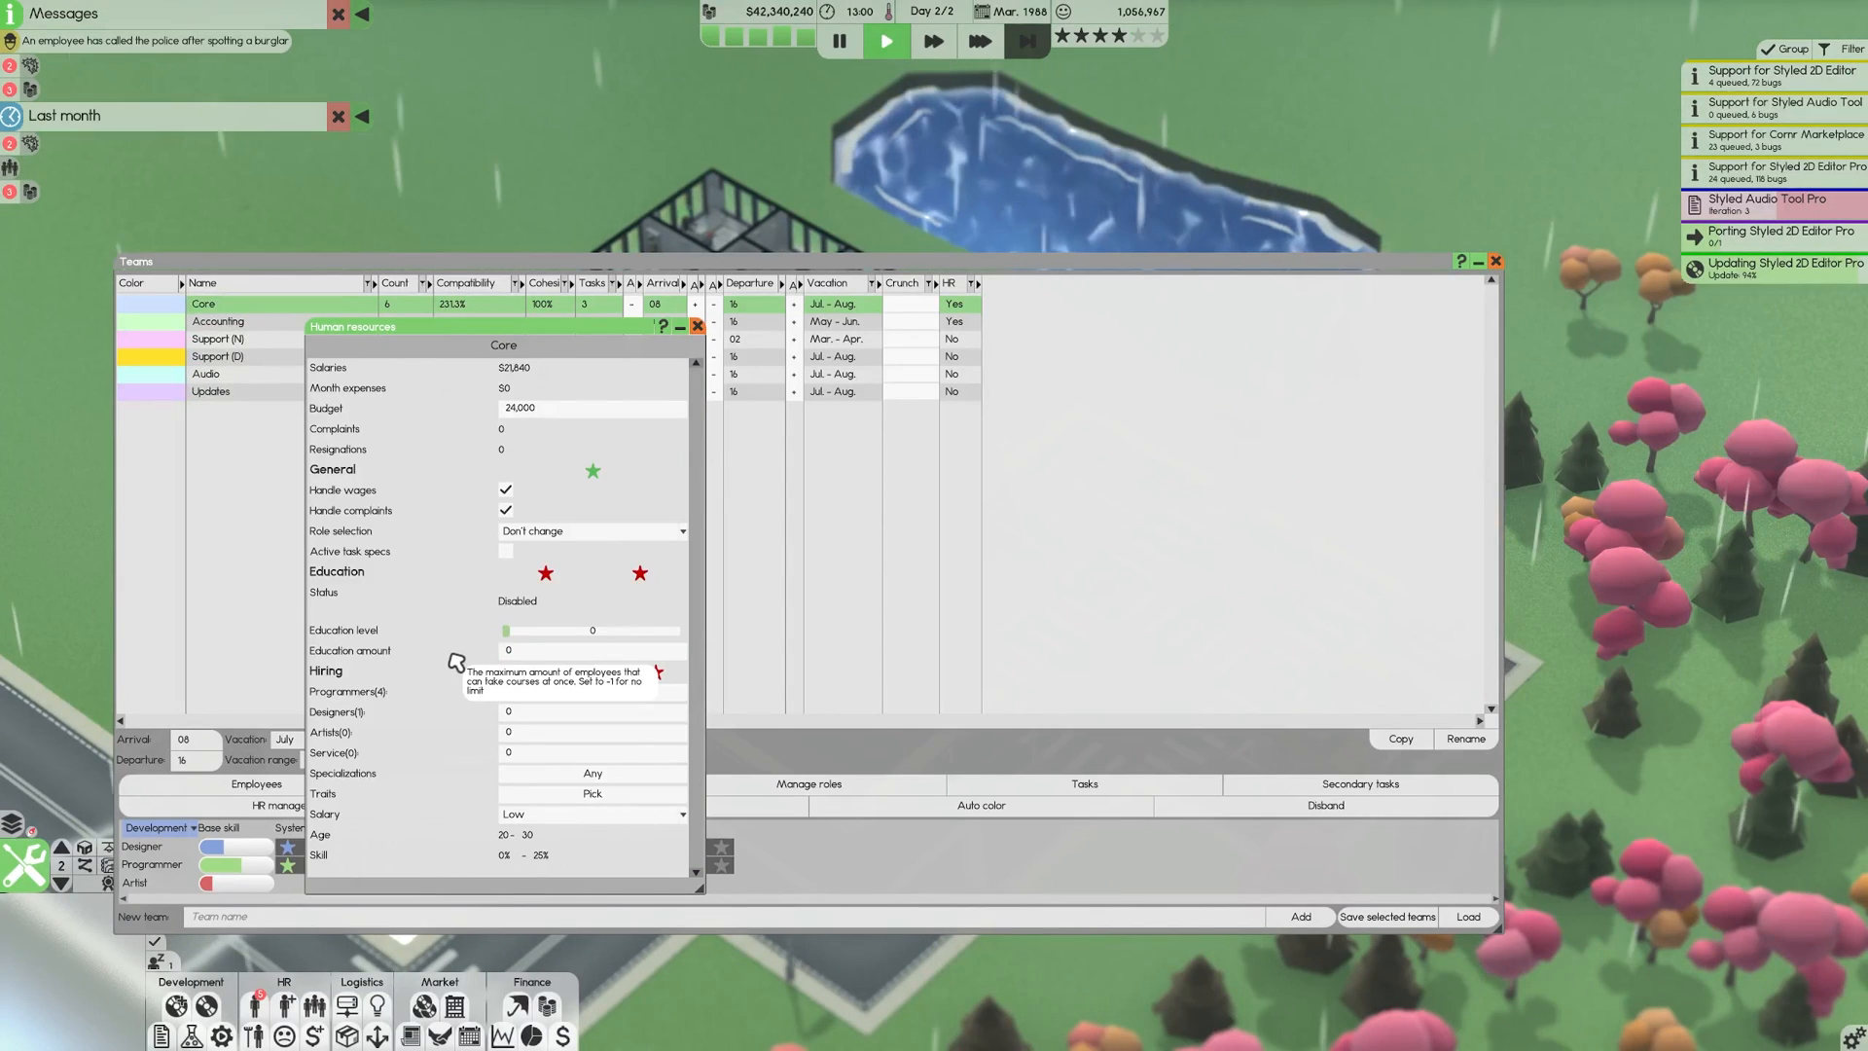
mouse_move(363, 611)
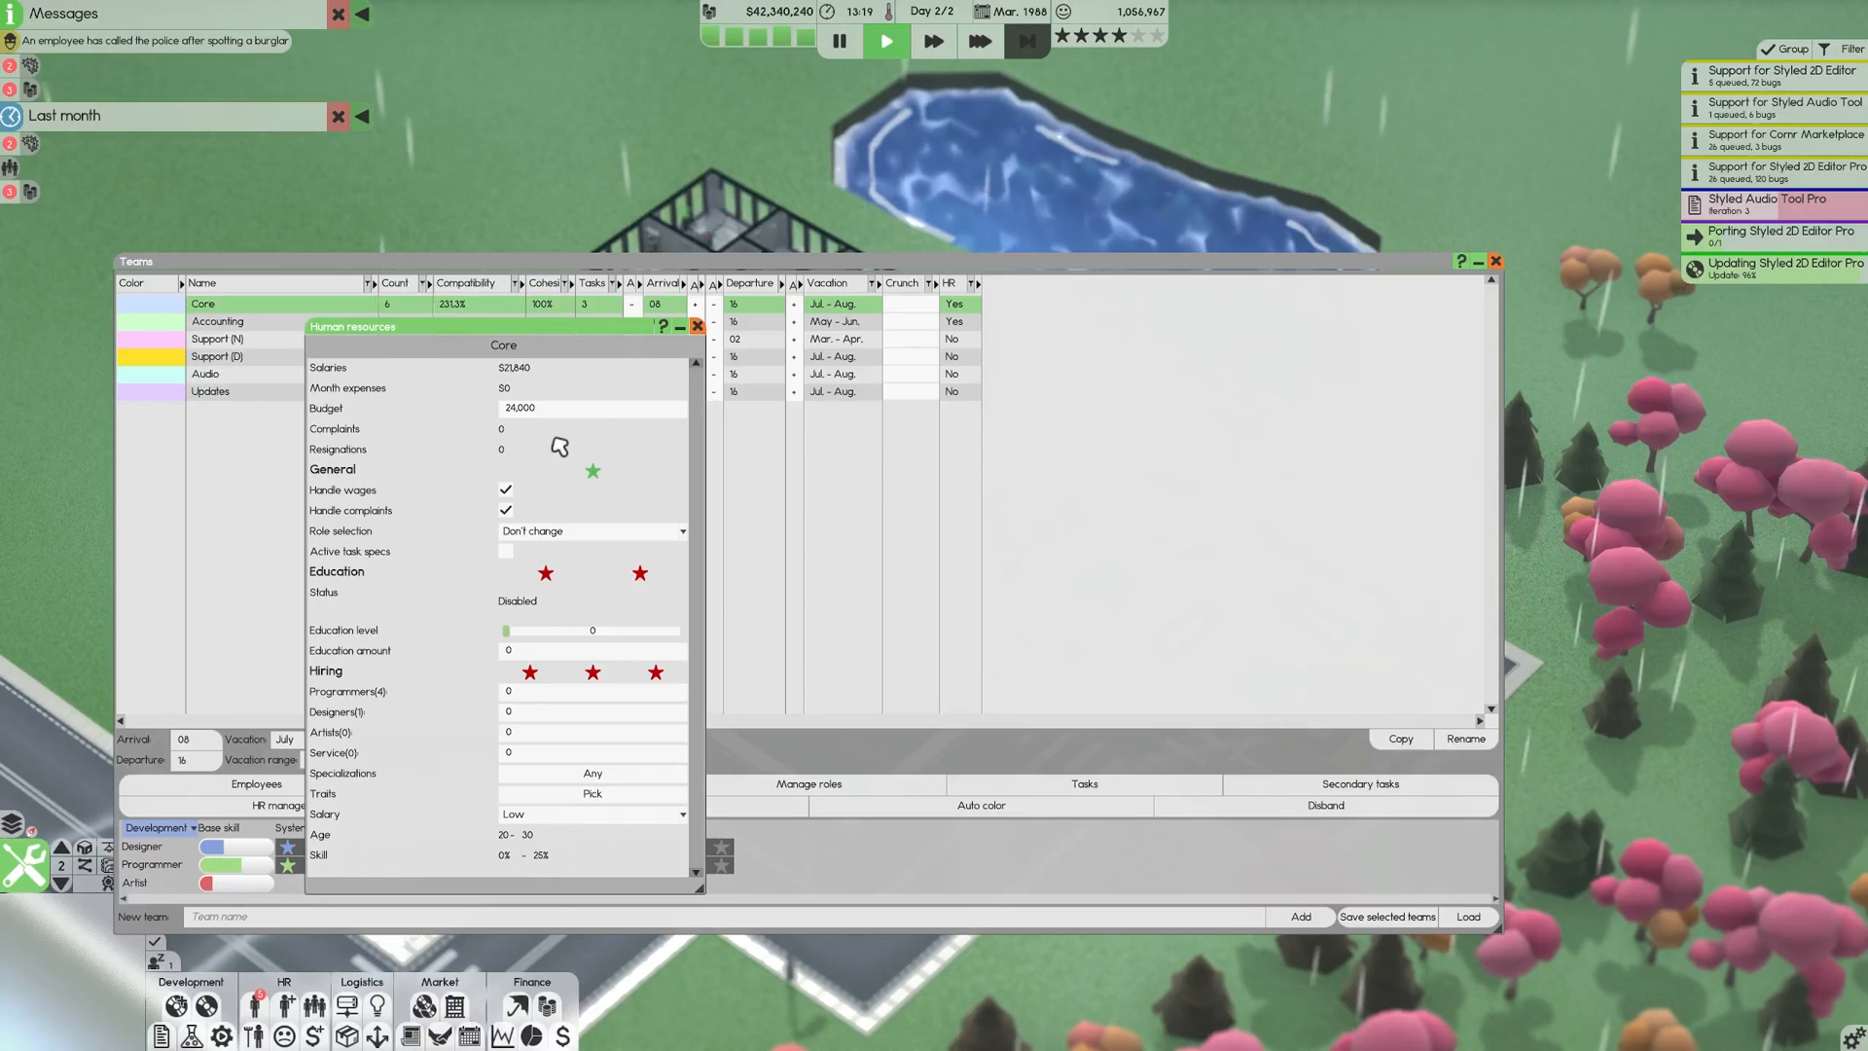
left_click(696, 325)
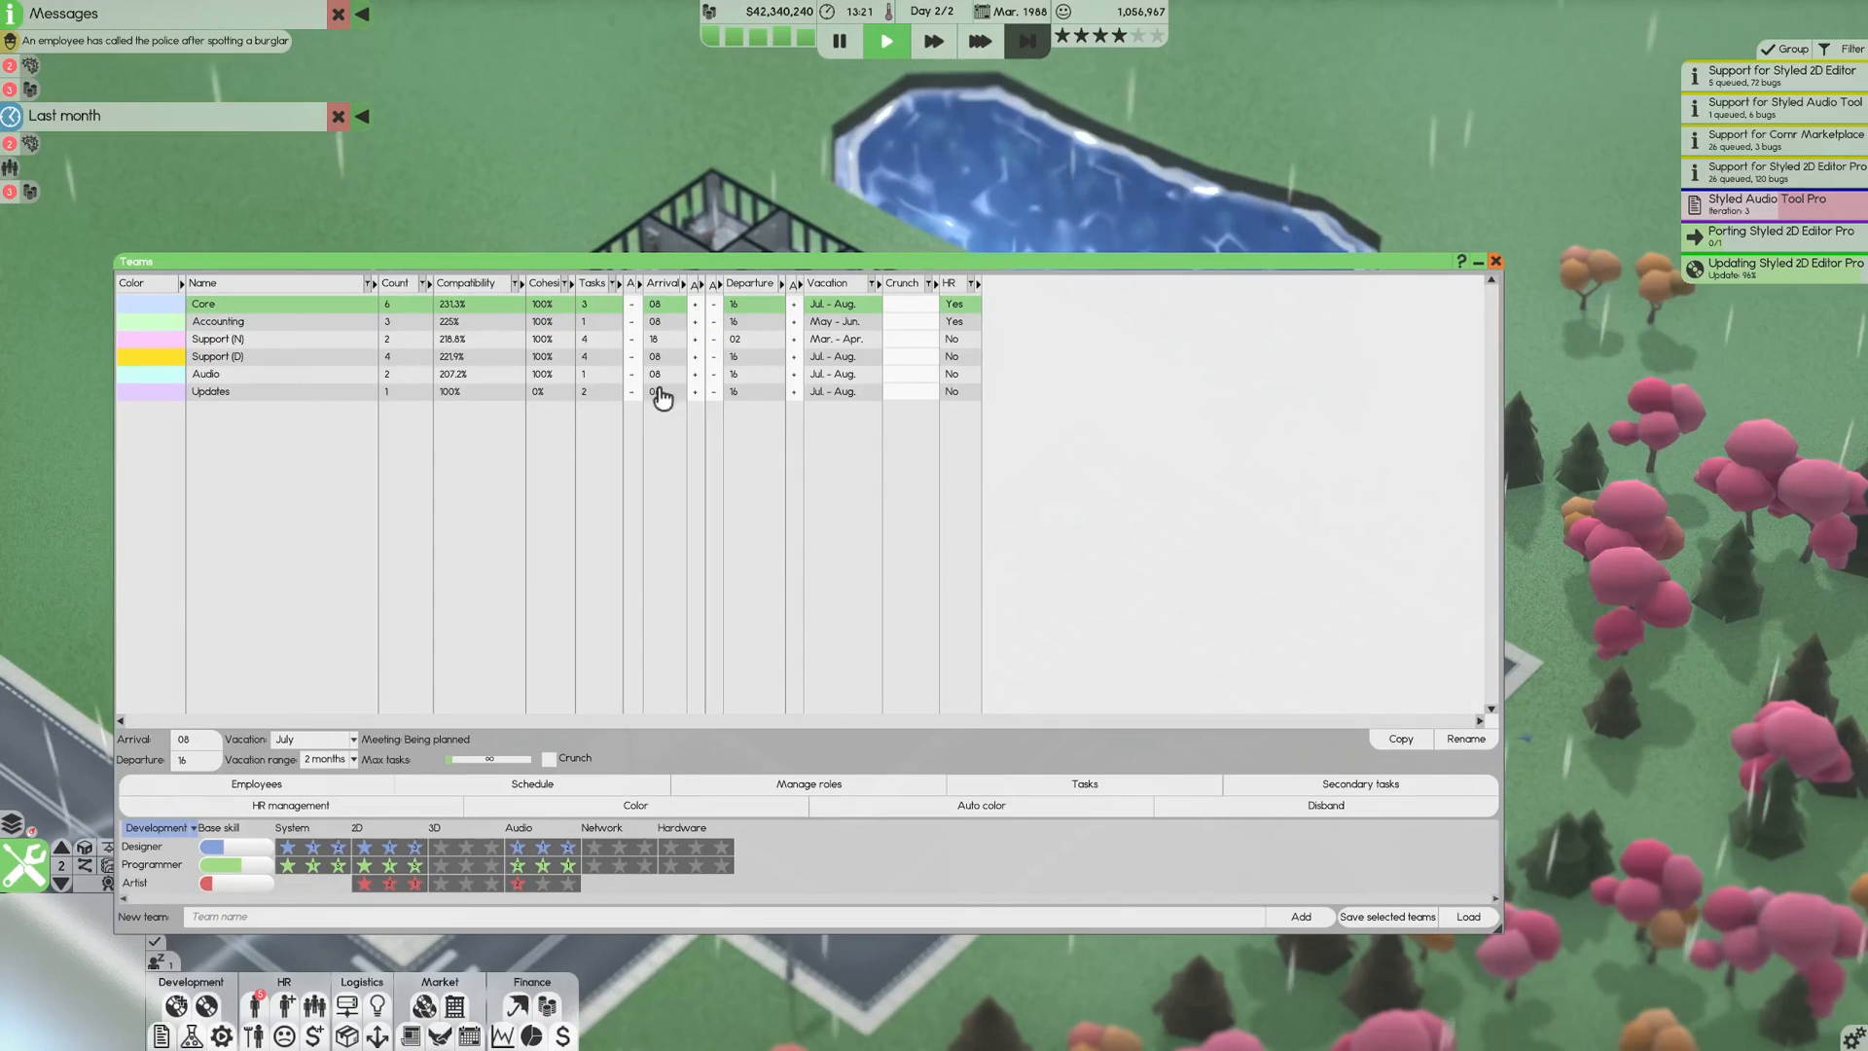
left_click(255, 782)
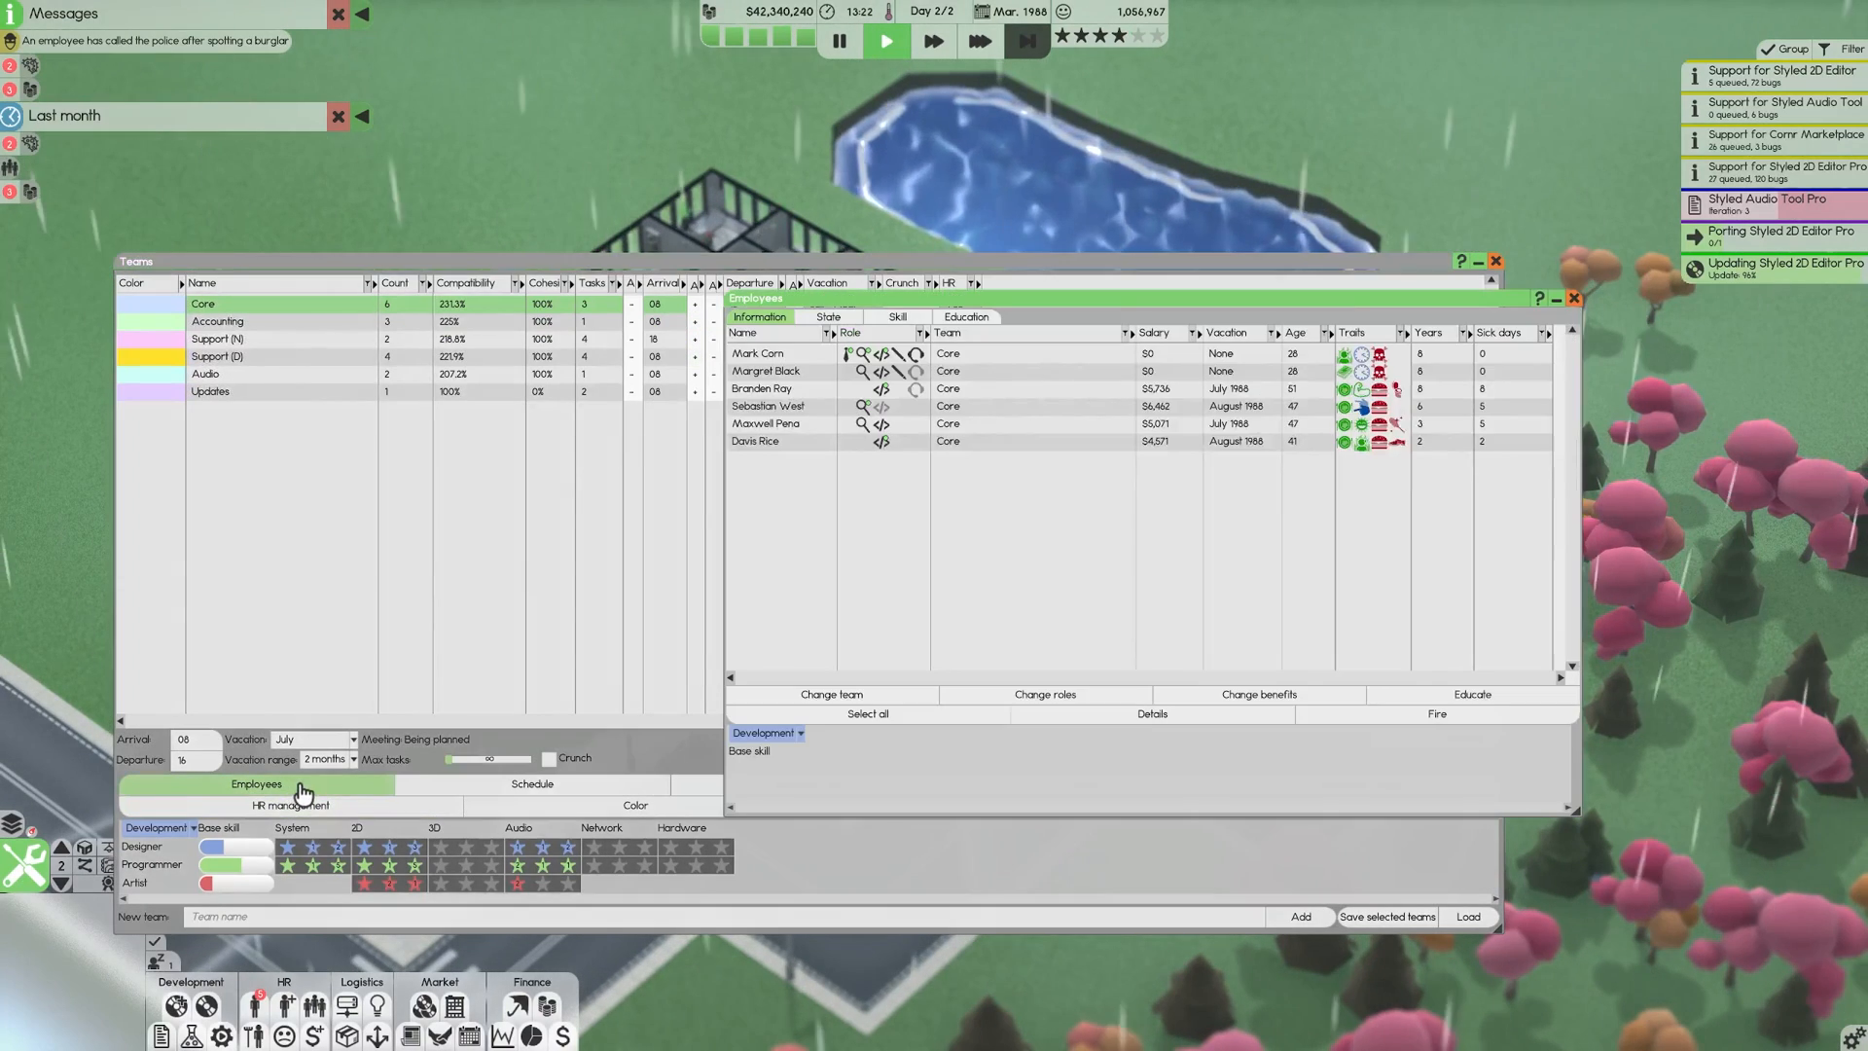
left_click(758, 352)
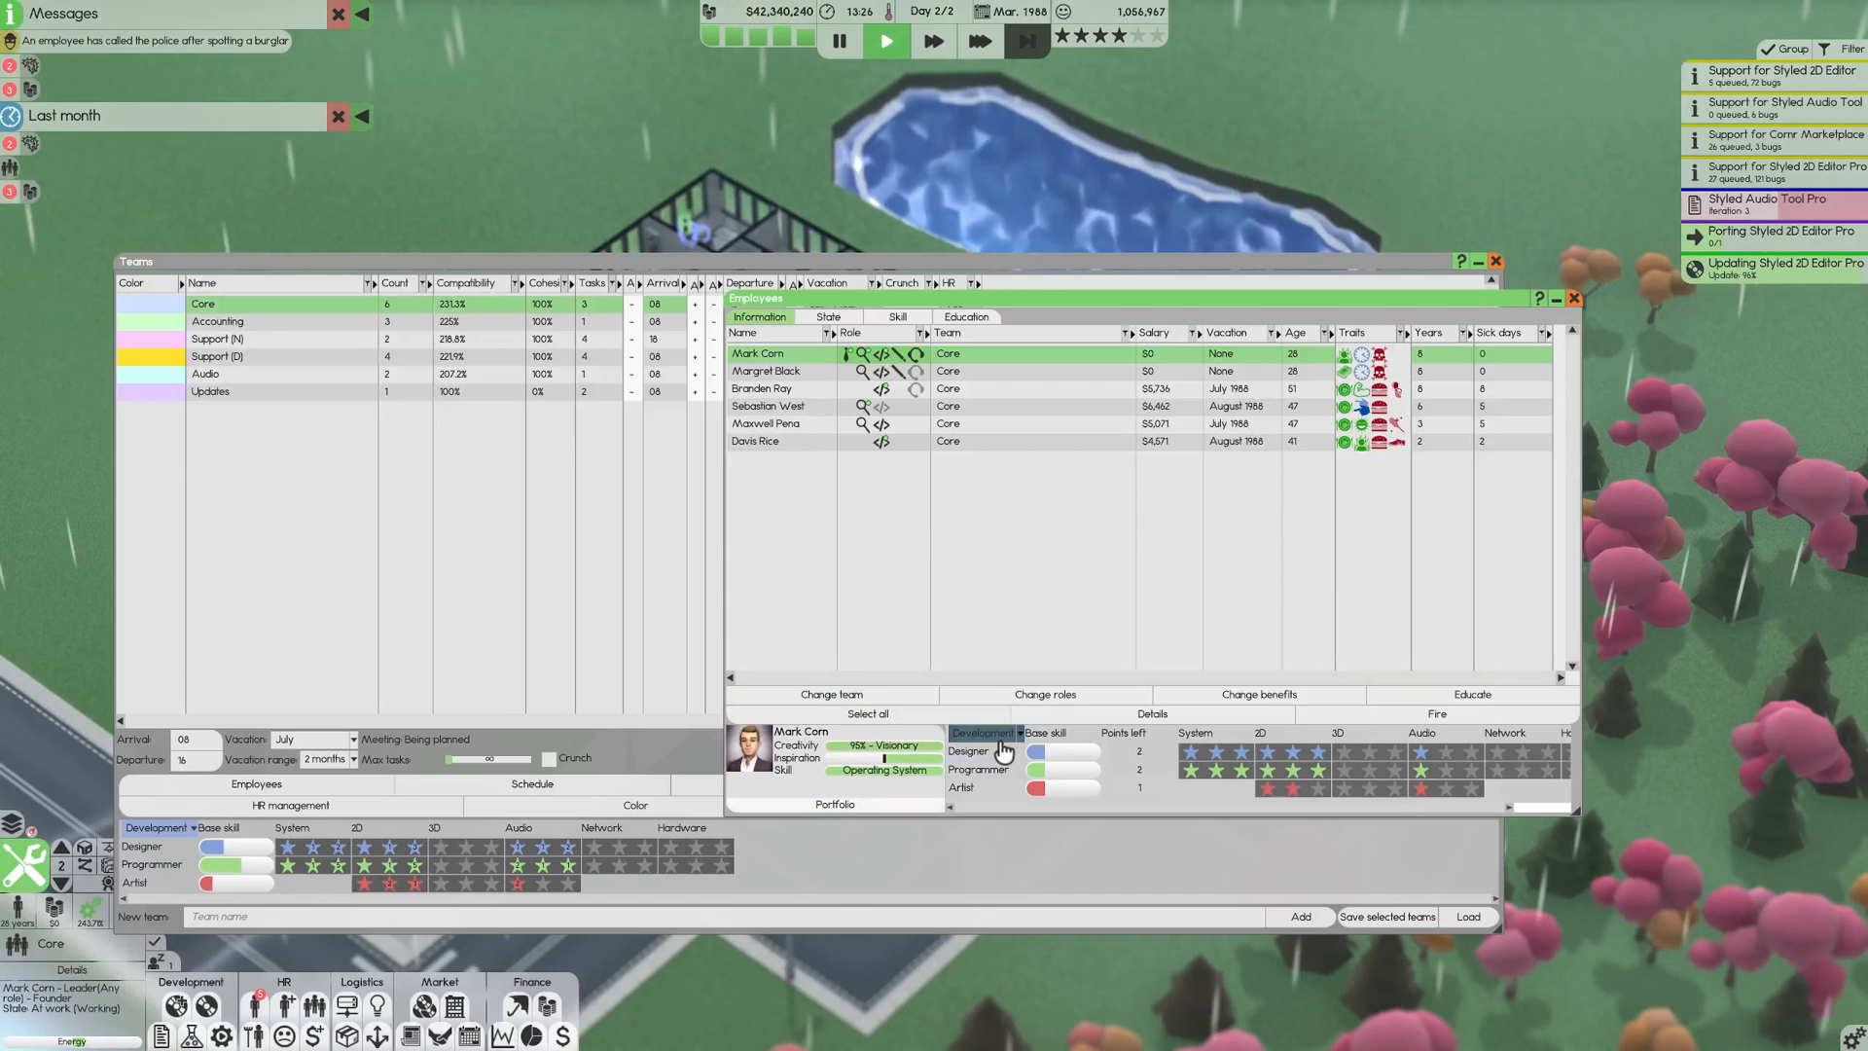
left_click(983, 733)
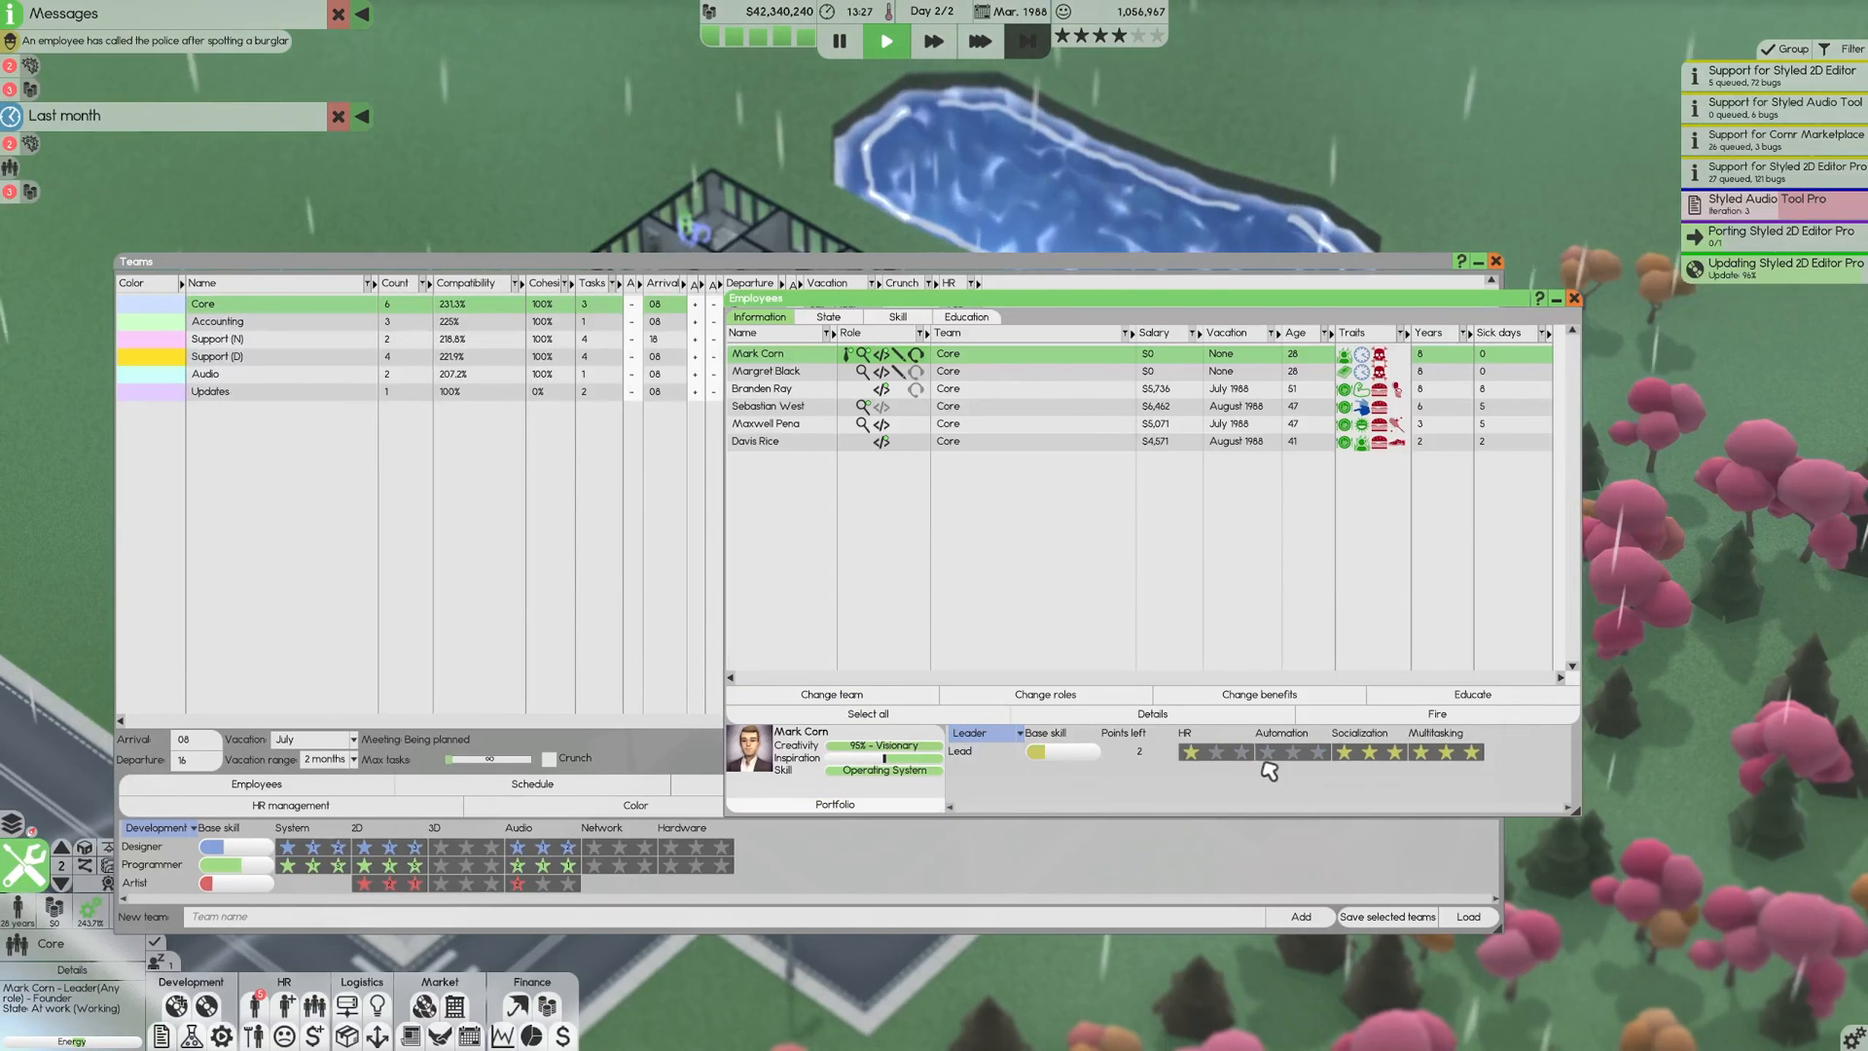
mouse_move(1191, 758)
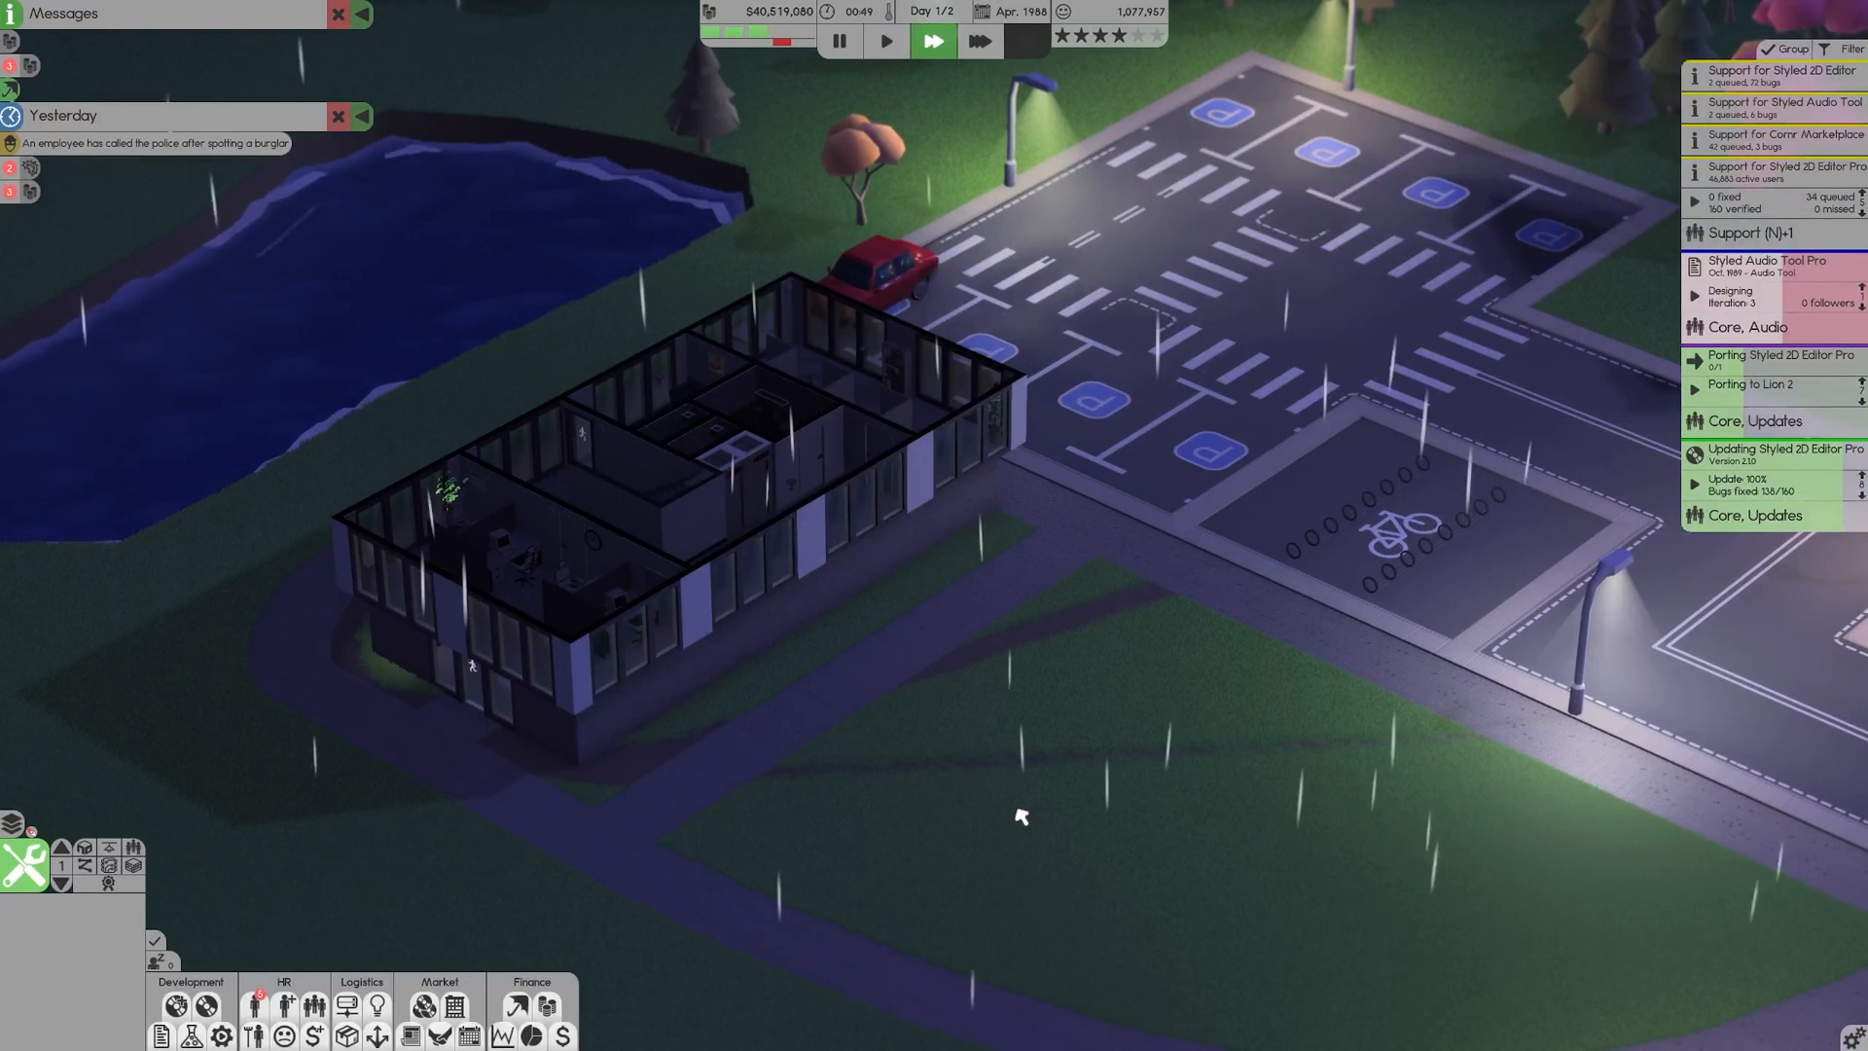
left_click(315, 1004)
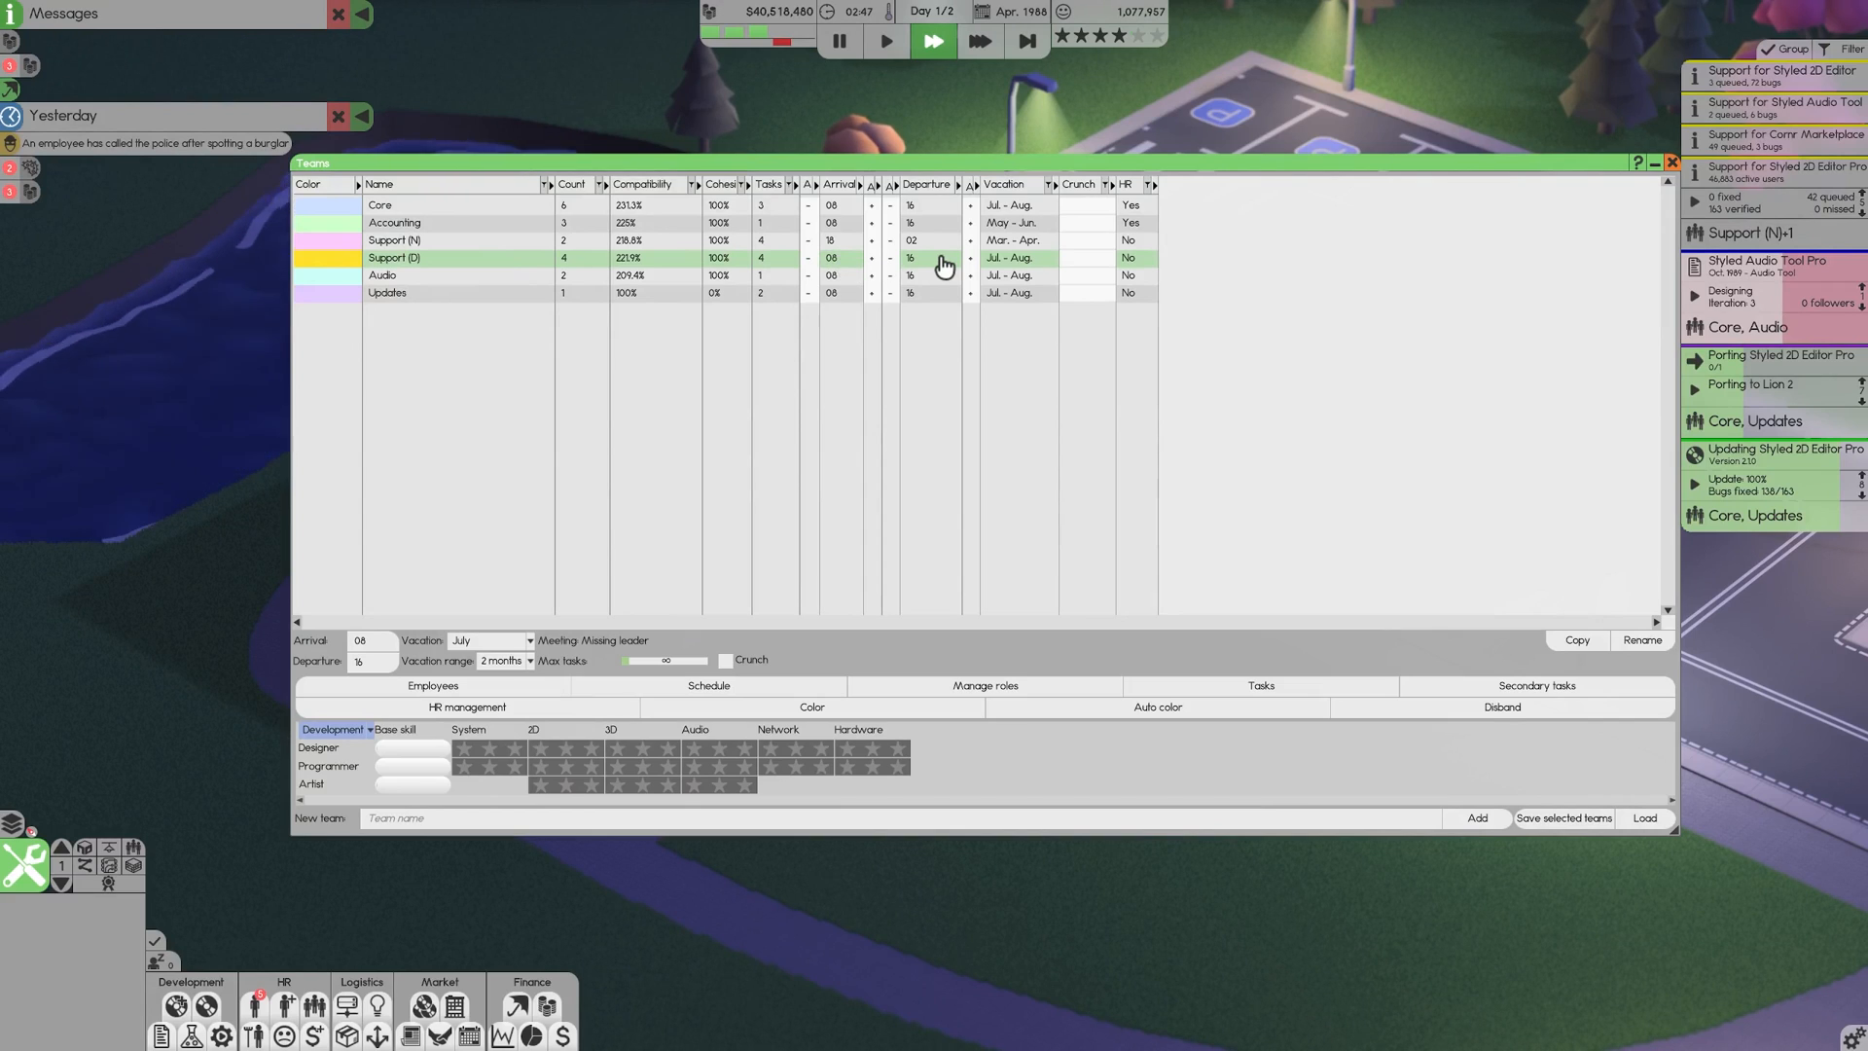
mouse_move(853, 248)
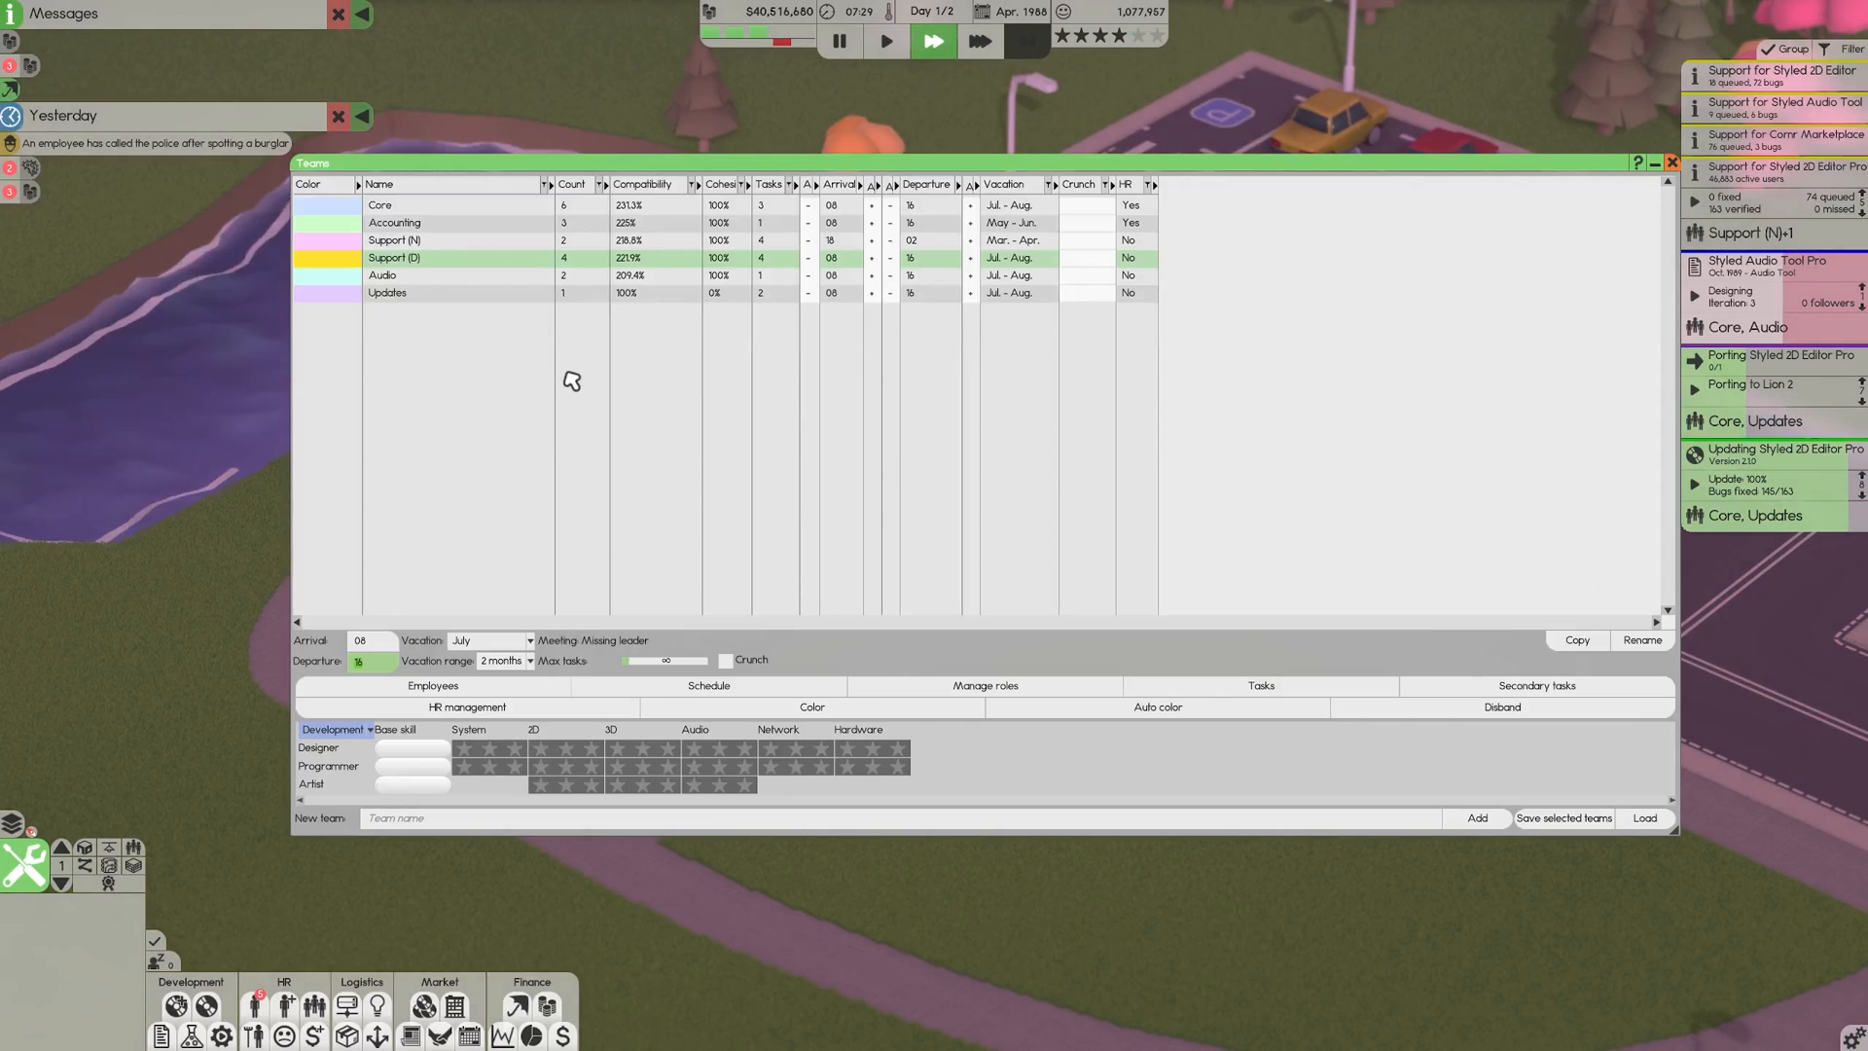
mouse_move(603, 333)
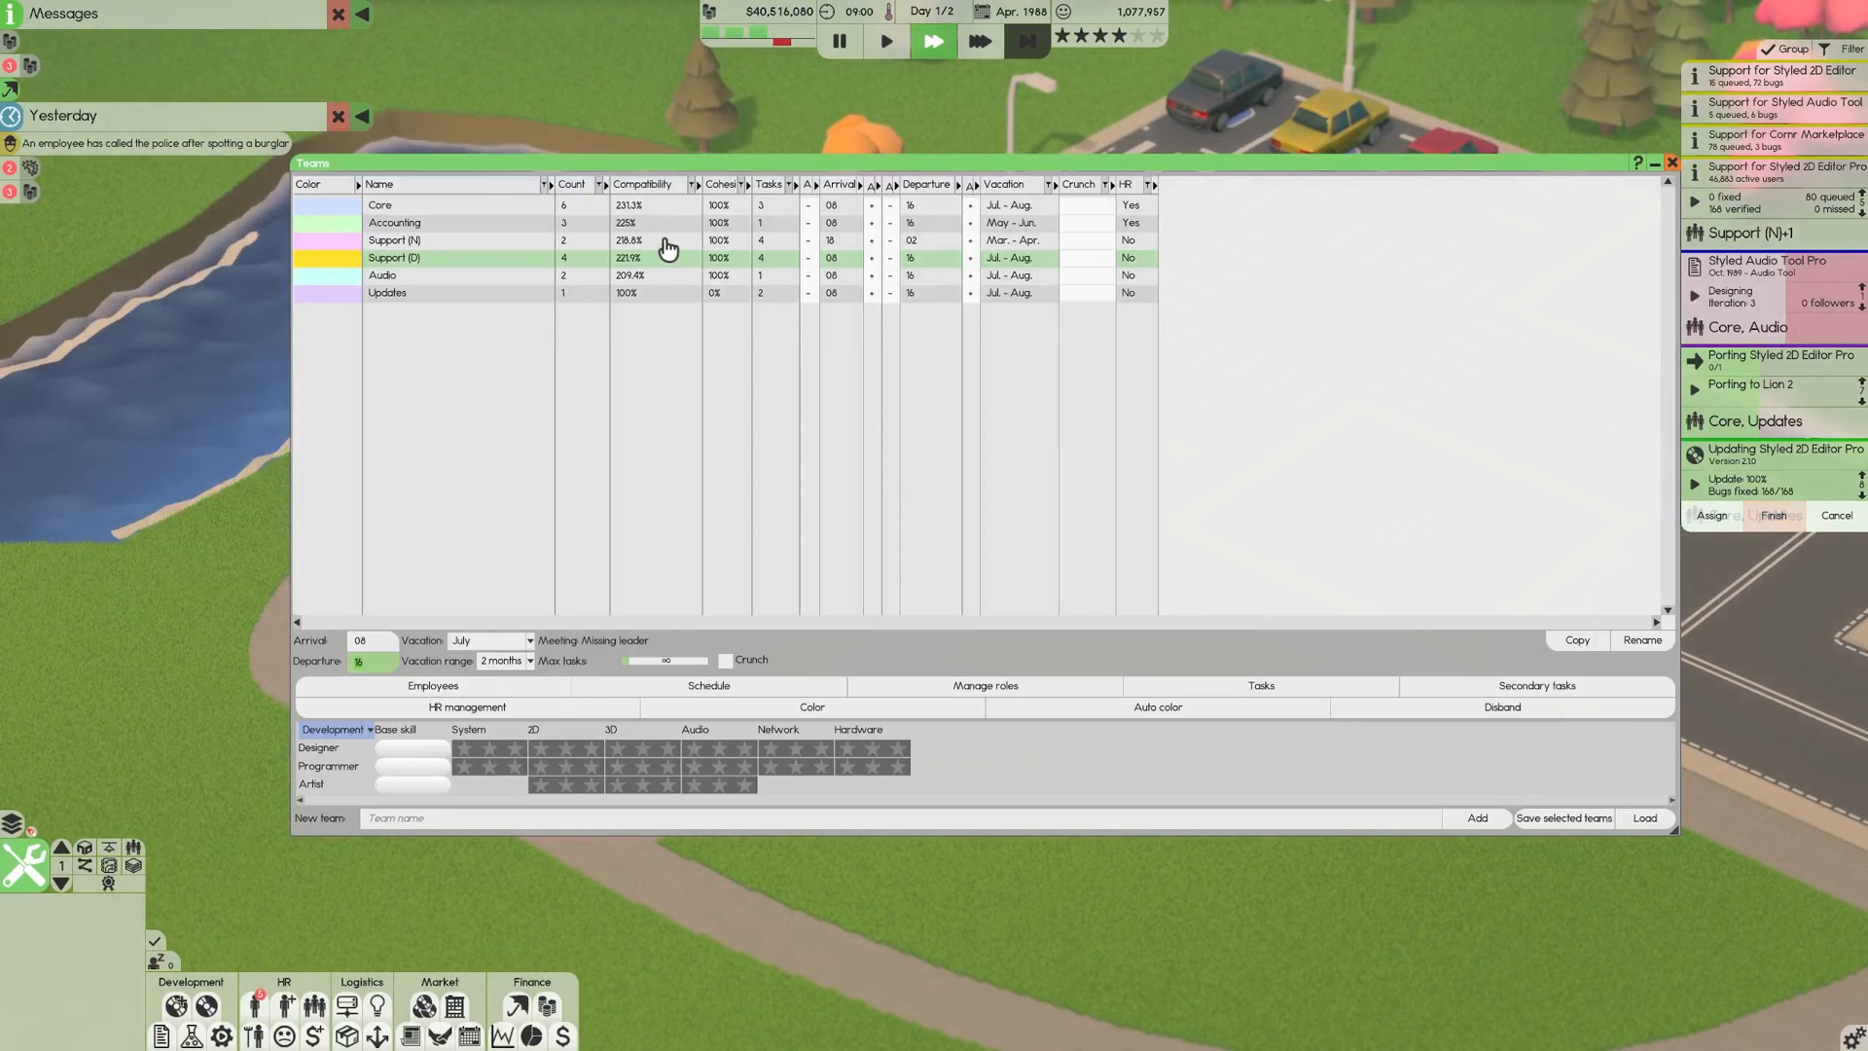
left_click(477, 239)
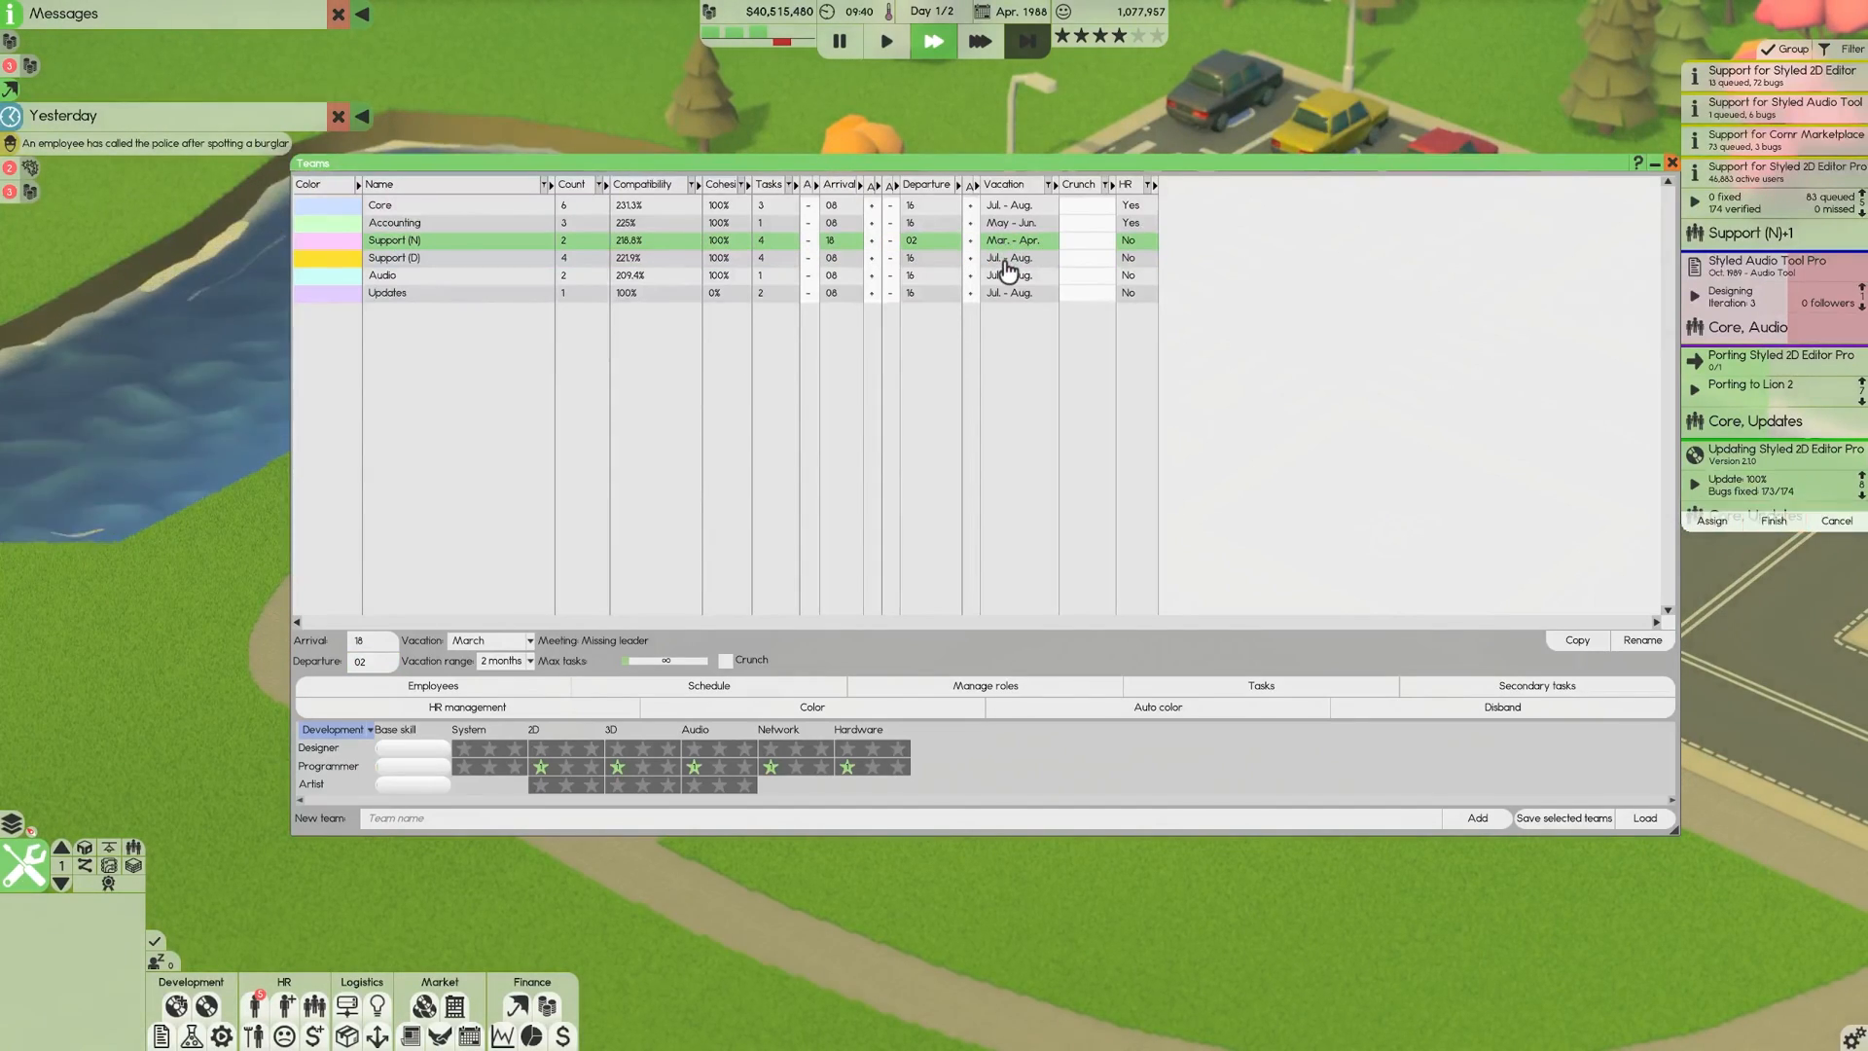
left_click(453, 257)
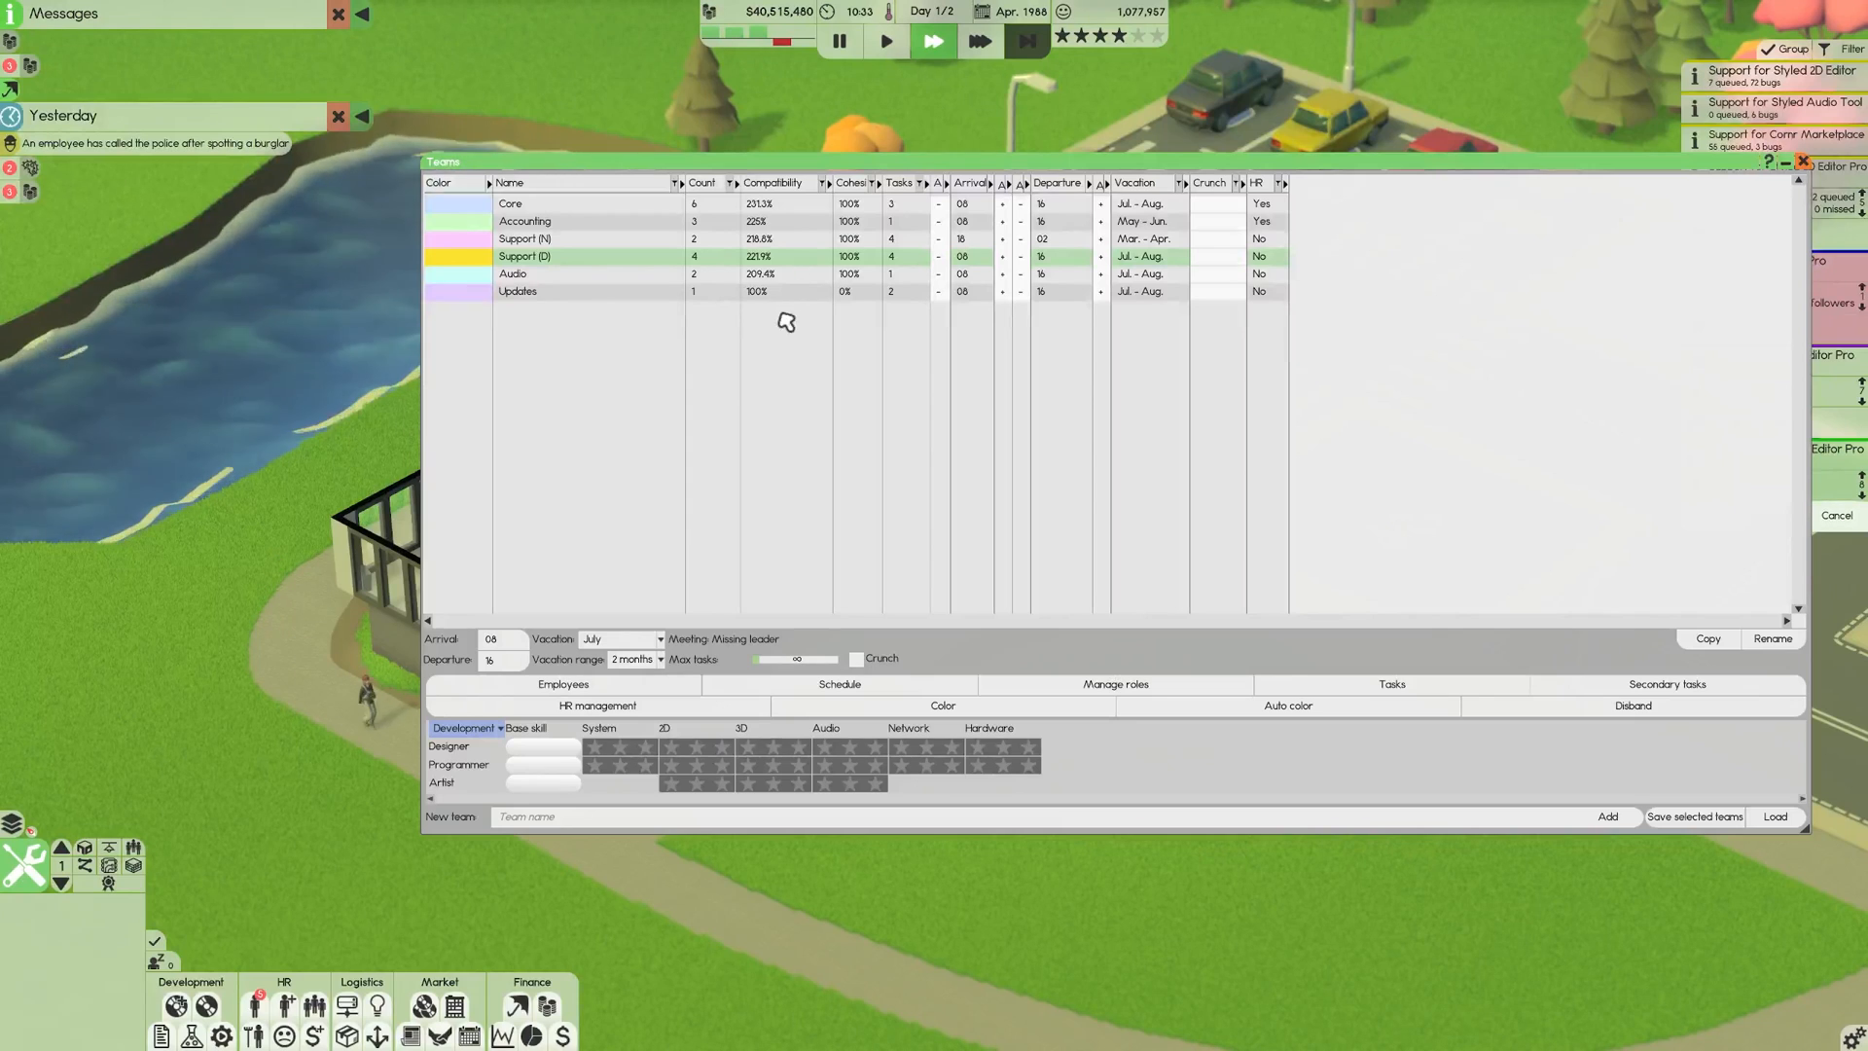
mouse_move(710, 478)
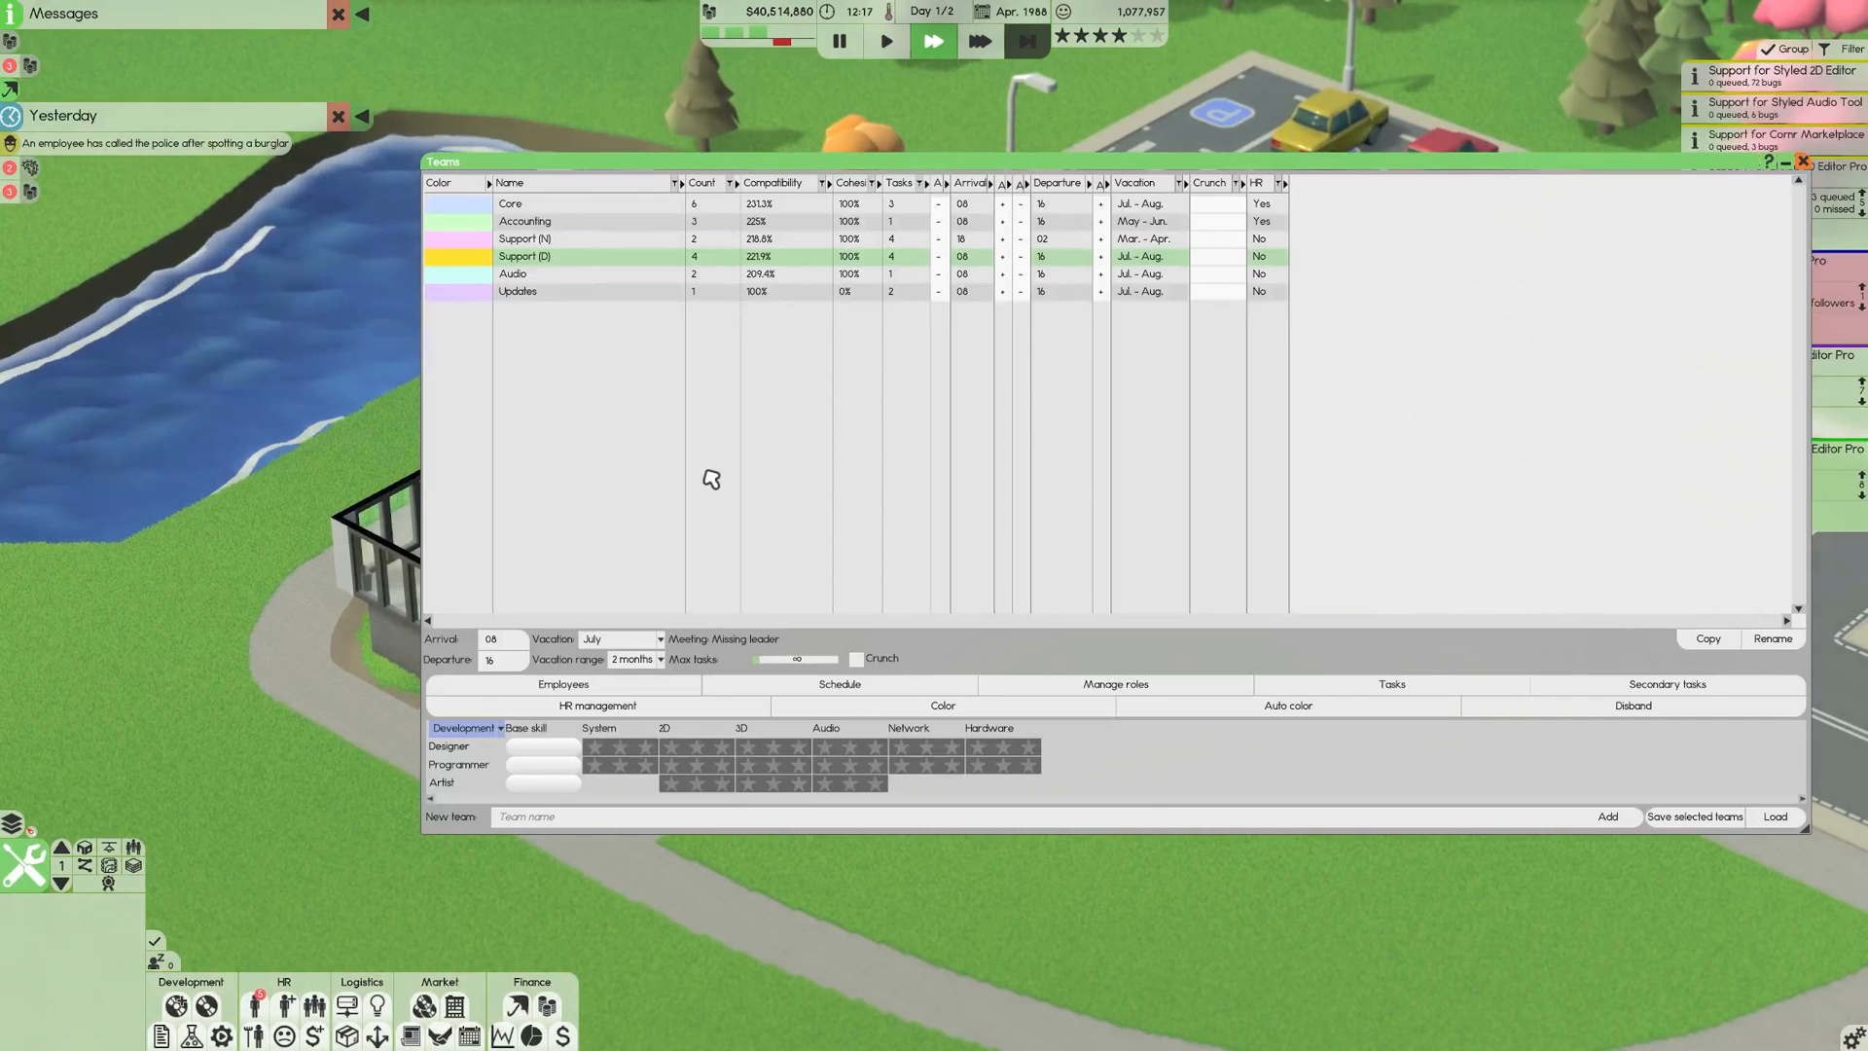
mouse_move(1029, 339)
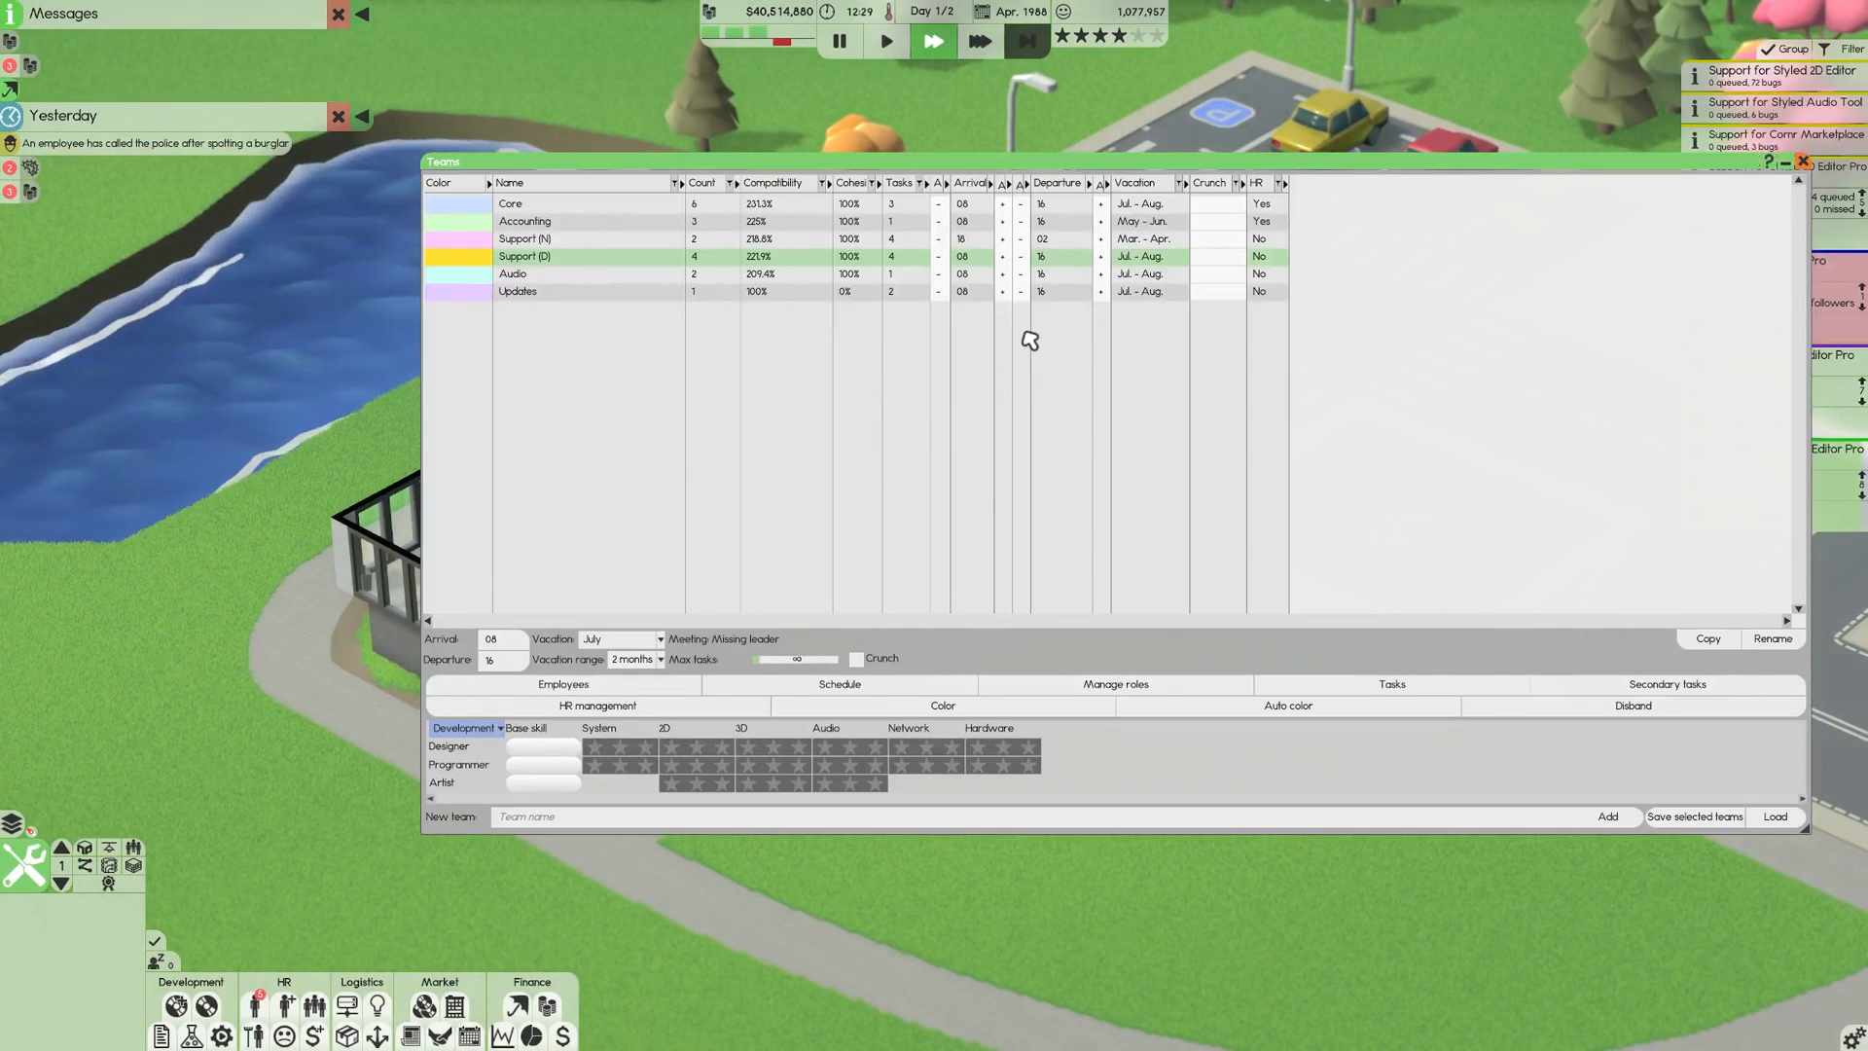